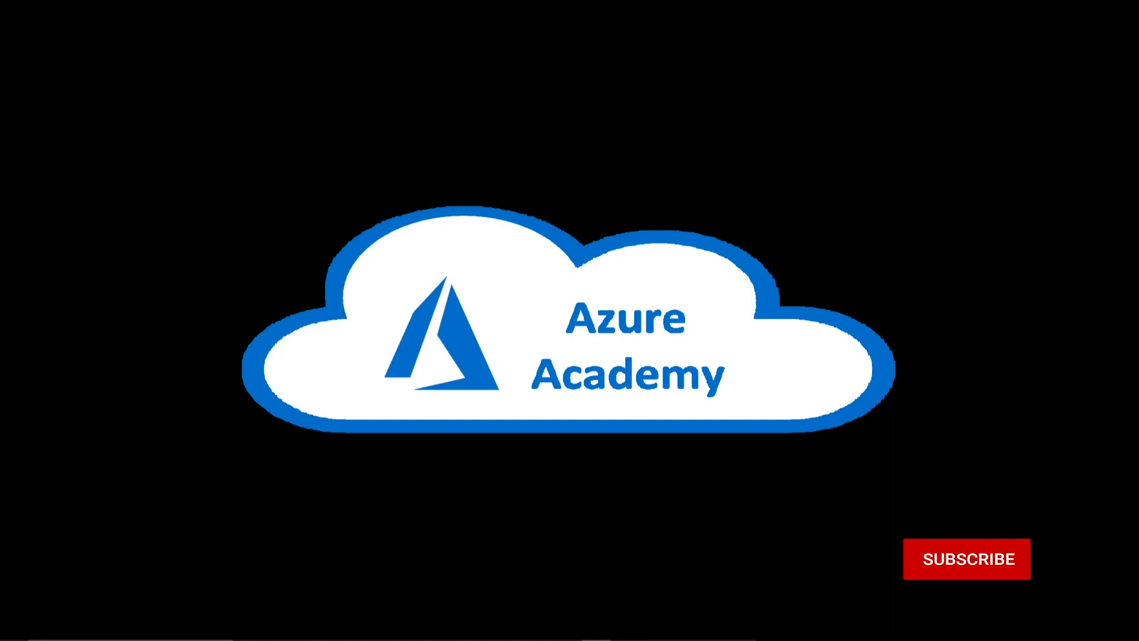
- Sign in and land on the Azure Portal home page
click(967, 559)
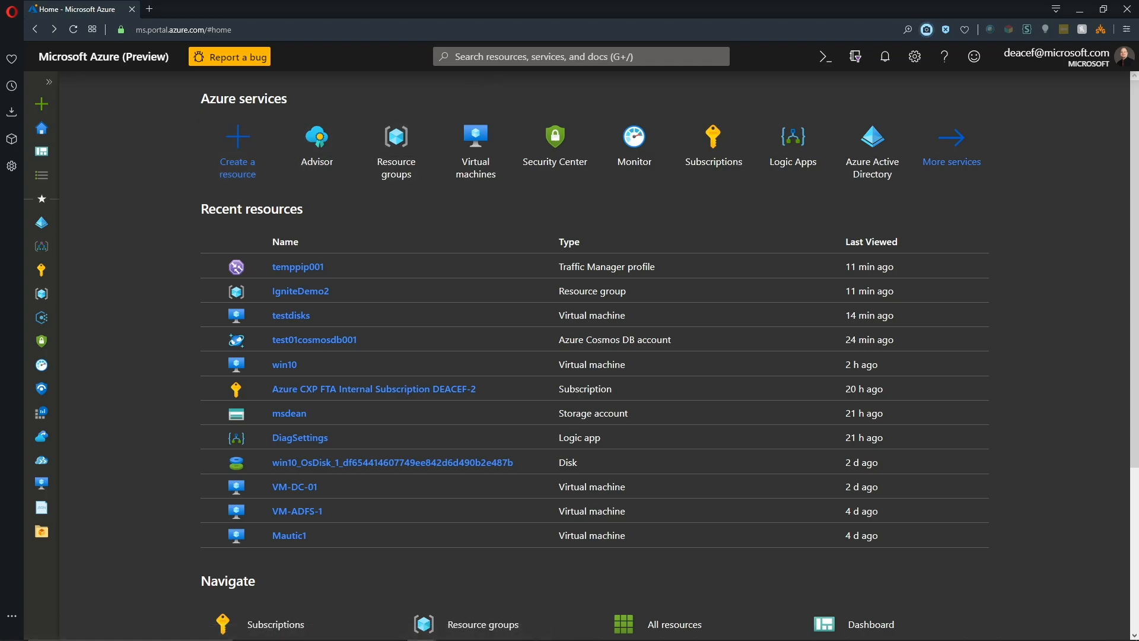
- Open Advisor and check the directory filter and the two subscriptions it covers
click(42, 176)
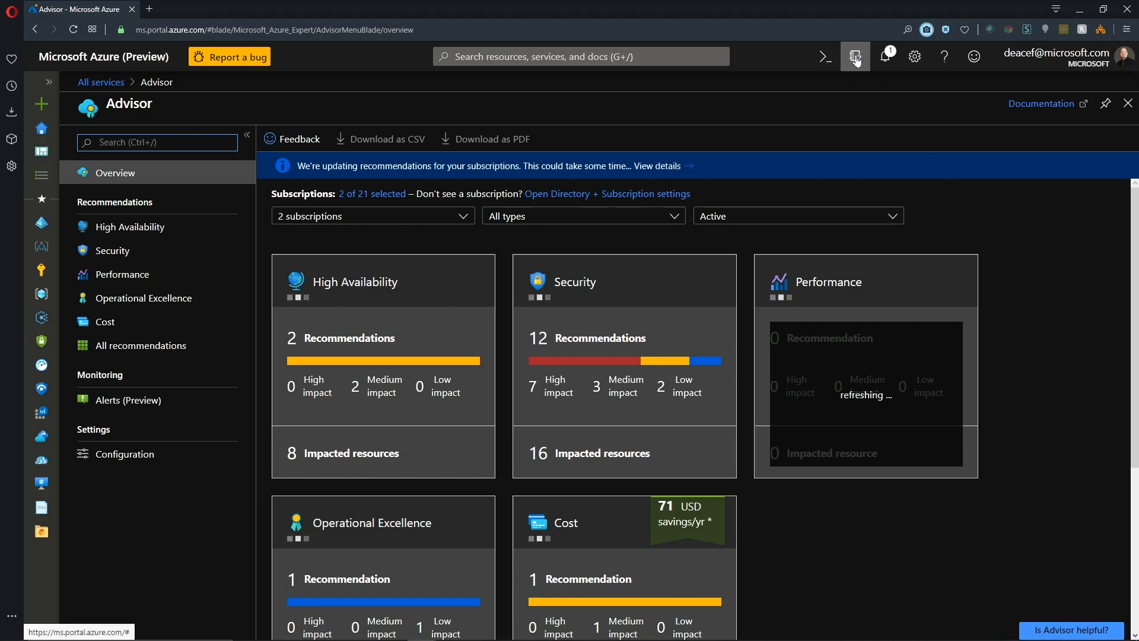
click(855, 57)
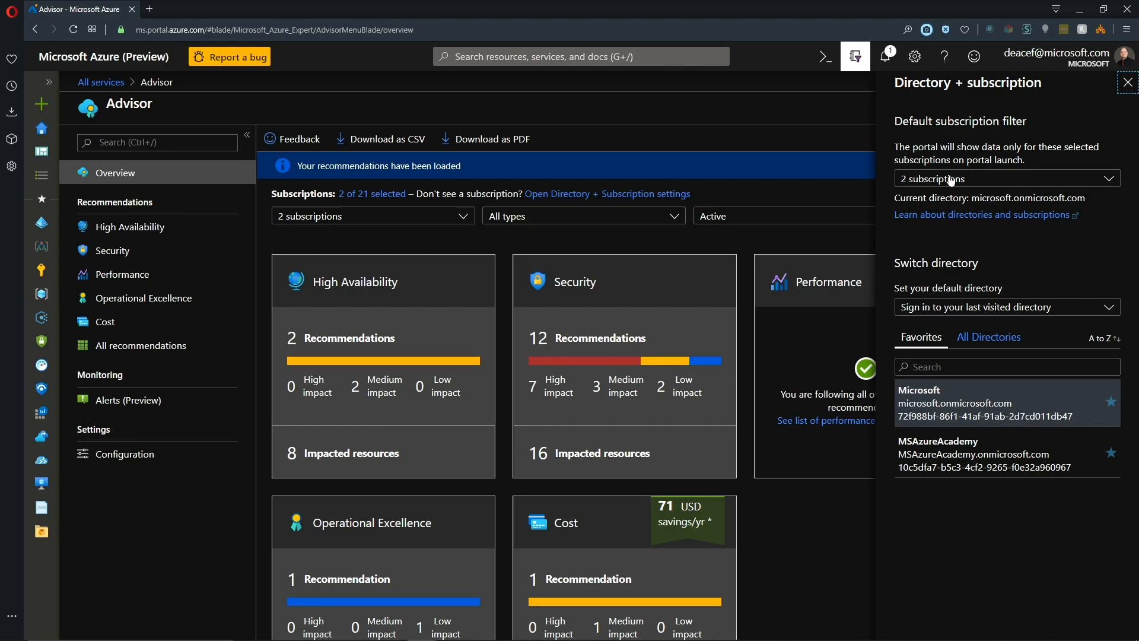
click(1005, 178)
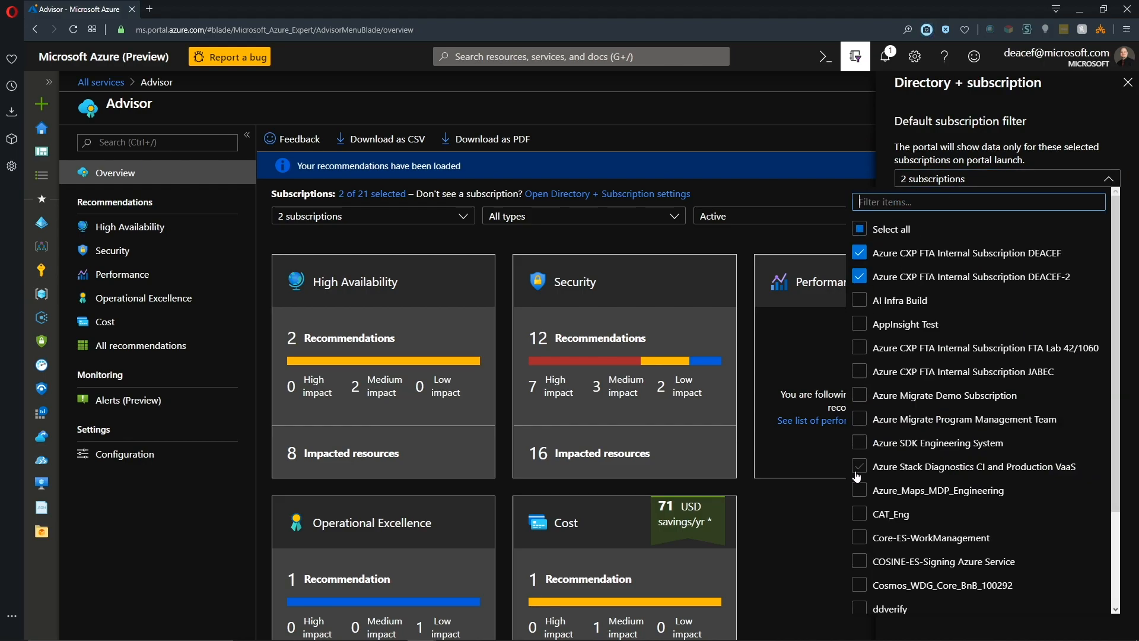
click(1127, 82)
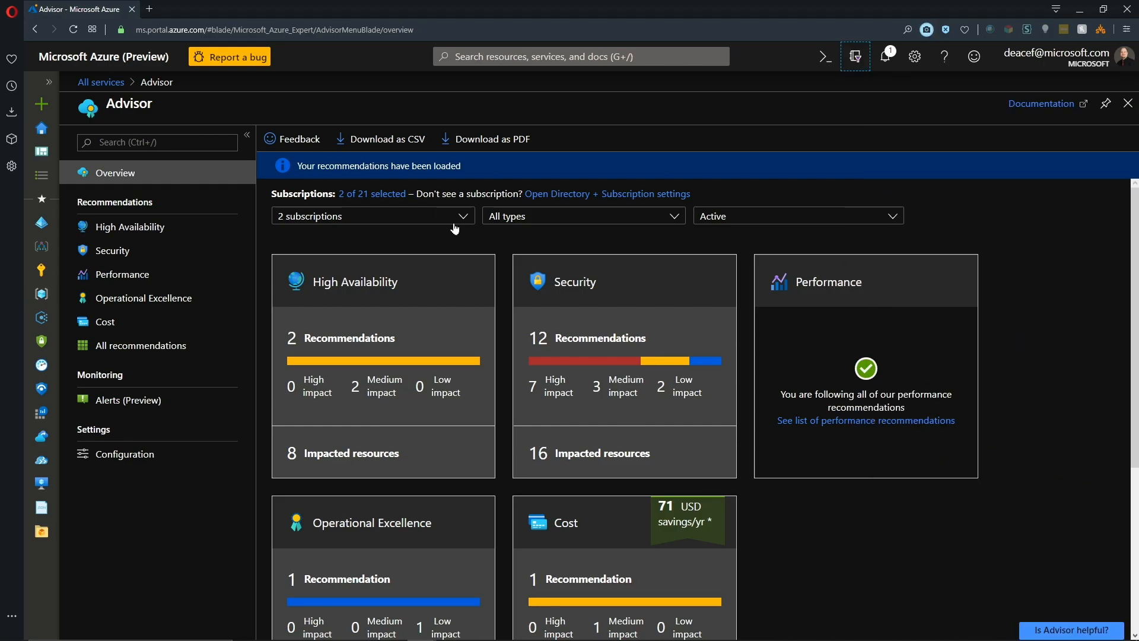
click(371, 216)
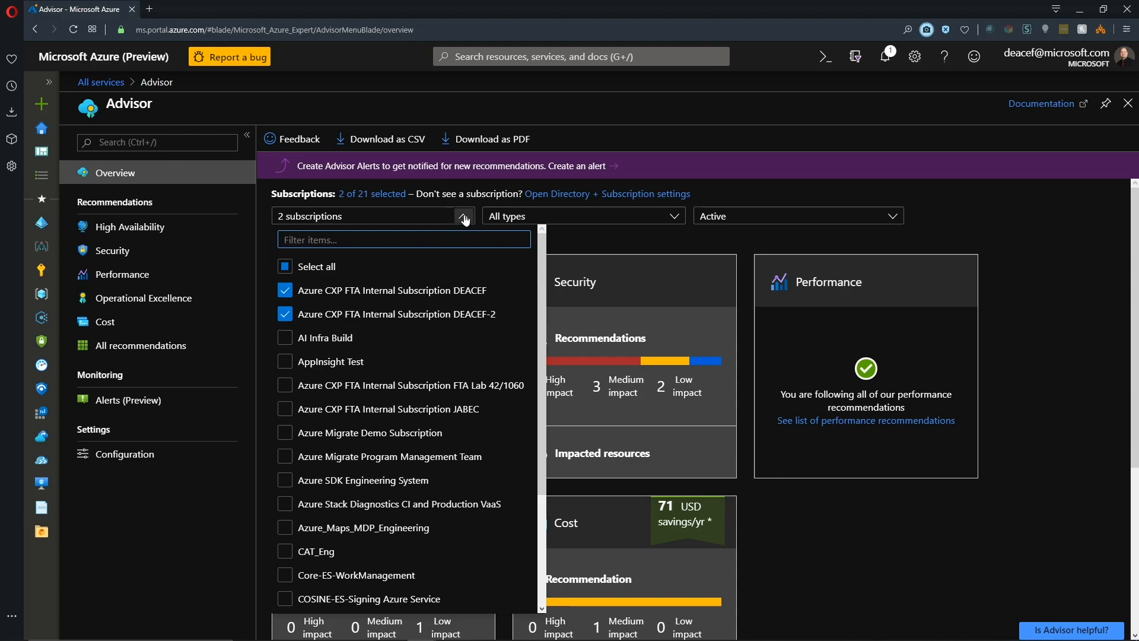
click(464, 216)
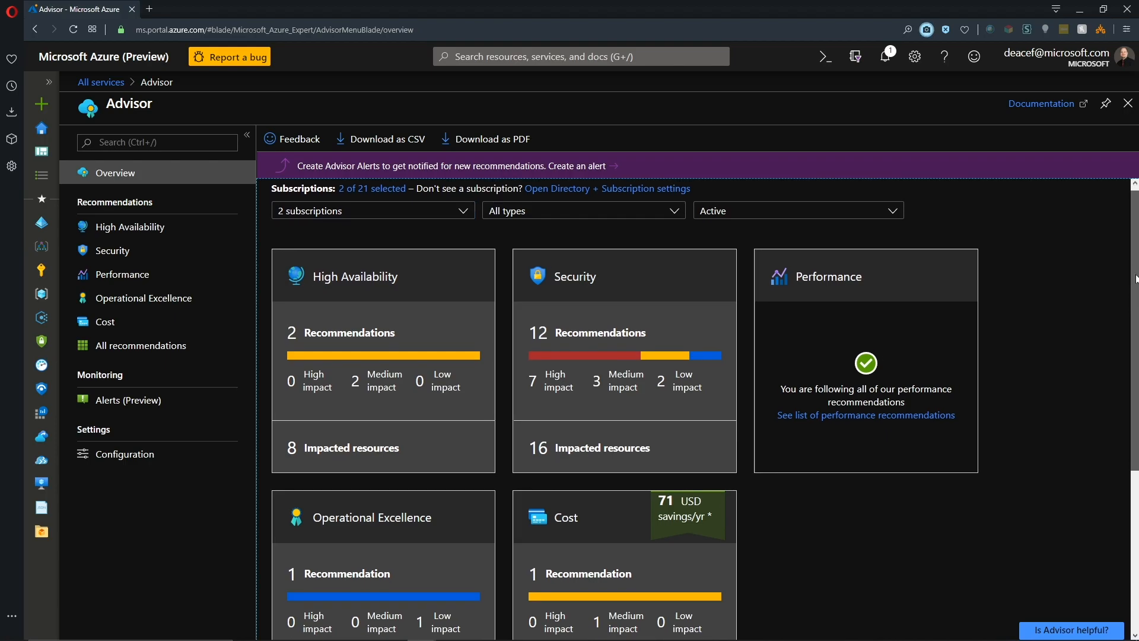
scroll(down, 3)
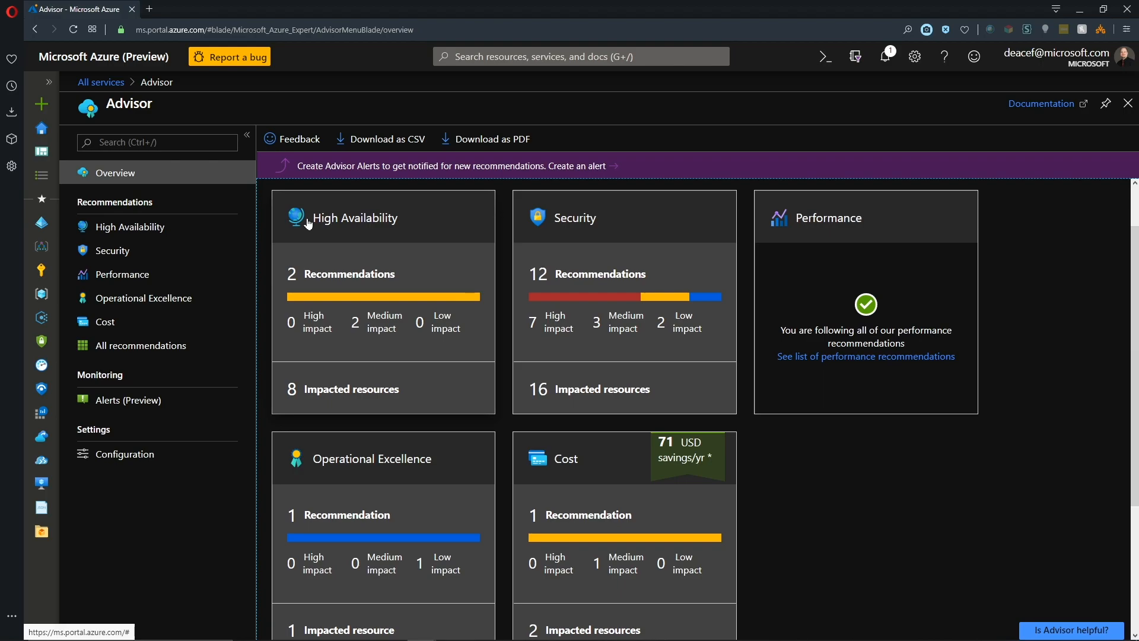
mouse_move(840, 228)
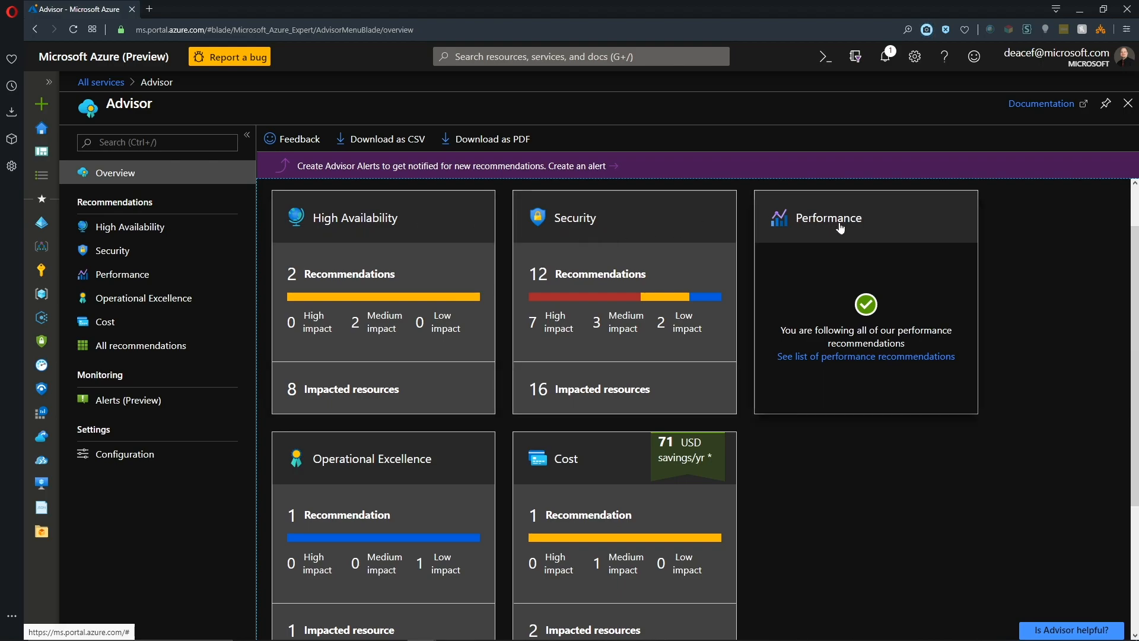
mouse_move(342, 474)
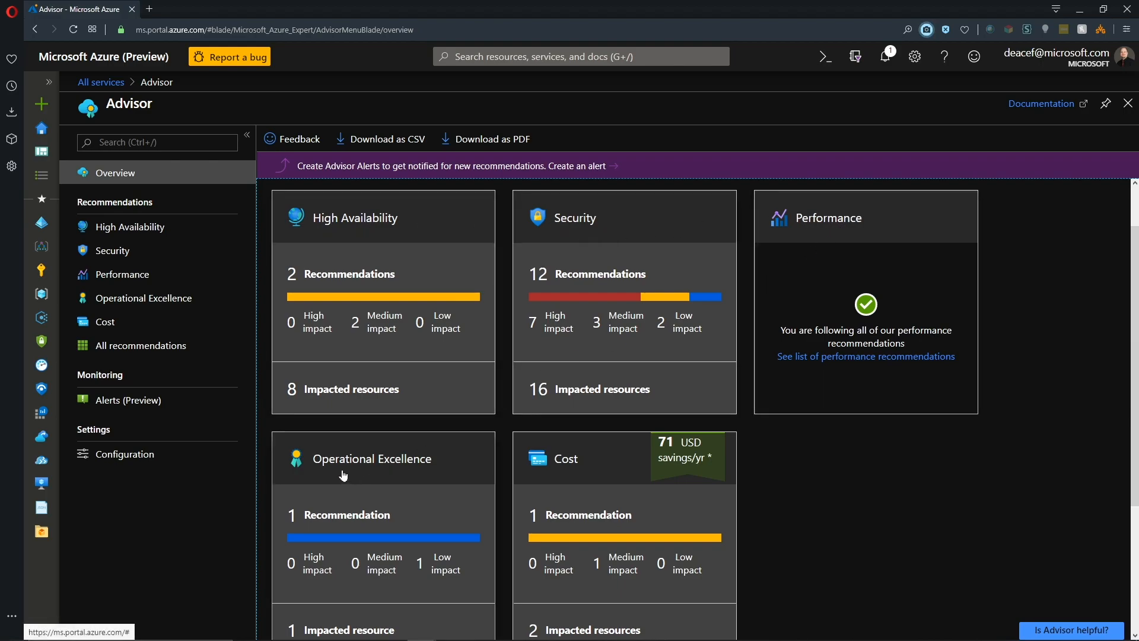
mouse_move(574, 473)
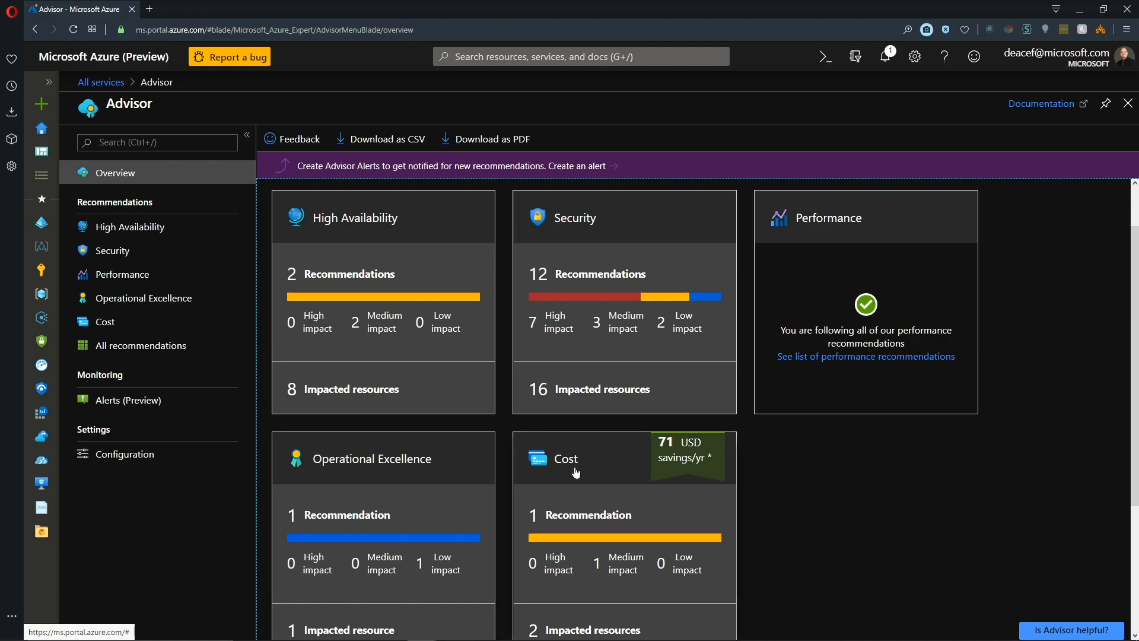
mouse_move(844, 485)
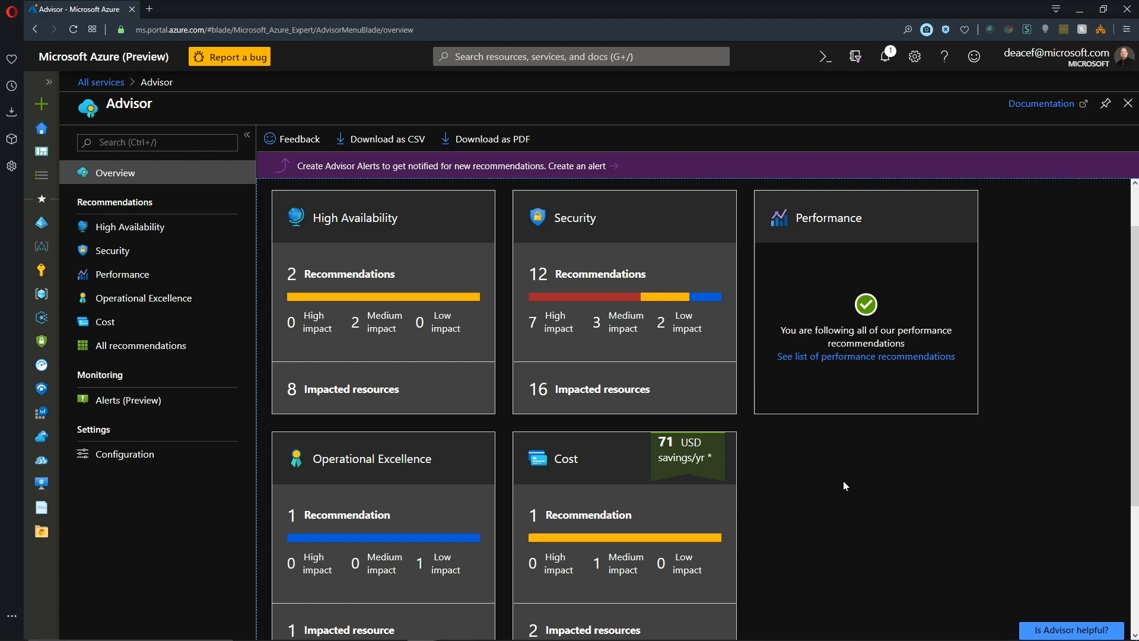
mouse_move(846, 471)
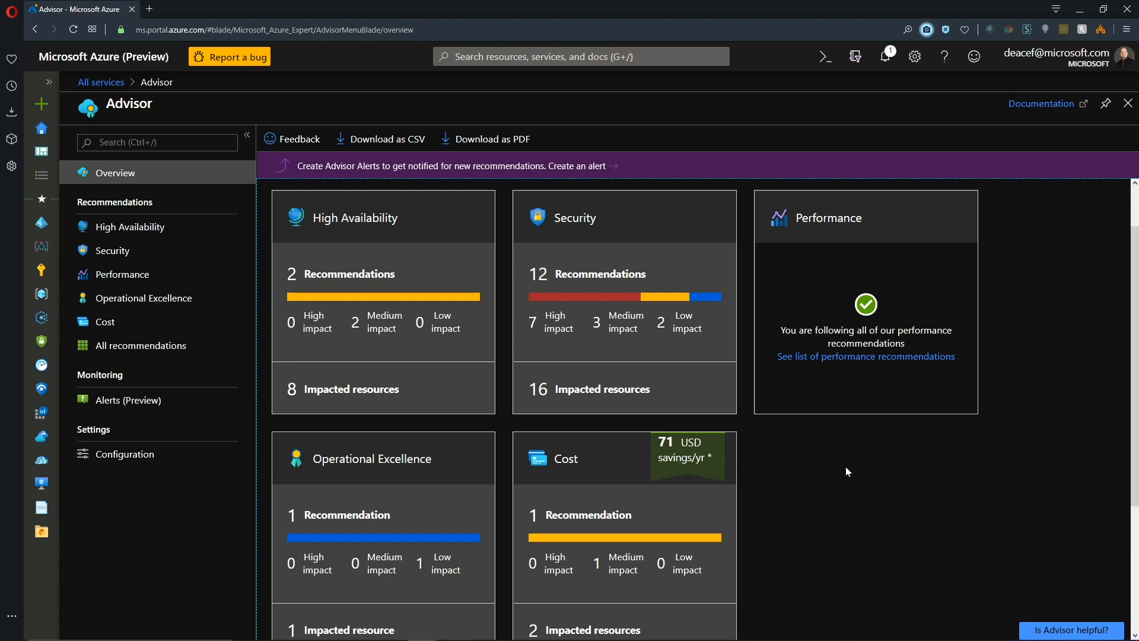
mouse_move(729, 450)
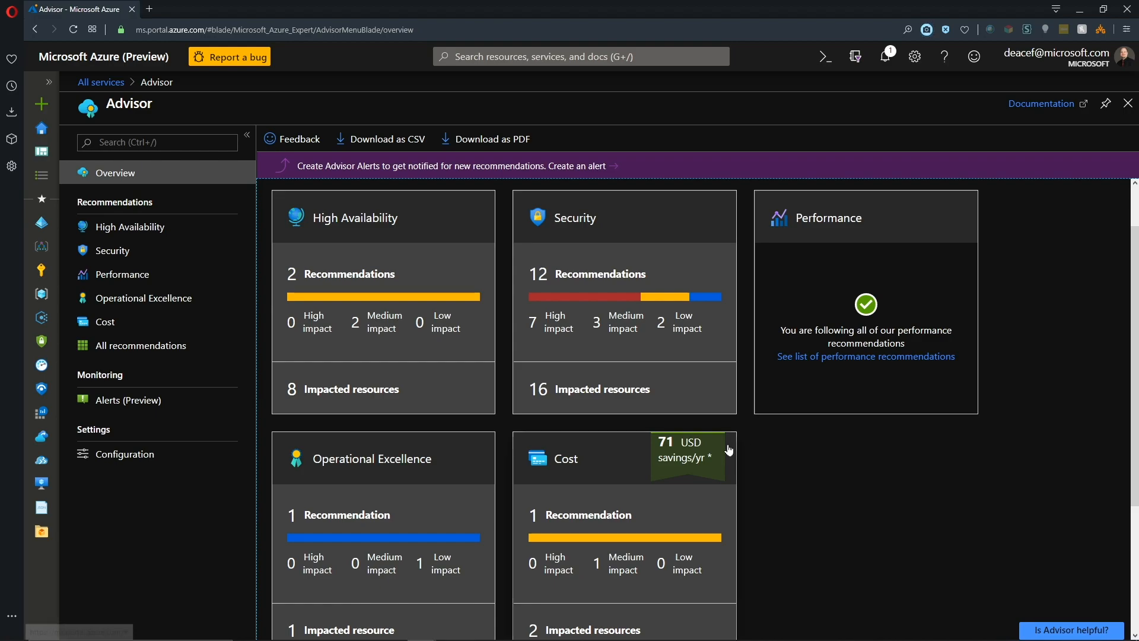
mouse_move(140, 346)
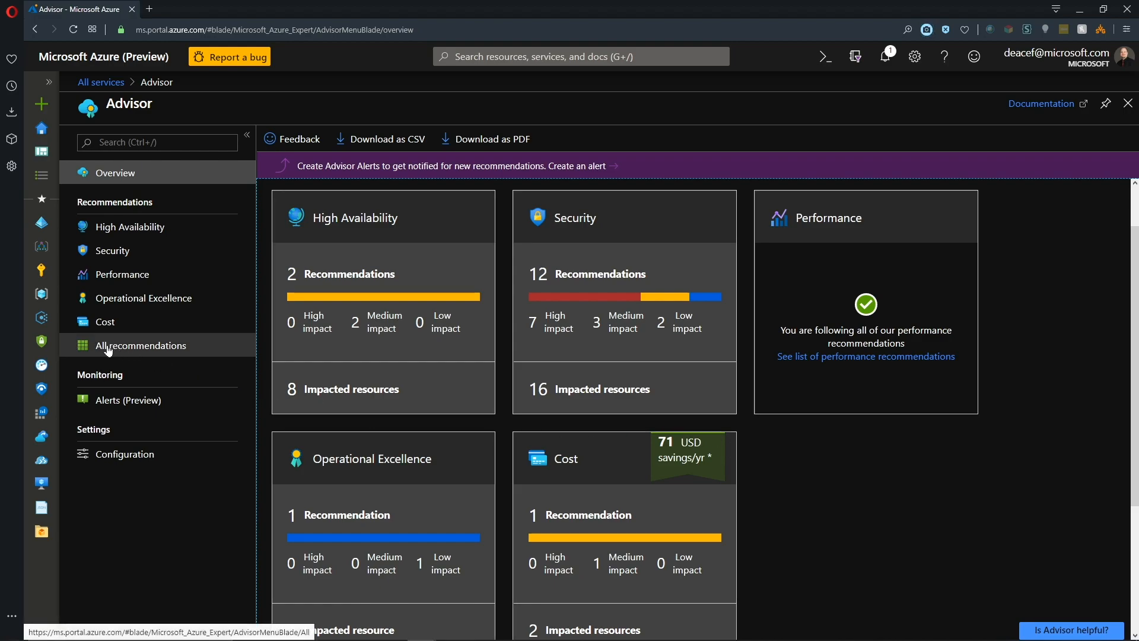
- List all 16 Advisor recommendations and scroll through their impact and affected resources
click(141, 346)
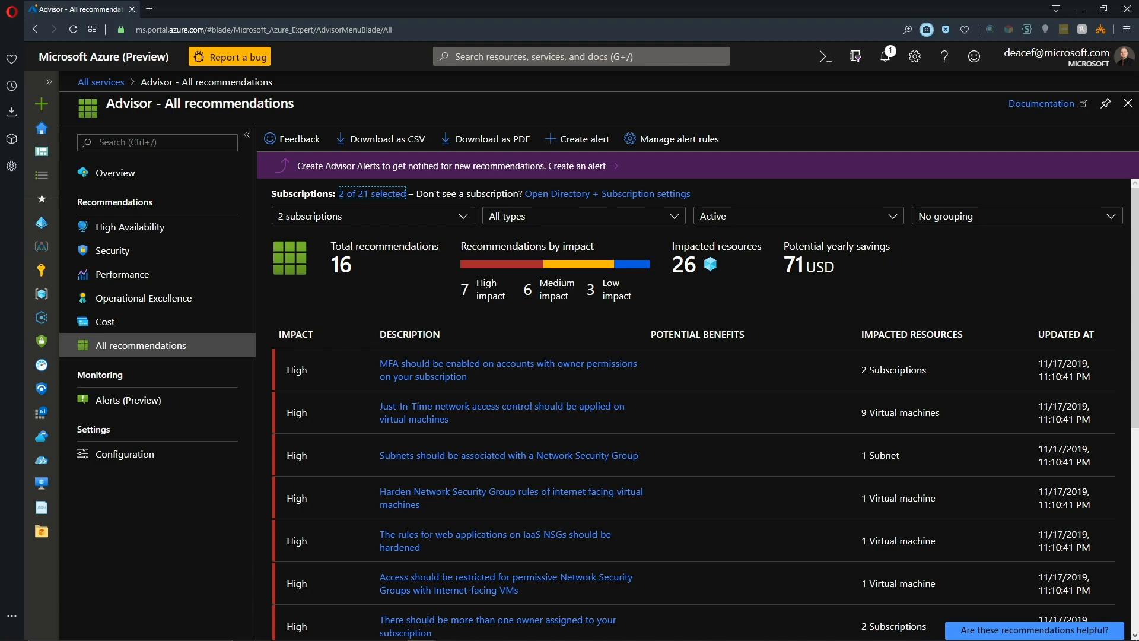
scroll(down, 3)
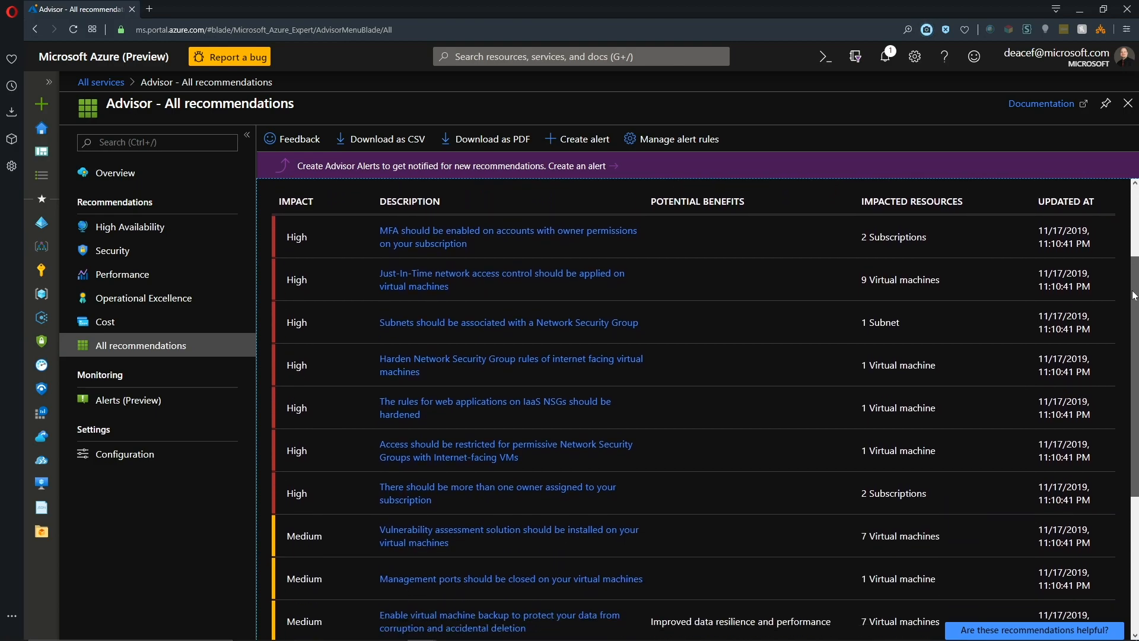
scroll(down, 3)
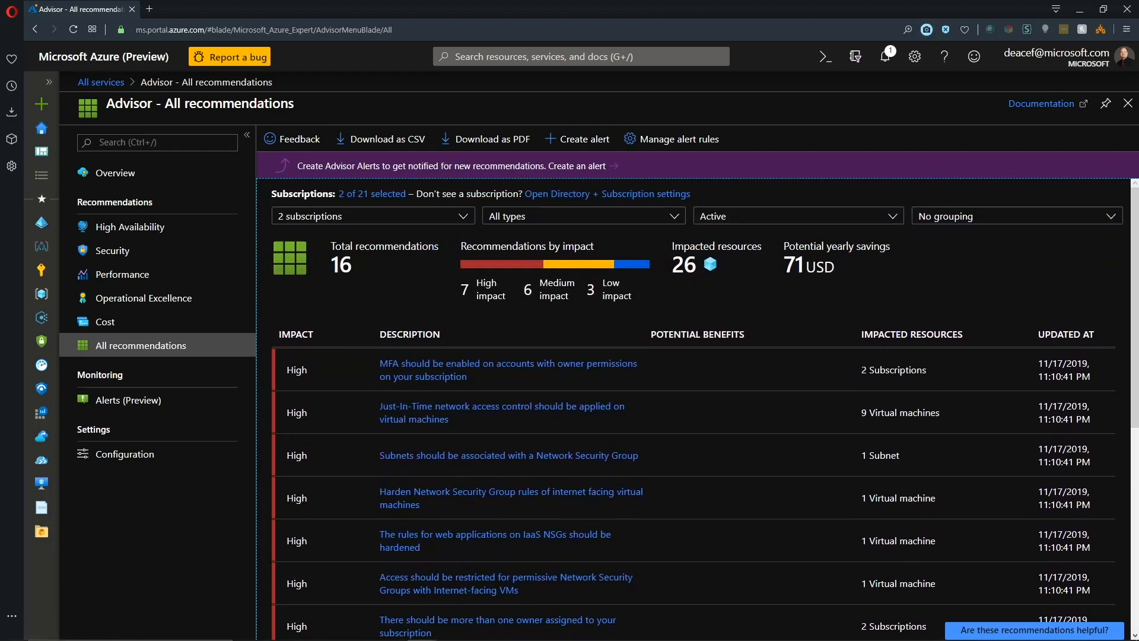
- Filter Advisor to the High Availability recommendations only
click(131, 226)
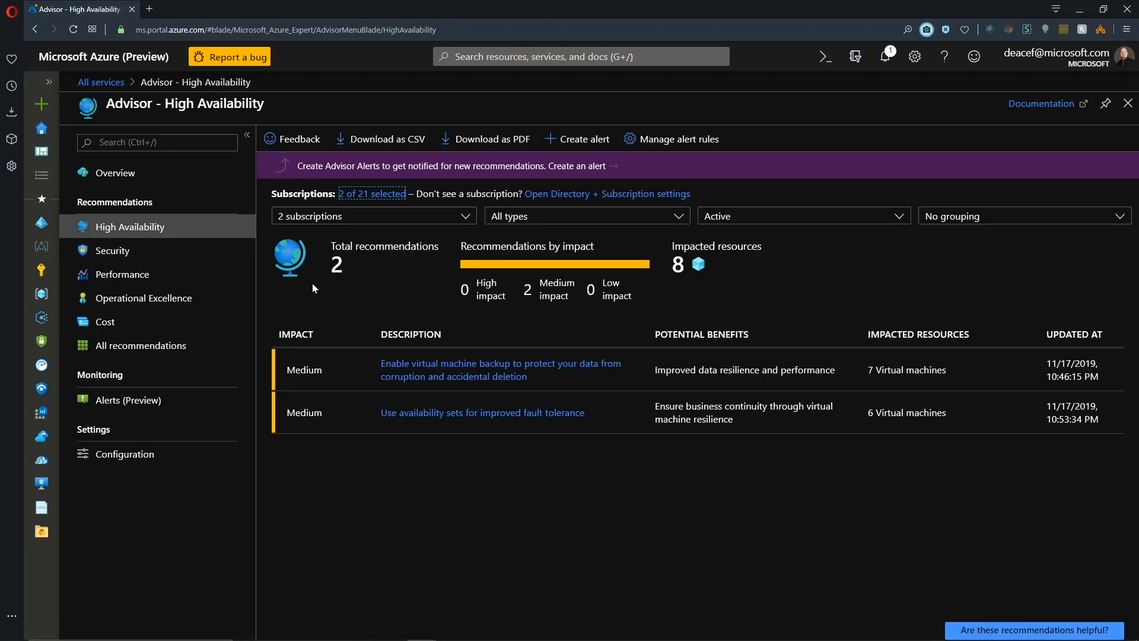
mouse_move(522, 500)
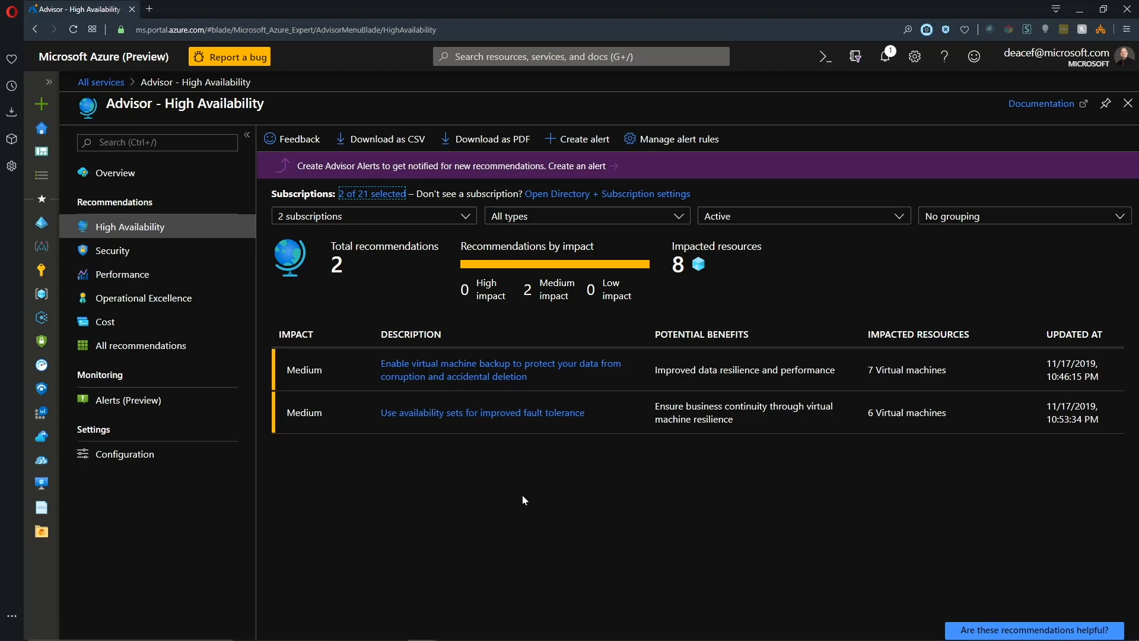
mouse_move(432, 380)
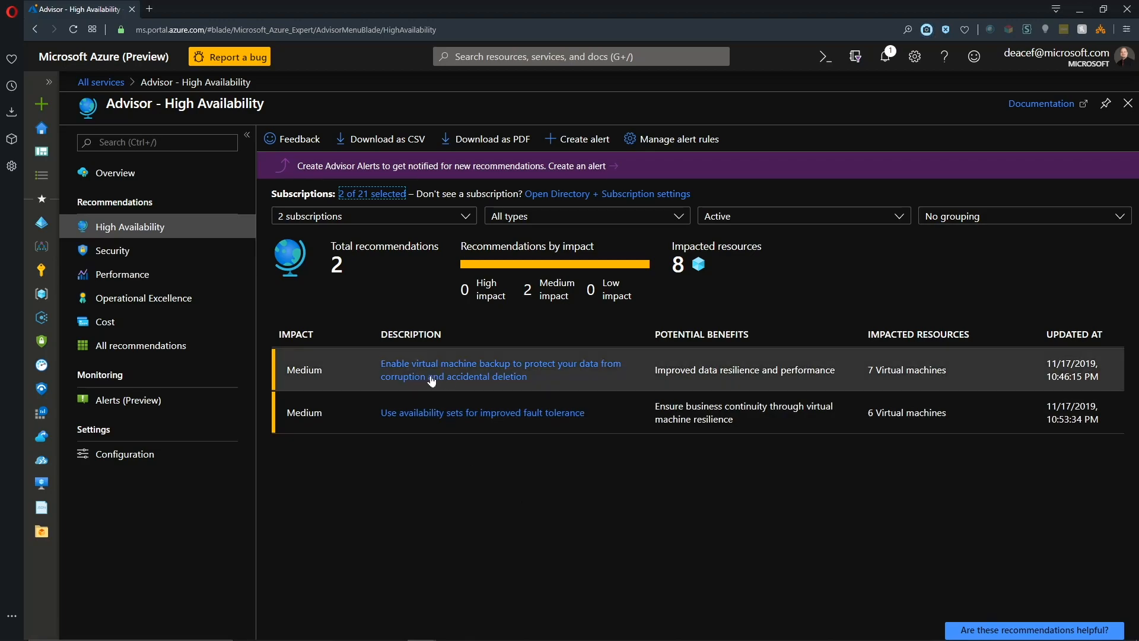
mouse_move(340, 371)
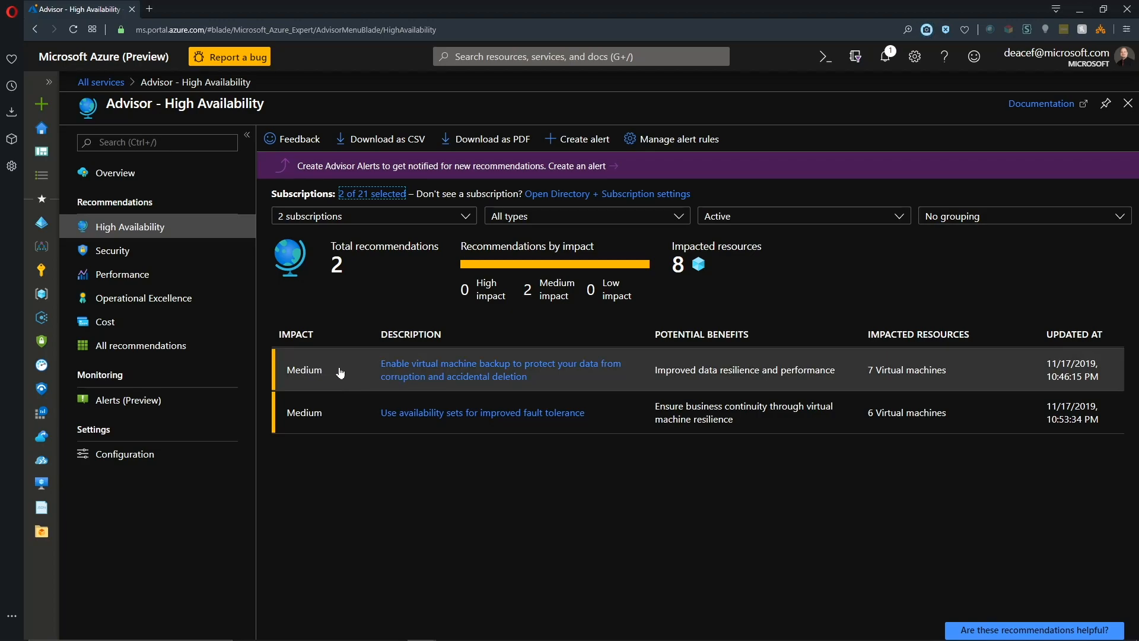
mouse_move(403, 379)
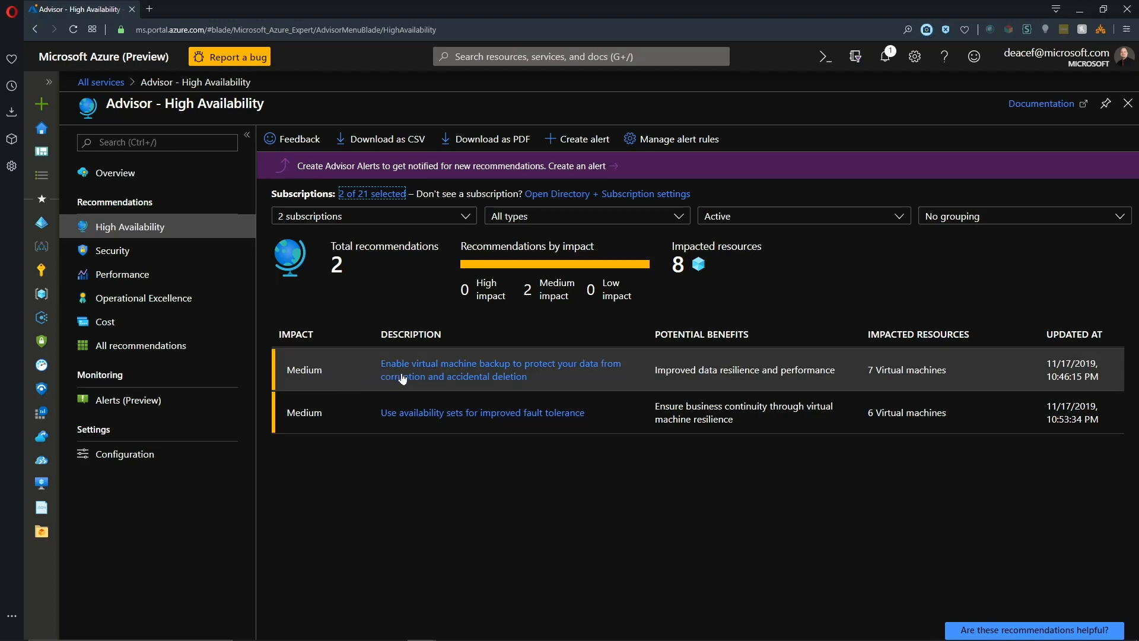
mouse_move(547, 376)
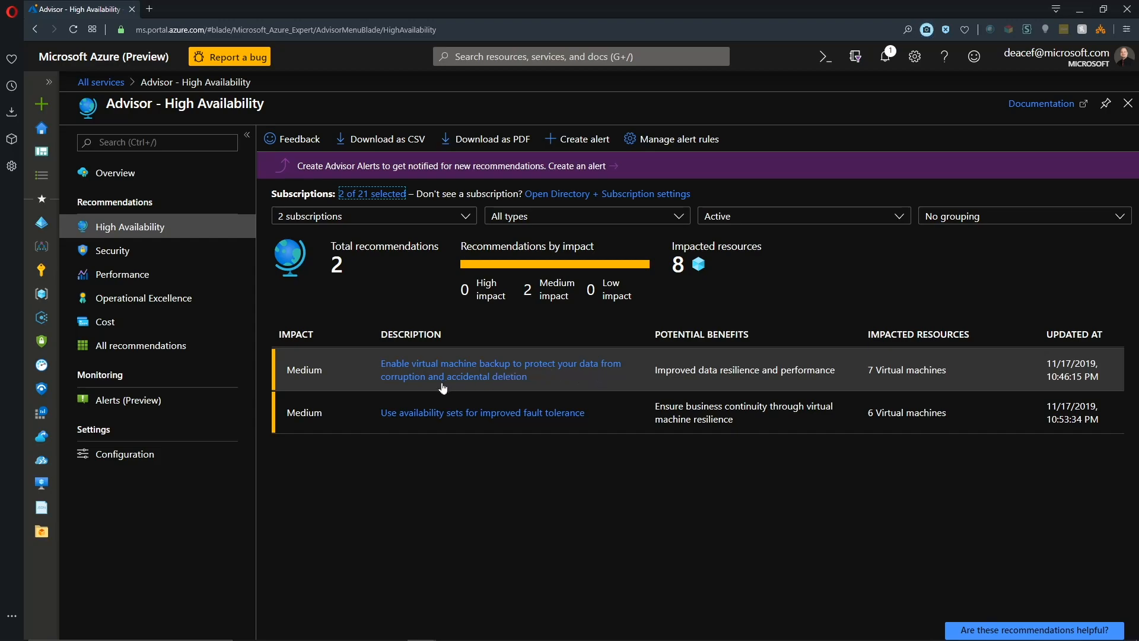
mouse_move(917, 376)
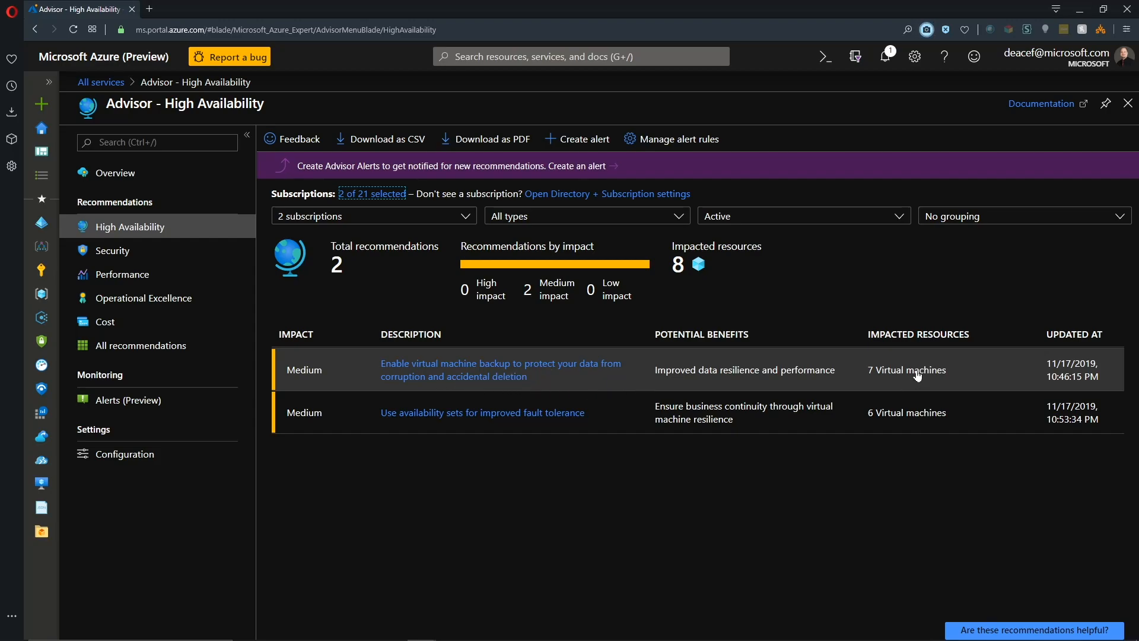
mouse_move(904, 377)
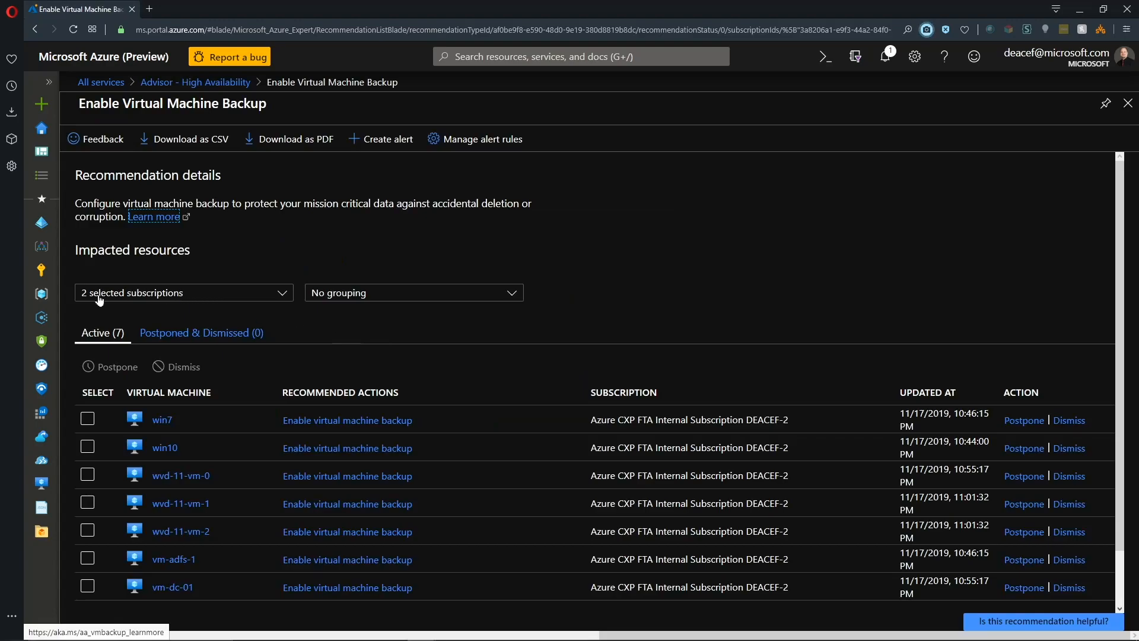
mouse_move(367, 296)
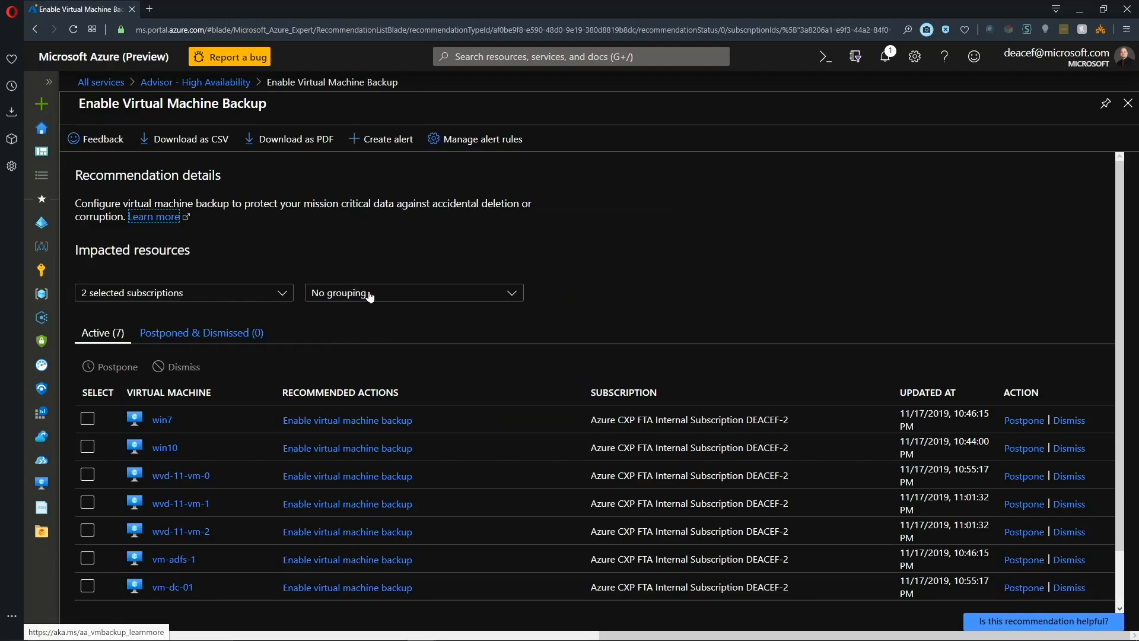
- Scroll the Enable Virtual Machine Backup blade's list of impacted machines
scroll(down, 3)
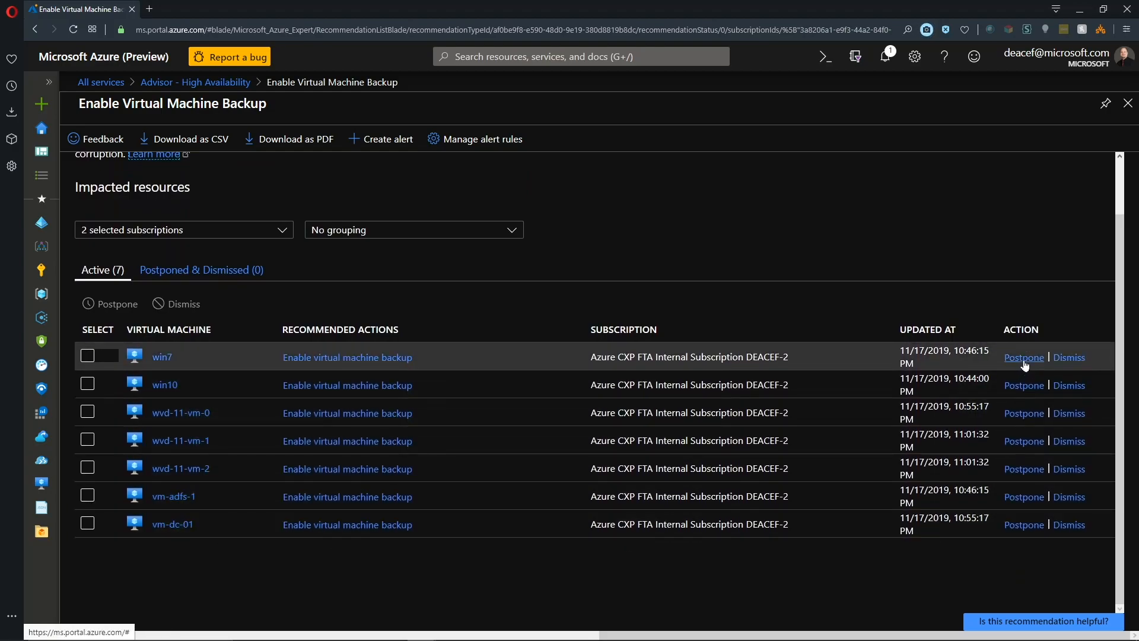
mouse_move(1024, 357)
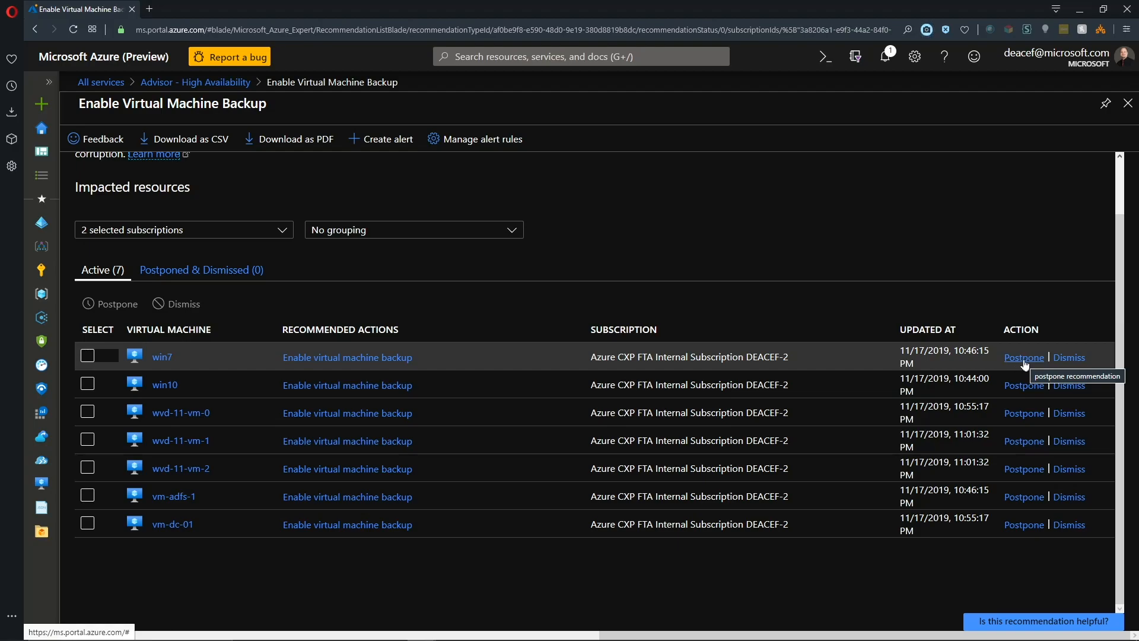
mouse_move(1069, 357)
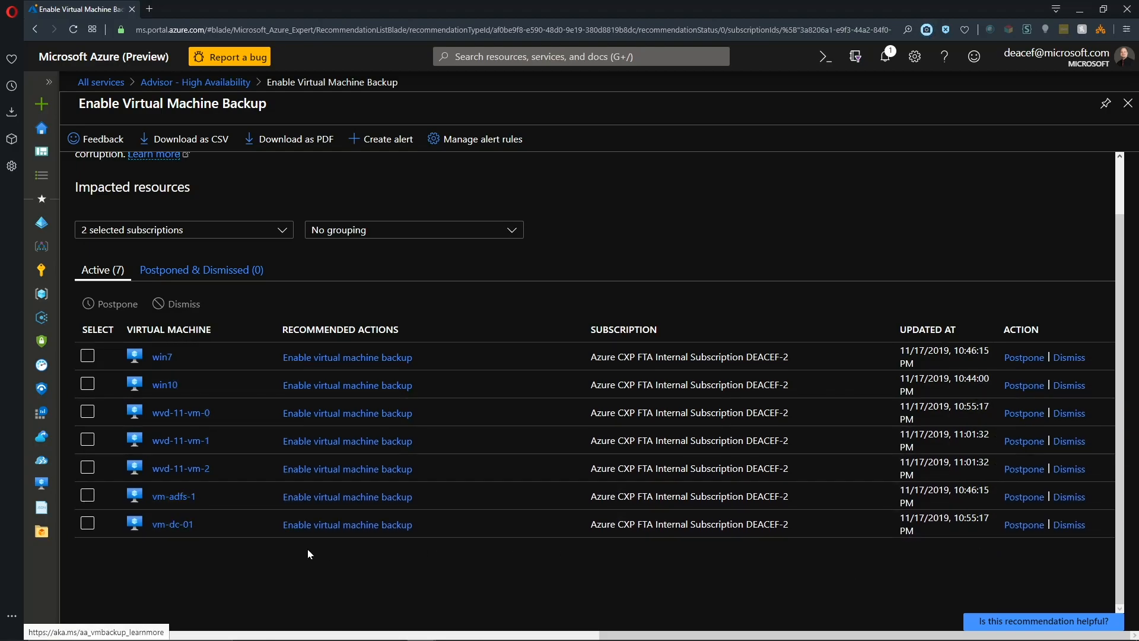
mouse_move(856, 472)
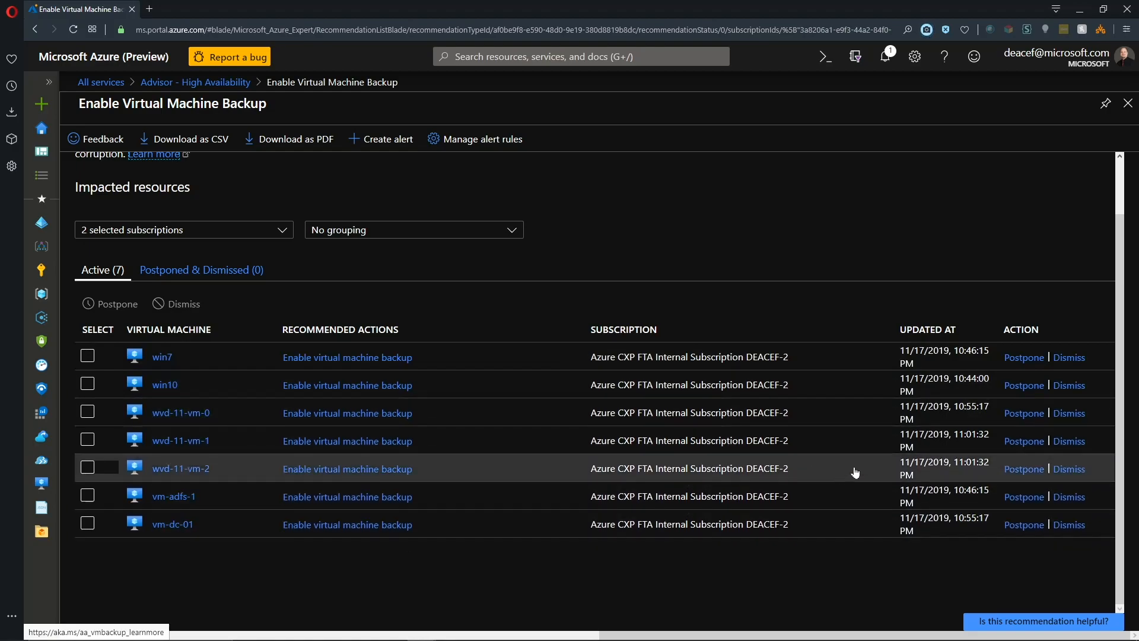
mouse_move(305, 582)
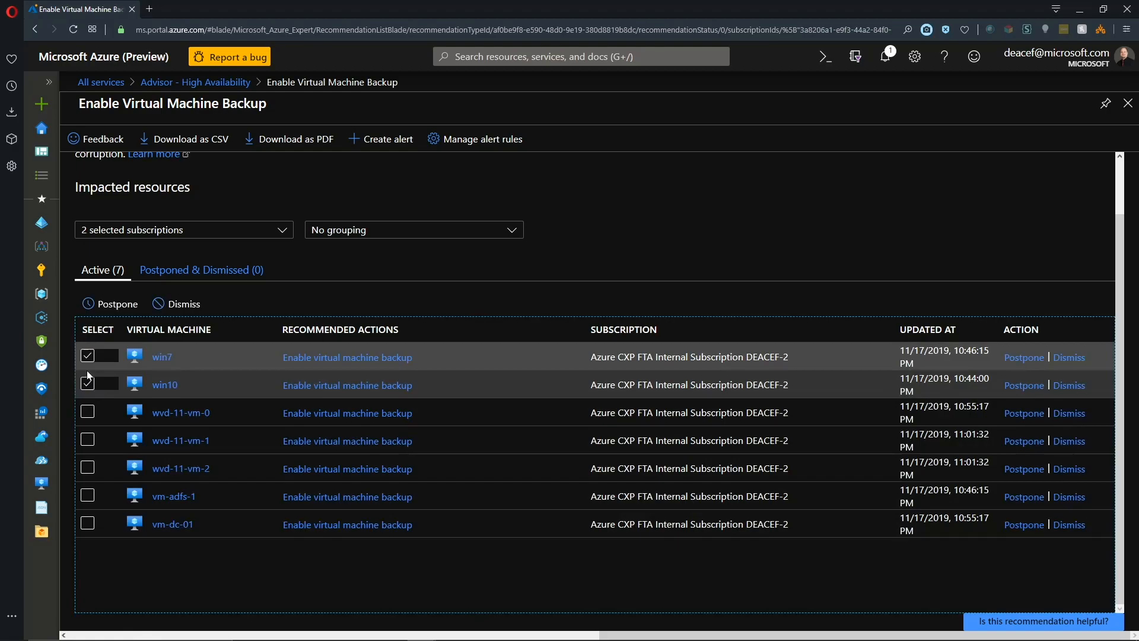
- Dismiss the backup recommendation for win7 and win10 and view them under Postponed & Dismissed
click(87, 384)
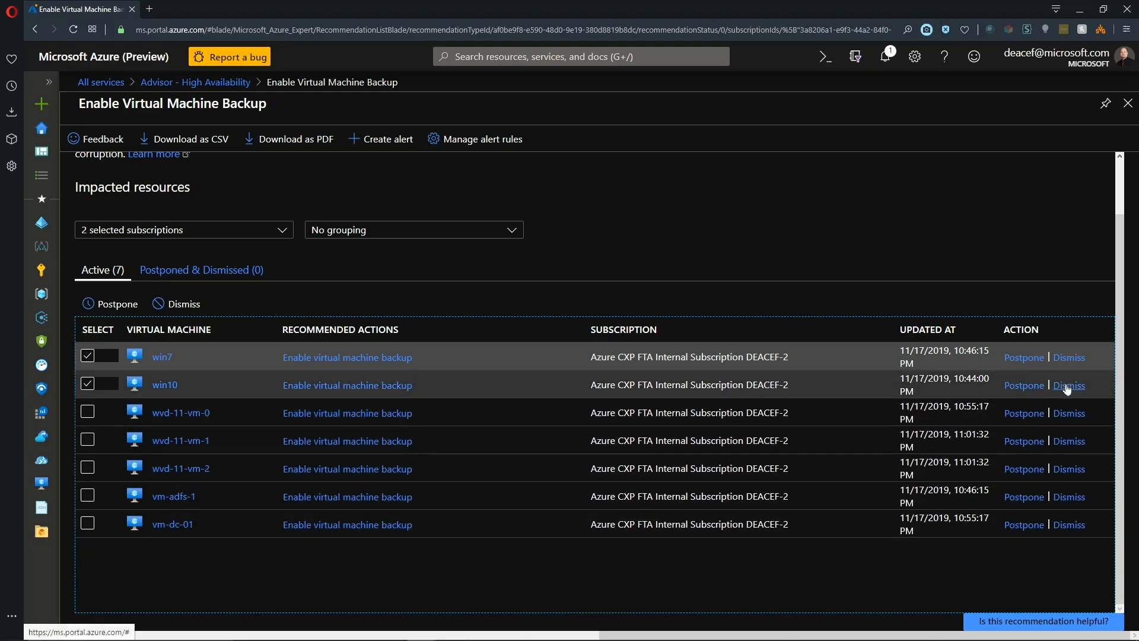
click(1069, 384)
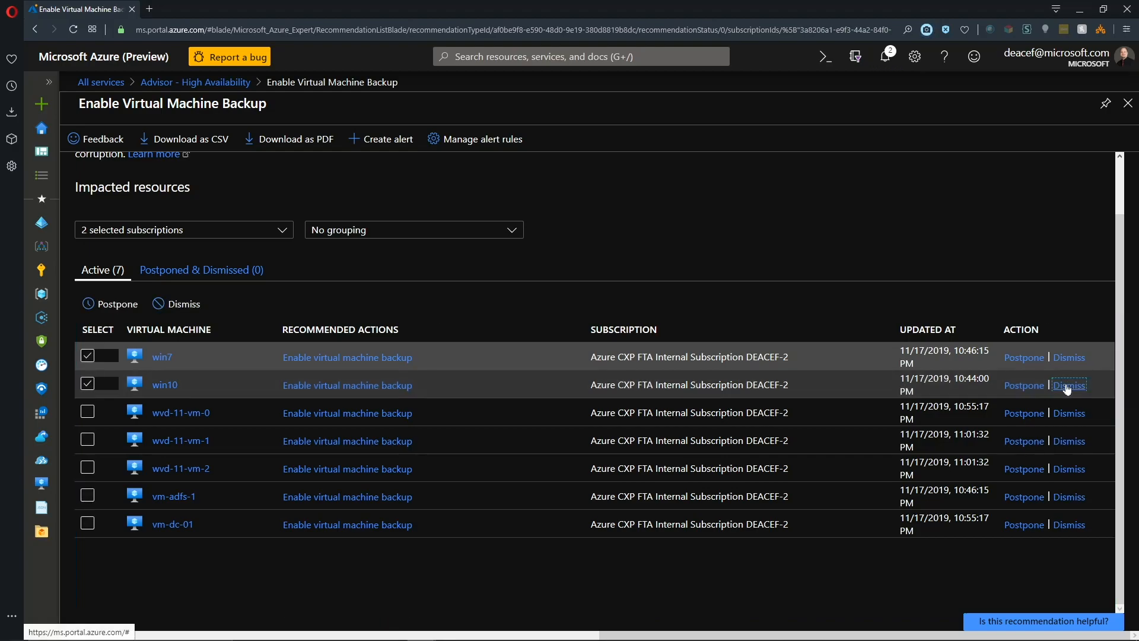
click(1069, 385)
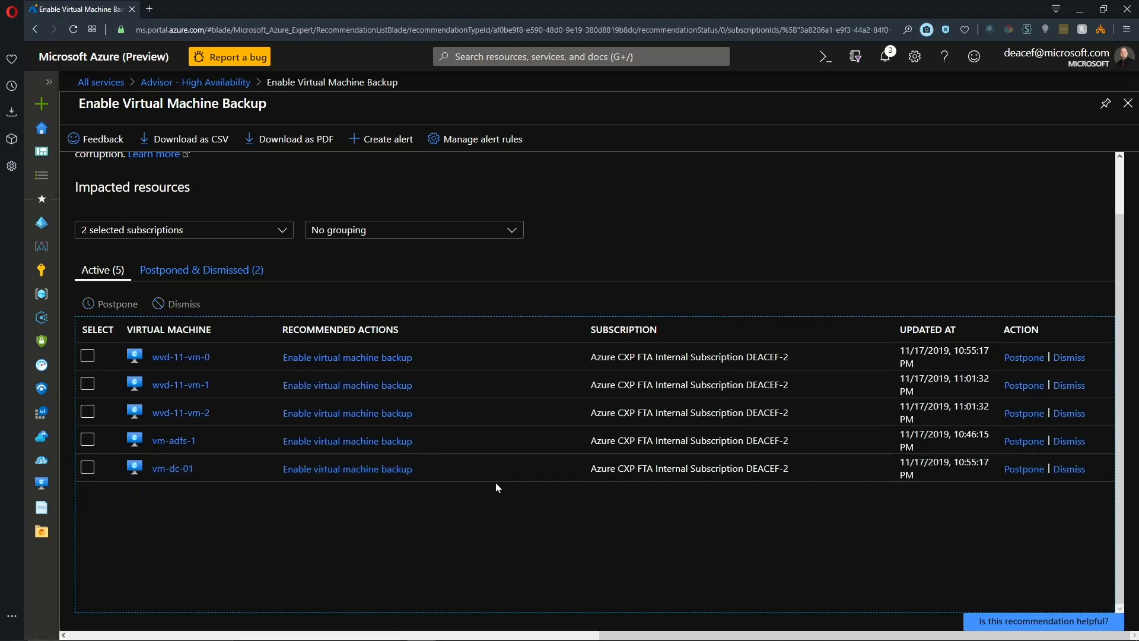
mouse_move(614, 546)
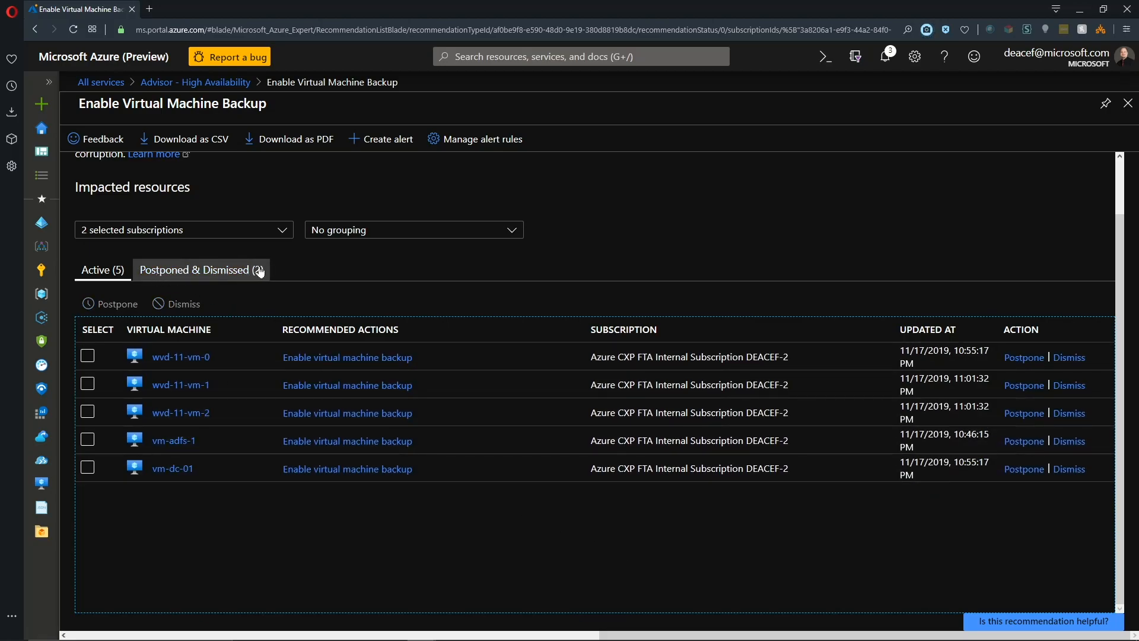
click(200, 269)
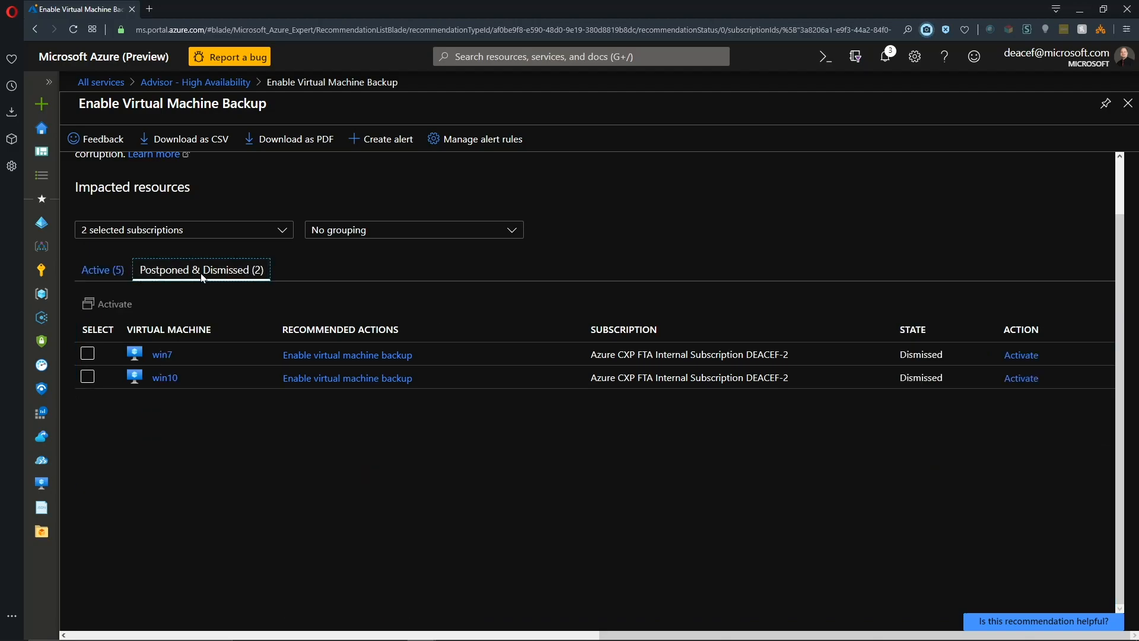
mouse_move(191, 384)
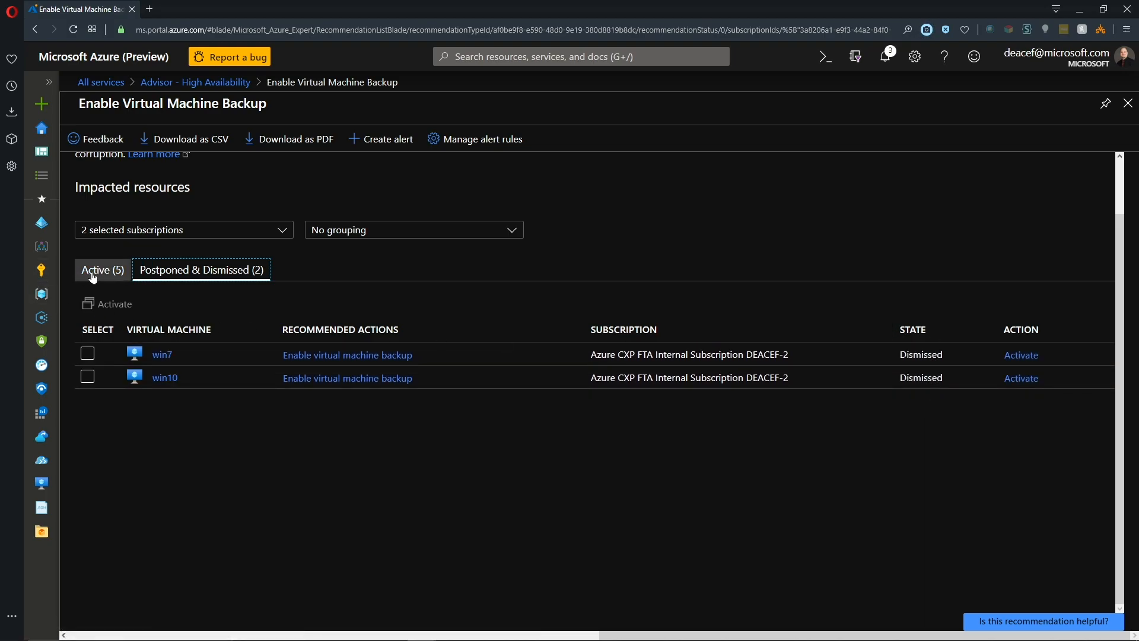
- Postpone vm-dc-01's backup recommendation for 3 months from the Active list
click(102, 269)
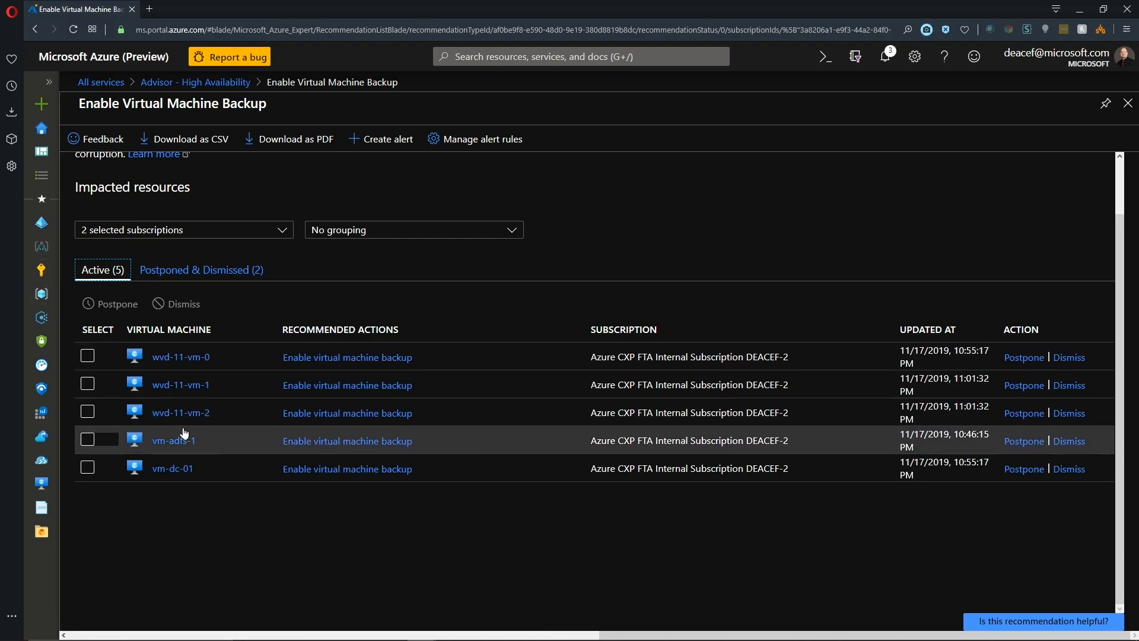
mouse_move(86, 451)
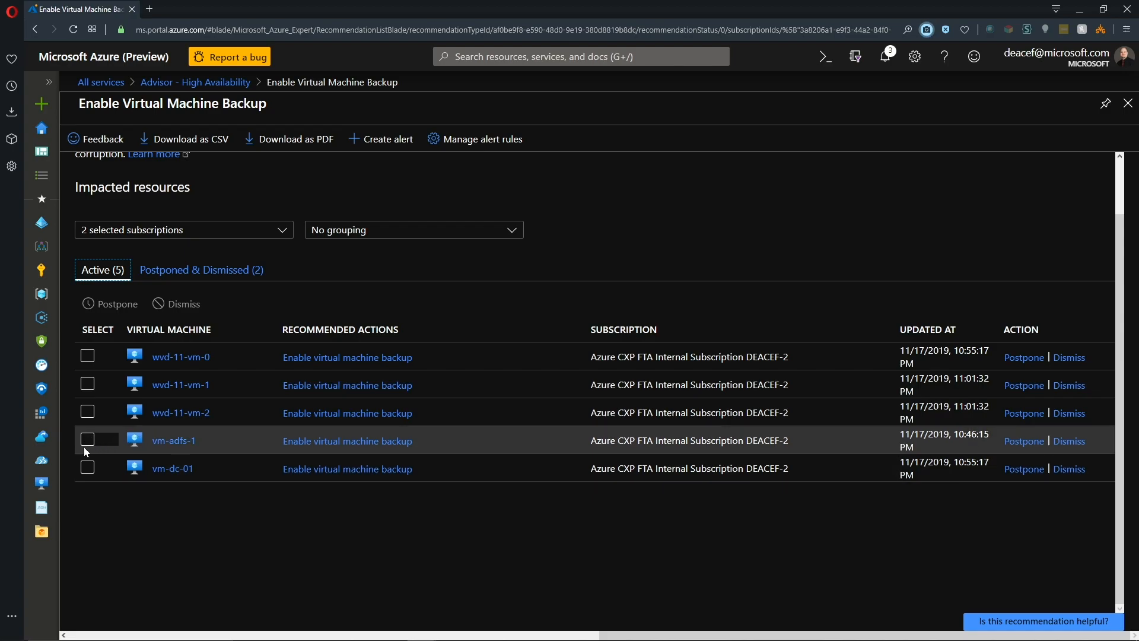
click(87, 468)
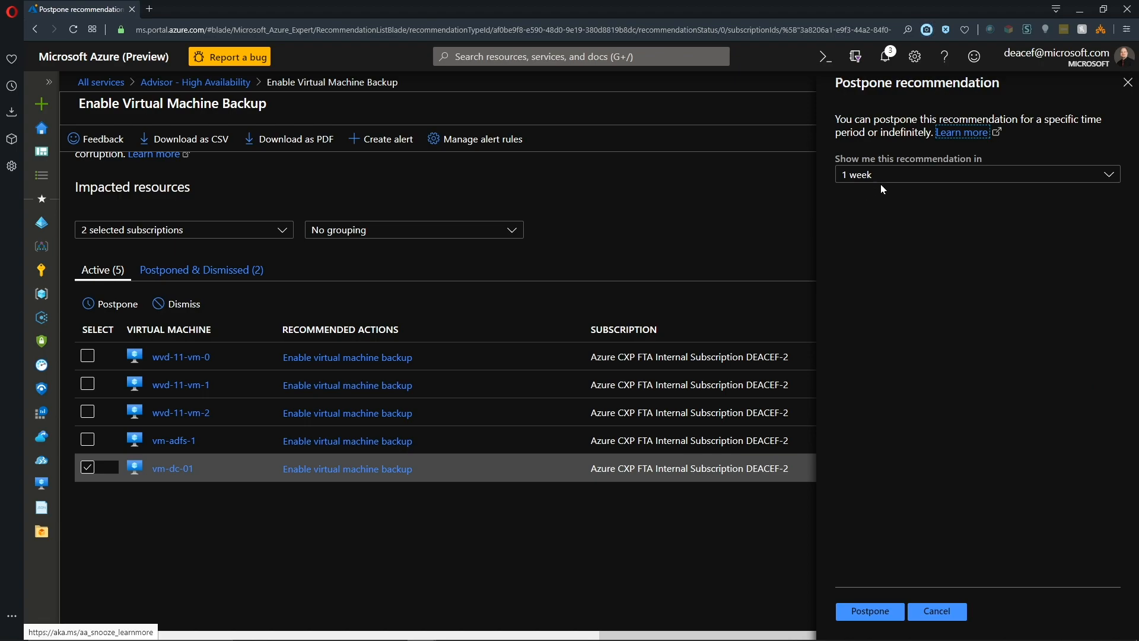
mouse_move(908, 180)
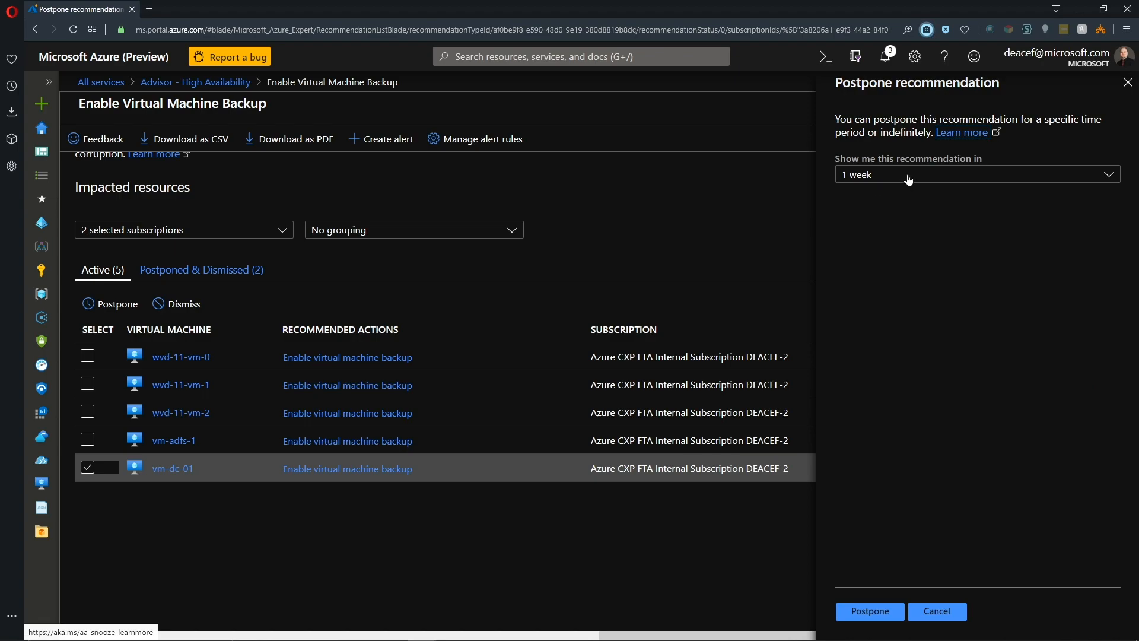
click(975, 173)
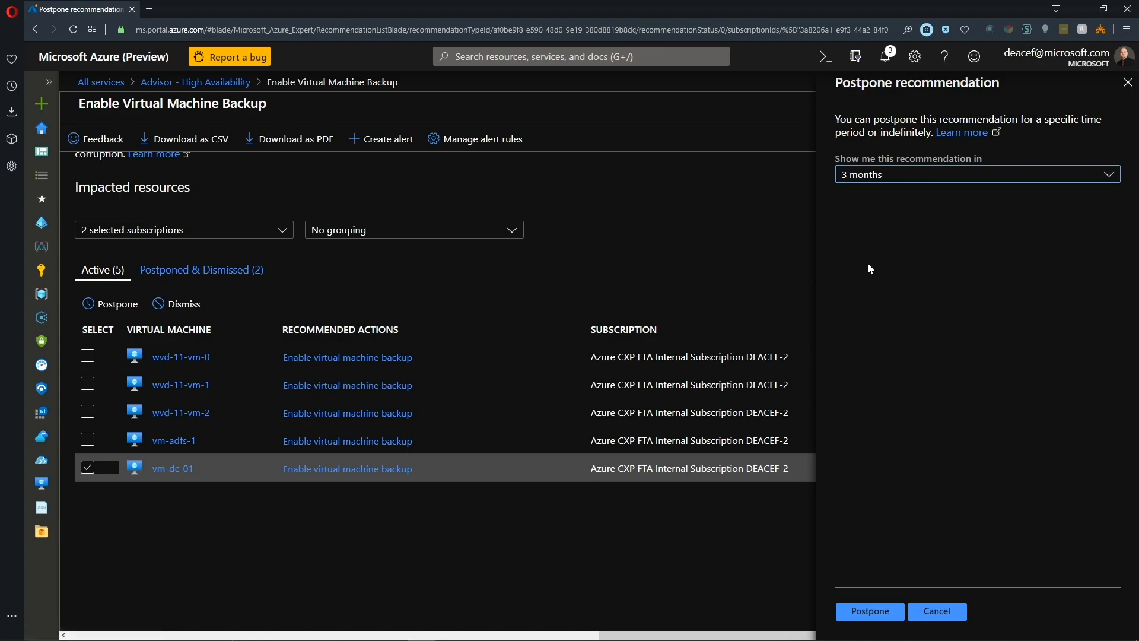
click(869, 611)
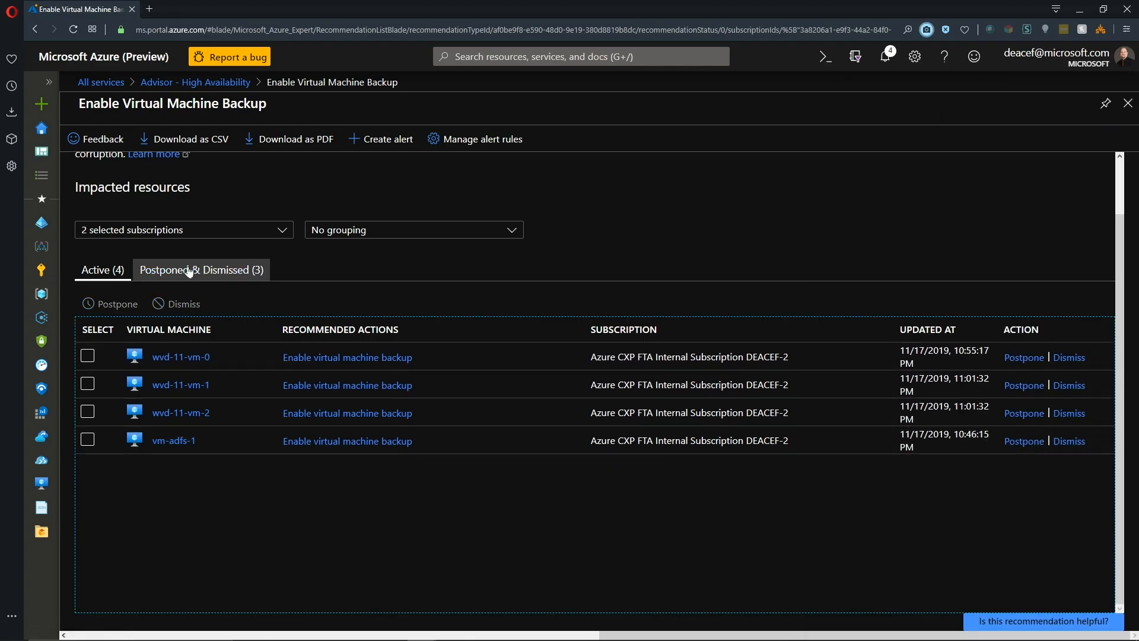
- Reactivate vm-dc-01 from the Postponed & Dismissed list
click(201, 269)
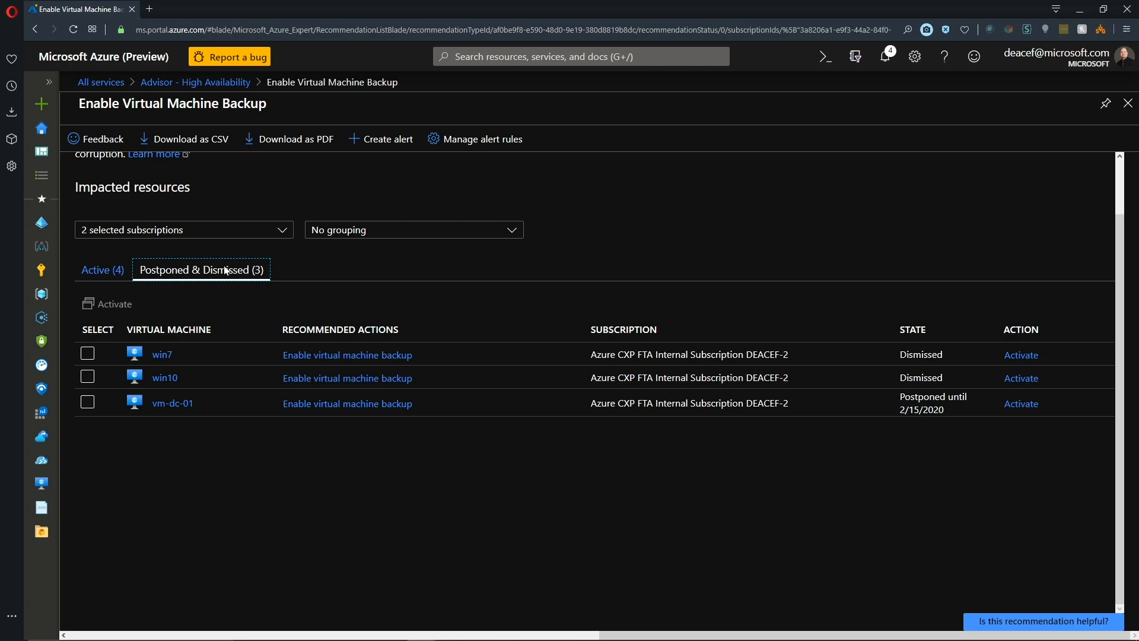
mouse_move(917, 405)
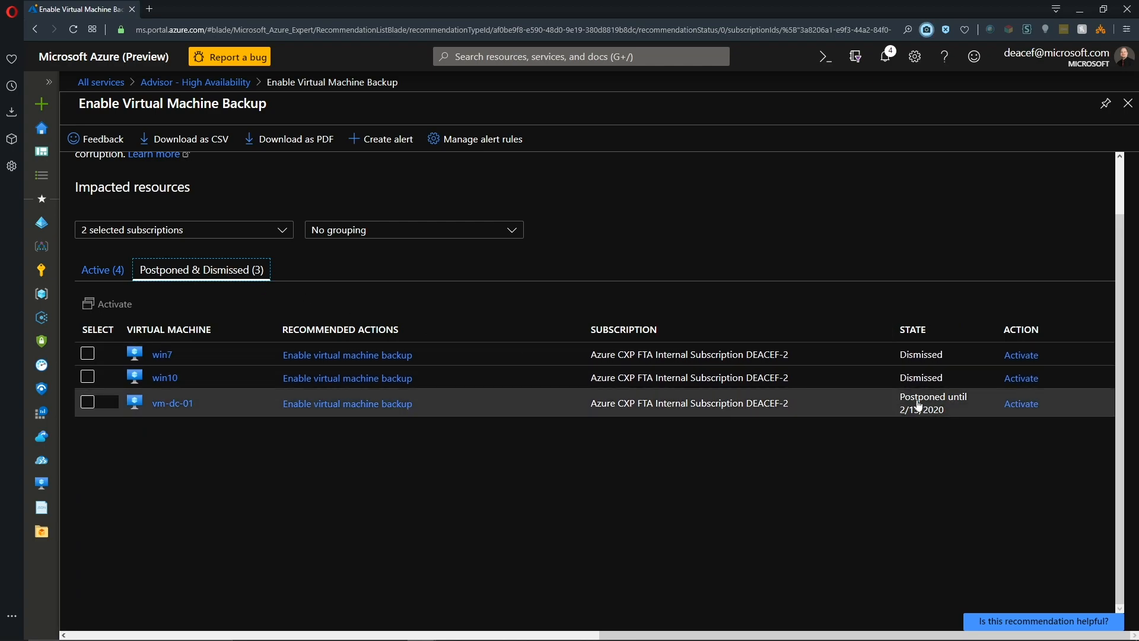
mouse_move(958, 415)
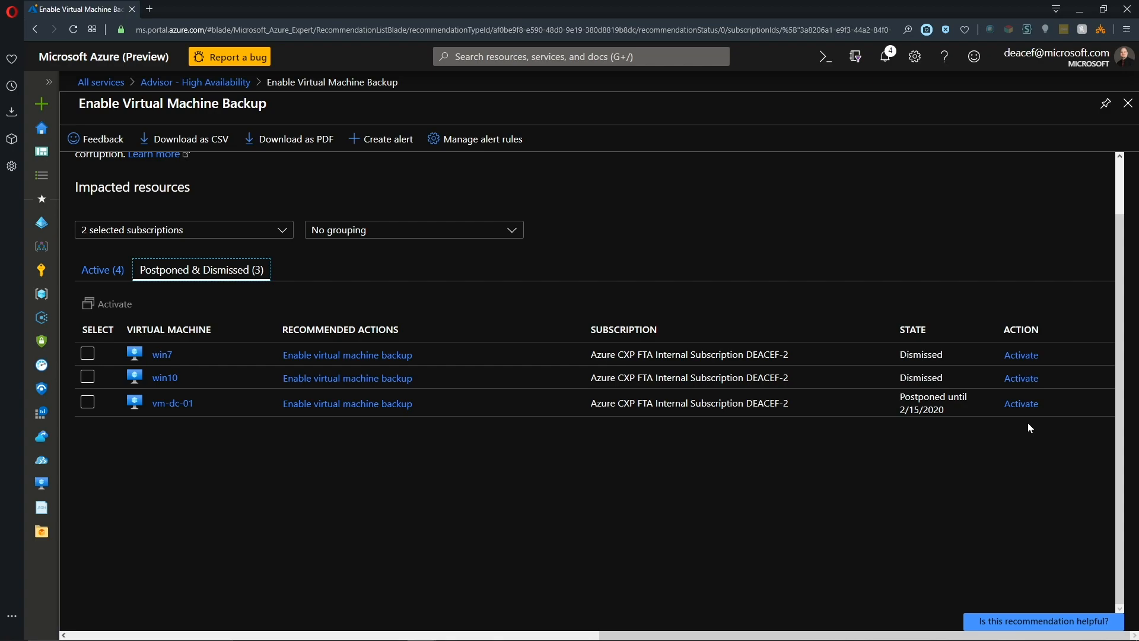
mouse_move(250, 420)
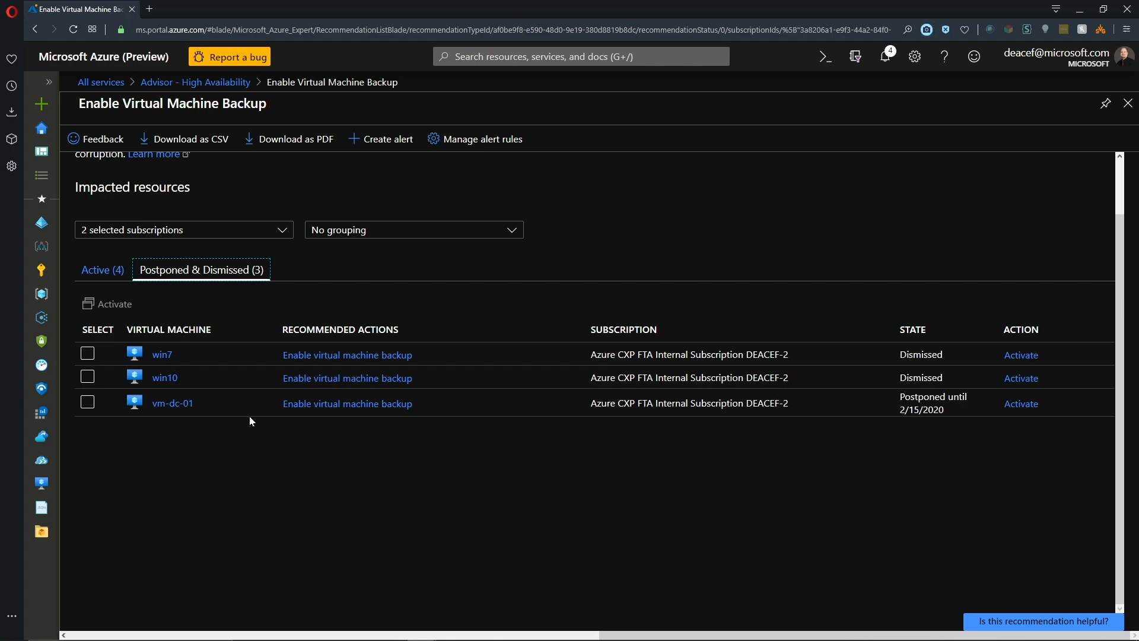
click(87, 402)
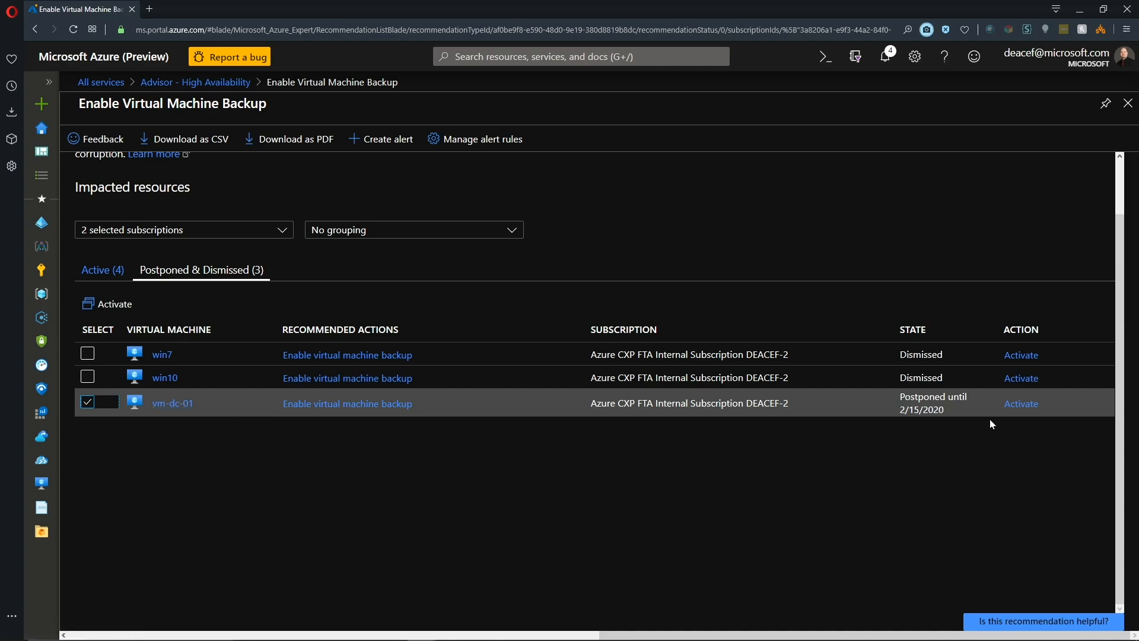
click(1021, 403)
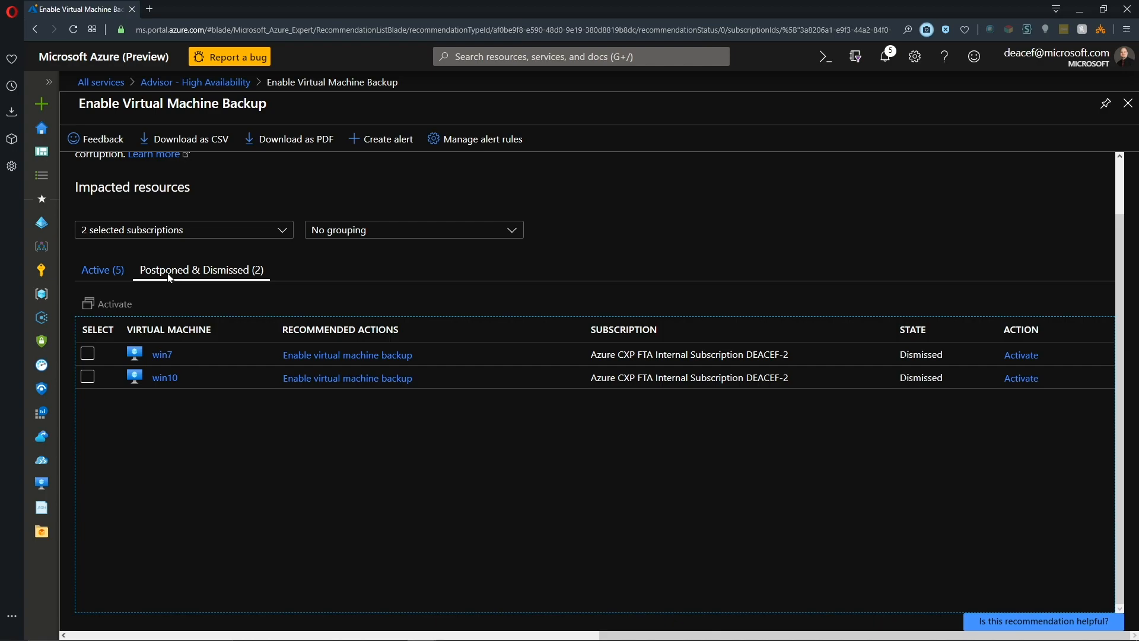
- Begin enabling backup for vm-dc-01 with a new vault in the Azure-Management resource group
click(102, 269)
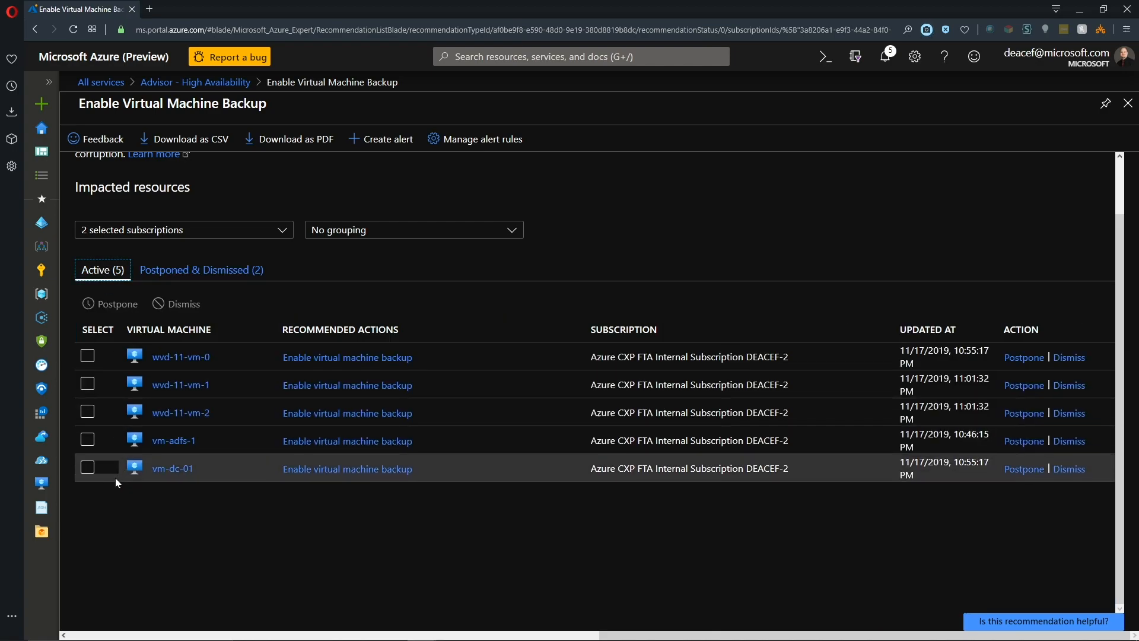
mouse_move(172, 469)
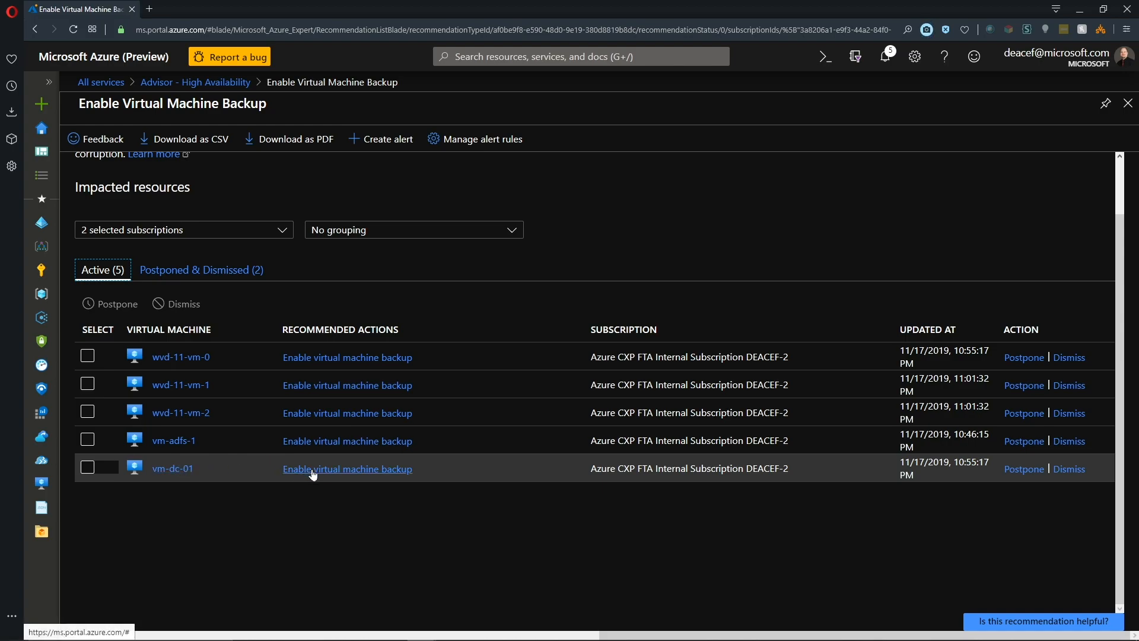
click(348, 468)
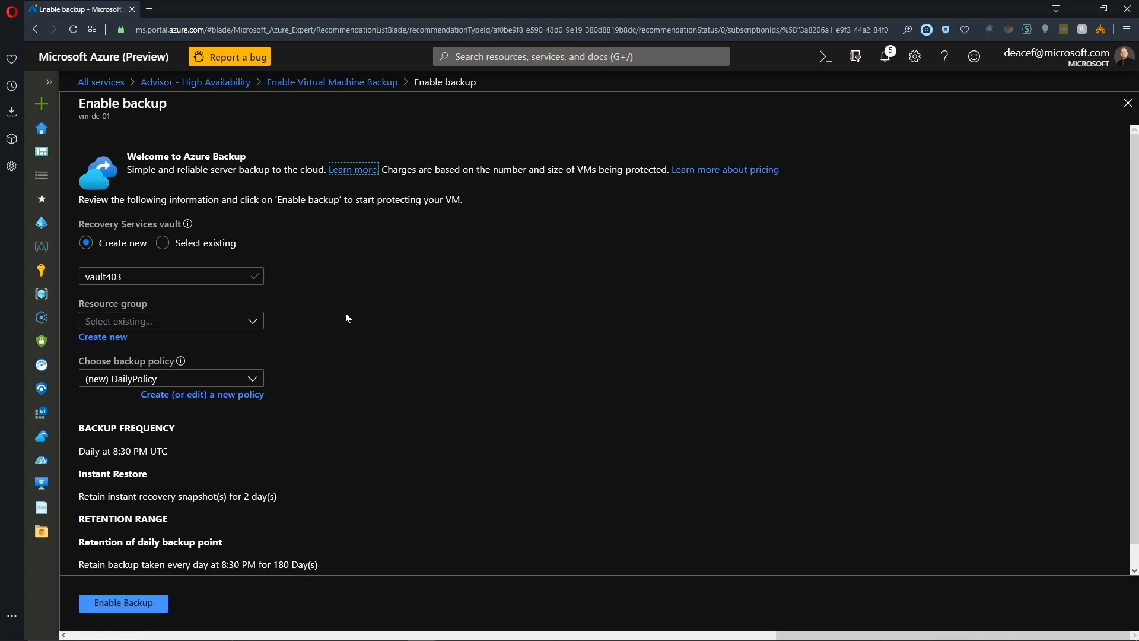
mouse_move(183, 214)
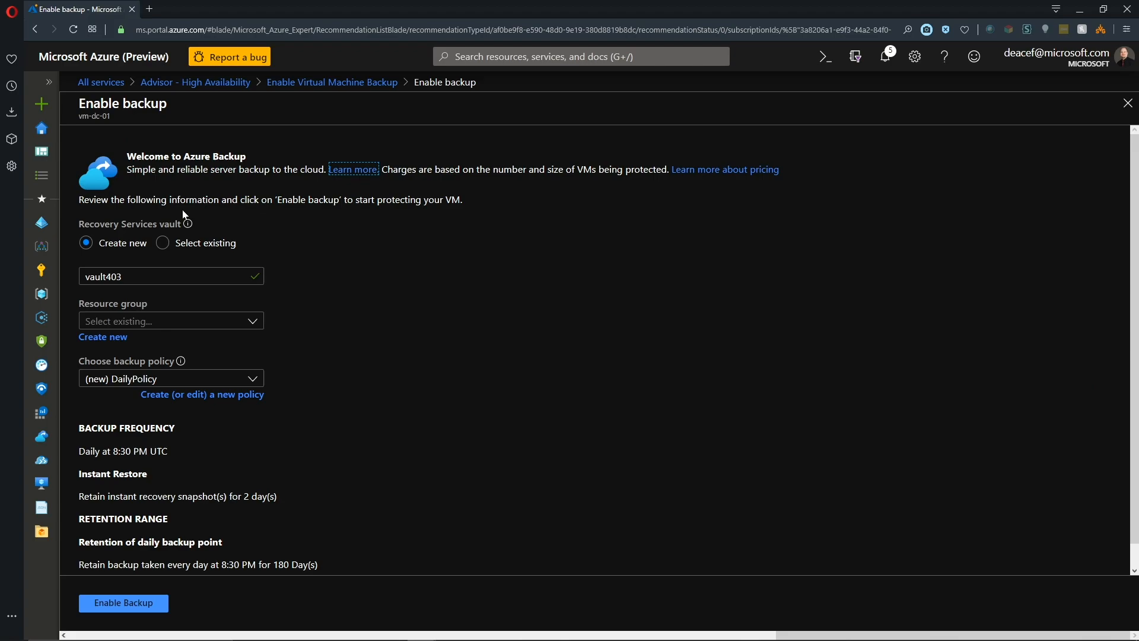
mouse_move(175, 250)
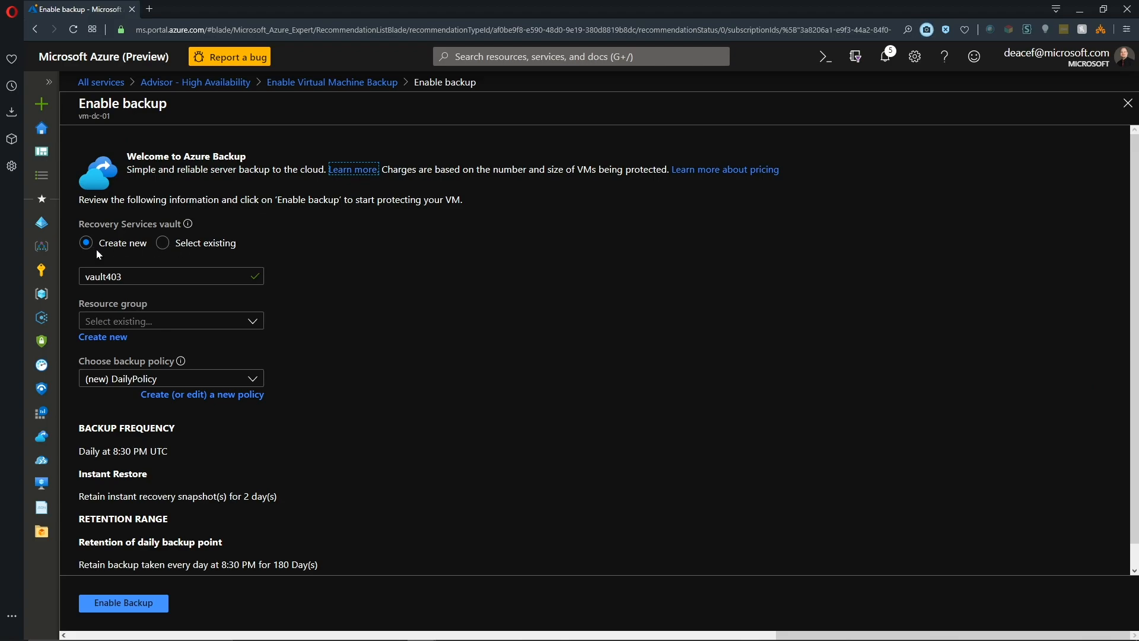
click(86, 242)
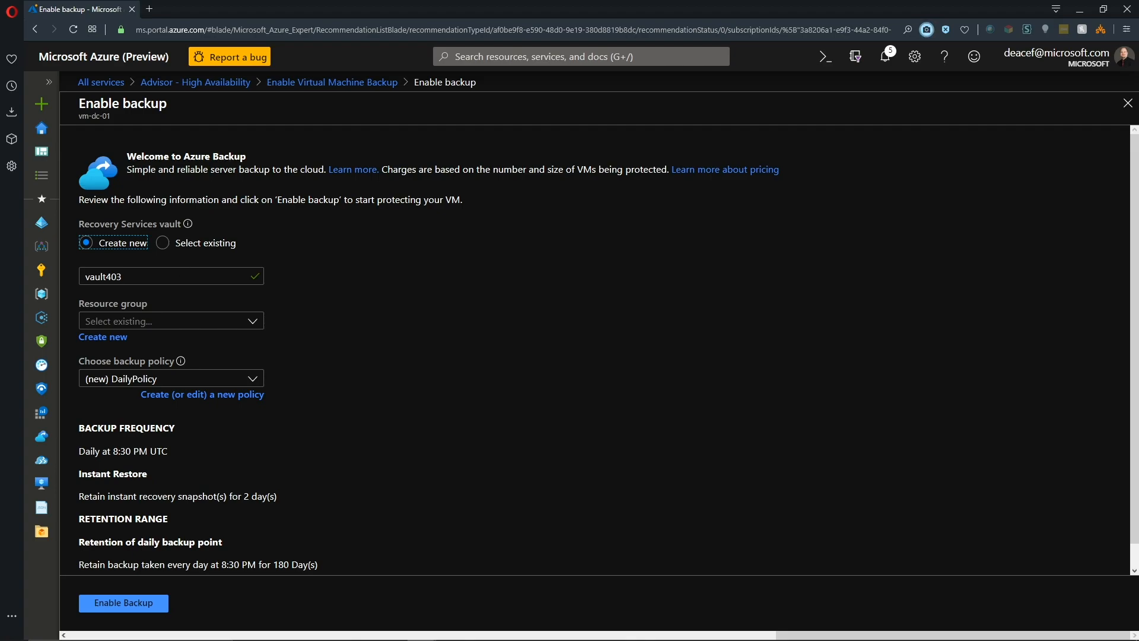
click(171, 320)
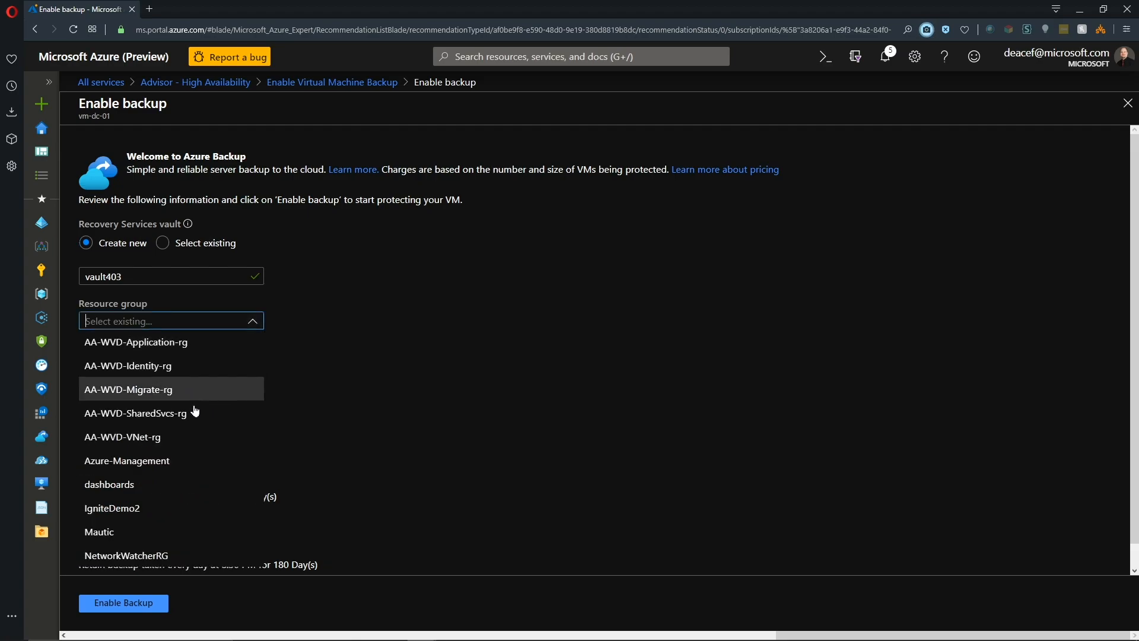
mouse_move(167, 464)
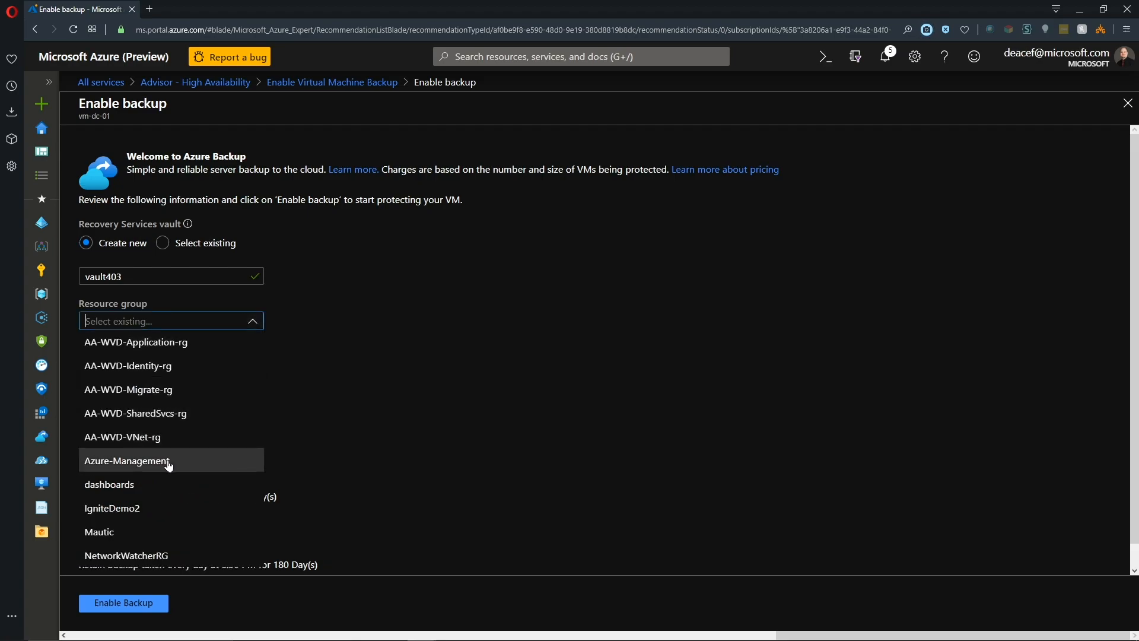
click(127, 460)
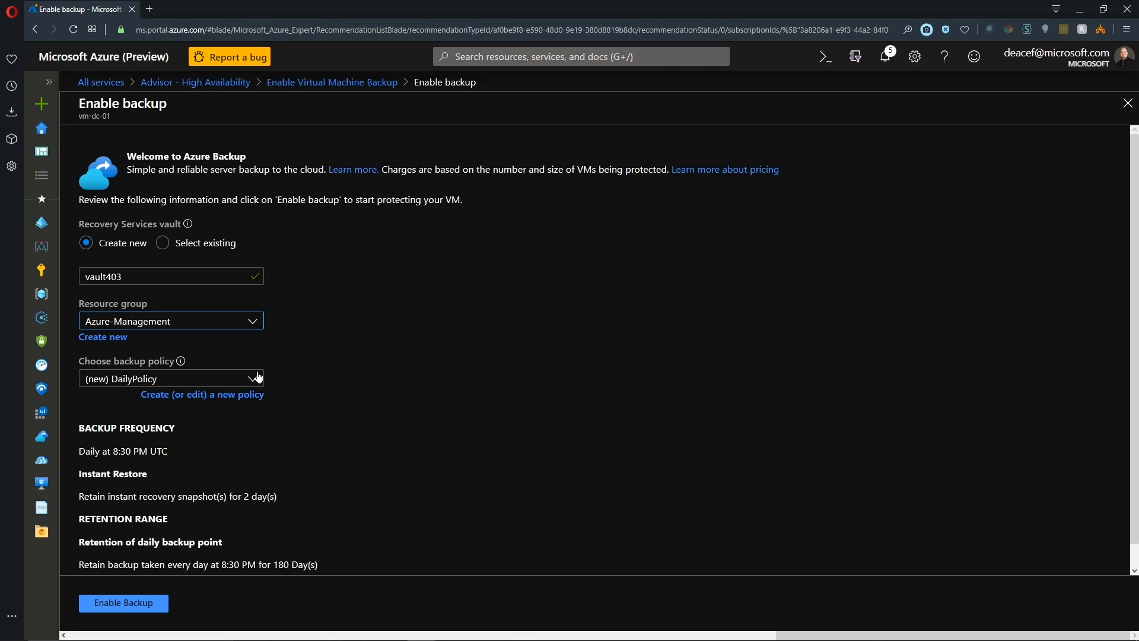
click(171, 321)
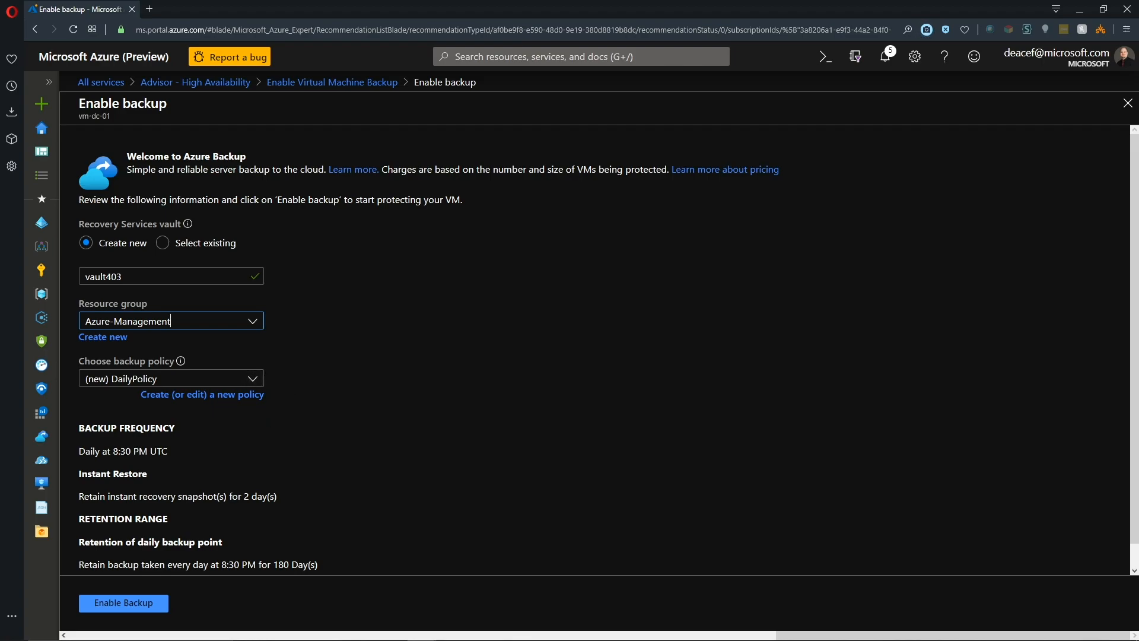
mouse_move(233, 400)
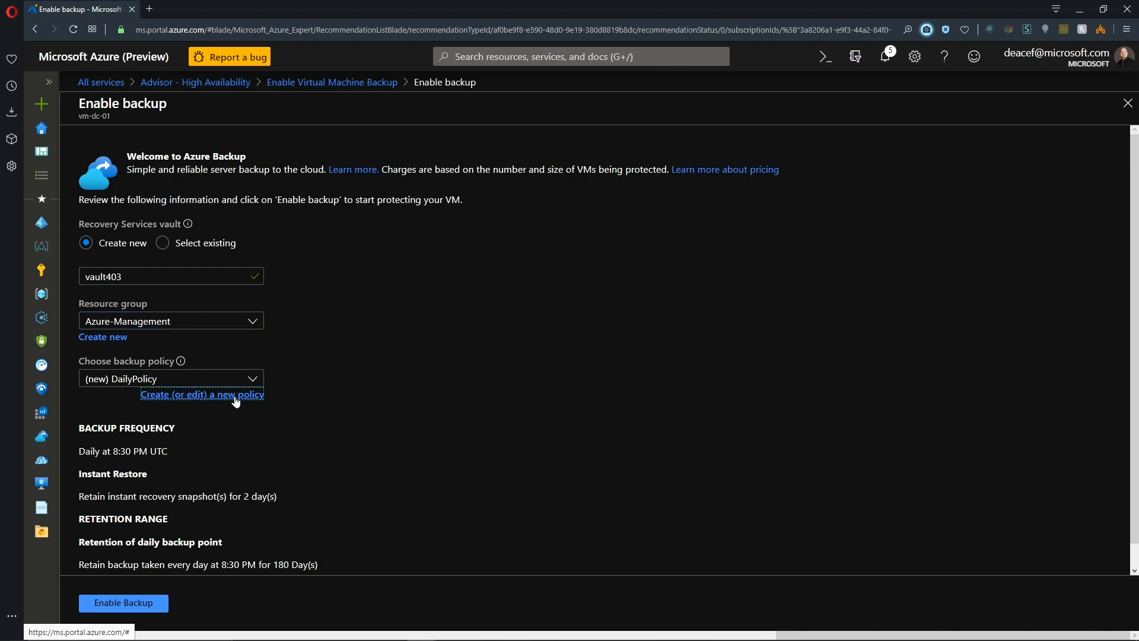
- Create a backup policy running daily at 11:00 PM with 20-day daily retention
click(202, 394)
text(CorpPolicy)
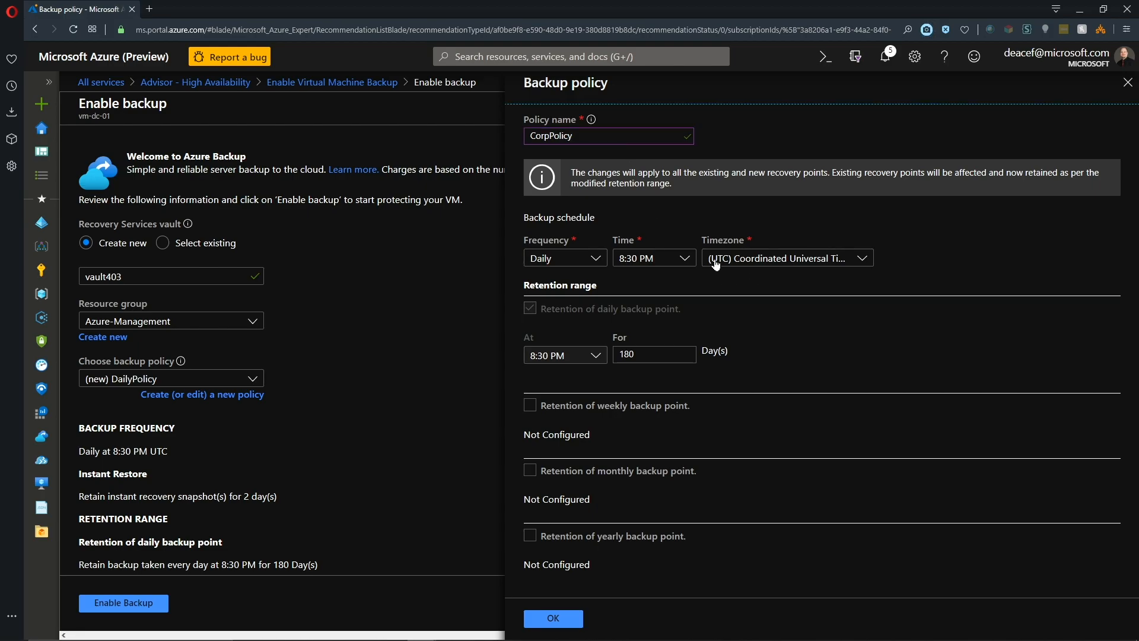
click(653, 257)
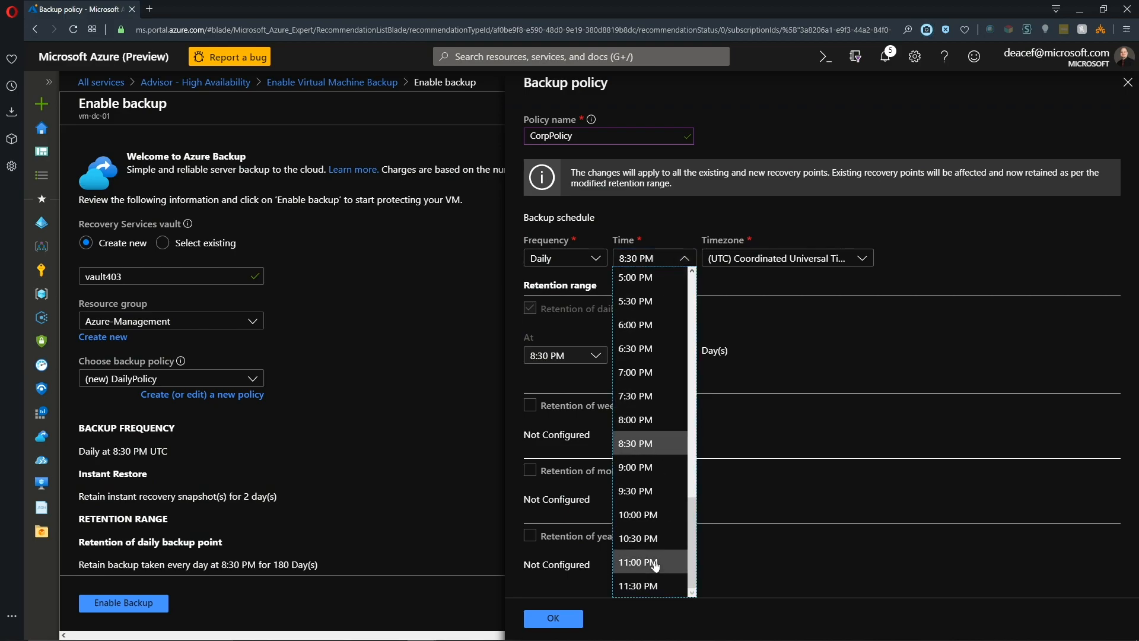
click(637, 562)
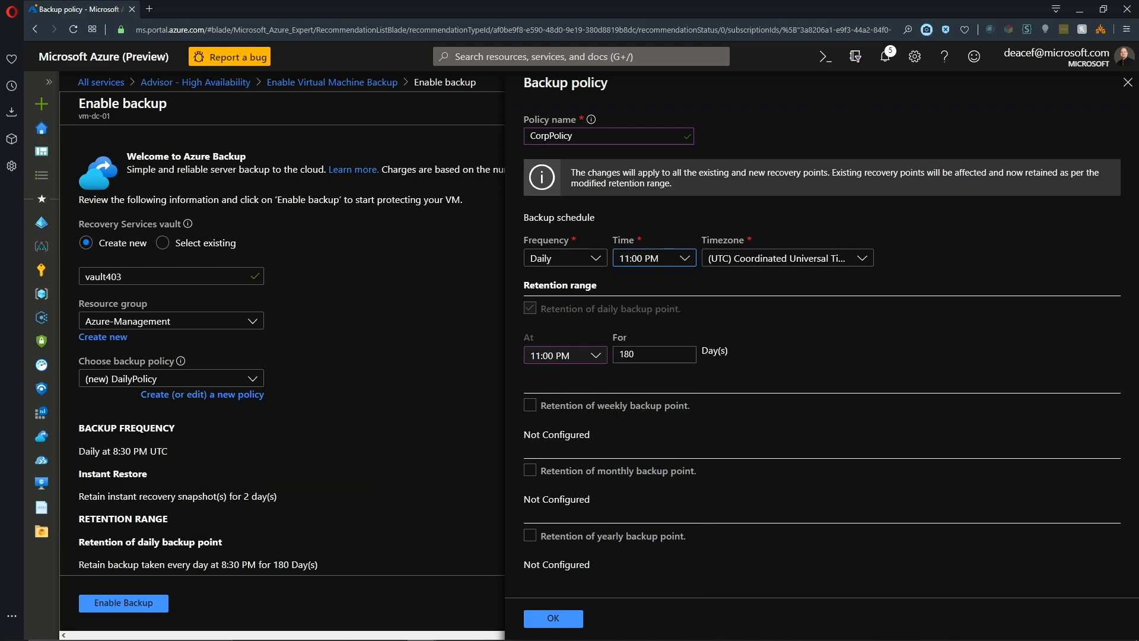
click(652, 355)
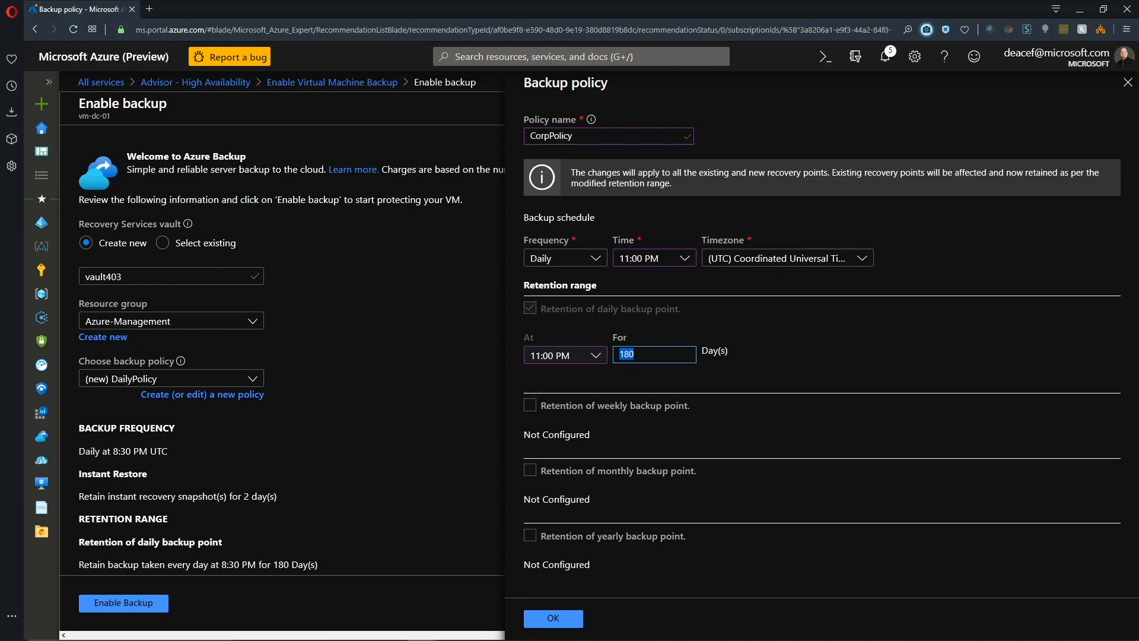
text(20)
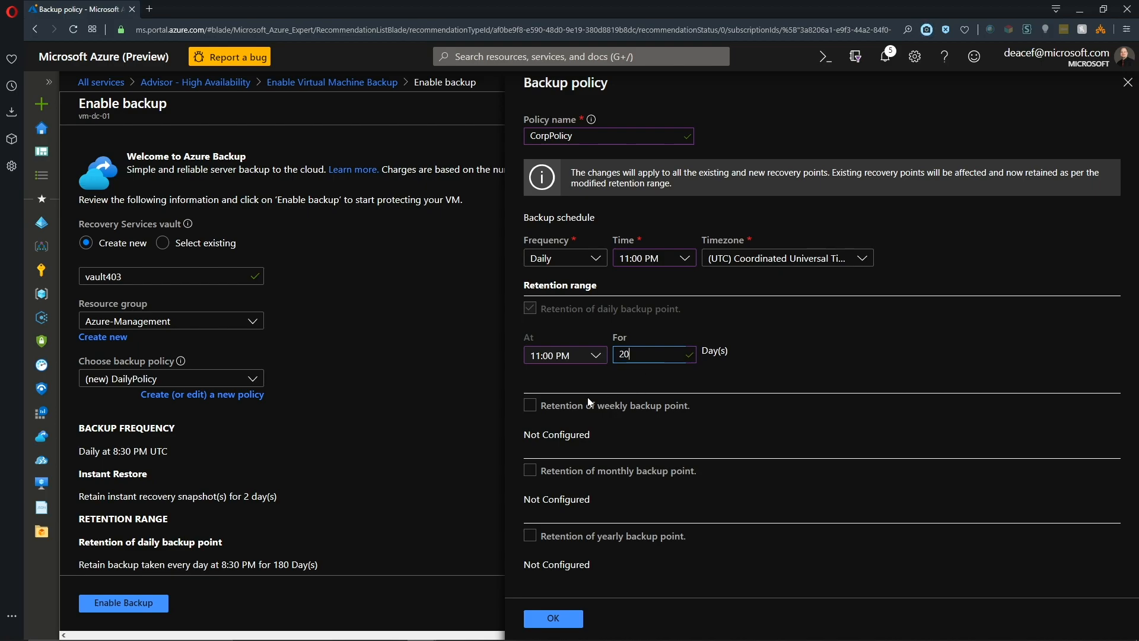
- Add weekly (2), monthly (6) and yearly (99) retention and save CorpPolicy
click(530, 406)
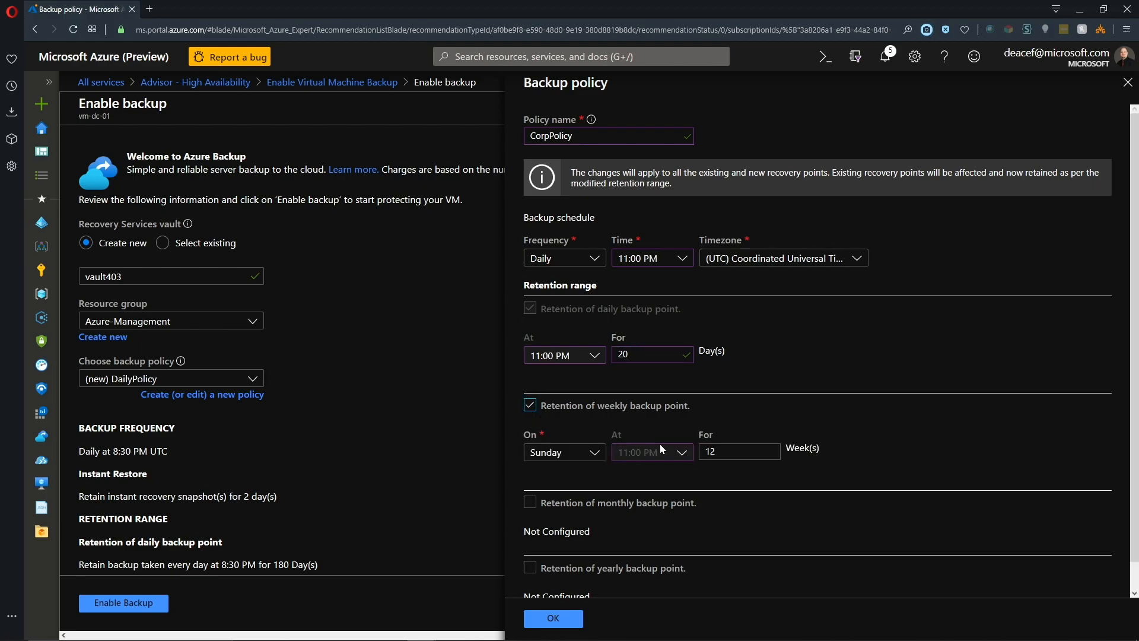
text(2)
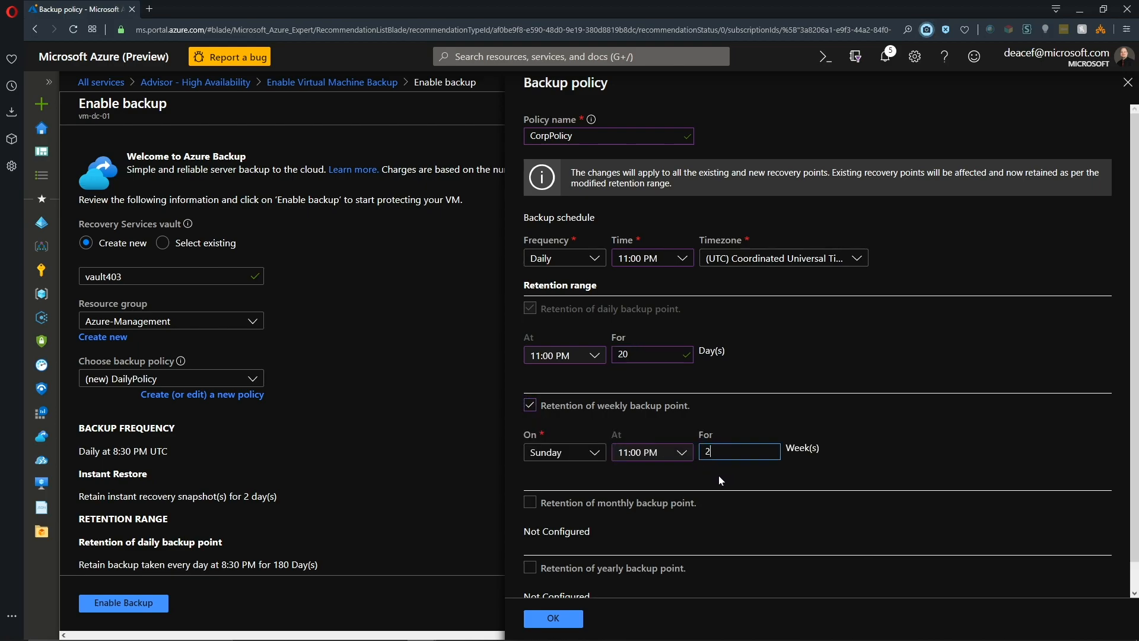
click(530, 502)
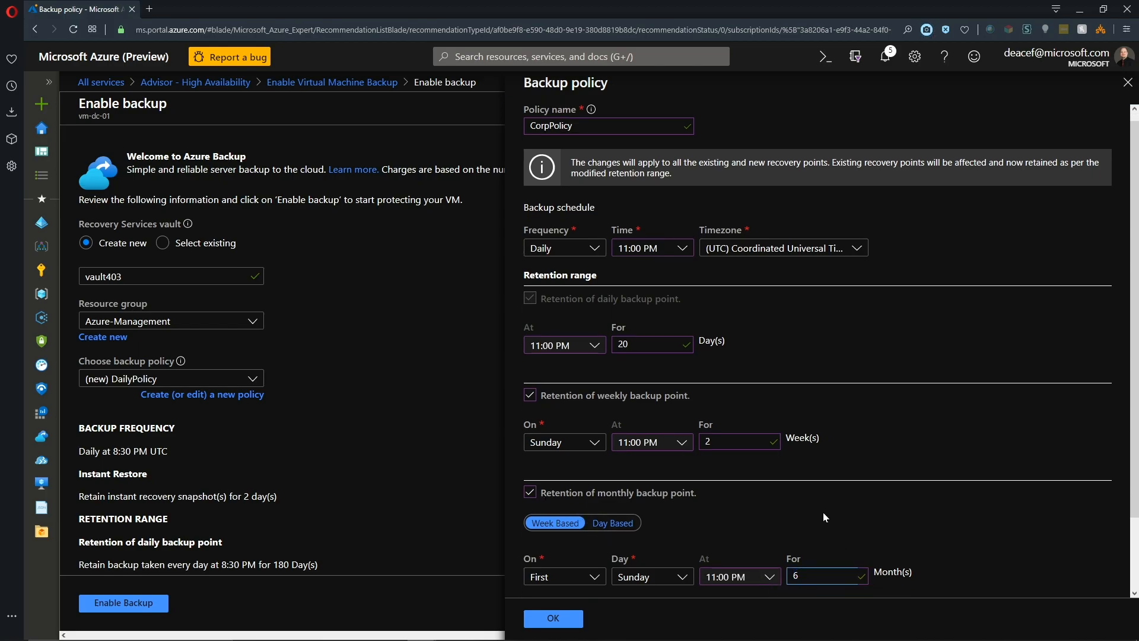
scroll(down, 3)
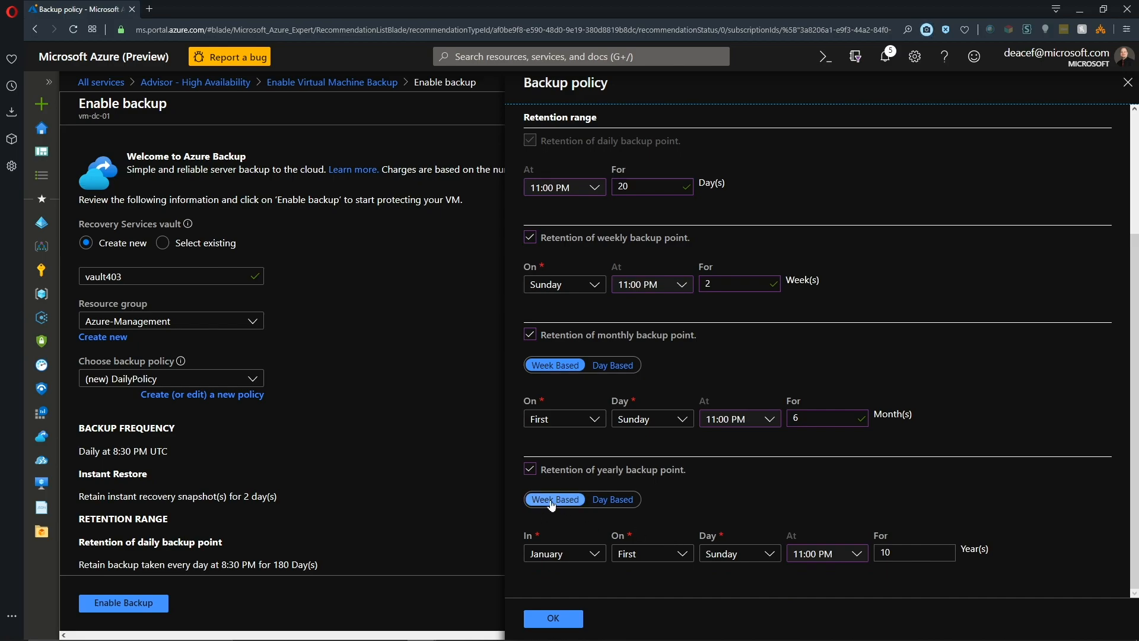
click(913, 552)
text(99)
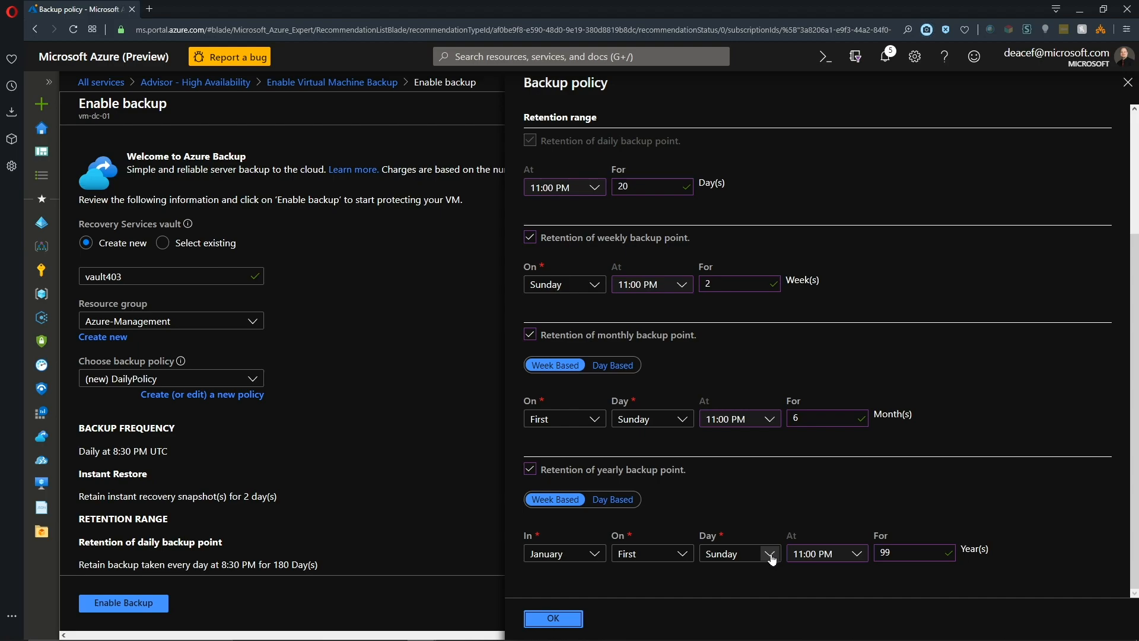
click(551, 618)
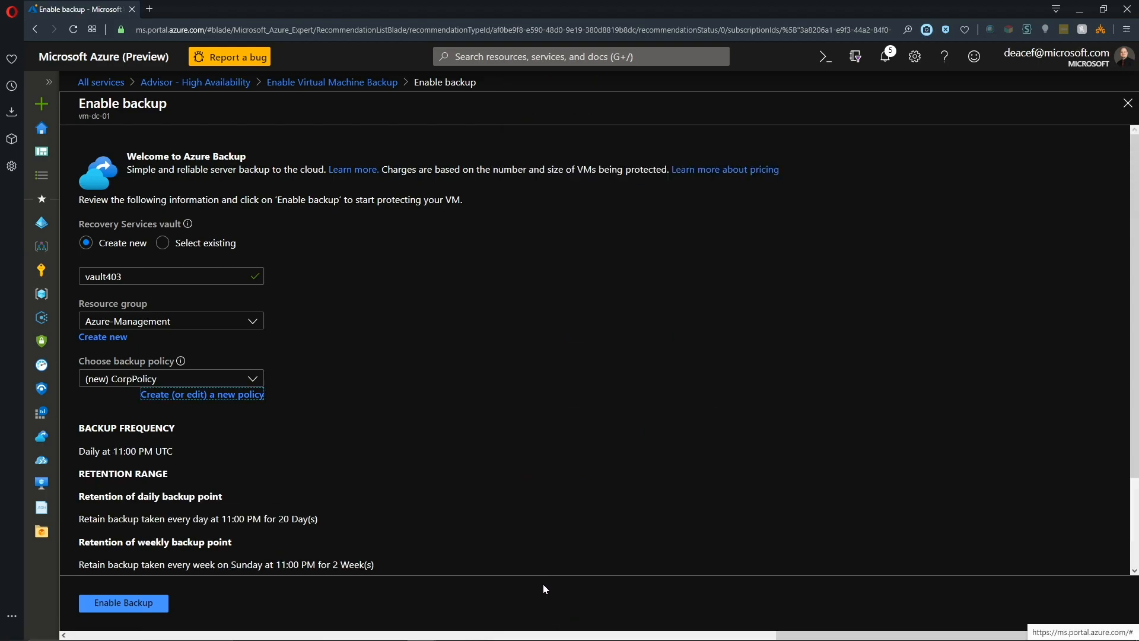
- Enable backup for vm-dc-01 using the CorpPolicy backup policy
click(122, 603)
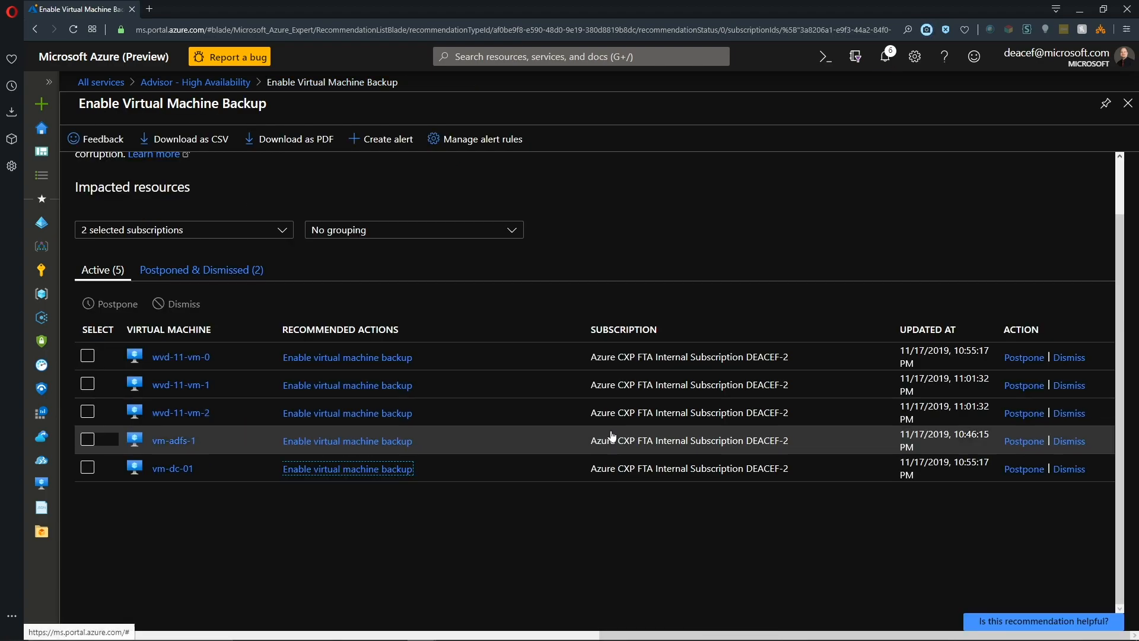
mouse_move(177, 485)
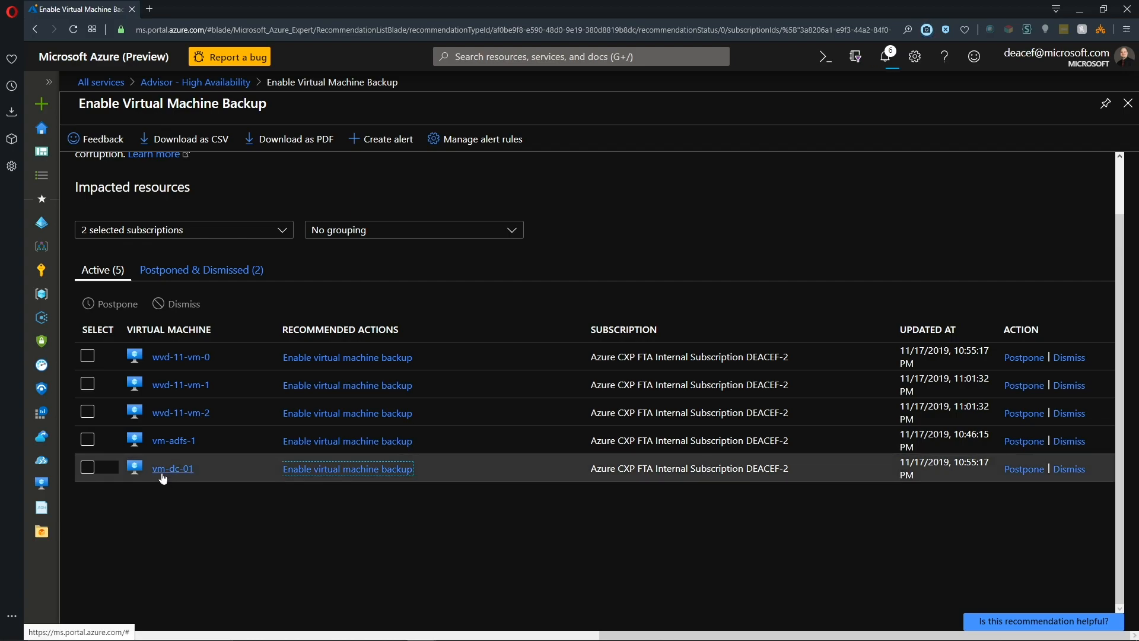
mouse_move(265, 532)
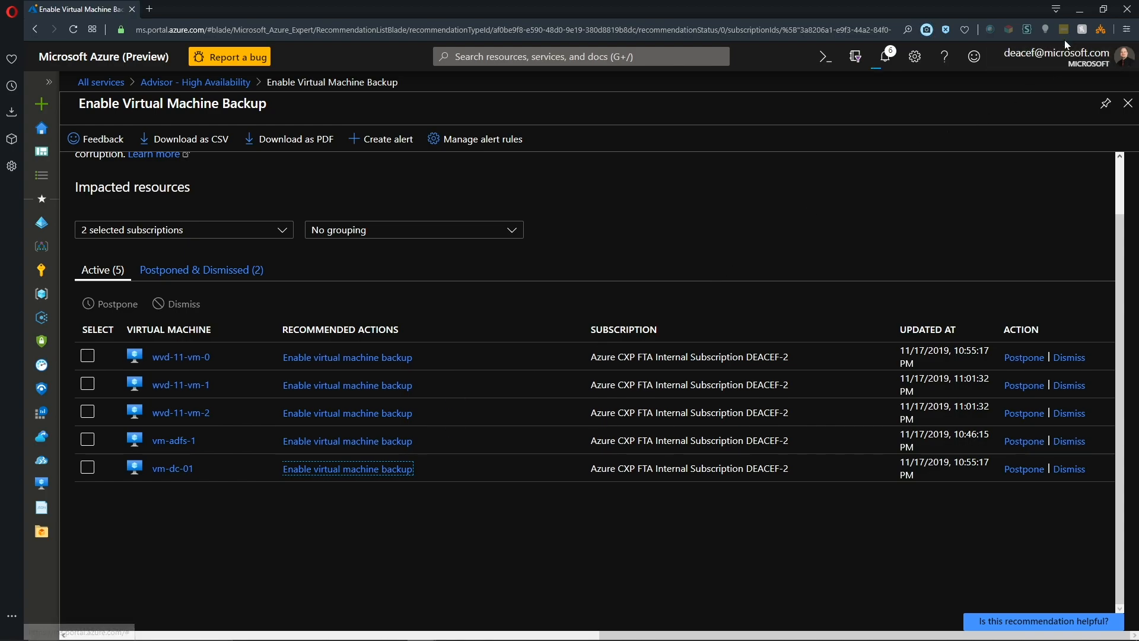
mouse_move(520, 458)
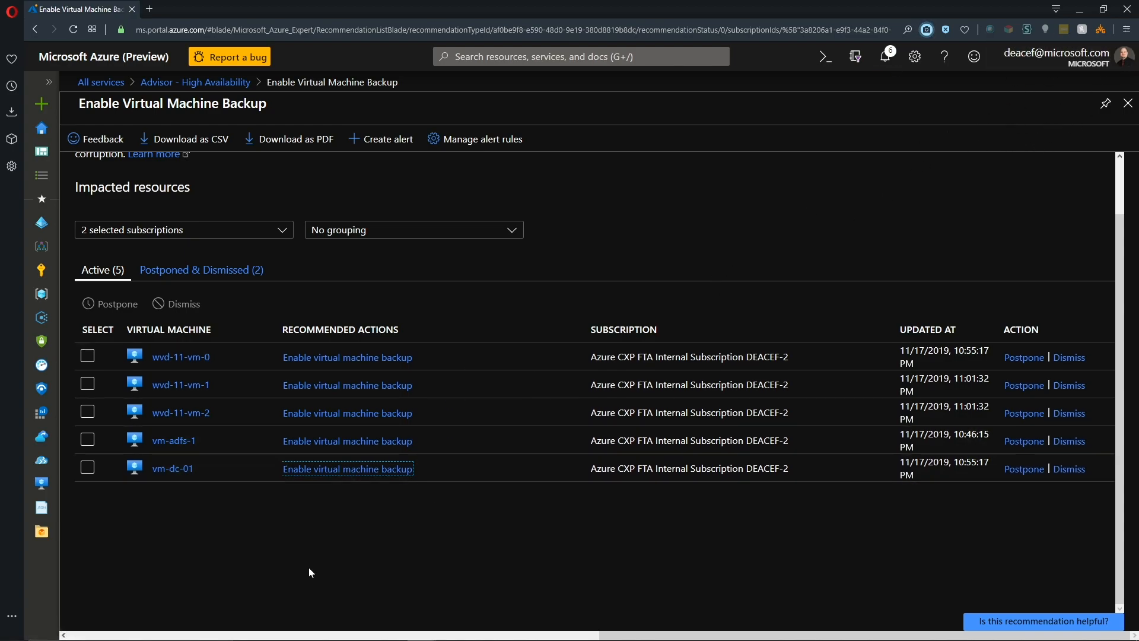
mouse_move(298, 572)
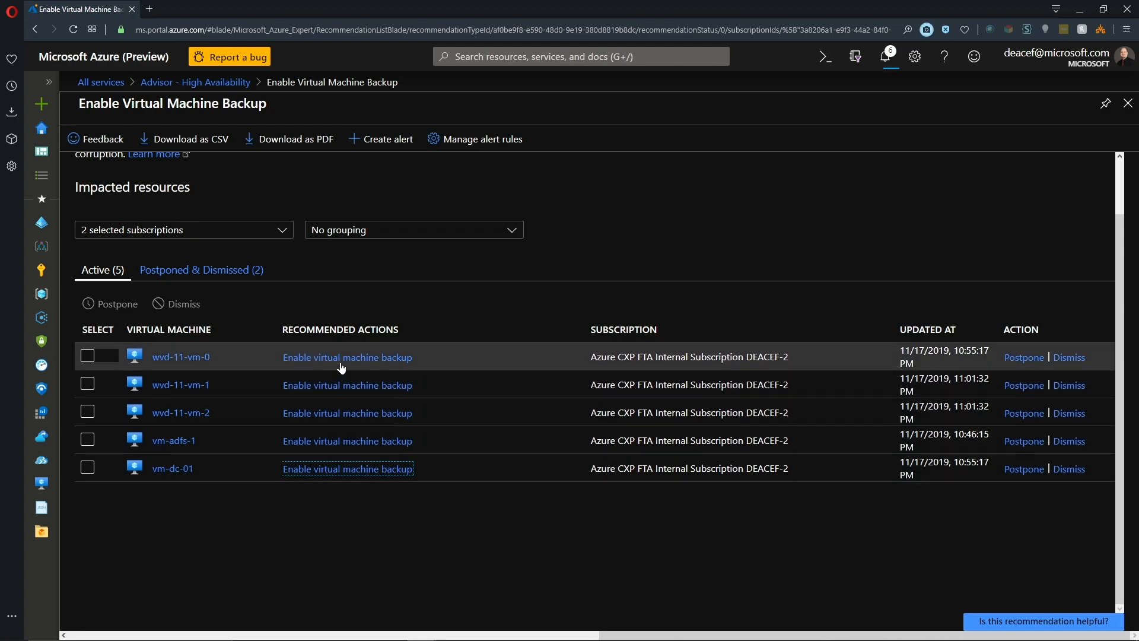
mouse_move(345, 492)
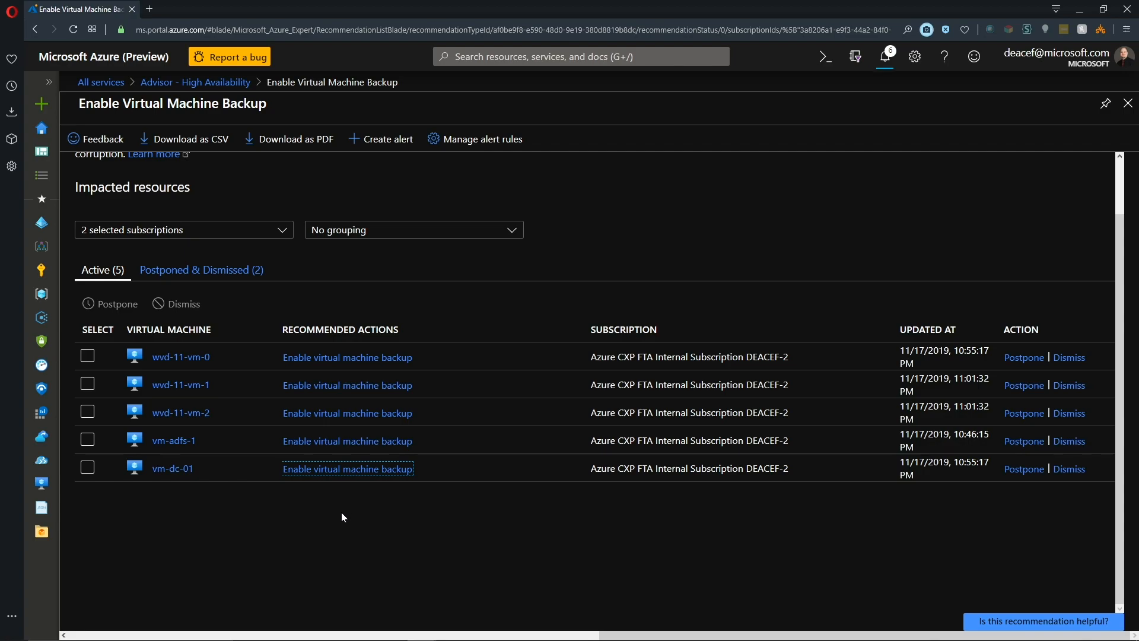
mouse_move(331, 509)
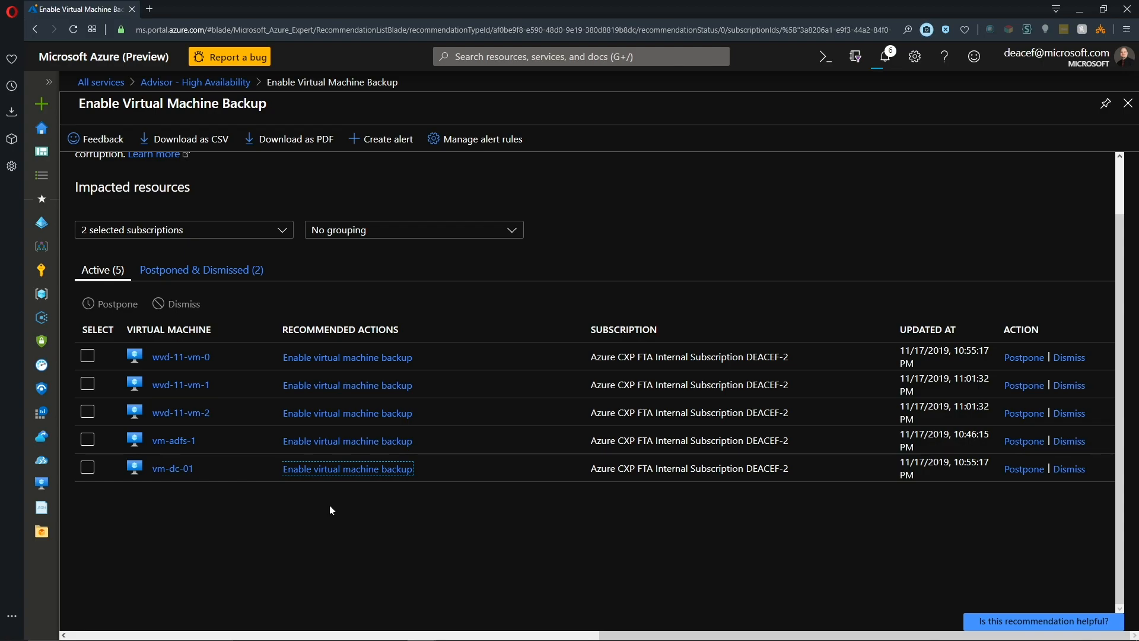
mouse_move(380, 139)
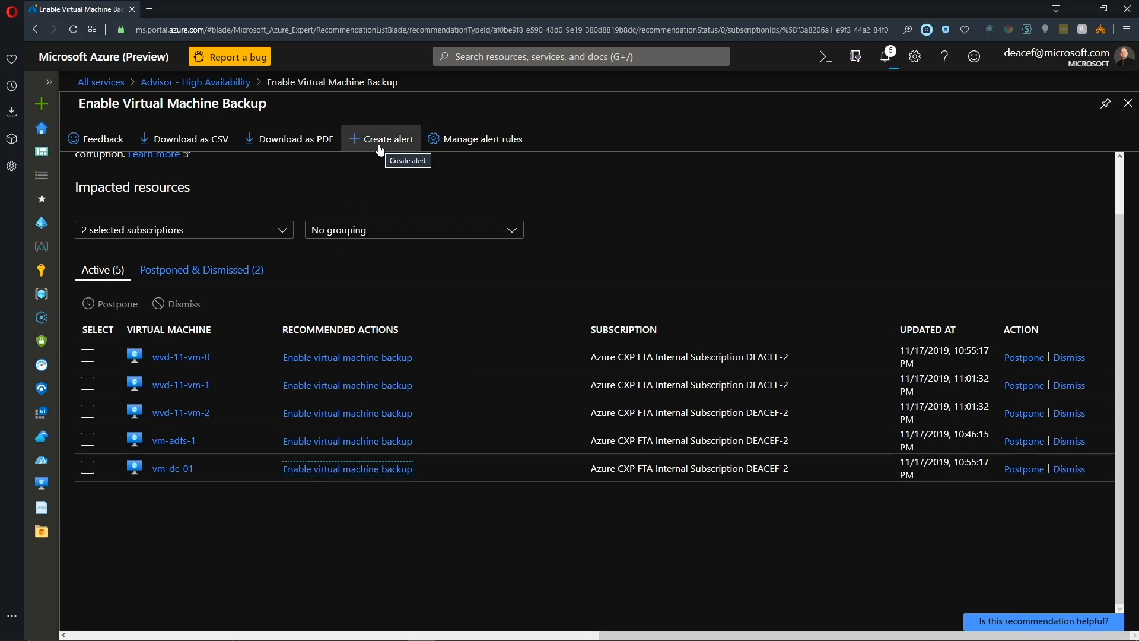
- Create an Advisor alert for the VM backup recommendation scoped to subscription DEACEF-2
click(379, 138)
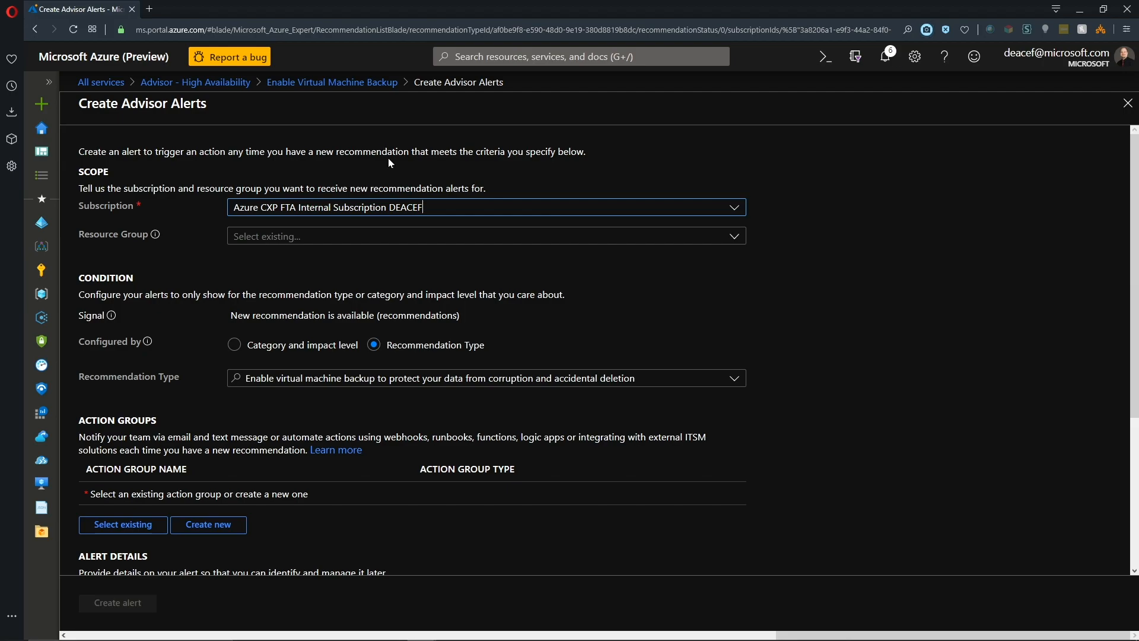
click(732, 207)
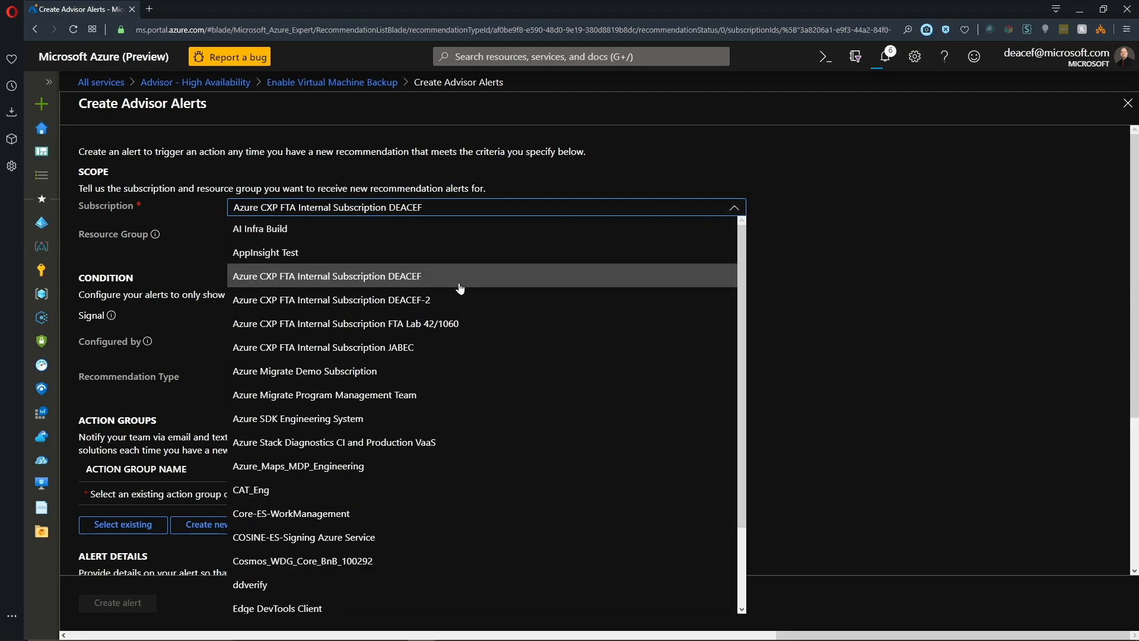
click(330, 299)
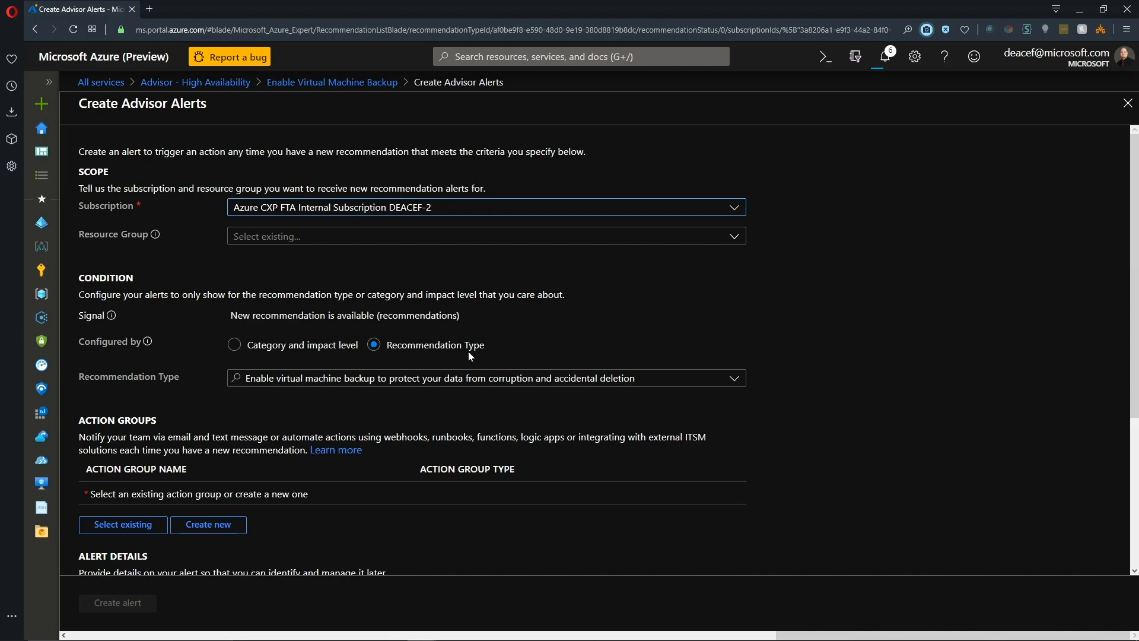
scroll(down, 3)
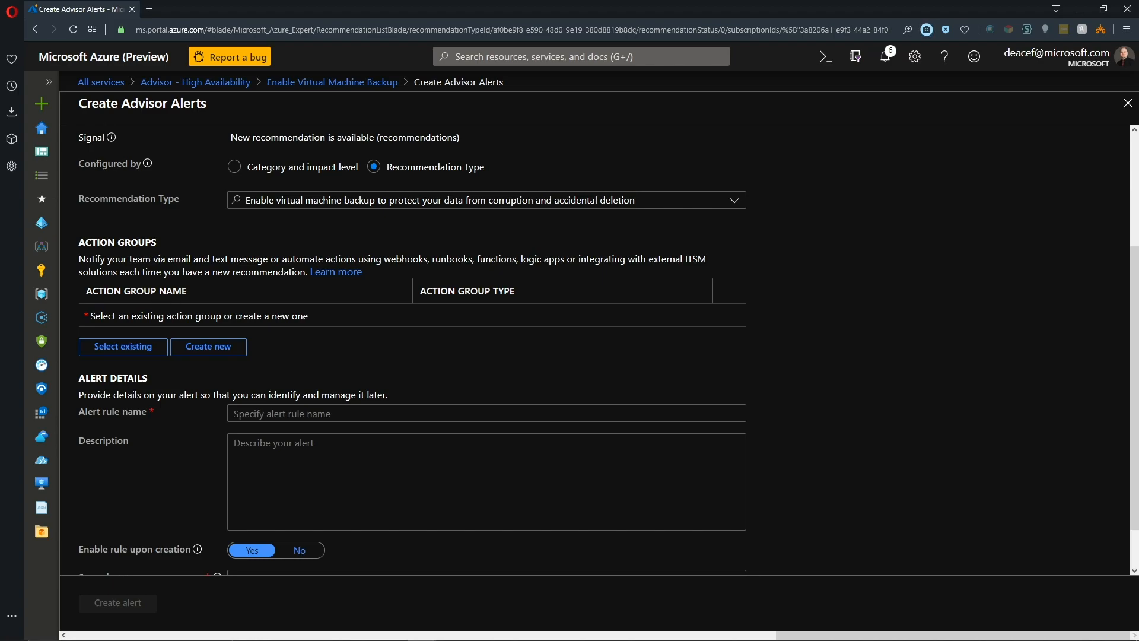
mouse_move(357, 357)
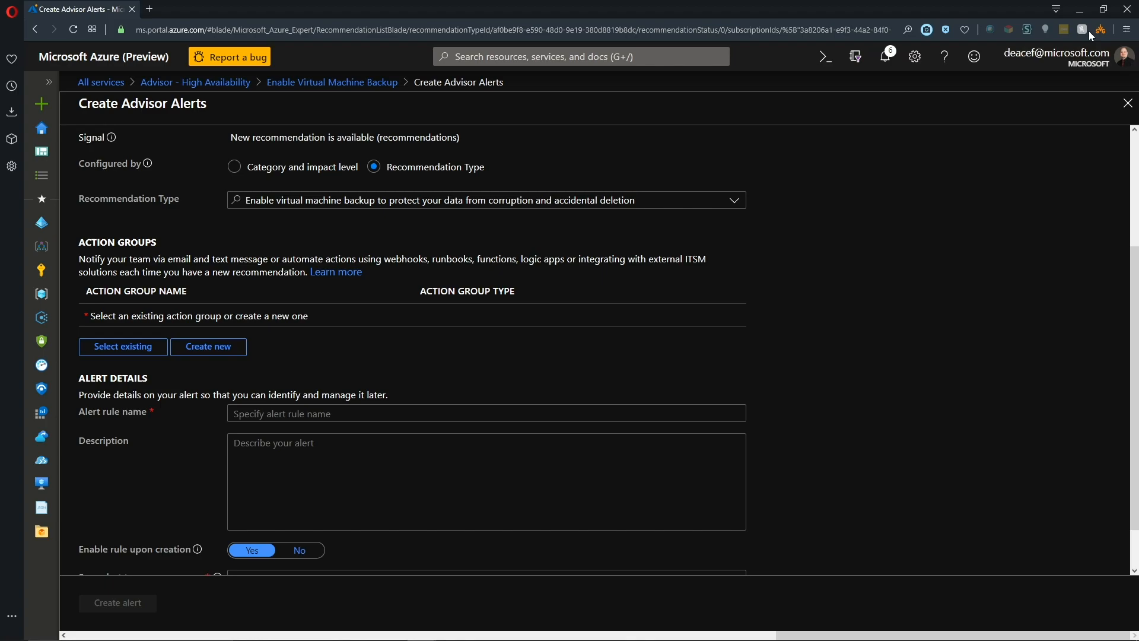
mouse_move(598, 271)
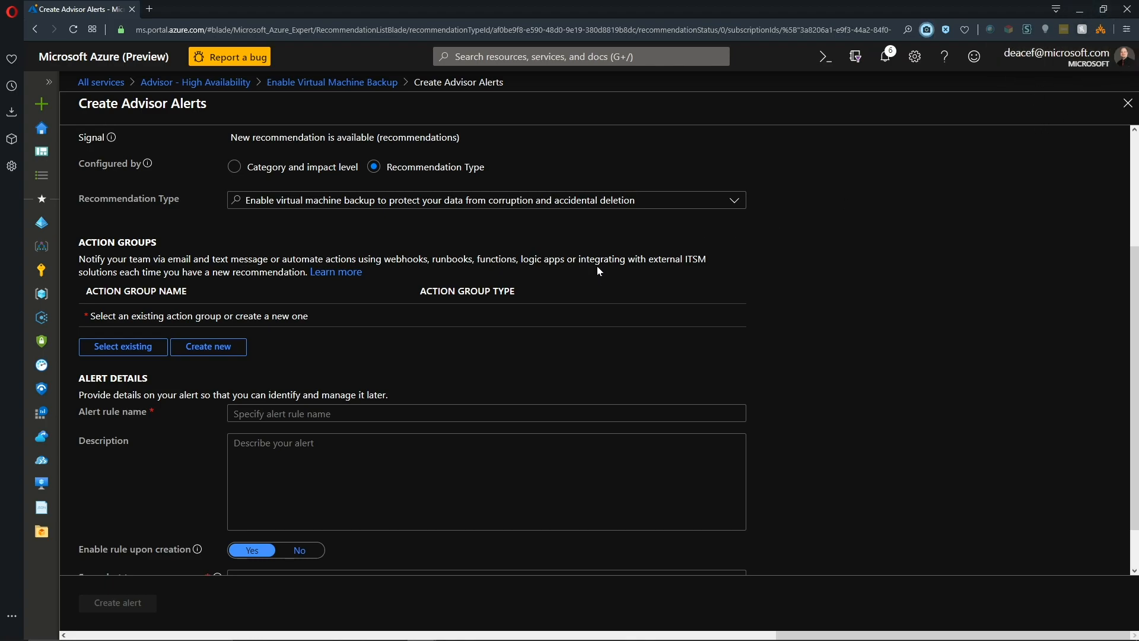
- Attach the existing AA-Admin action group and save the Enable Azure Backup rule to Azure-Management
click(123, 346)
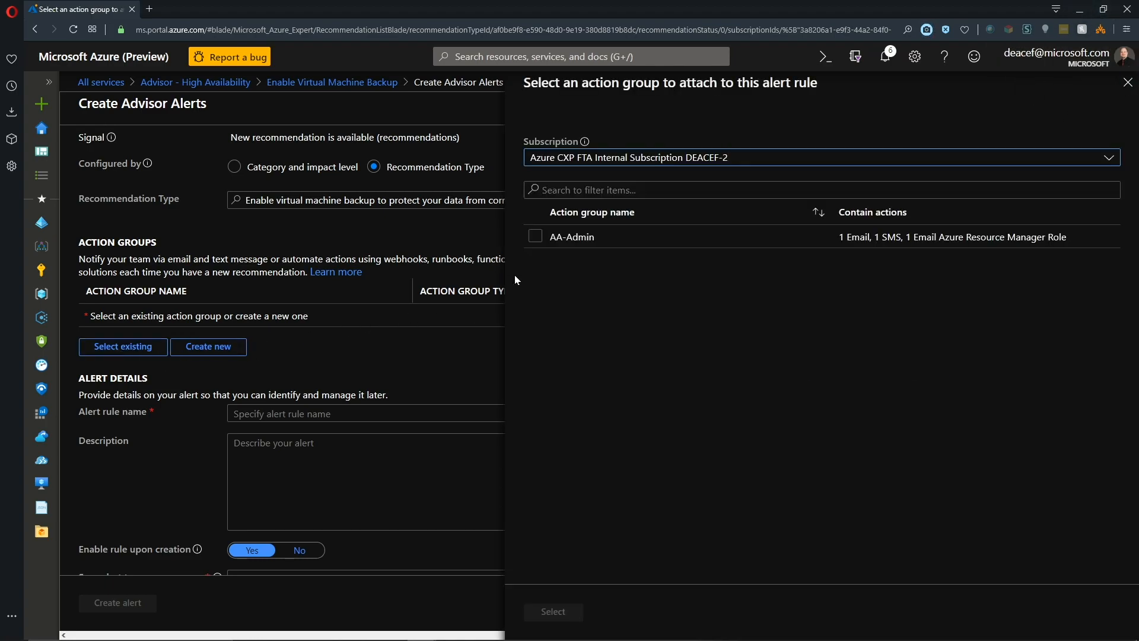
click(535, 236)
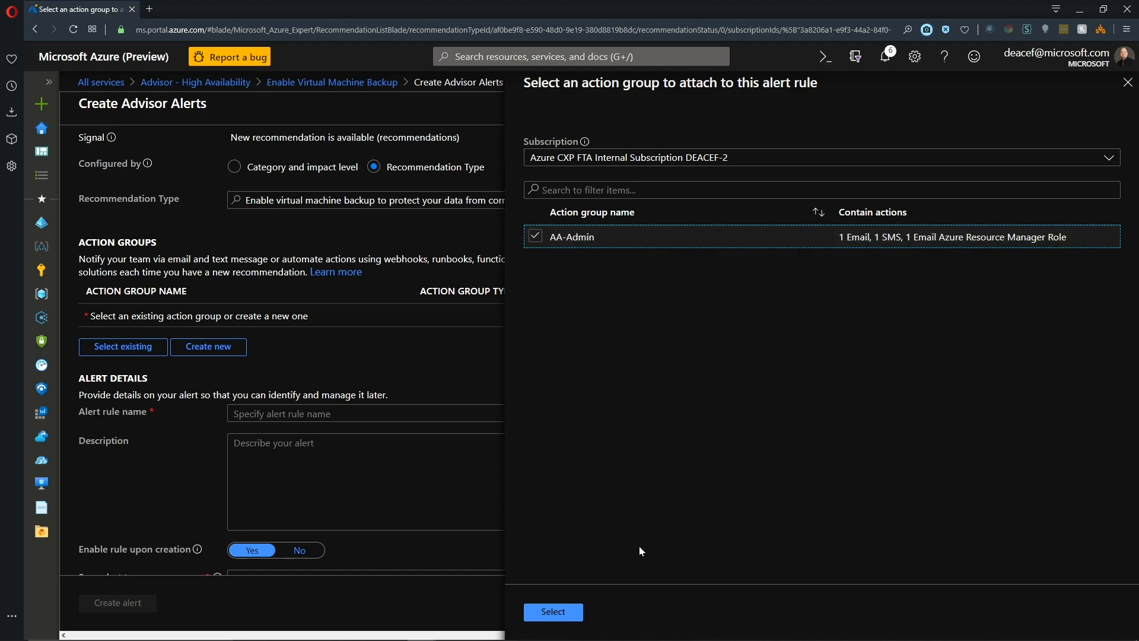
click(551, 612)
text(Azure Backup was not enabled for this VM)
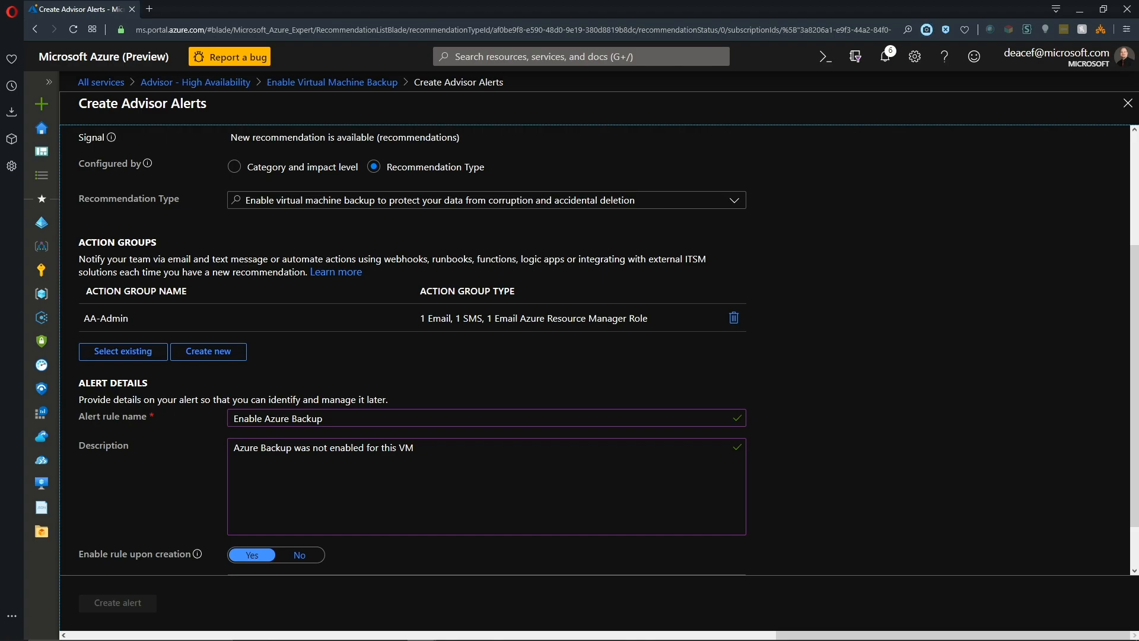
mouse_move(286, 564)
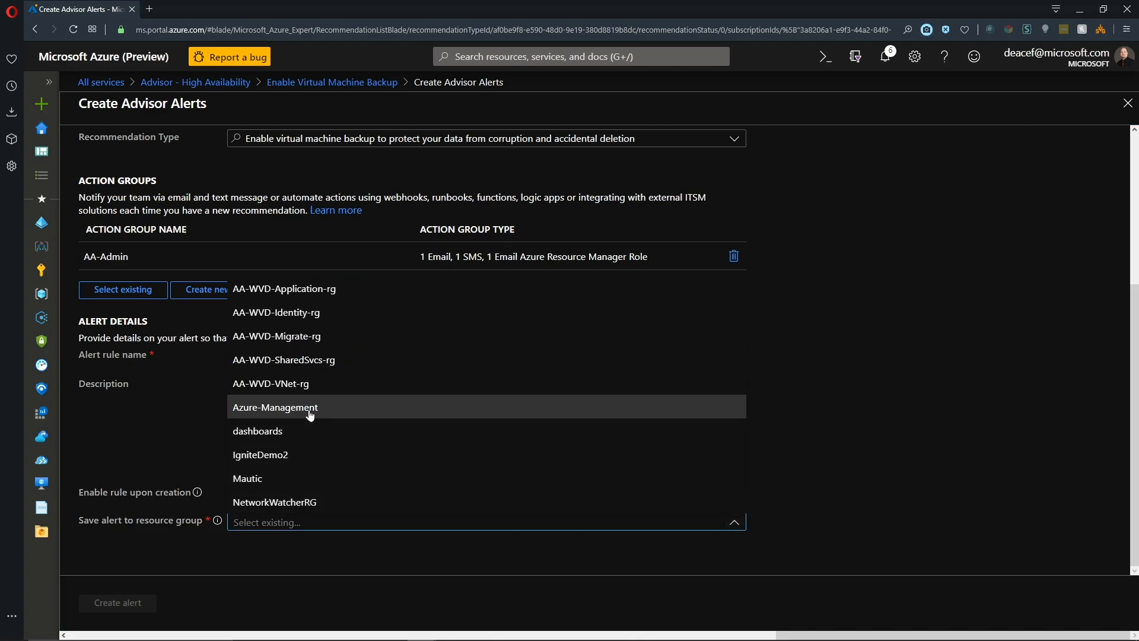
click(274, 407)
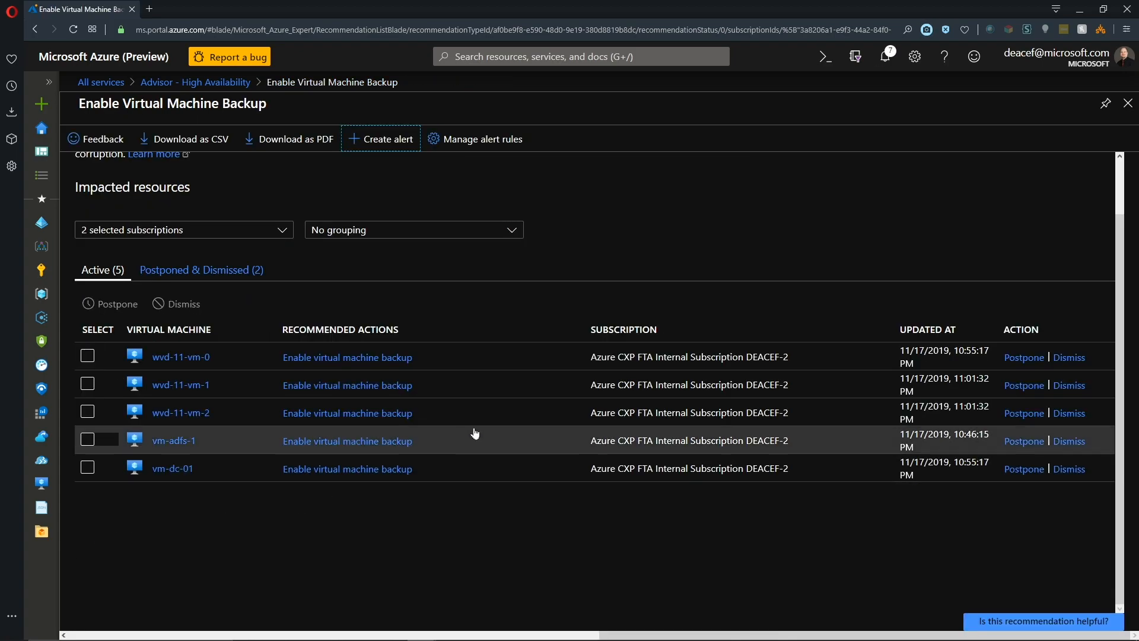
mouse_move(483, 138)
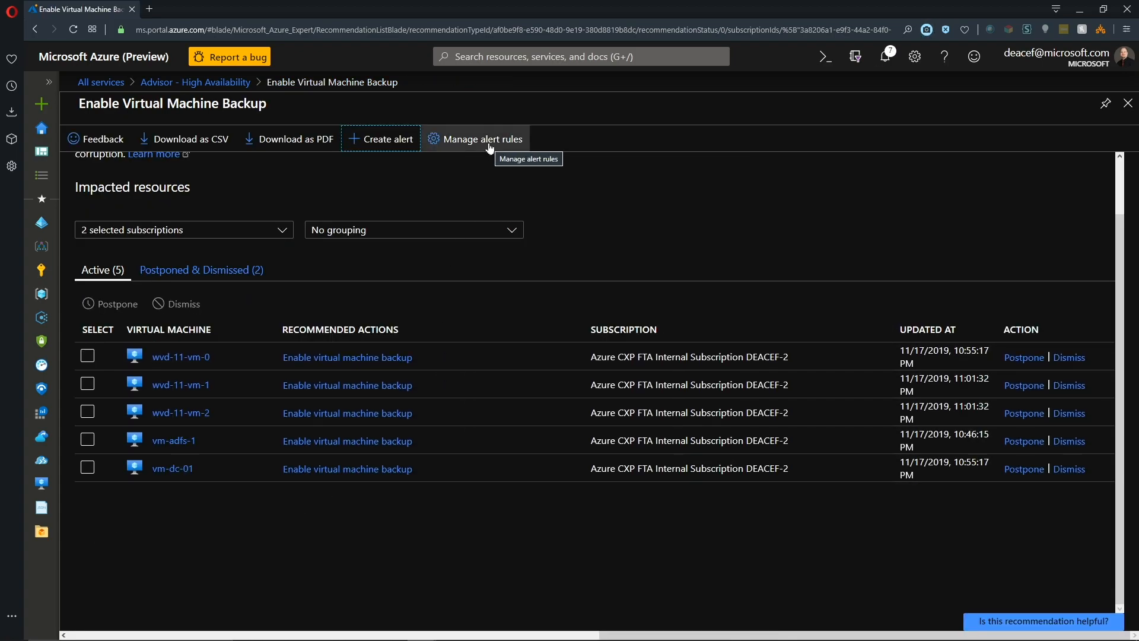
- Check Manage alerts for the Enable Azure Backup rule, then return to High Availability recommendations
click(483, 139)
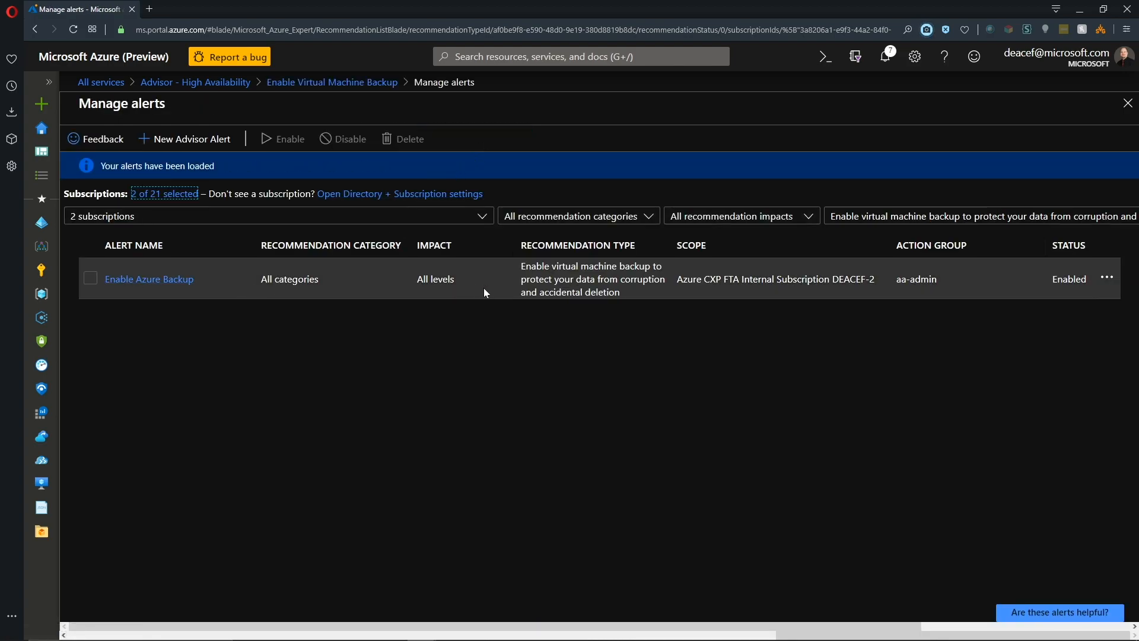
mouse_move(331, 82)
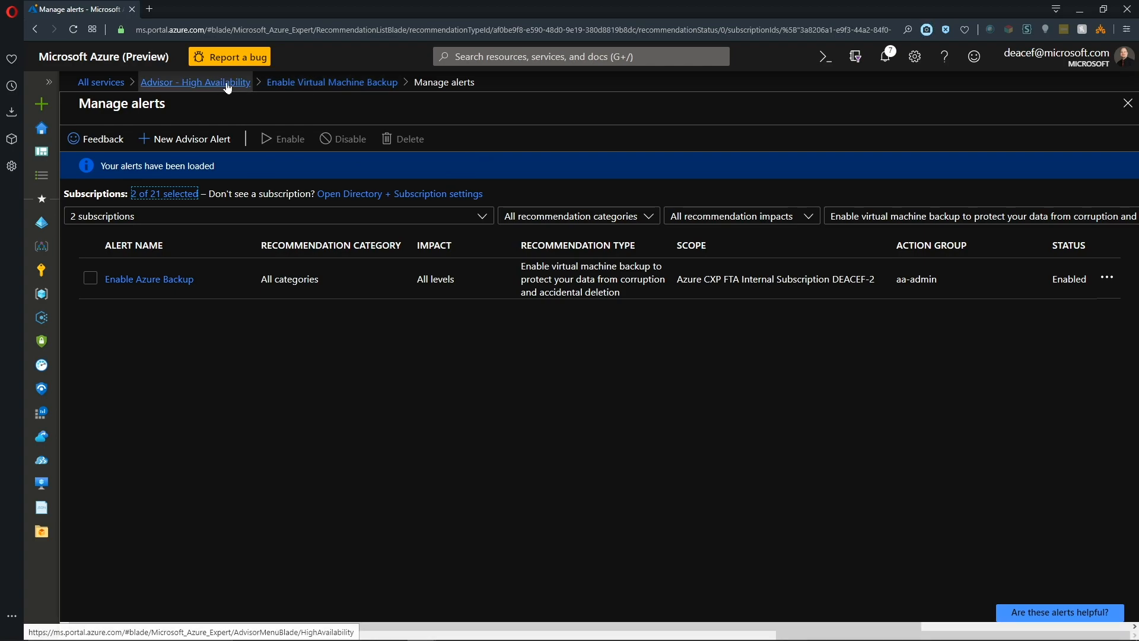
click(195, 82)
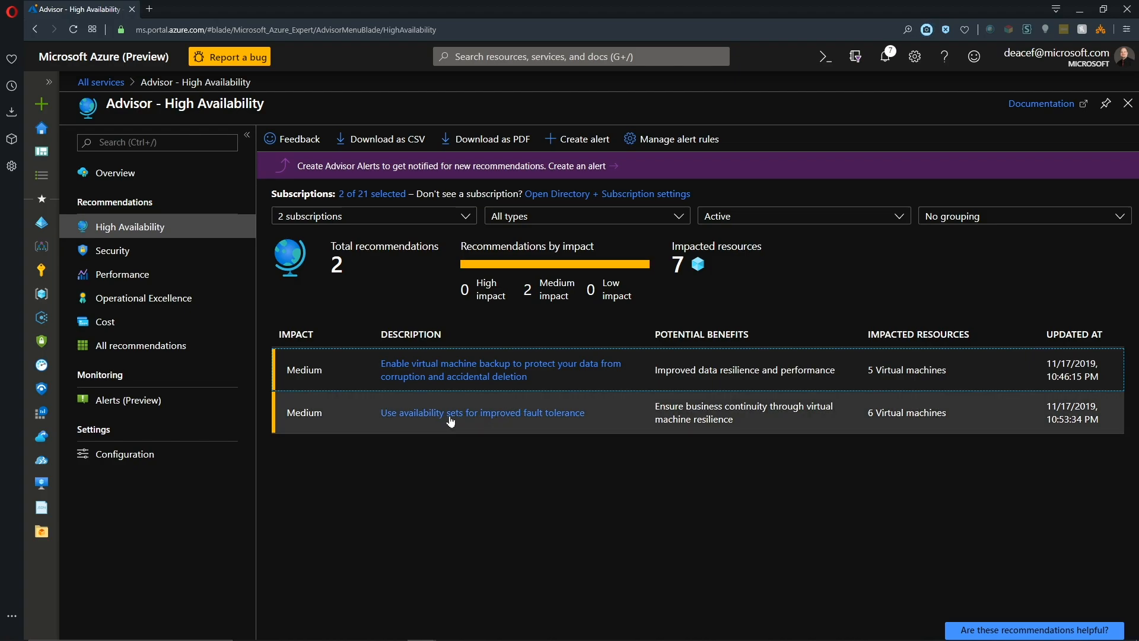
click(482, 412)
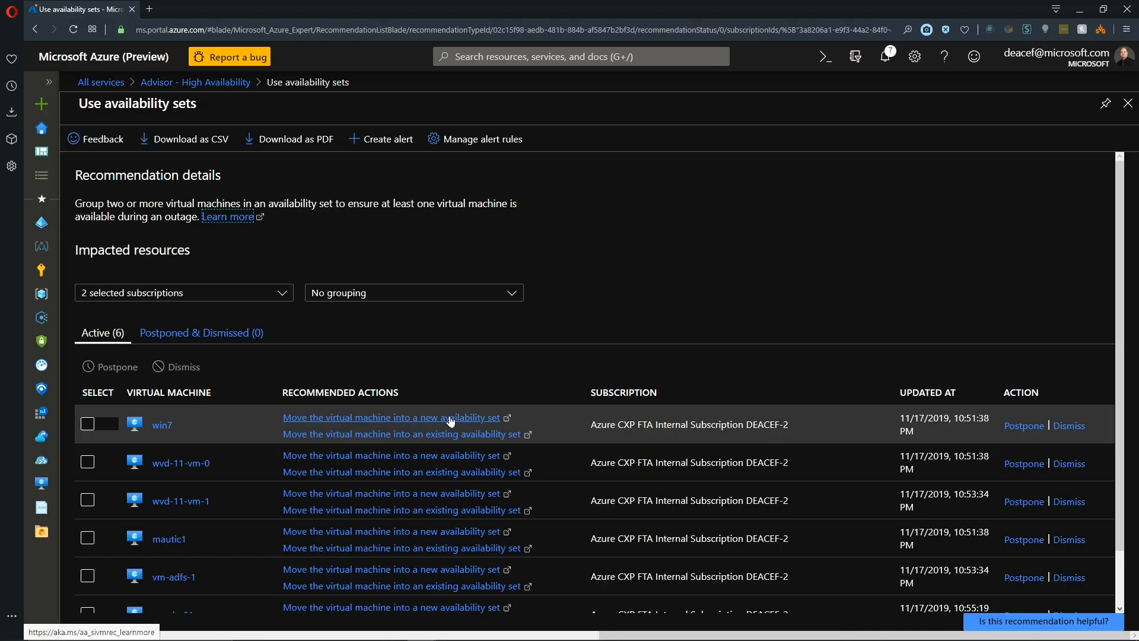
scroll(down, 3)
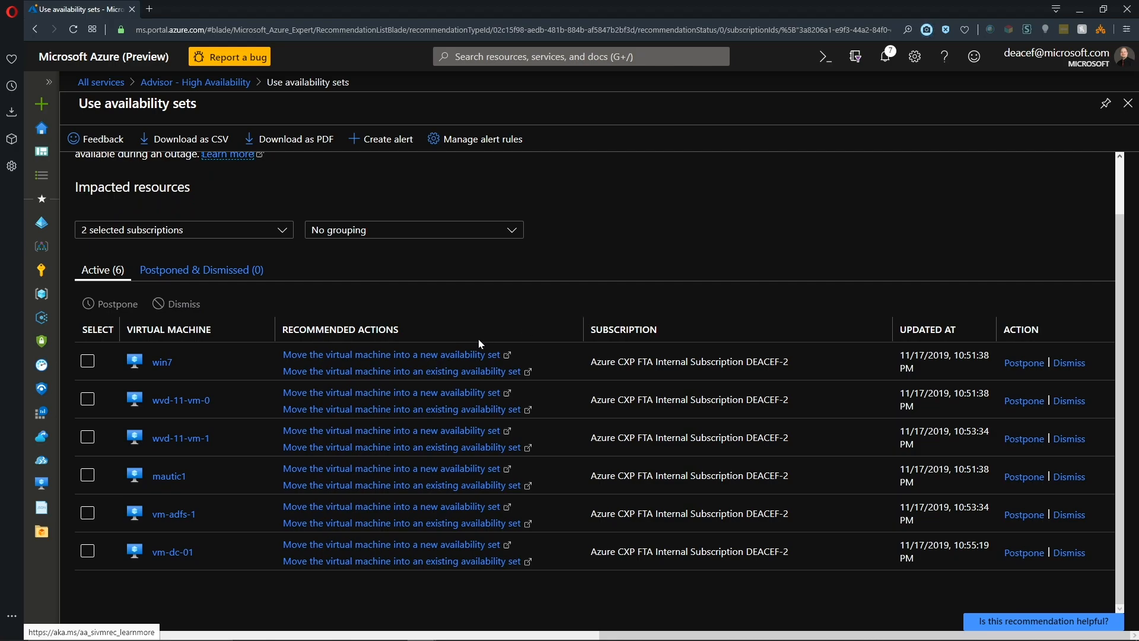
mouse_move(416, 306)
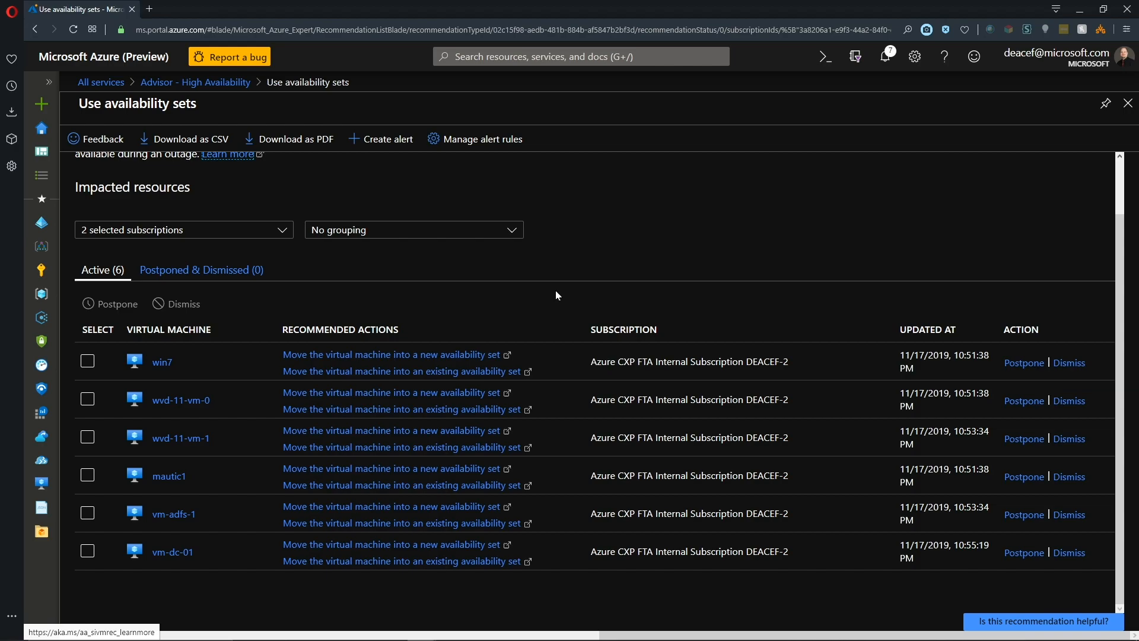
mouse_move(380, 138)
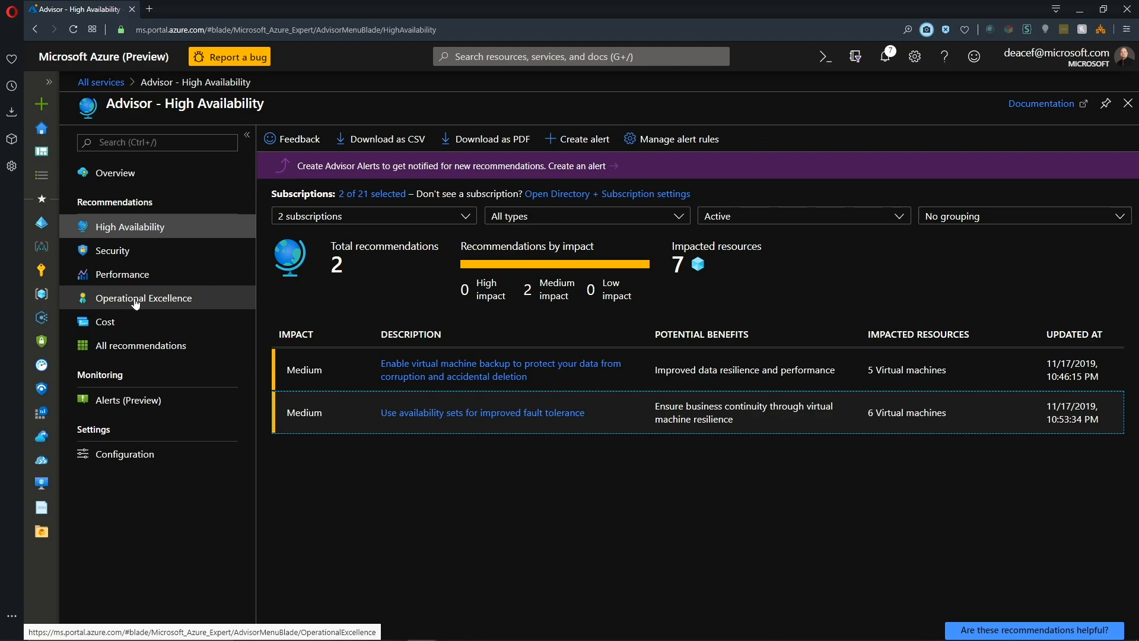
mouse_move(133, 284)
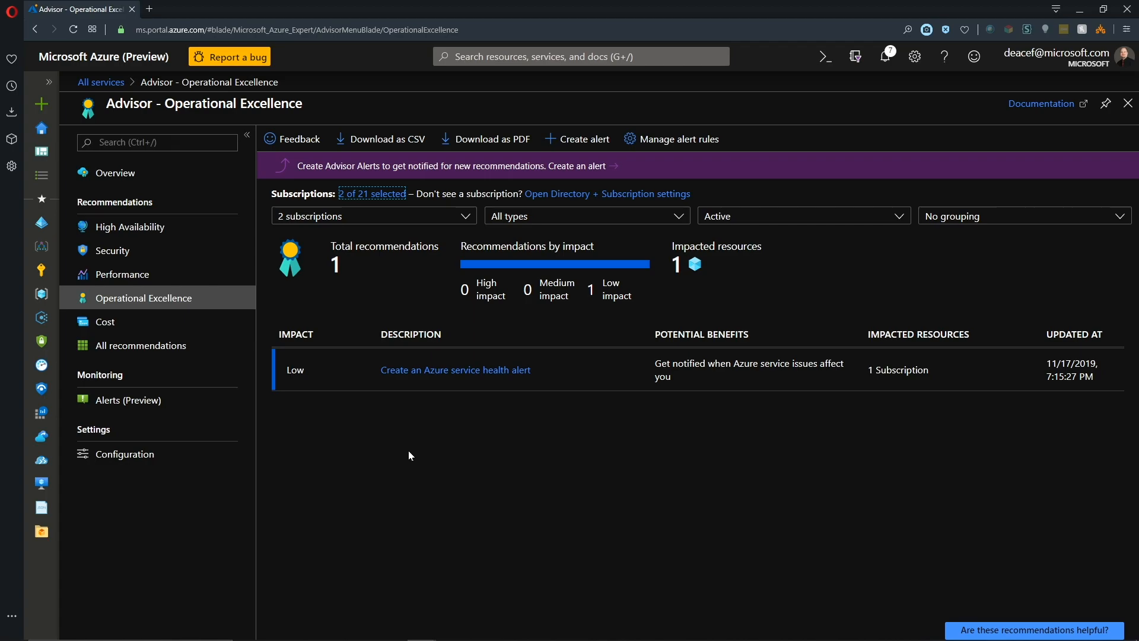
mouse_move(412, 439)
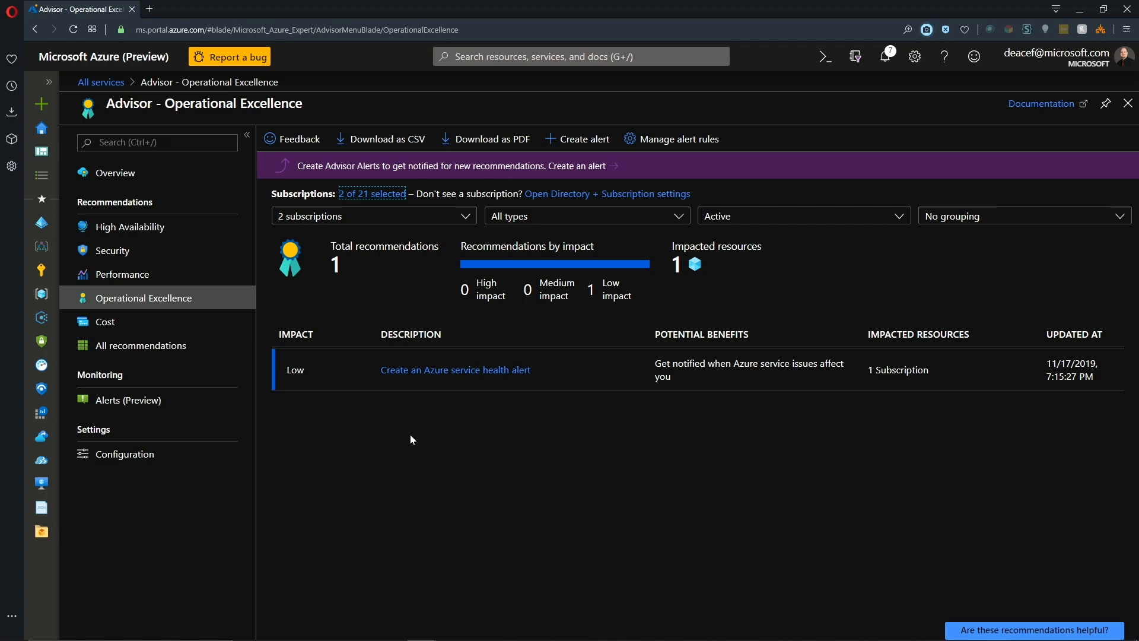
mouse_move(413, 435)
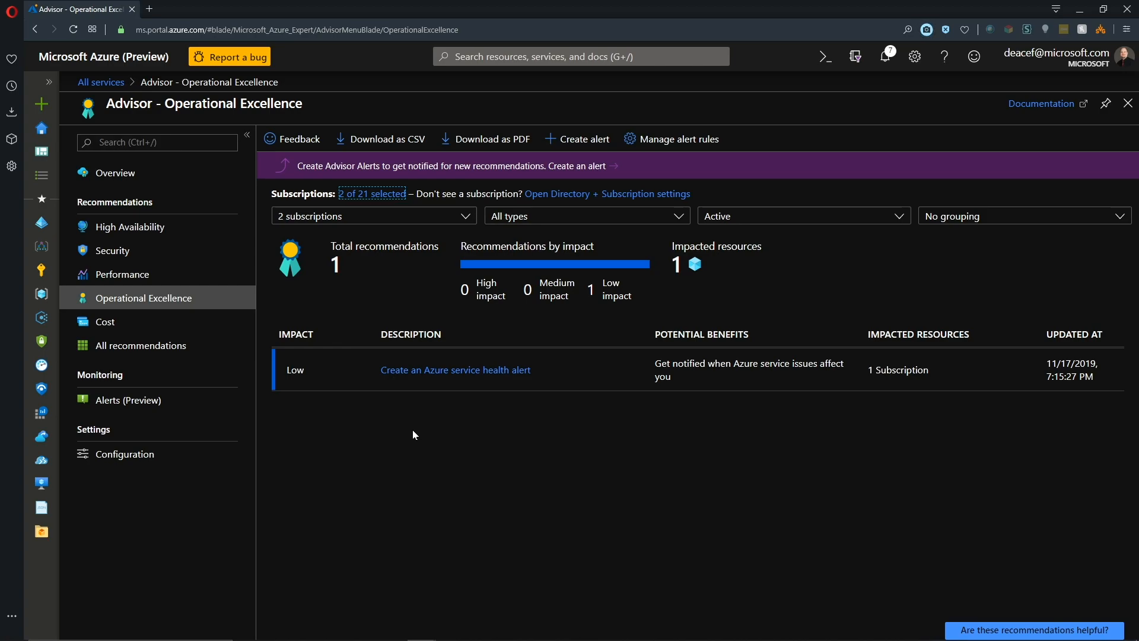
mouse_move(417, 411)
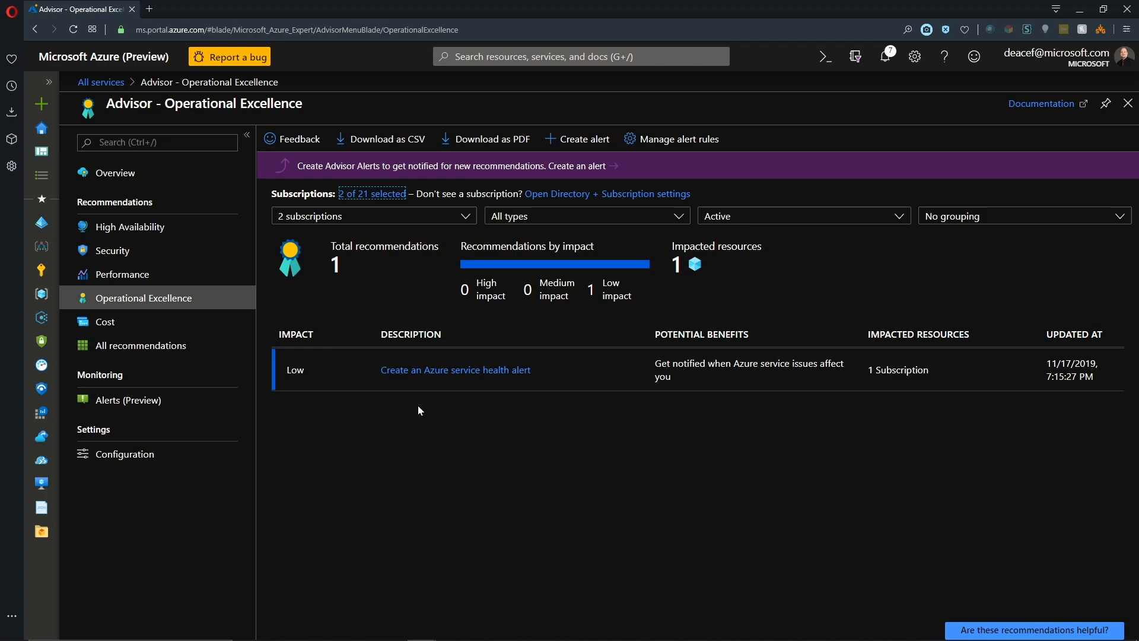
mouse_move(377, 381)
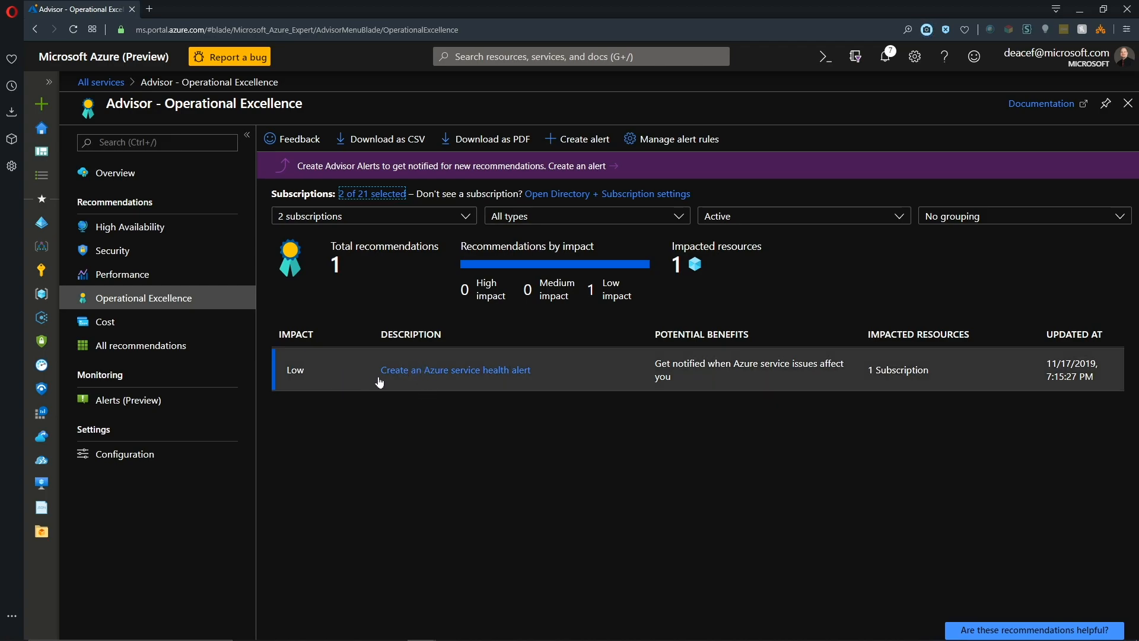
mouse_move(452, 385)
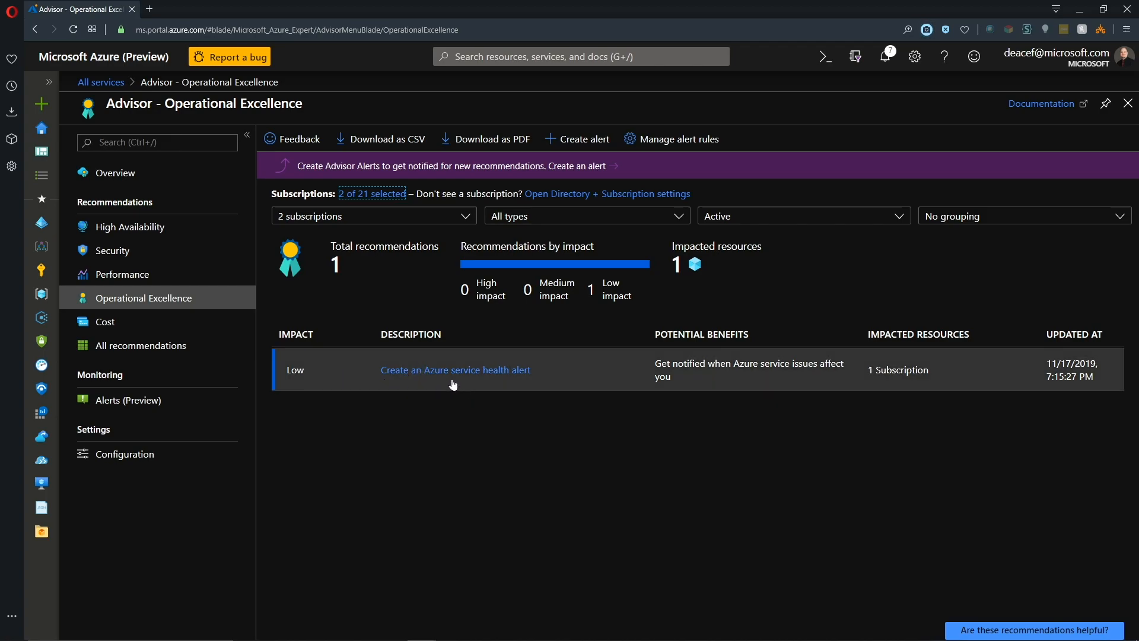
mouse_move(757, 381)
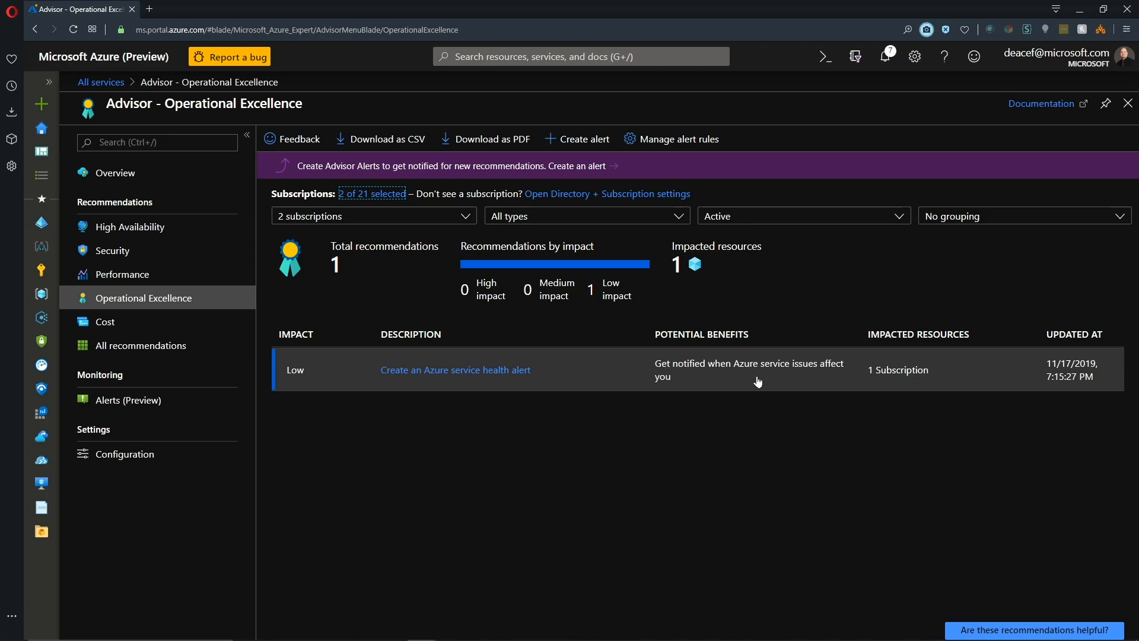
mouse_move(683, 357)
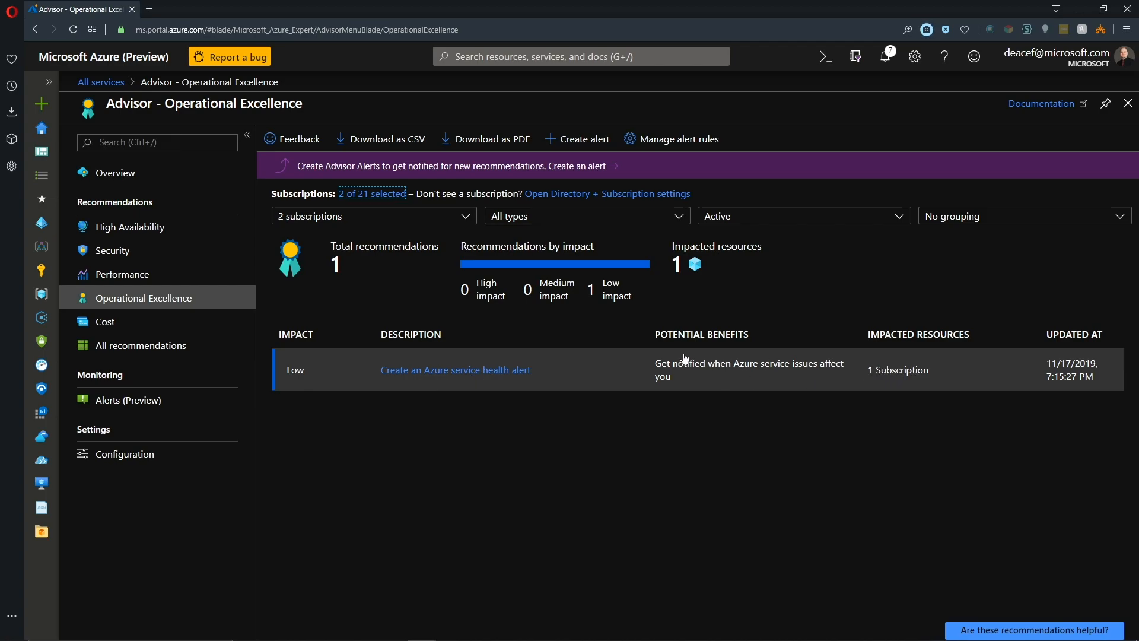
- Start creating an Azure service health alert from the Operational Excellence recommendation
click(455, 370)
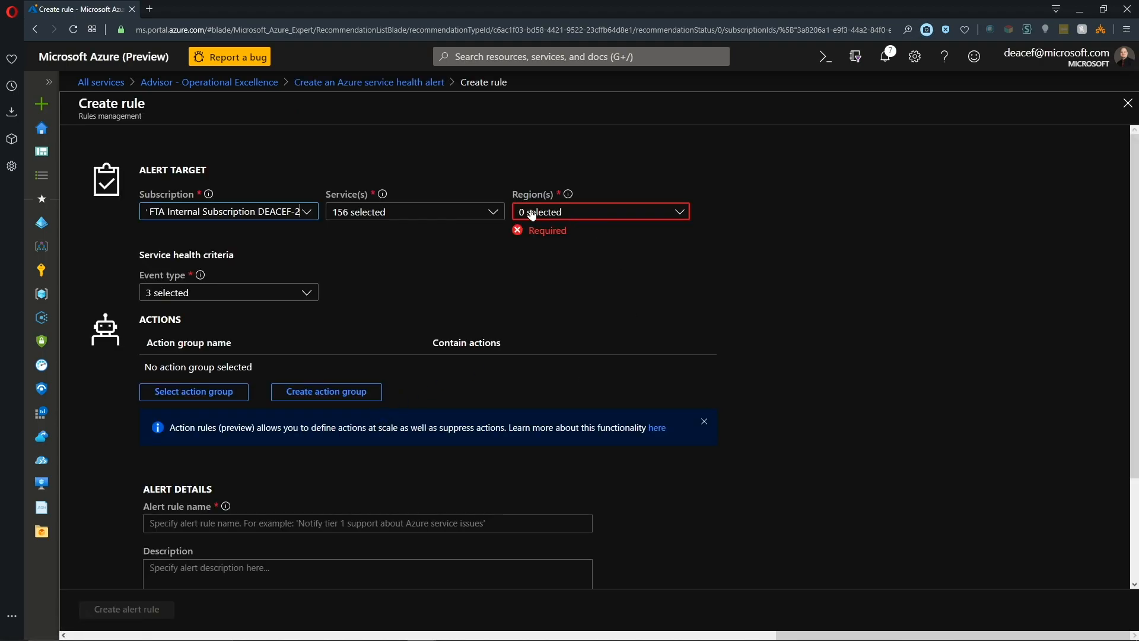
mouse_move(573, 221)
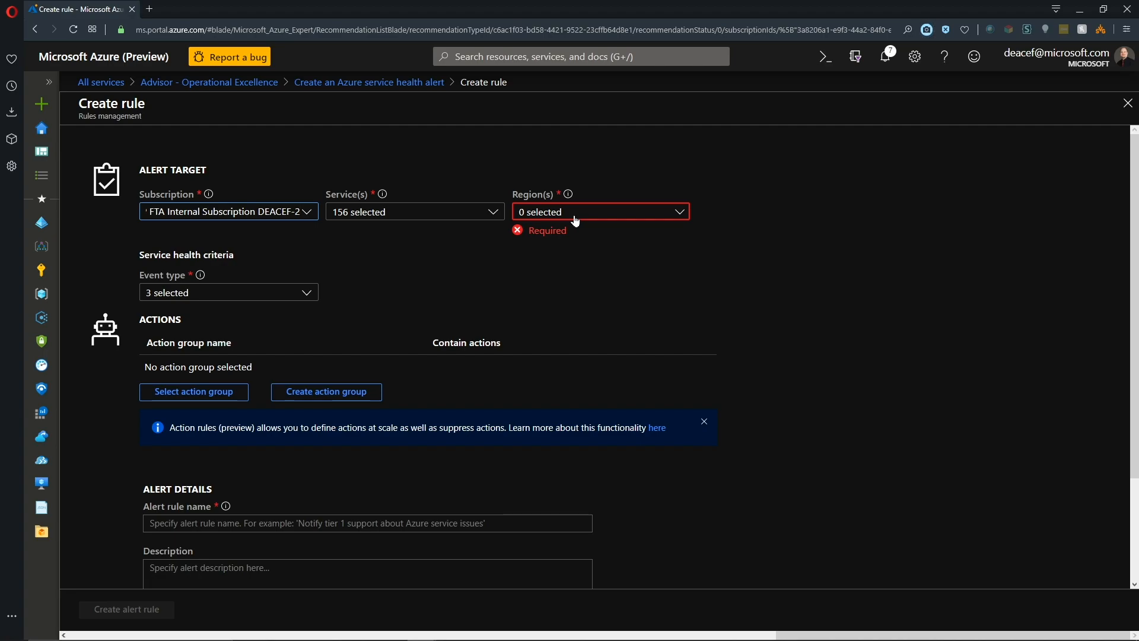
- Select Central US and the other US regions plus Global, nine regions in total, for the alert
click(599, 211)
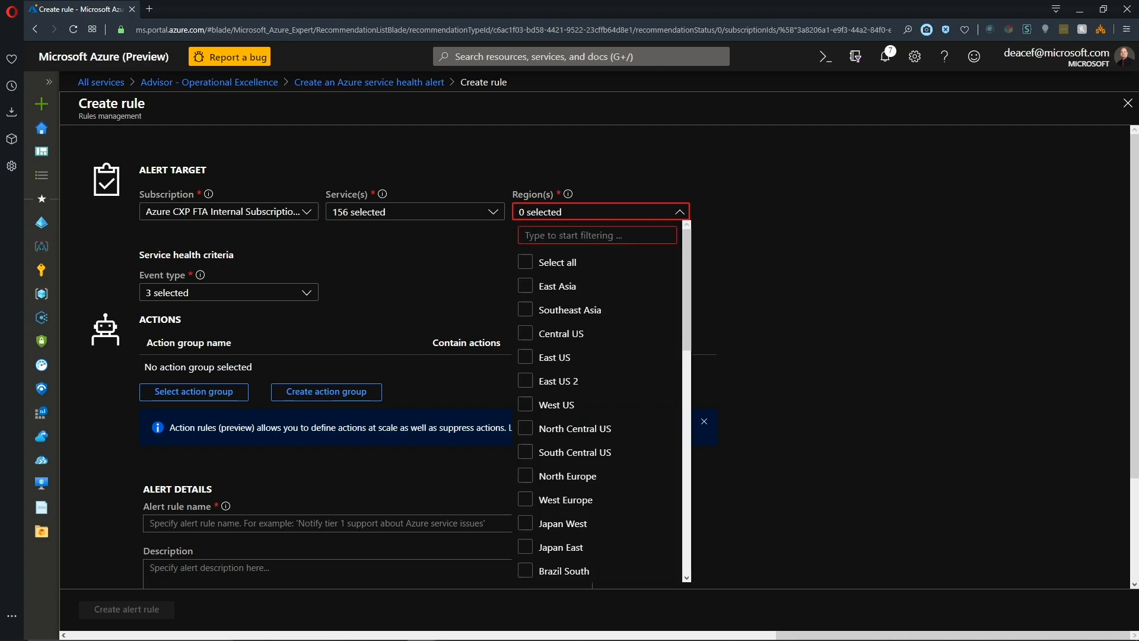
text(us)
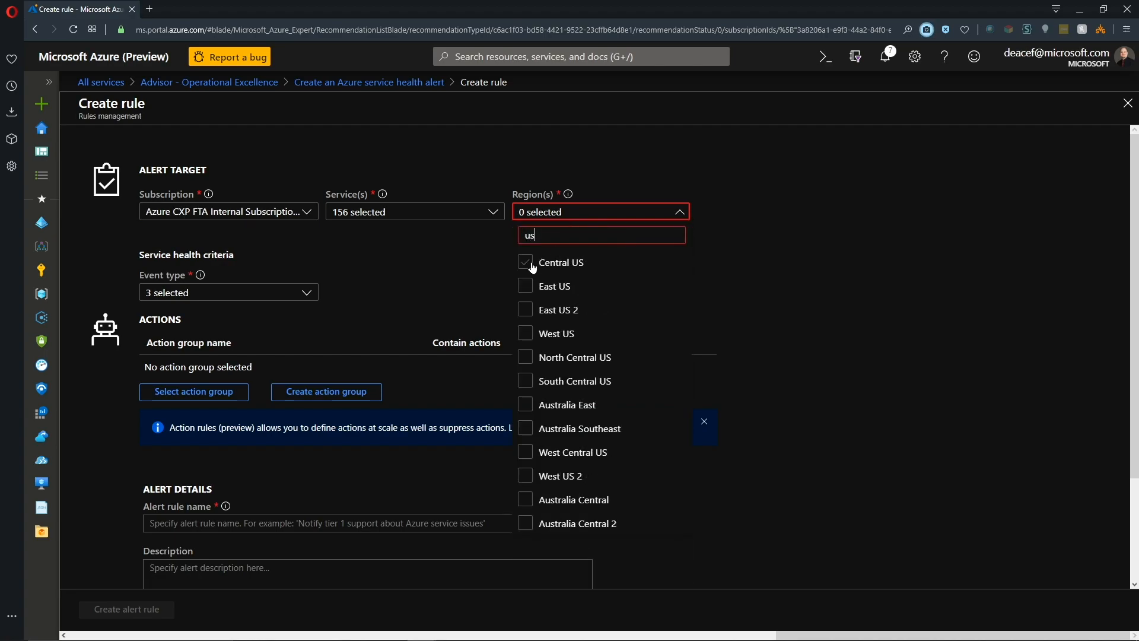
click(525, 333)
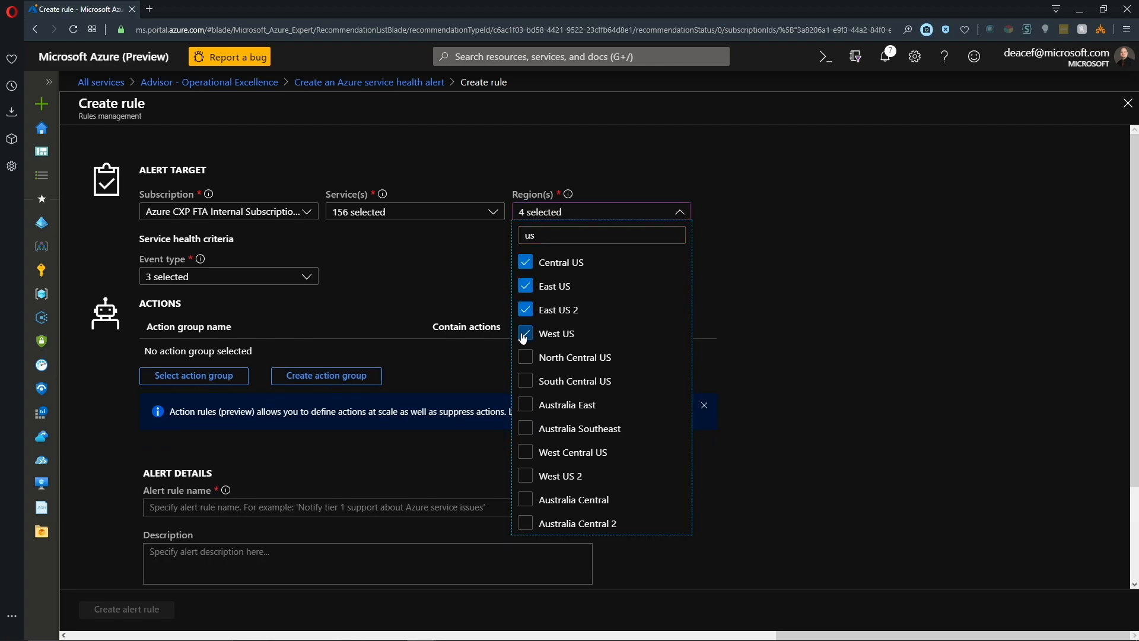
click(524, 500)
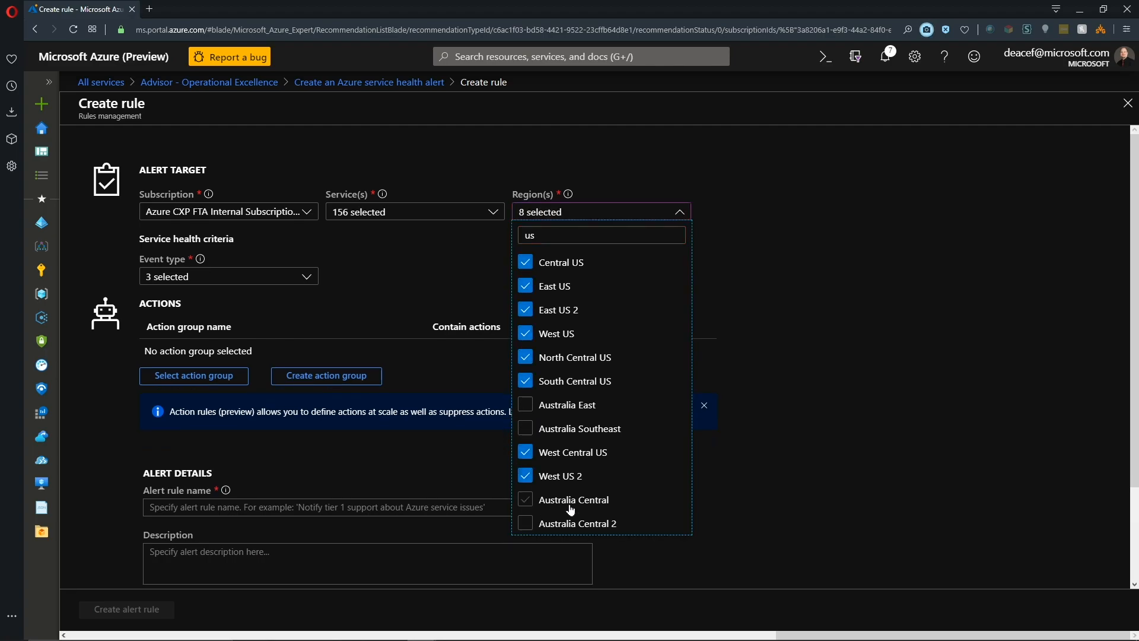
click(526, 499)
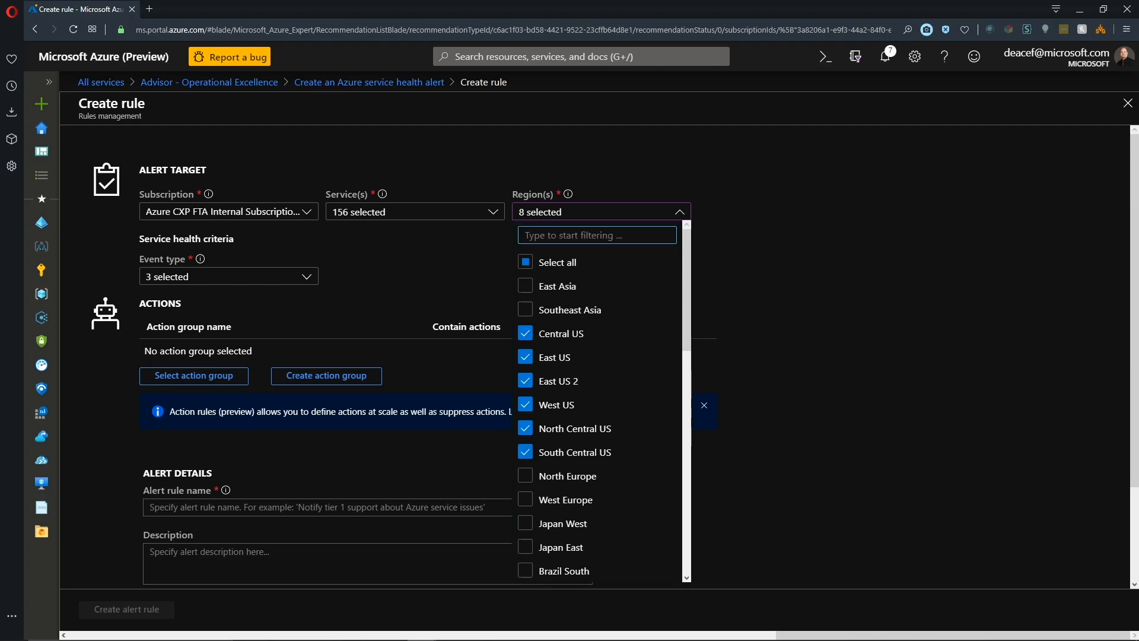
text(glob)
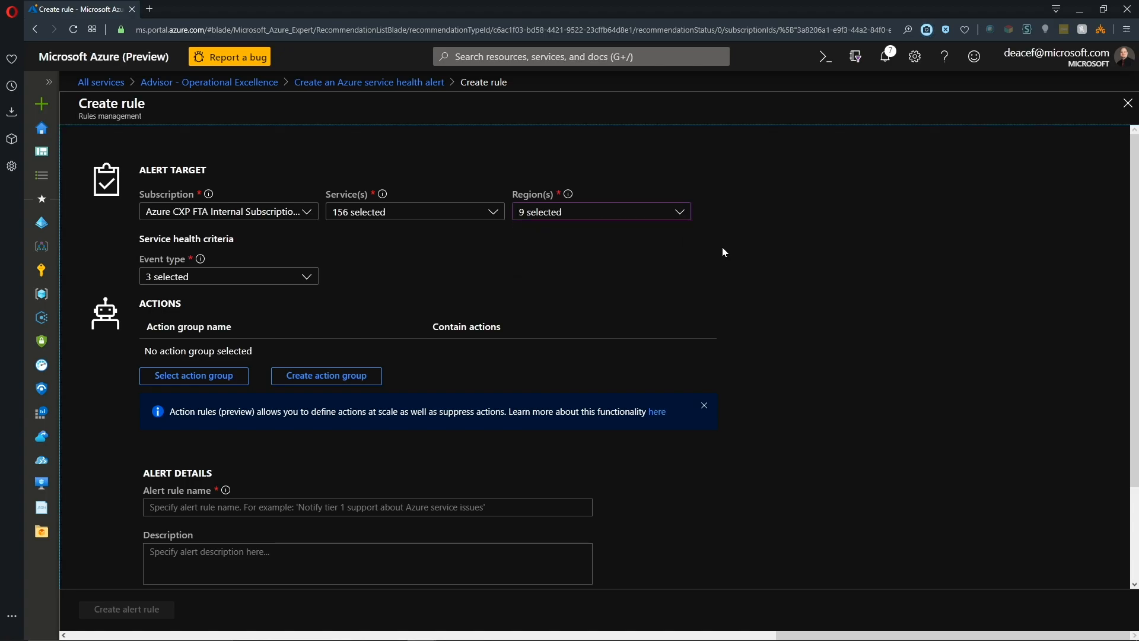
mouse_move(629, 264)
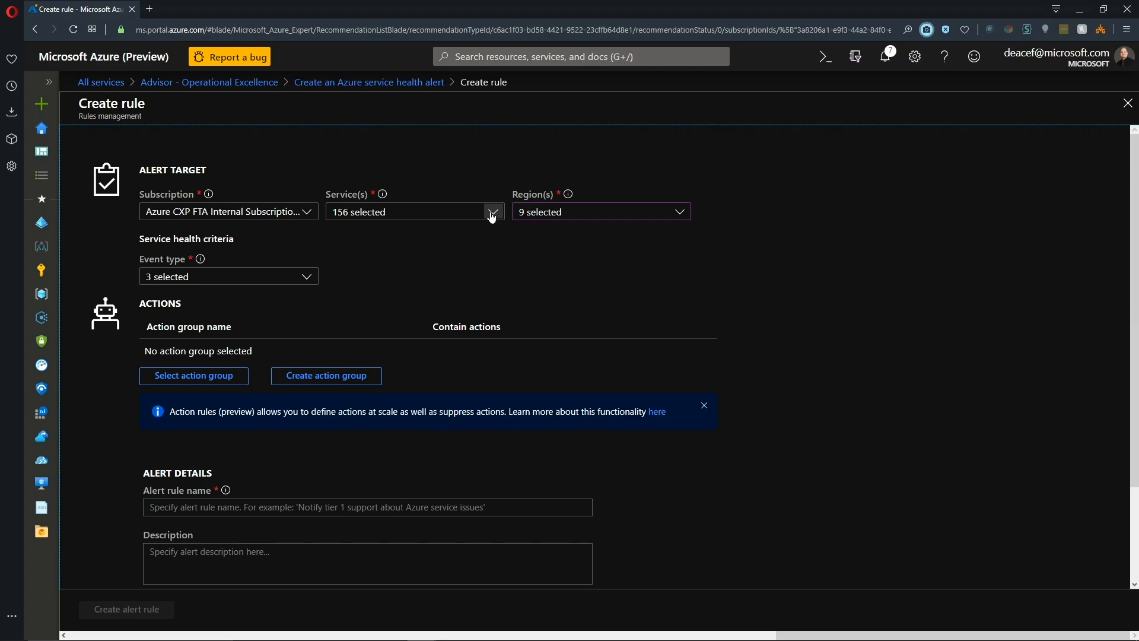
- Review the covered services and attach the AA-Admin action group to the service health alert
click(492, 211)
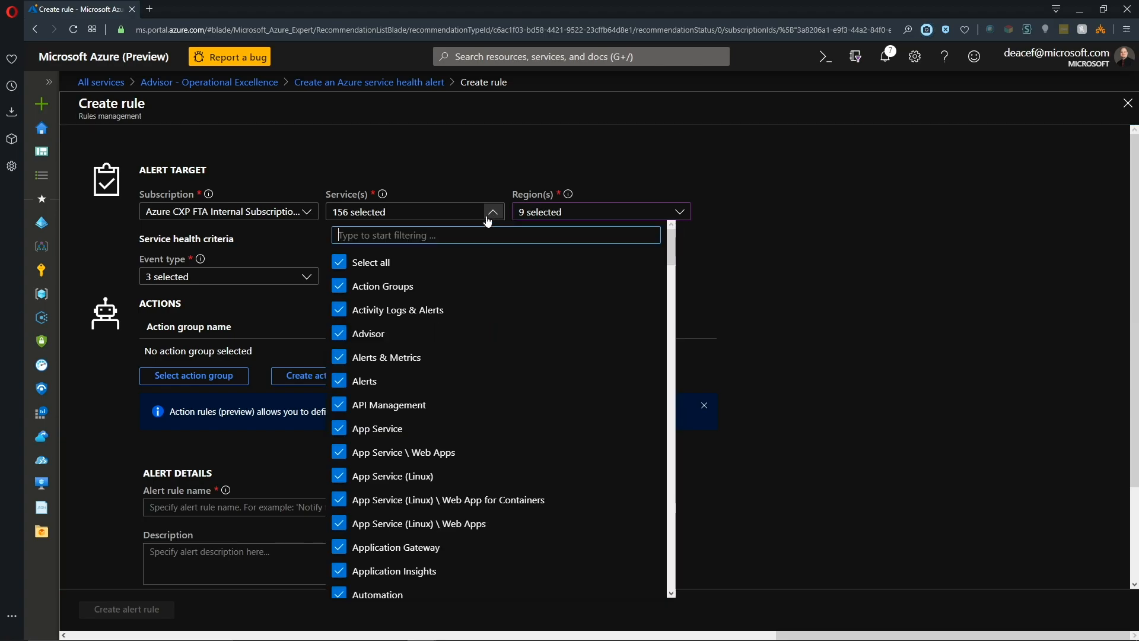
mouse_move(459, 258)
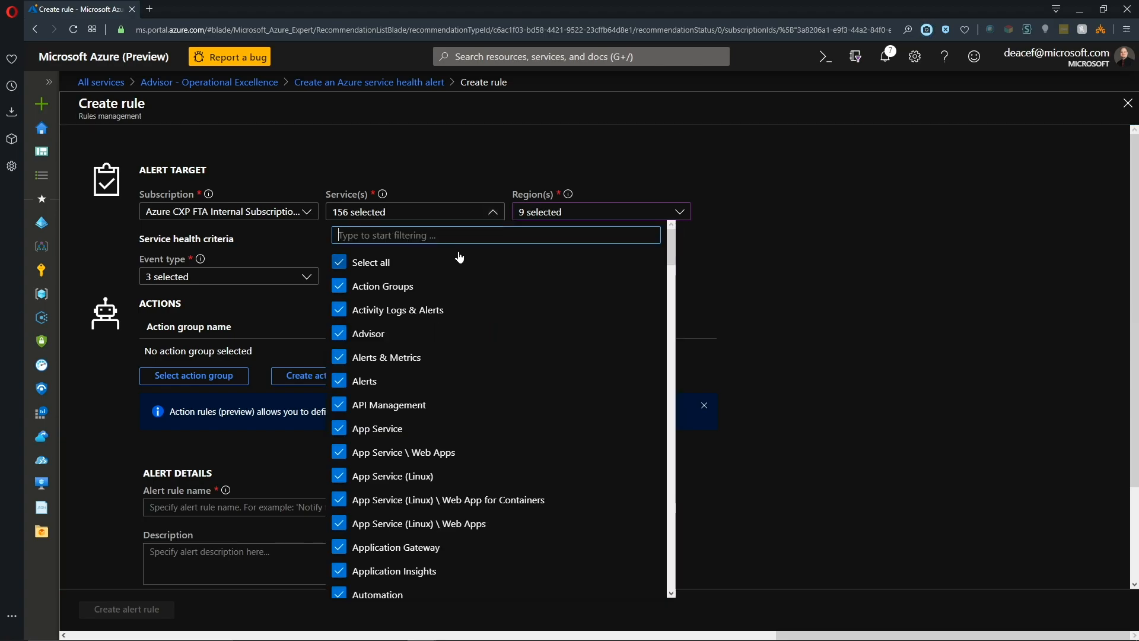
mouse_move(407, 340)
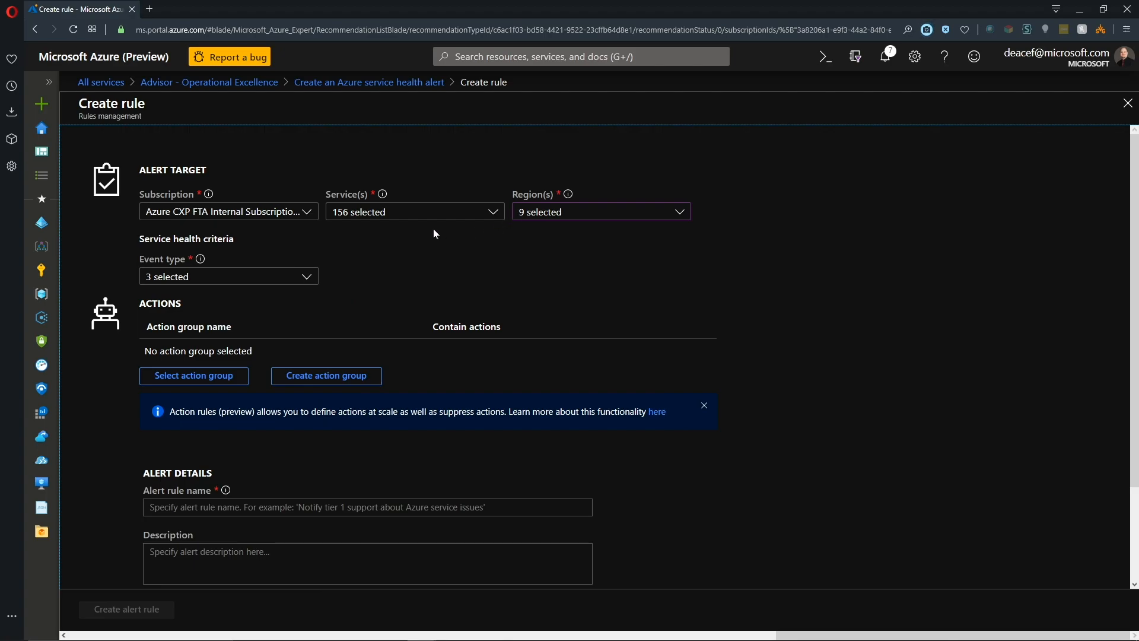
click(228, 276)
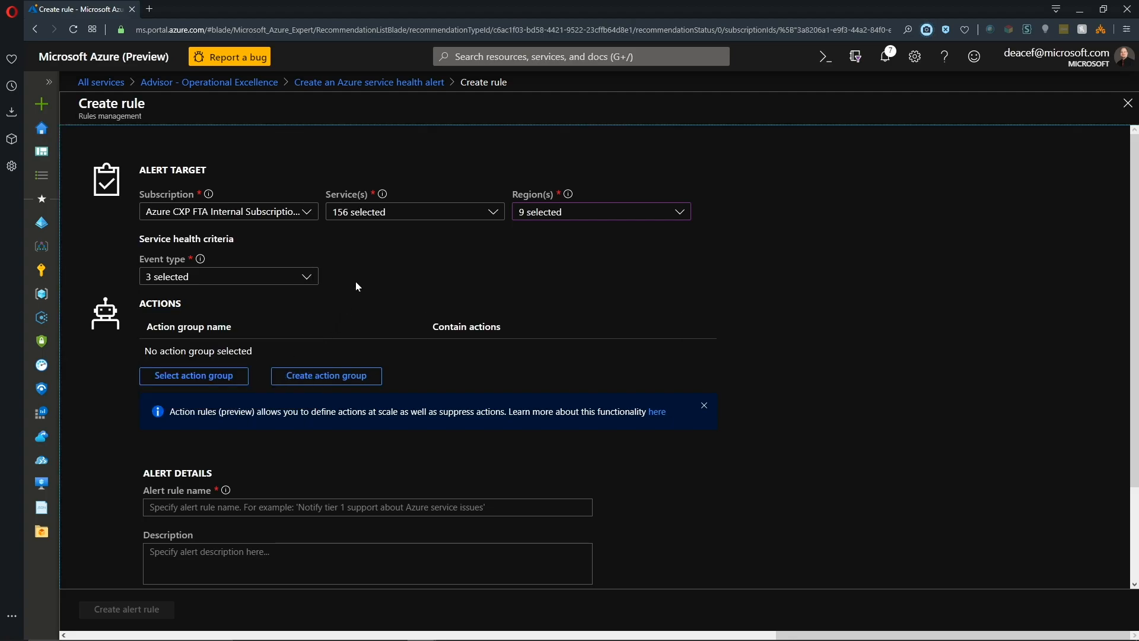
click(193, 377)
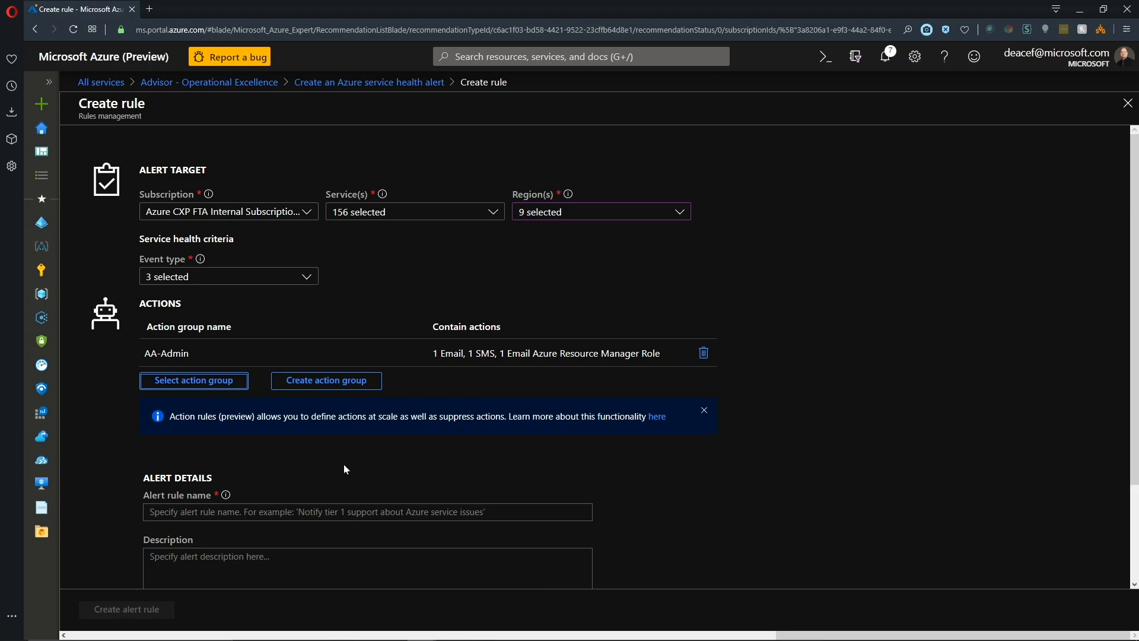
scroll(down, 3)
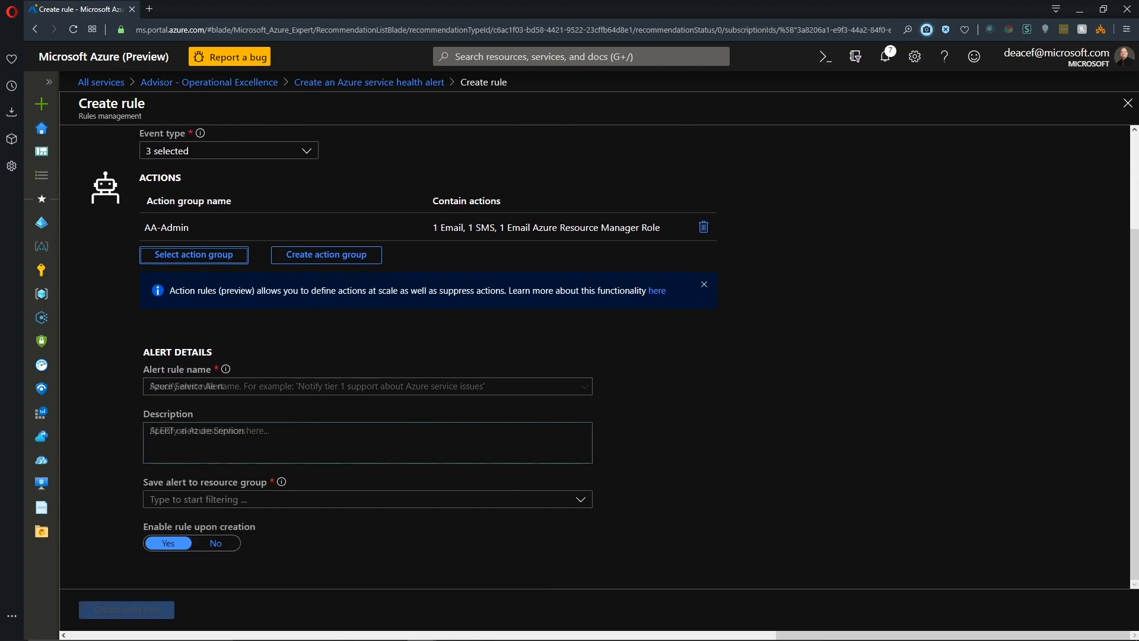
- Save the enabled Azure Service Alert rule to Azure-Management and return to Operational Excellence
click(367, 500)
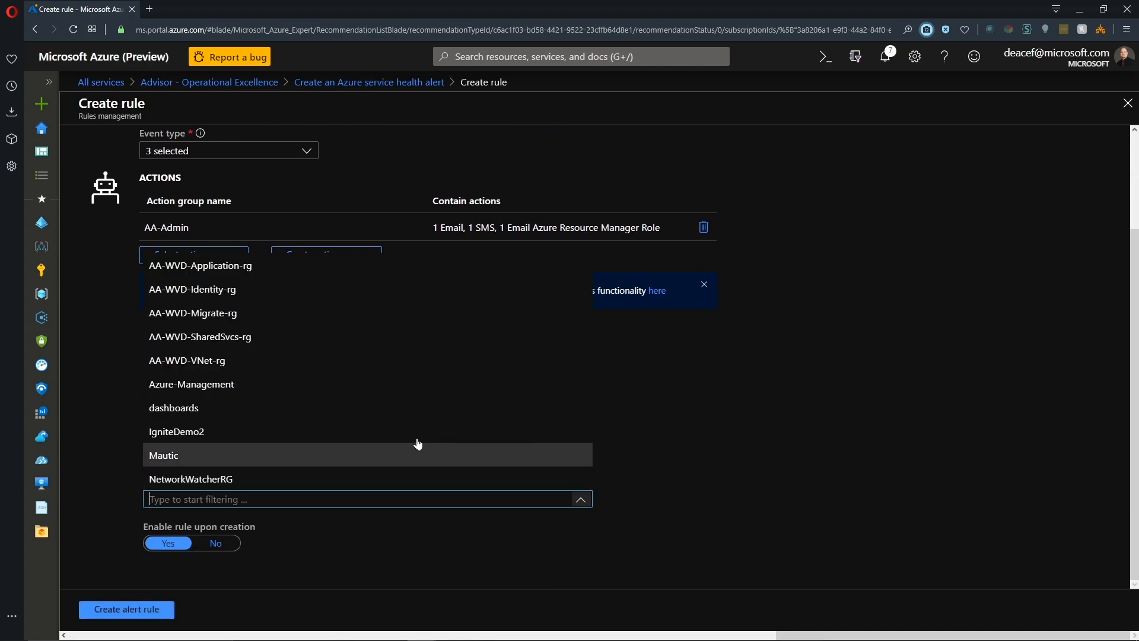
click(191, 384)
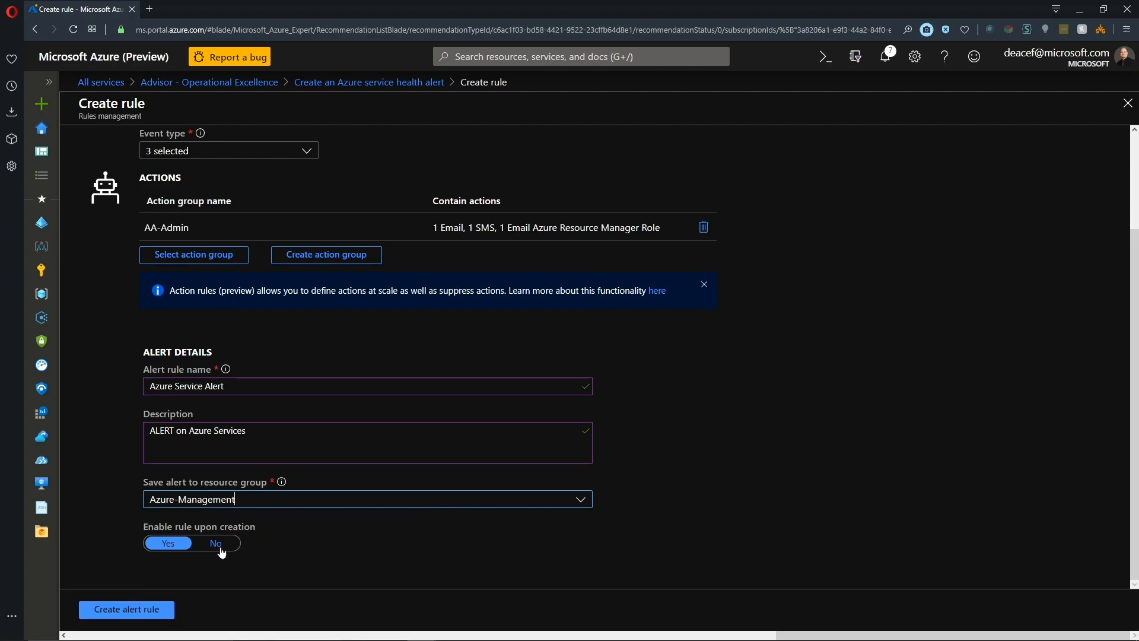
click(126, 609)
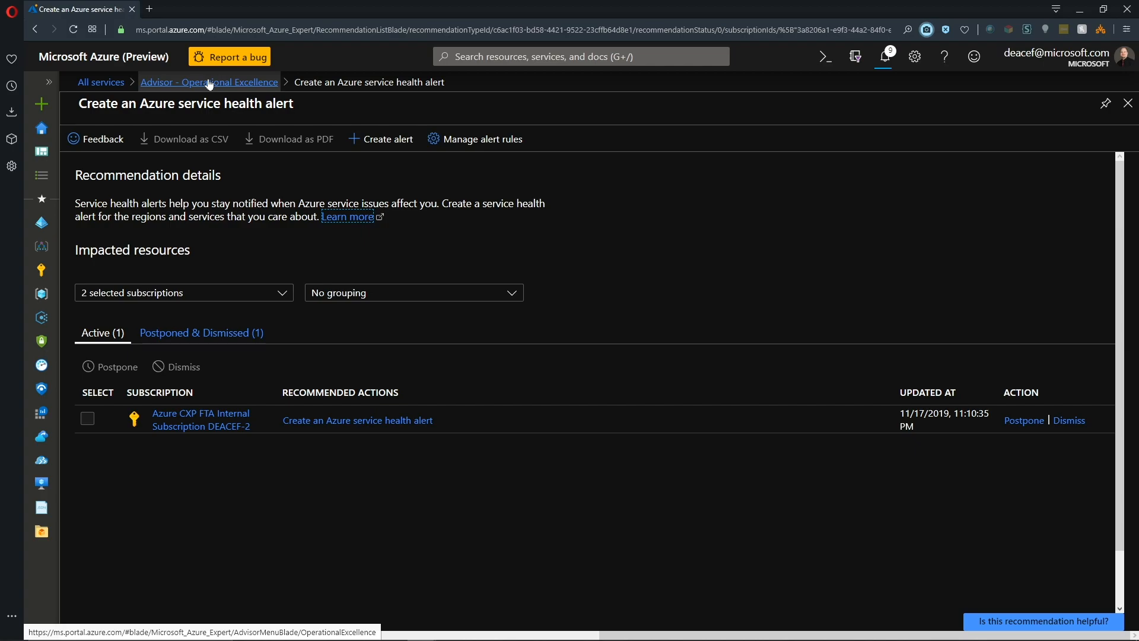
click(208, 81)
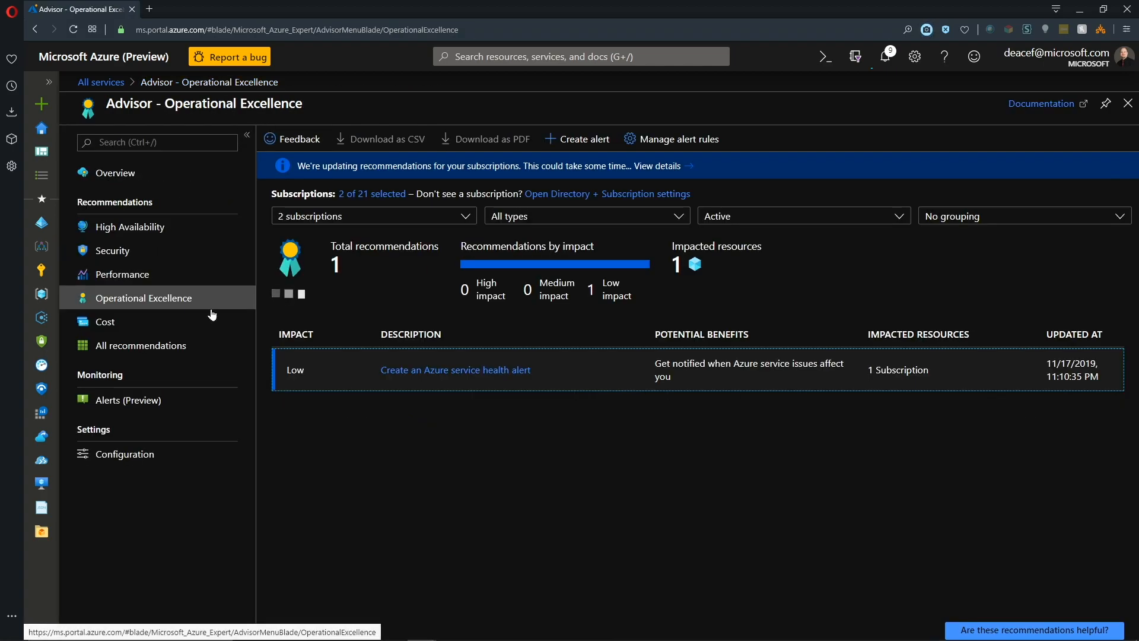
- View Advisor's Cost recommendations and open the unused Public IP address recommendation for test-PIP-2
click(104, 321)
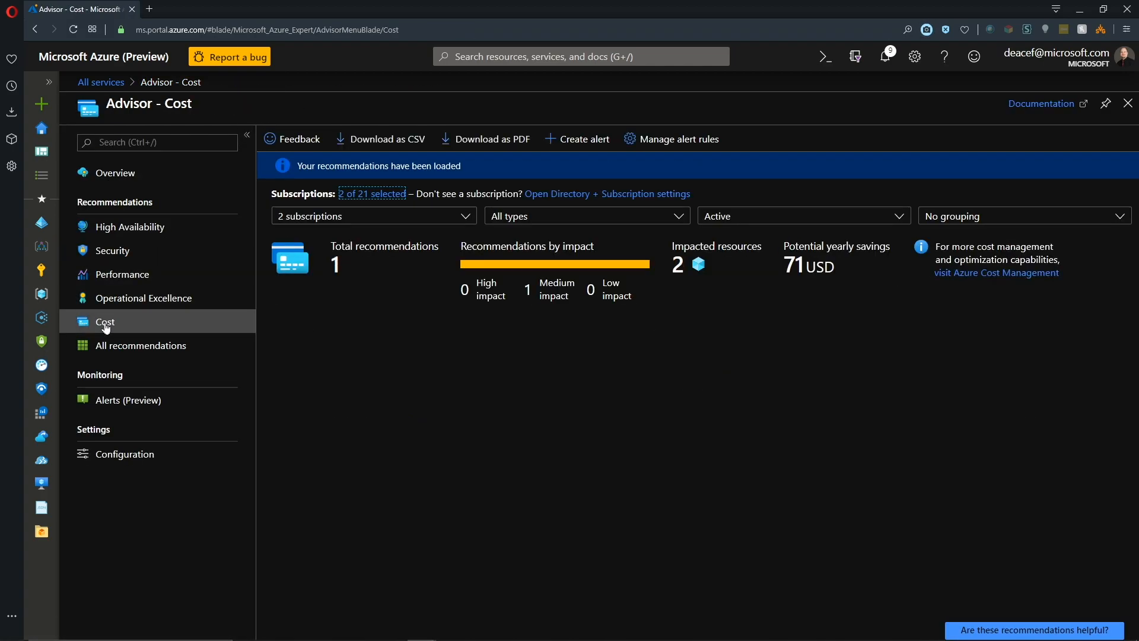
click(105, 321)
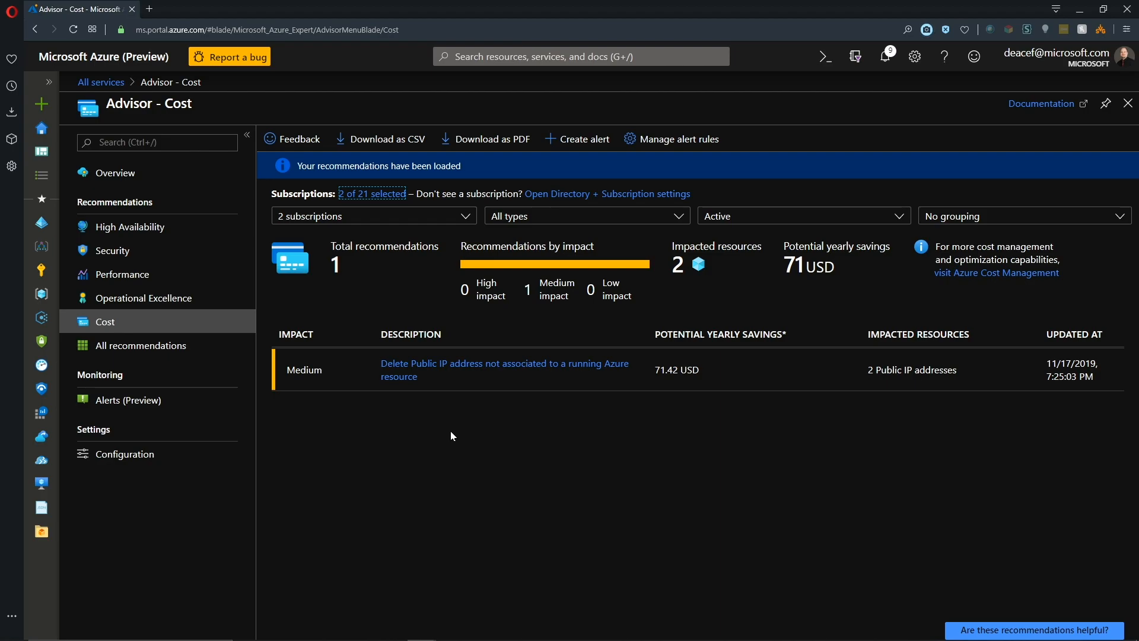
mouse_move(452, 431)
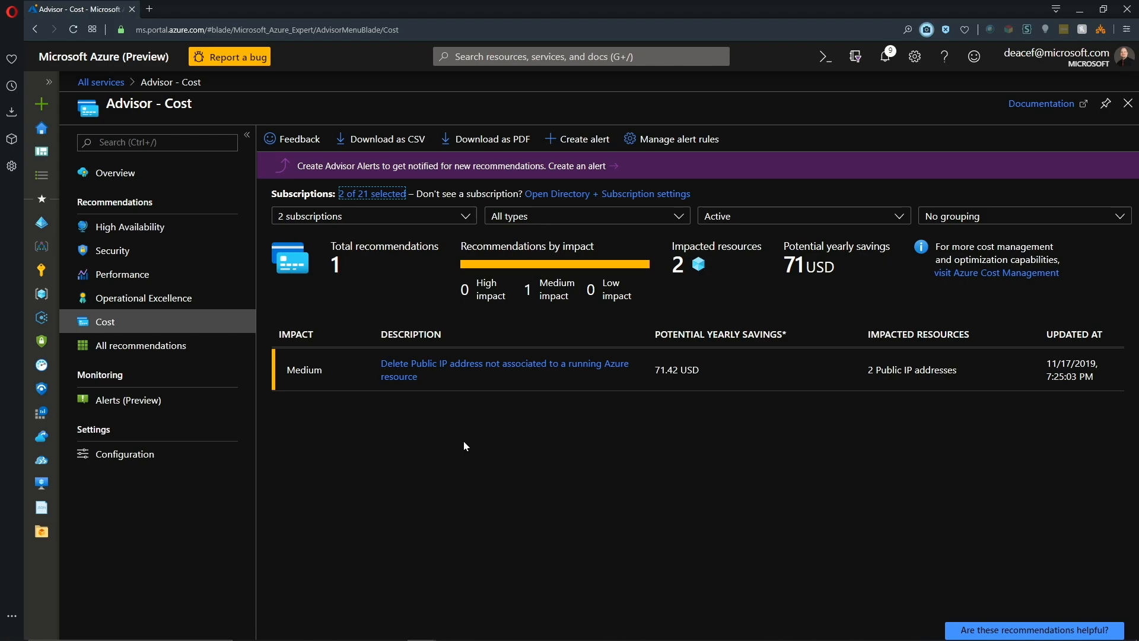
mouse_move(863, 392)
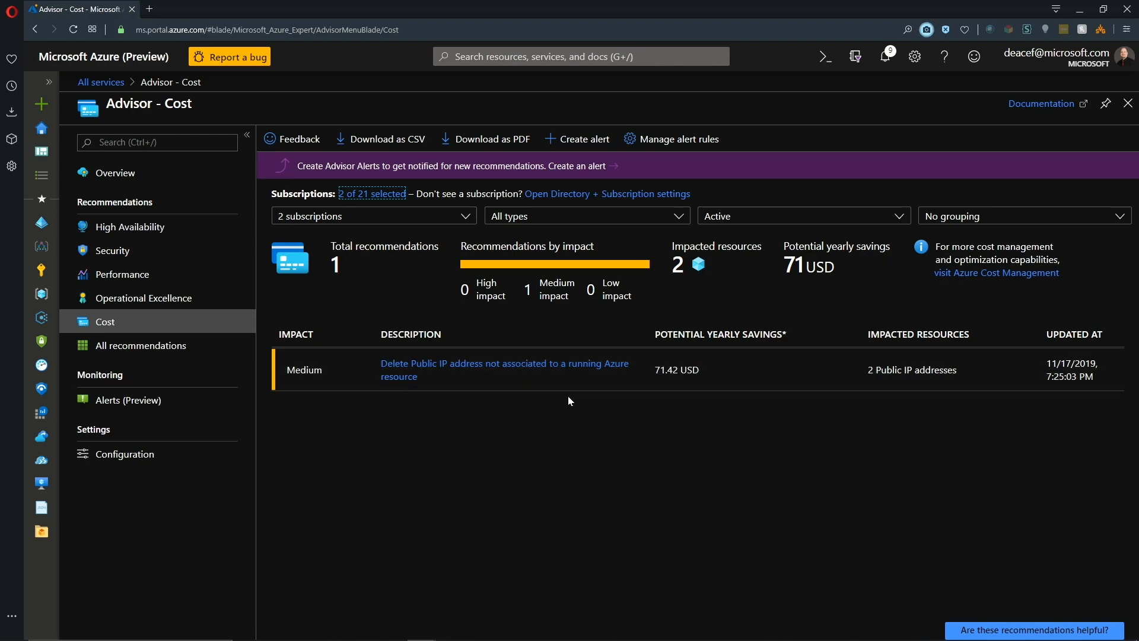
mouse_move(593, 373)
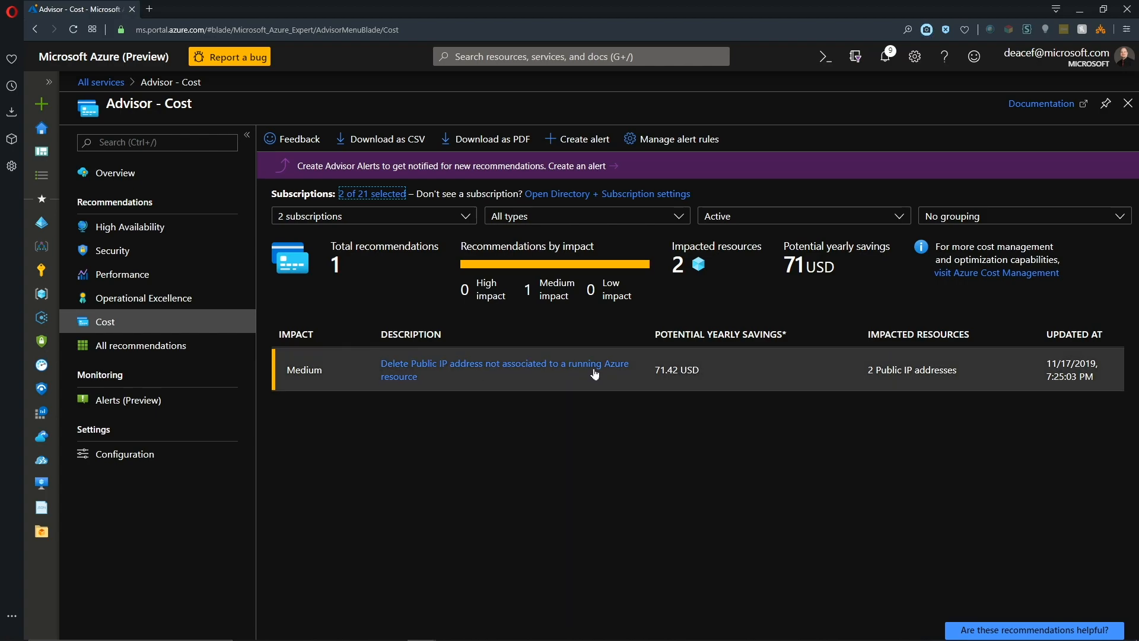
mouse_move(470, 376)
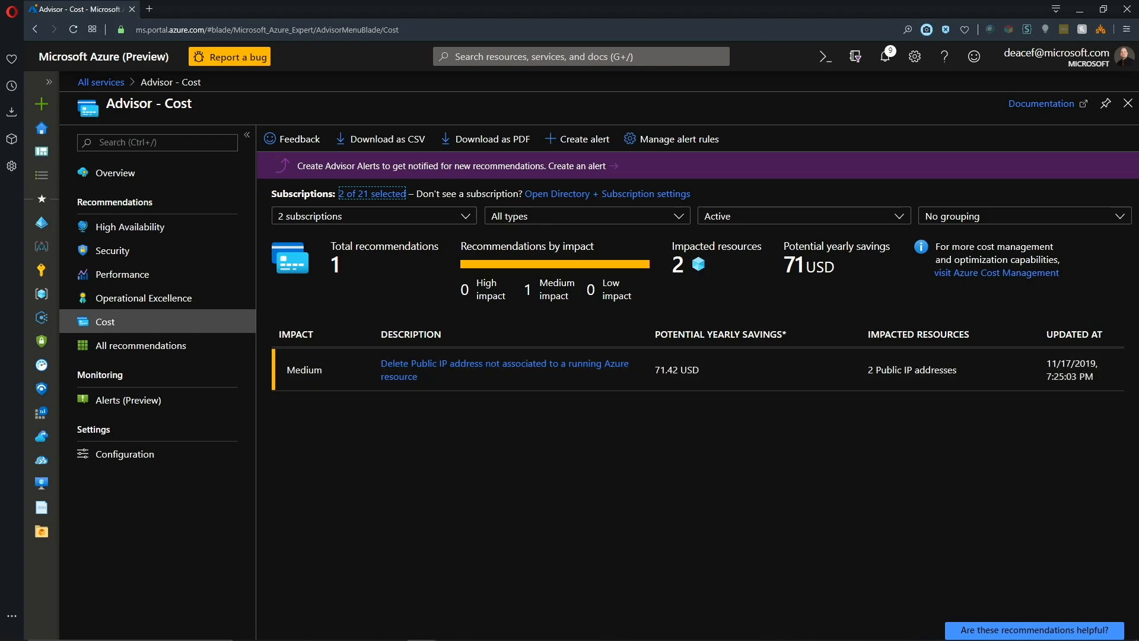
mouse_move(772, 312)
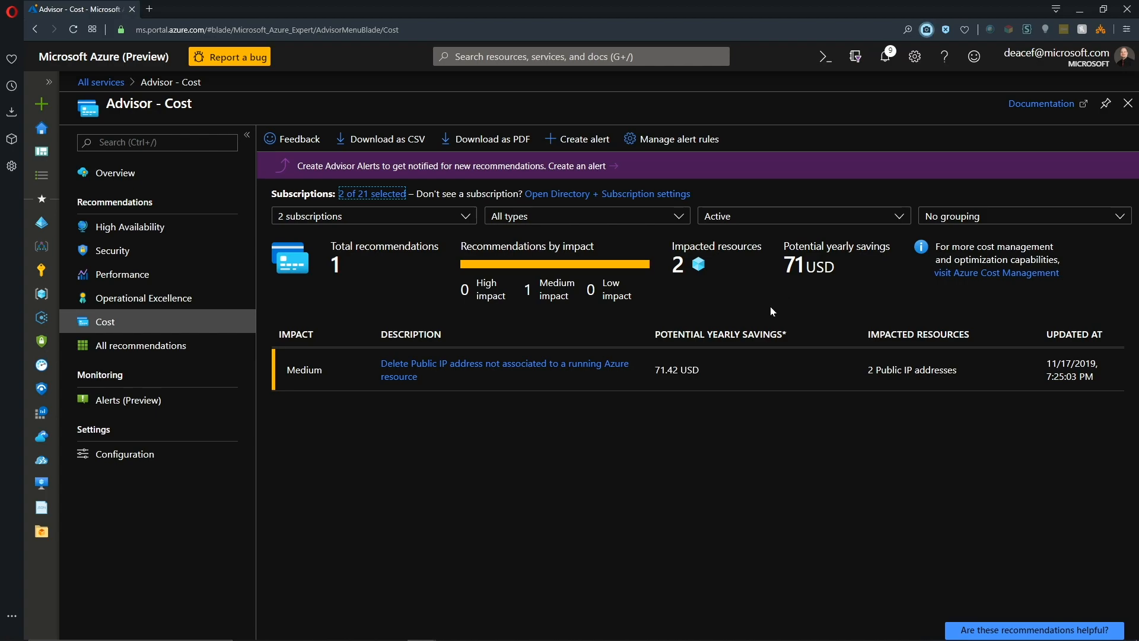
mouse_move(568, 430)
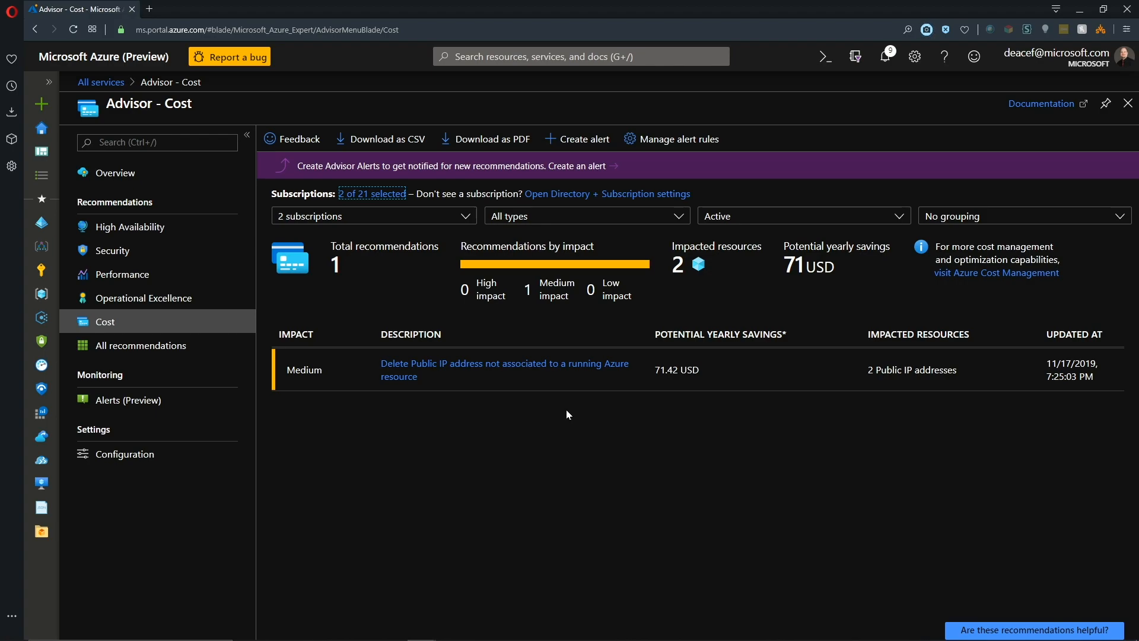
mouse_move(500, 403)
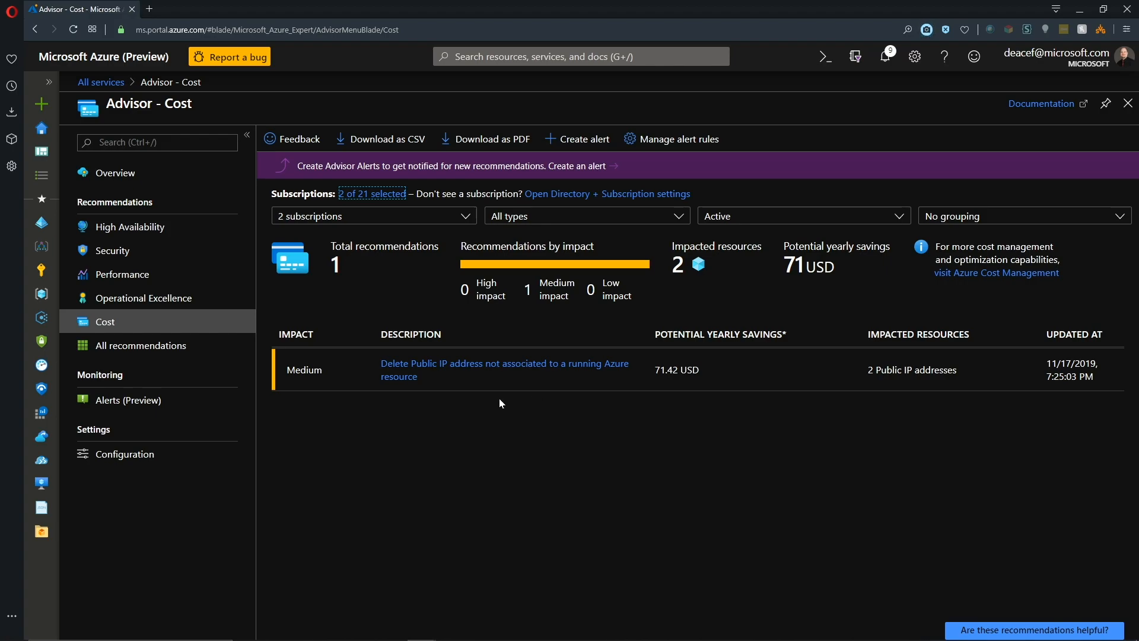
click(504, 363)
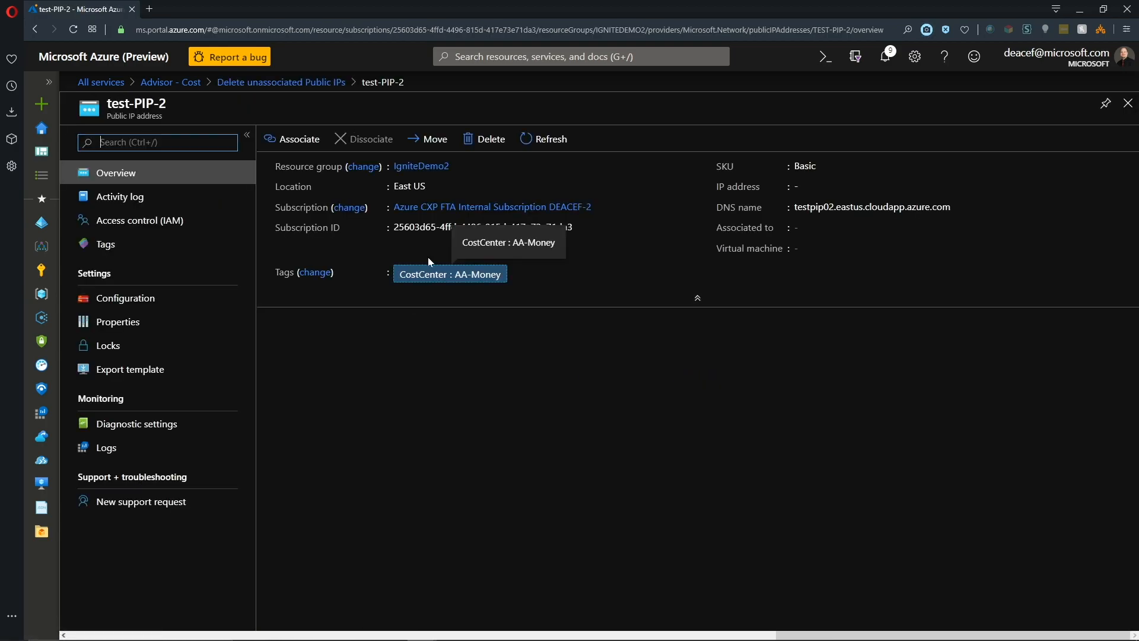
mouse_move(491, 139)
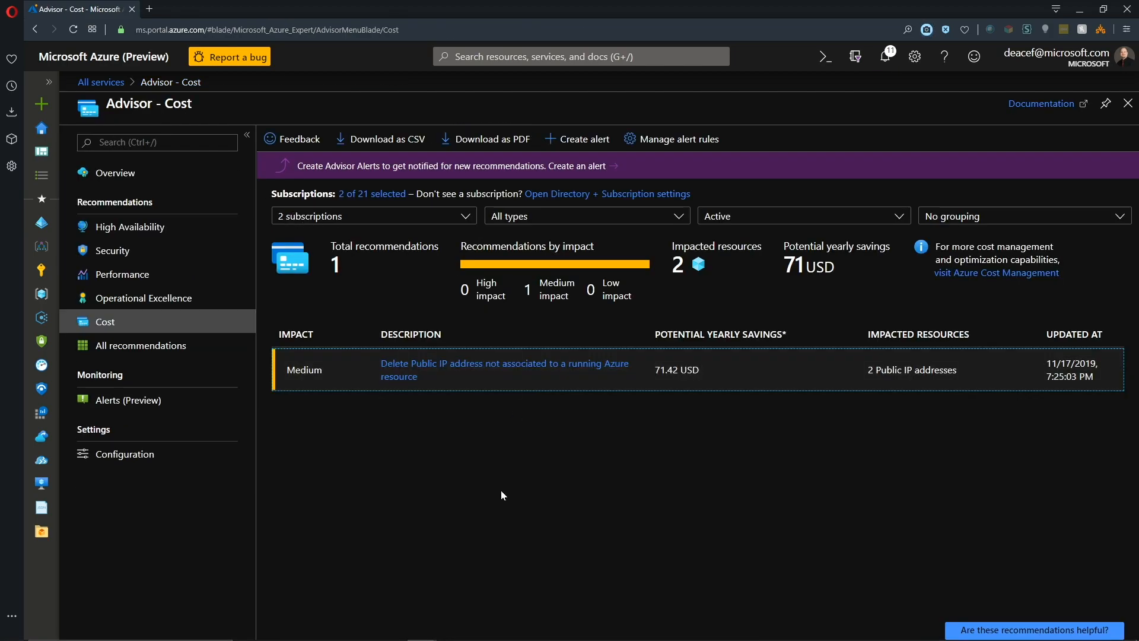
mouse_move(428, 377)
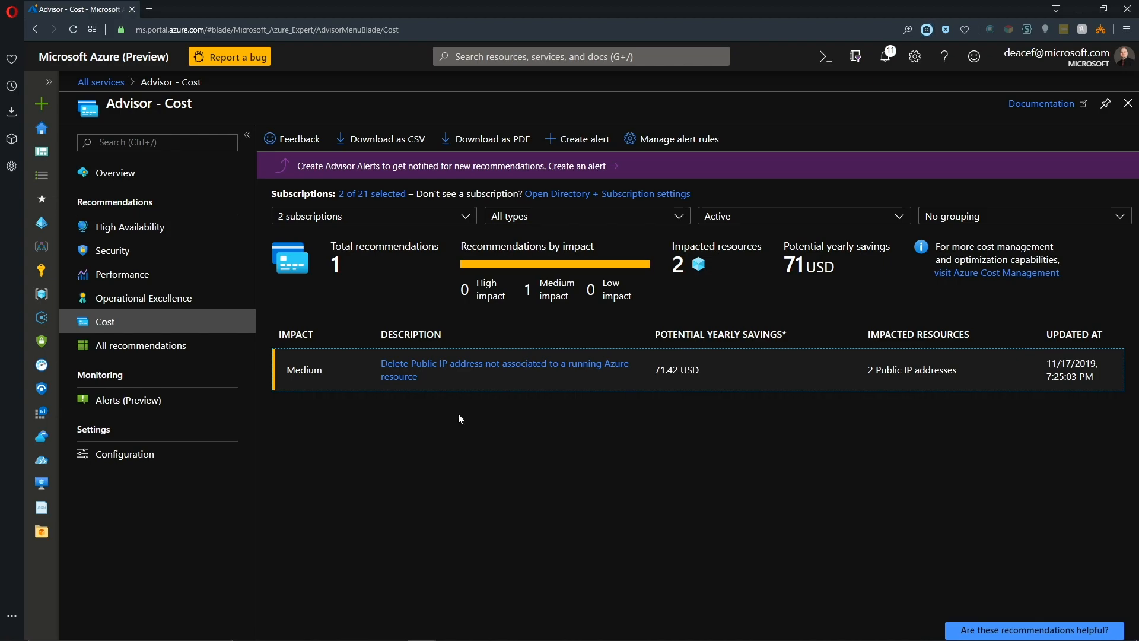
mouse_move(451, 441)
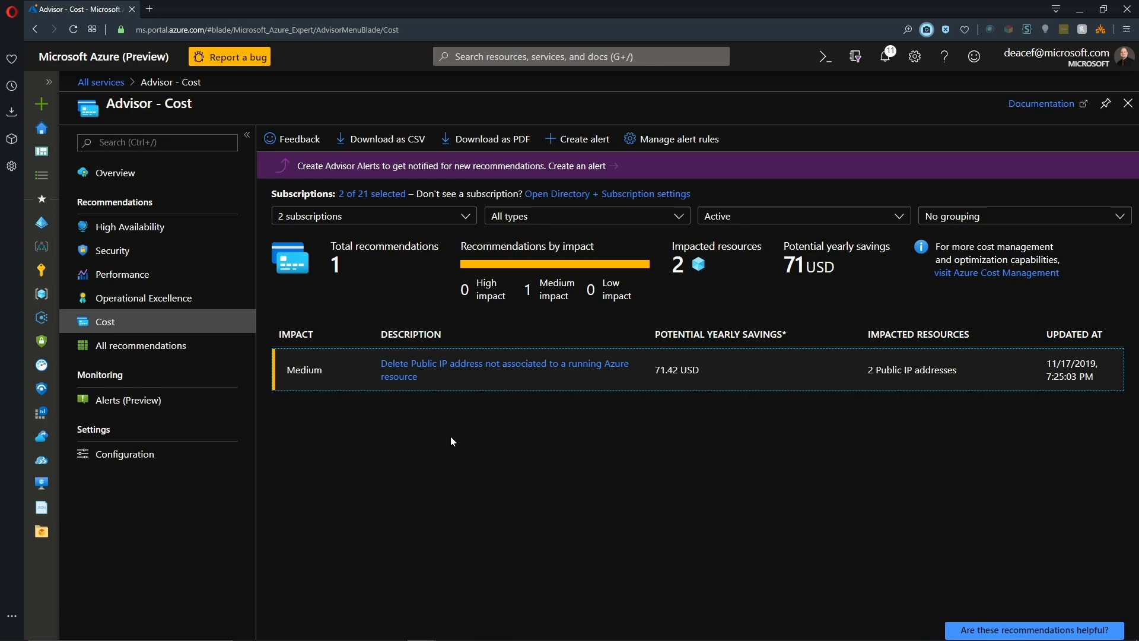
mouse_move(448, 437)
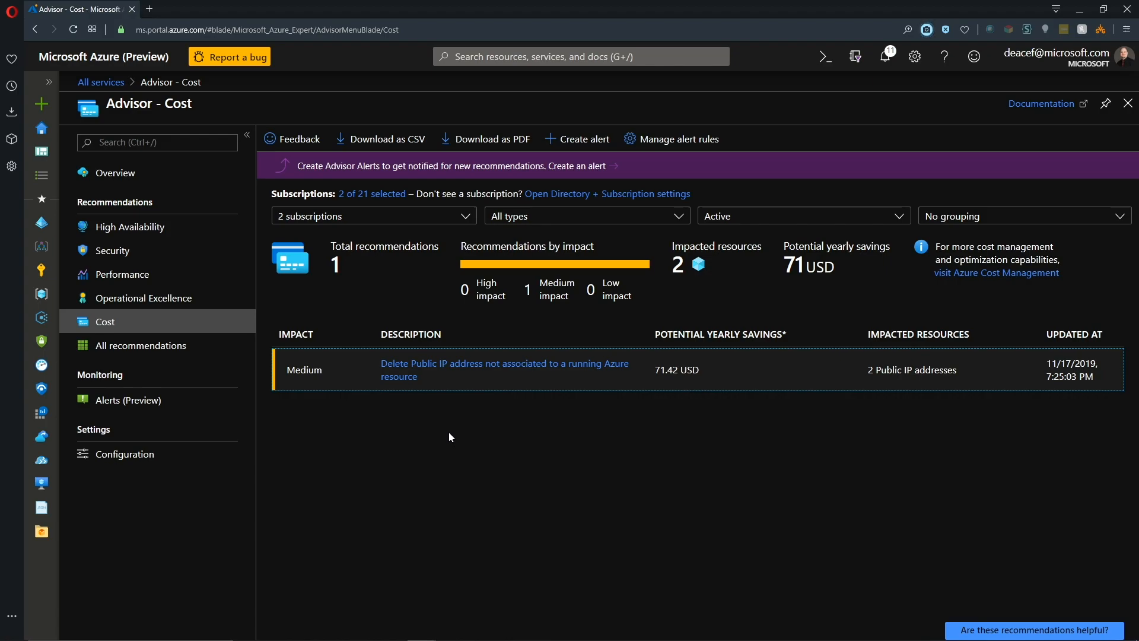
mouse_move(442, 371)
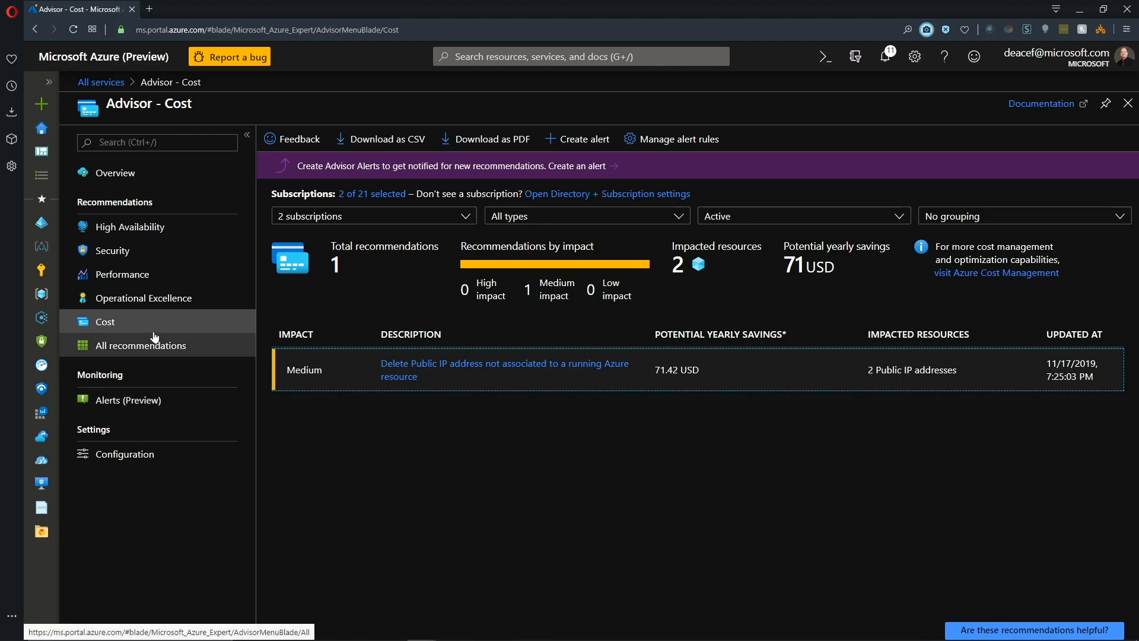
click(112, 251)
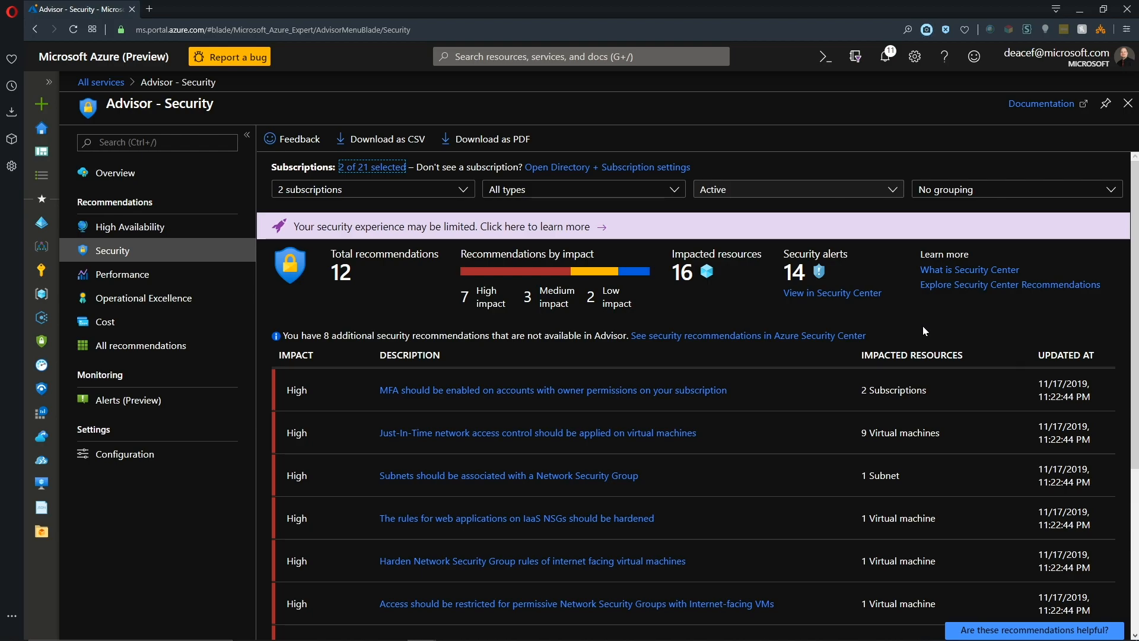
mouse_move(473, 386)
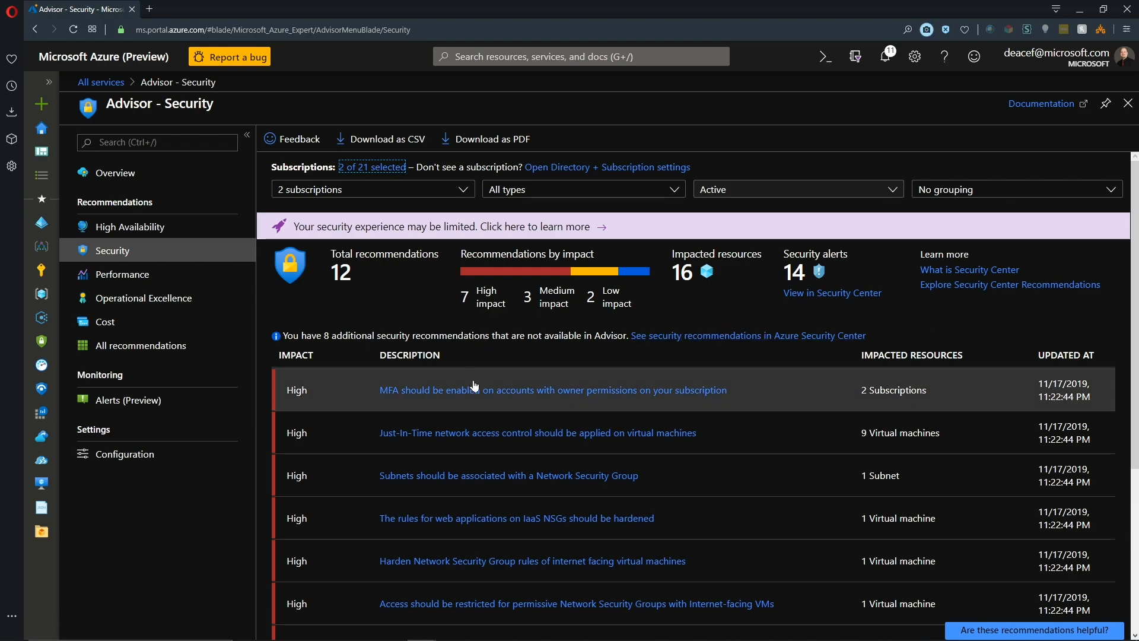
- Scroll the Security recommendations and open the Management ports should be closed recommendation
scroll(down, 3)
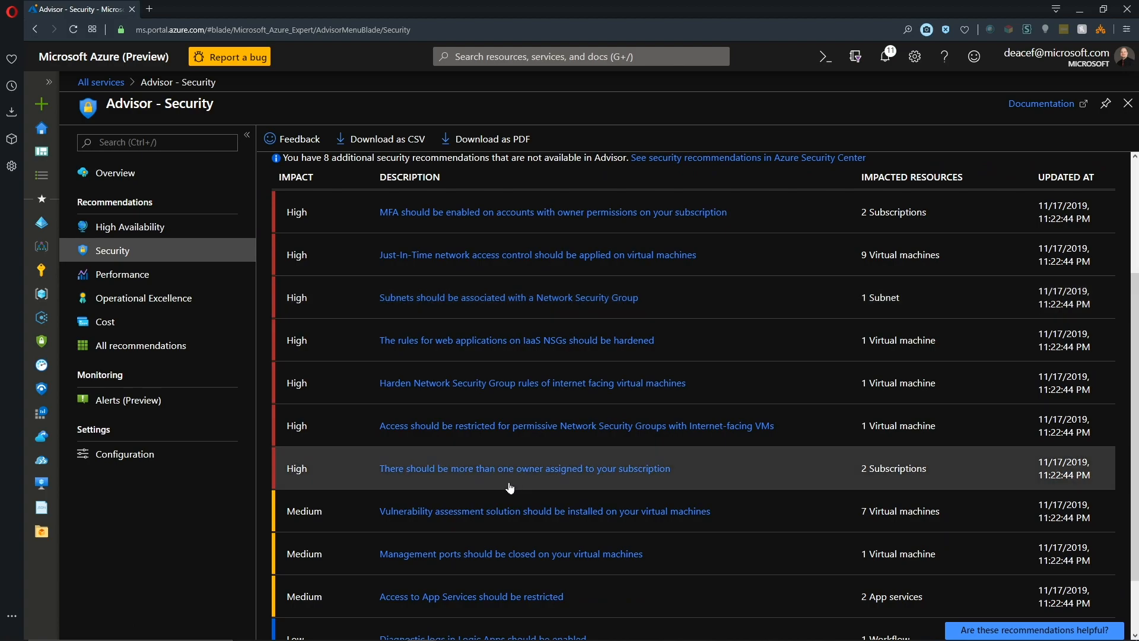
scroll(down, 3)
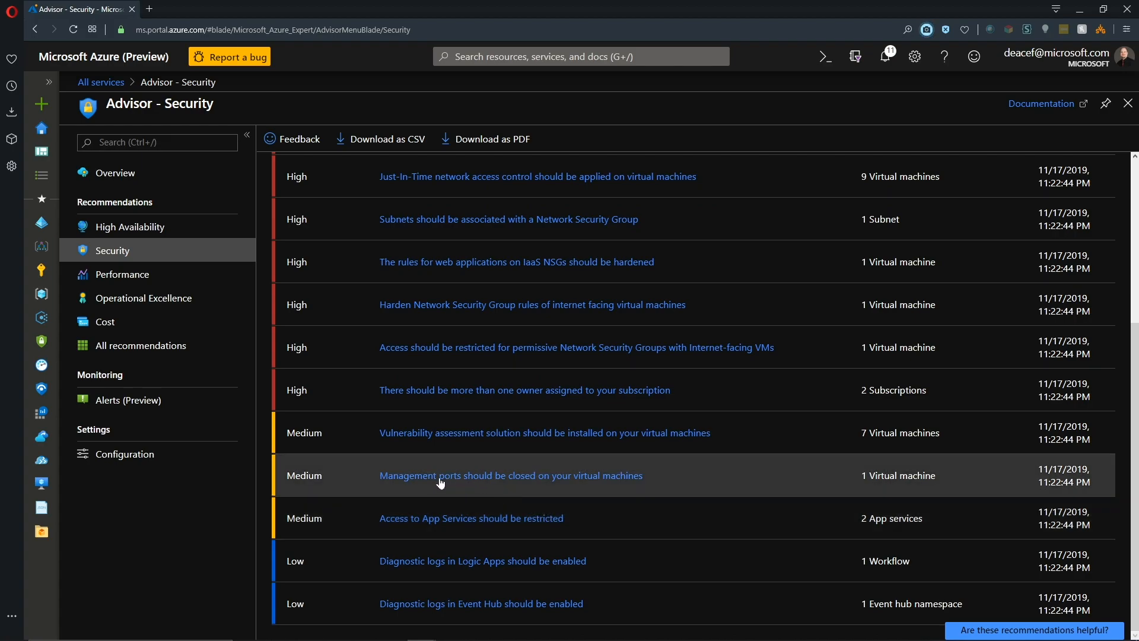
mouse_move(623, 485)
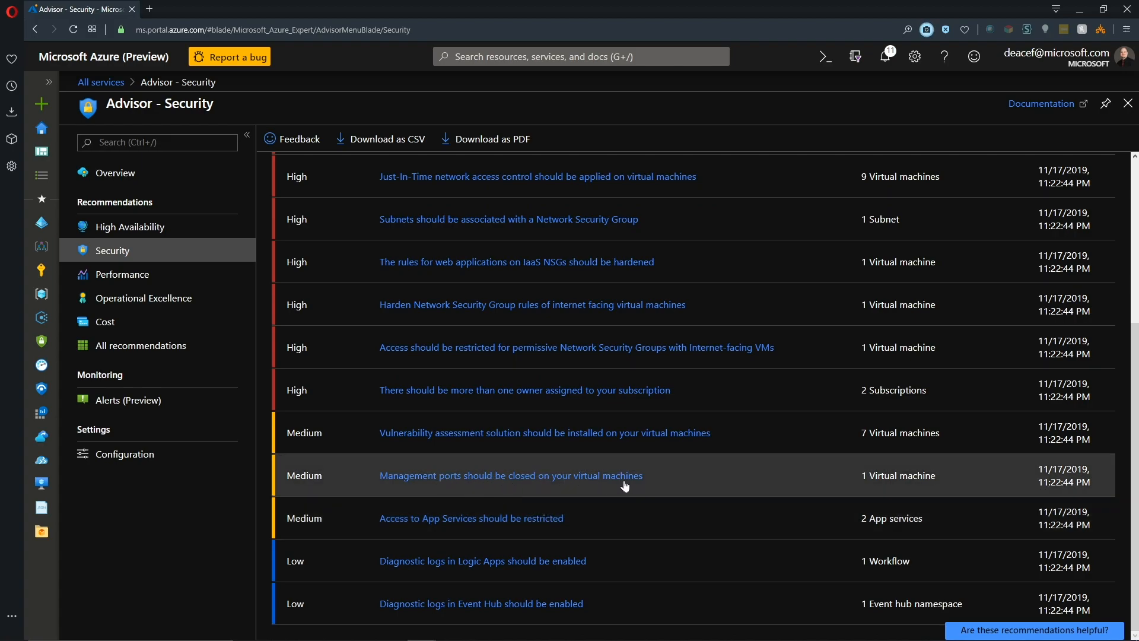
click(511, 475)
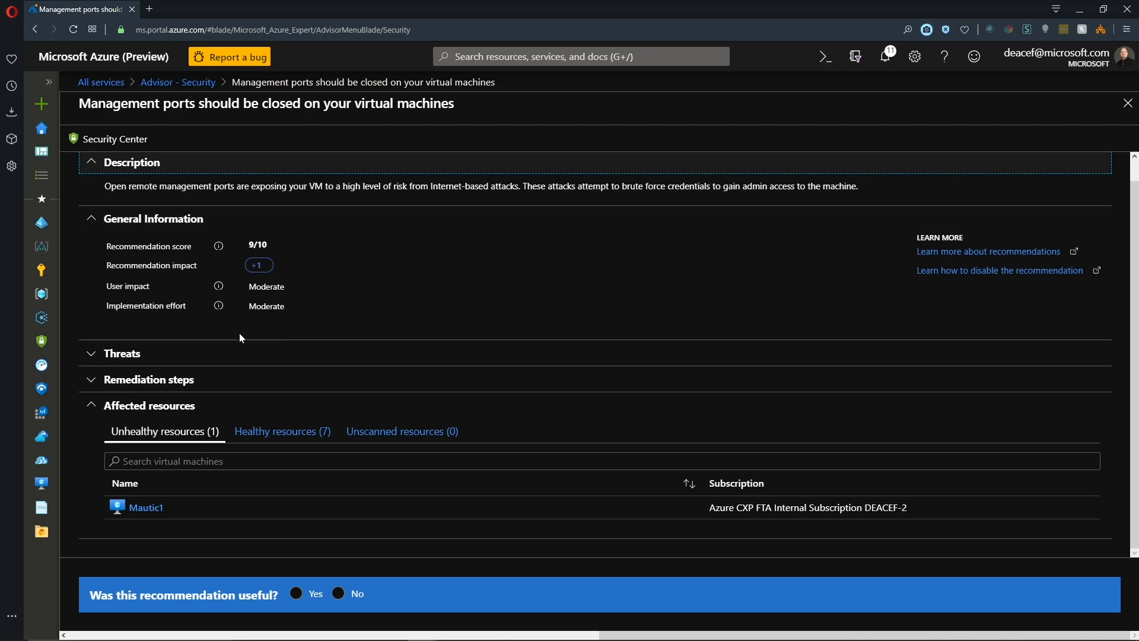
- Expand the threats and manual remediation steps, including inbound rule restriction and Just-in-time VM access
click(121, 354)
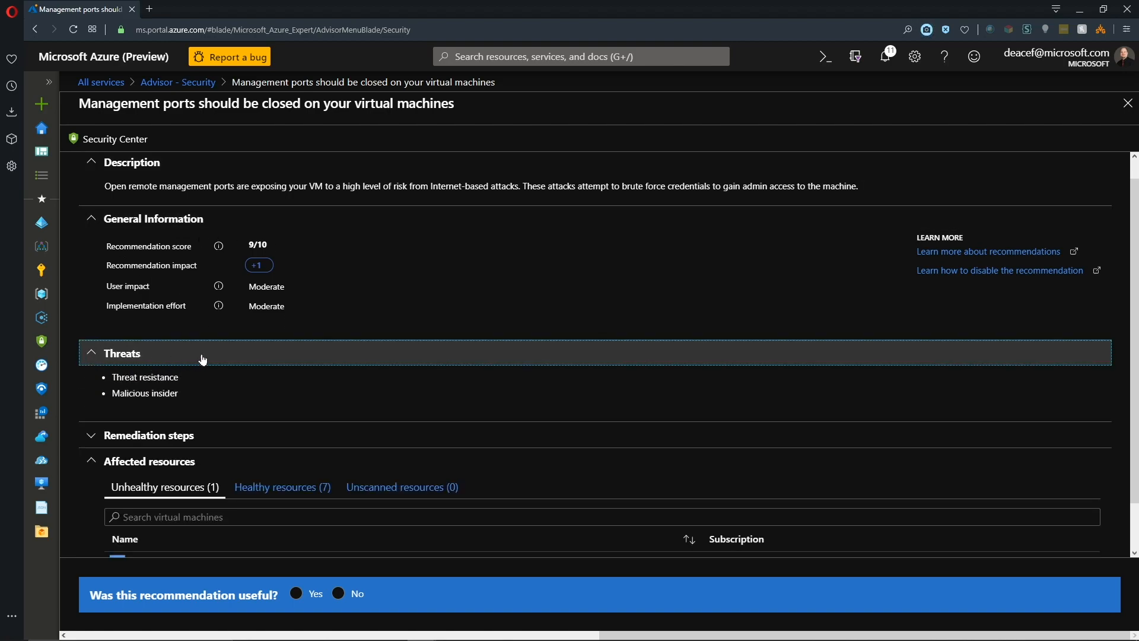
mouse_move(188, 381)
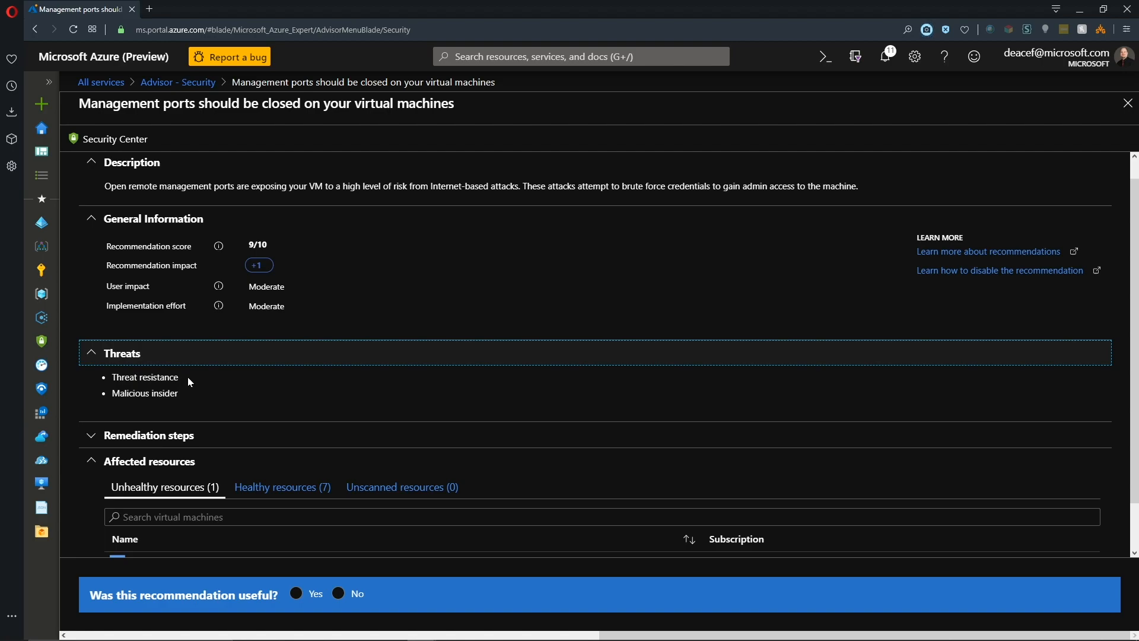
mouse_move(182, 378)
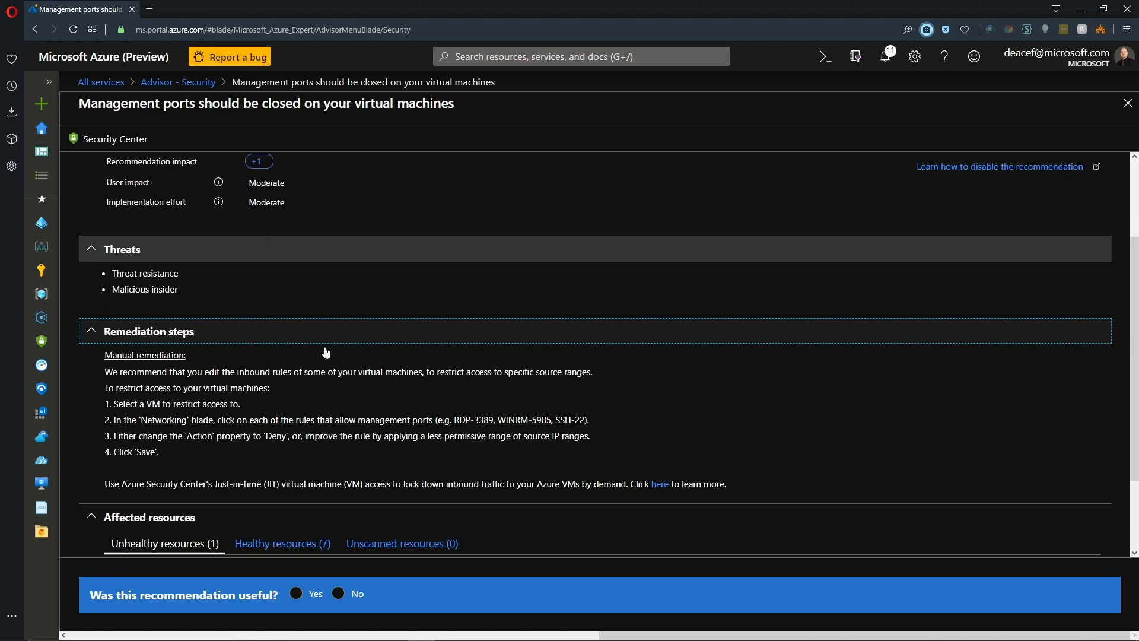
scroll(down, 3)
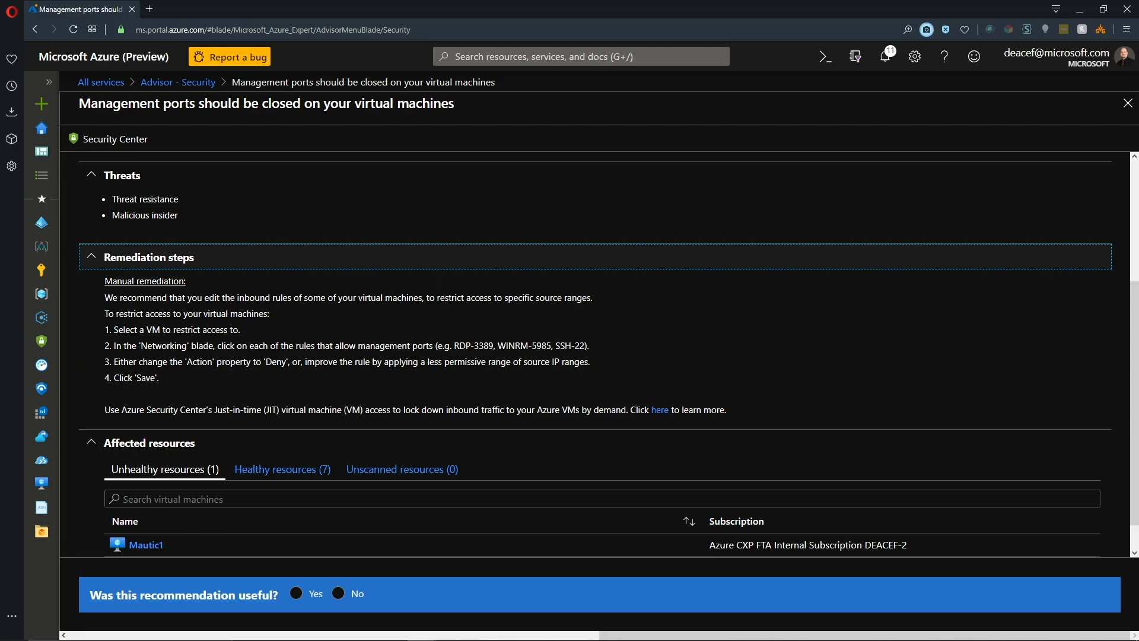
mouse_move(180, 326)
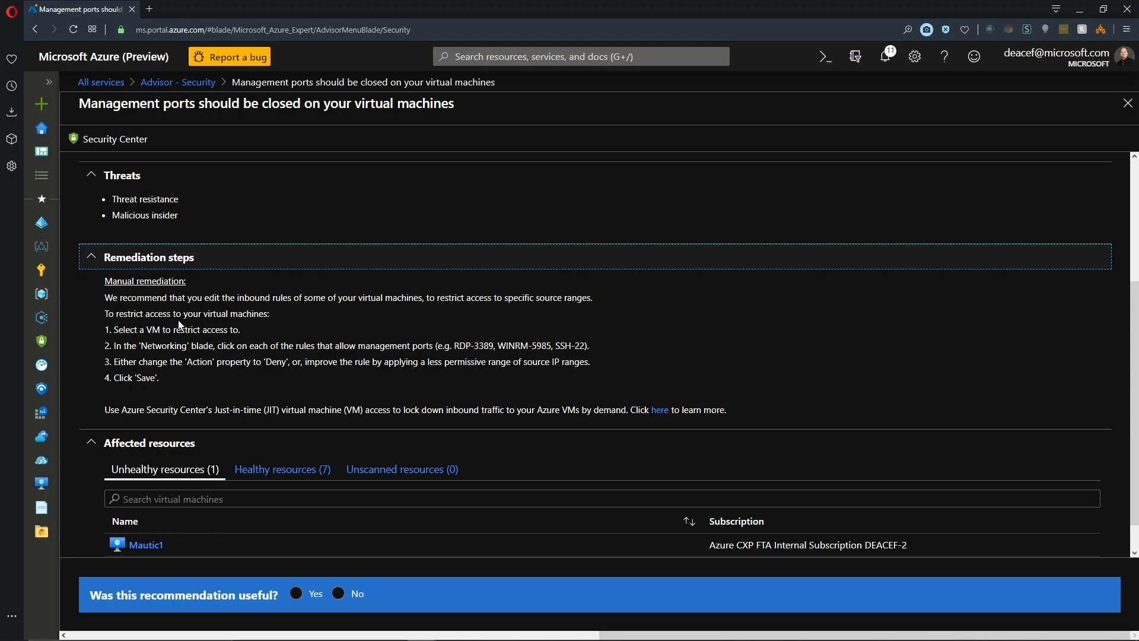
mouse_move(319, 325)
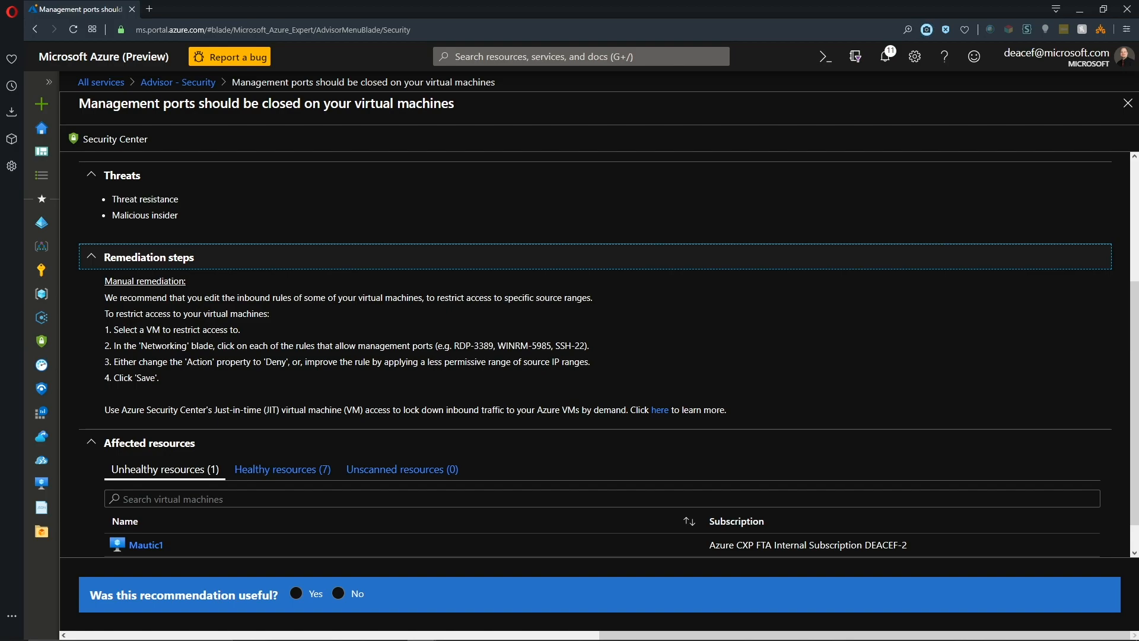
scroll(down, 3)
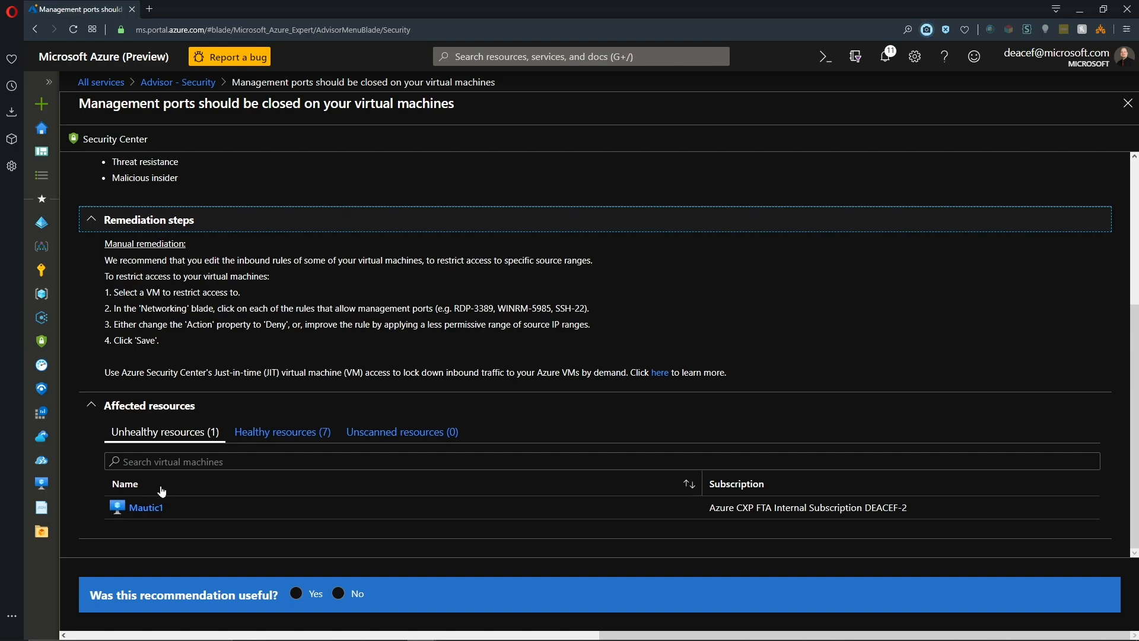
mouse_move(145, 506)
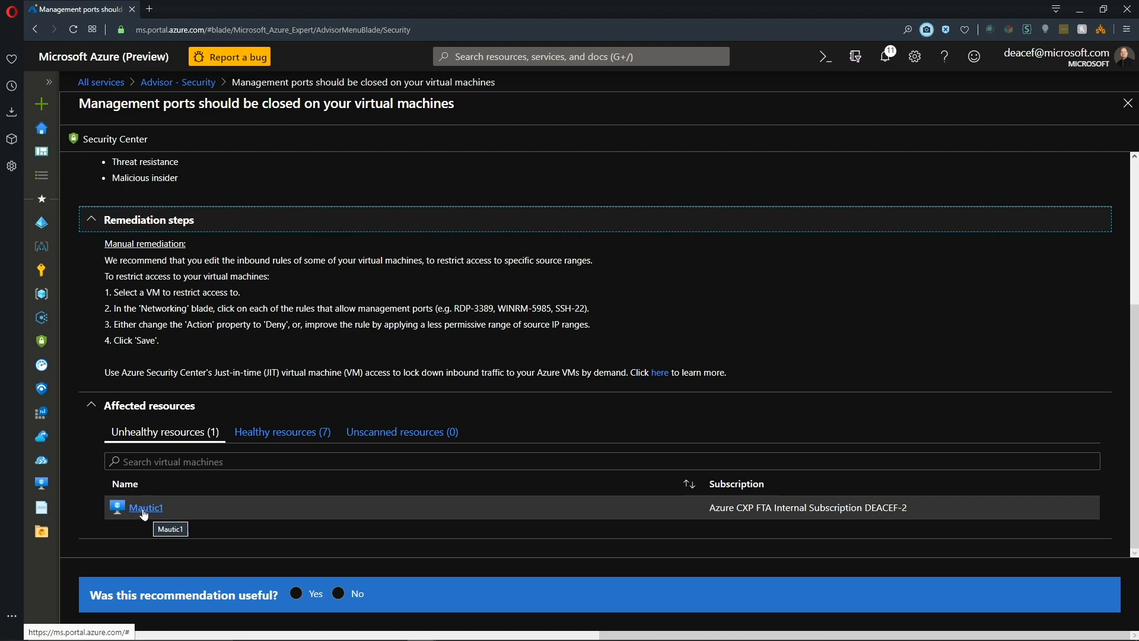
mouse_move(357, 274)
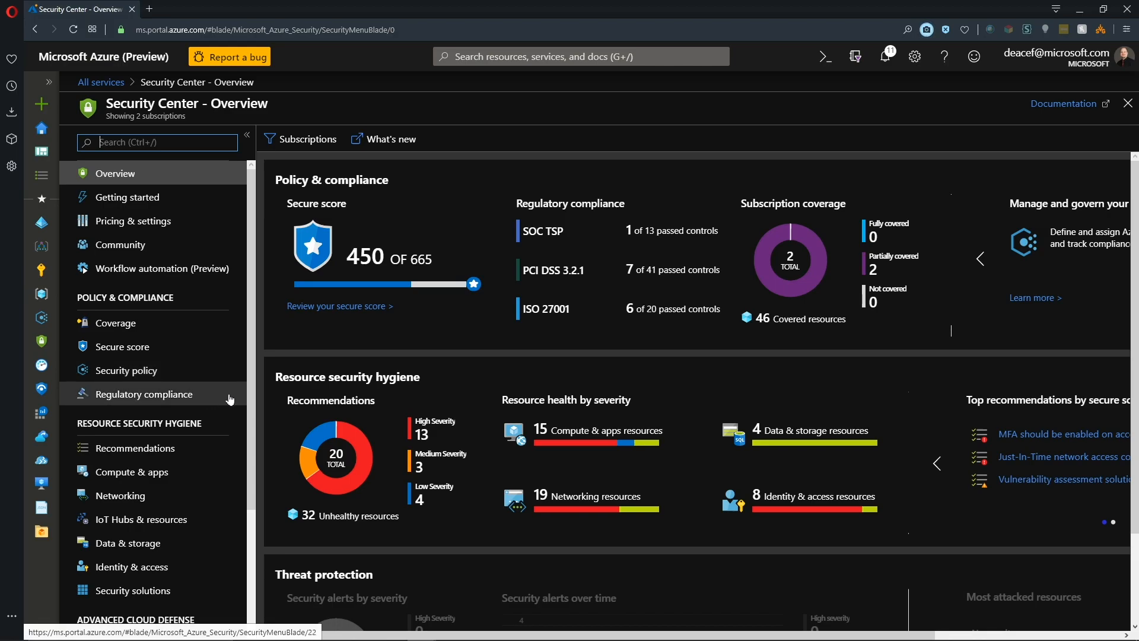
mouse_move(336, 439)
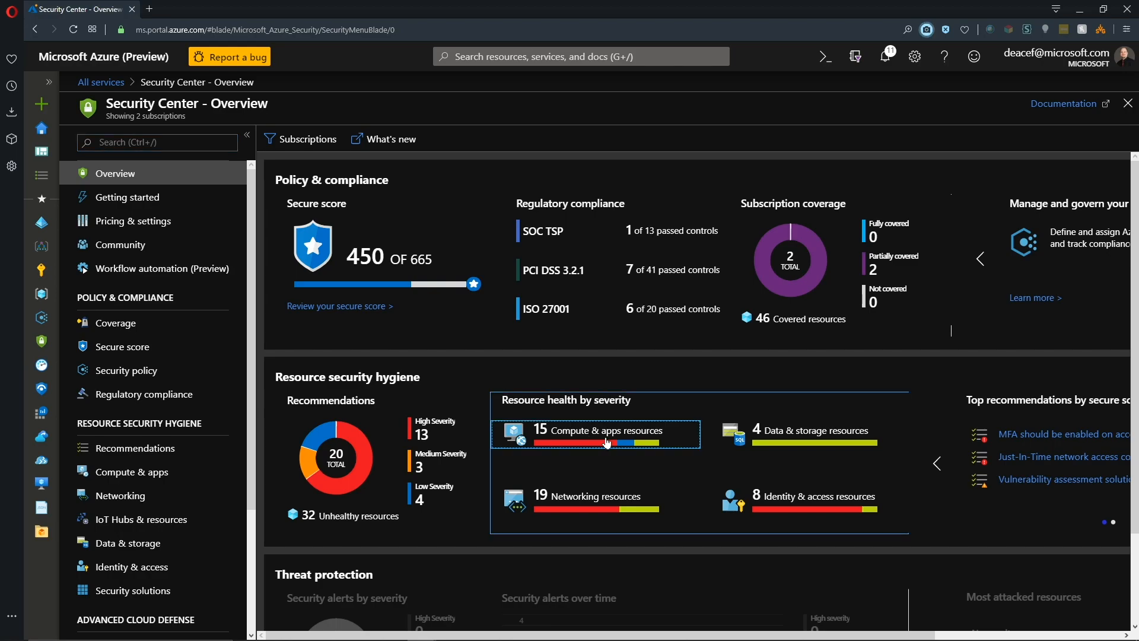
- Show the Compute & apps recommendations list, down to management ports and VM naming entries
click(602, 429)
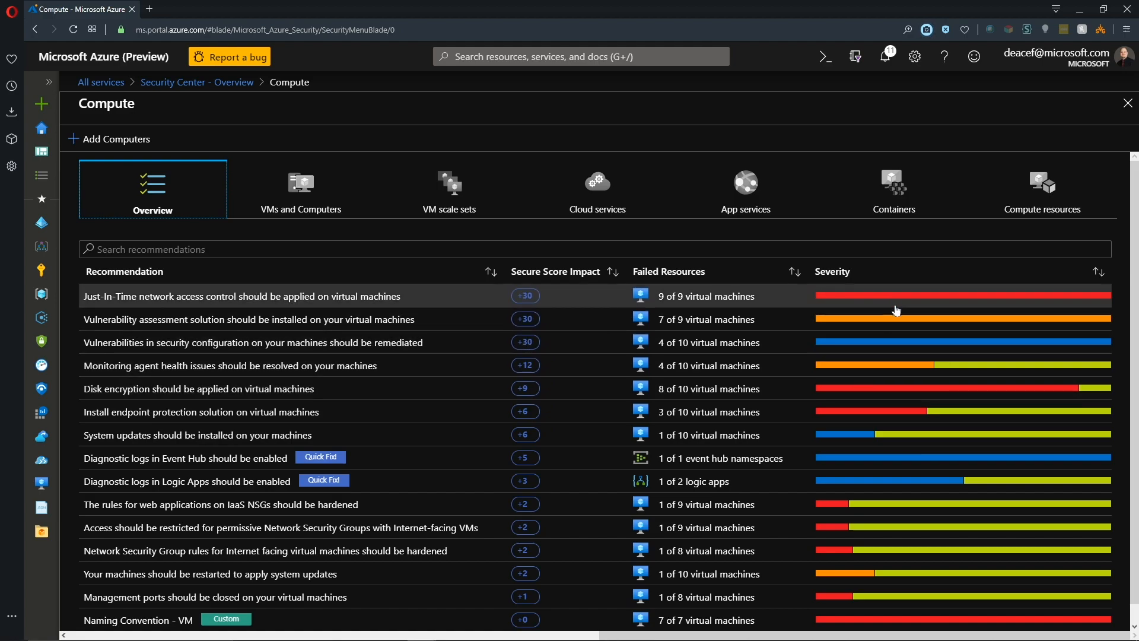
scroll(down, 3)
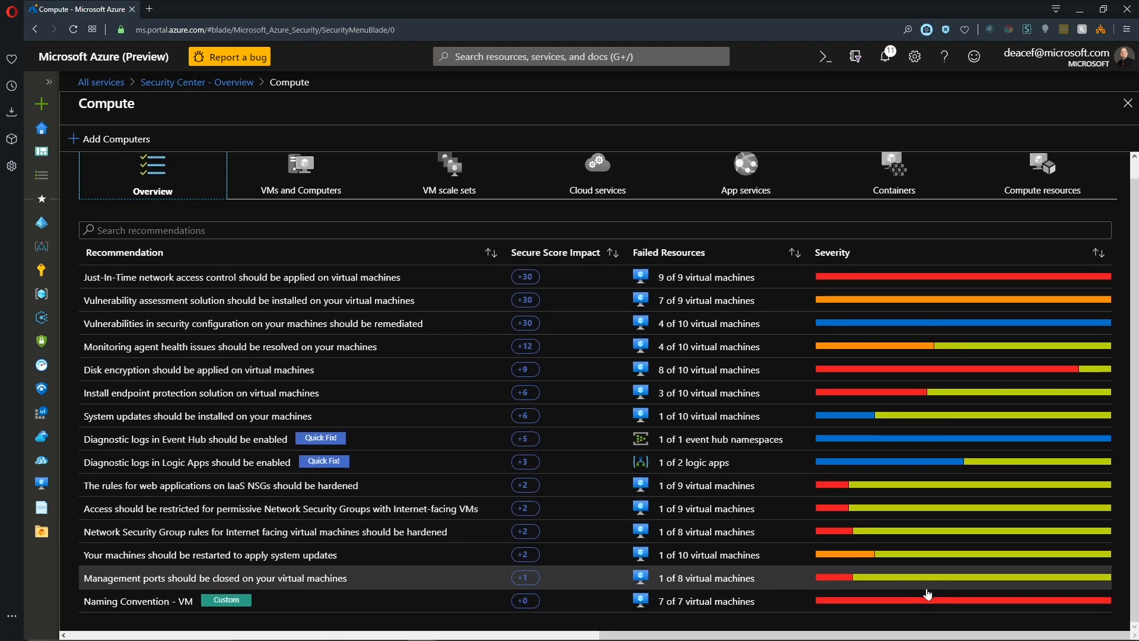
mouse_move(694, 403)
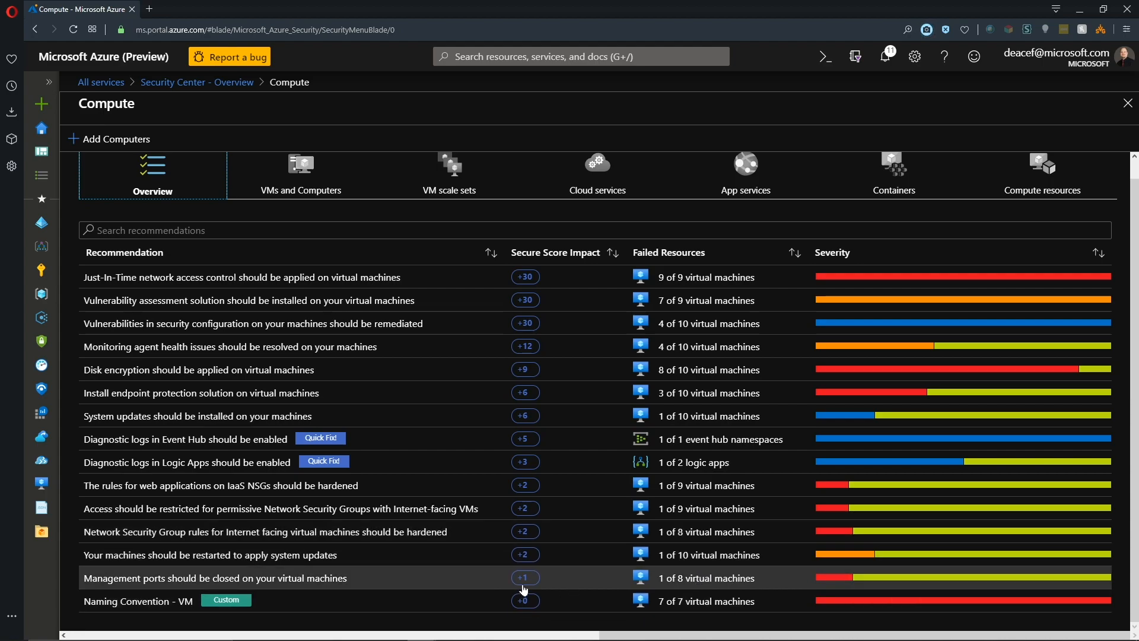
mouse_move(538, 276)
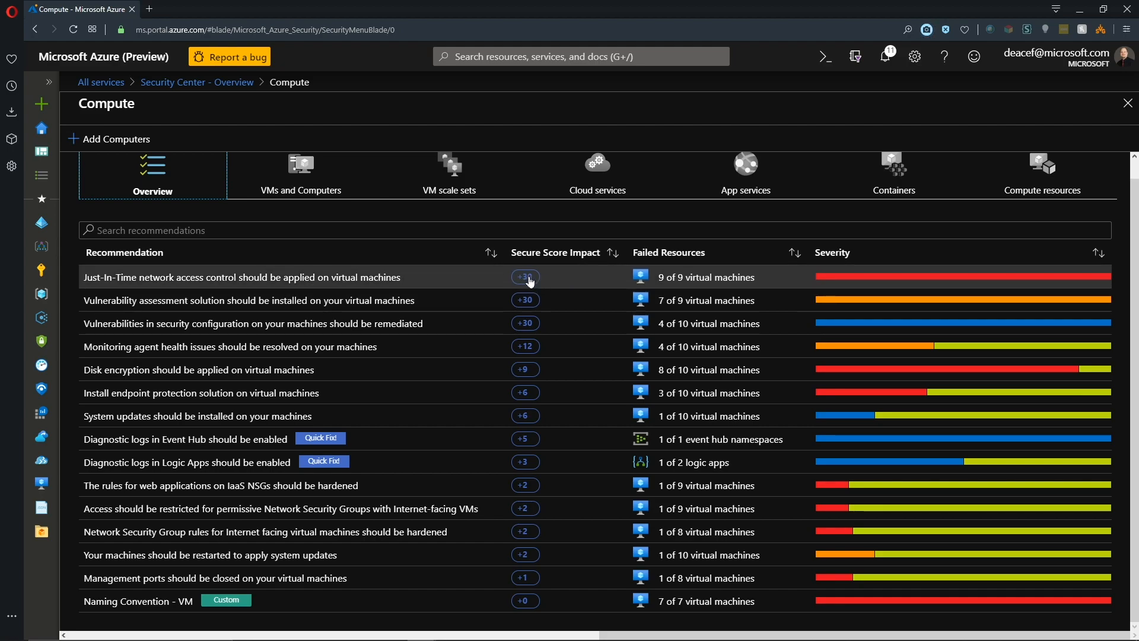
mouse_move(191, 448)
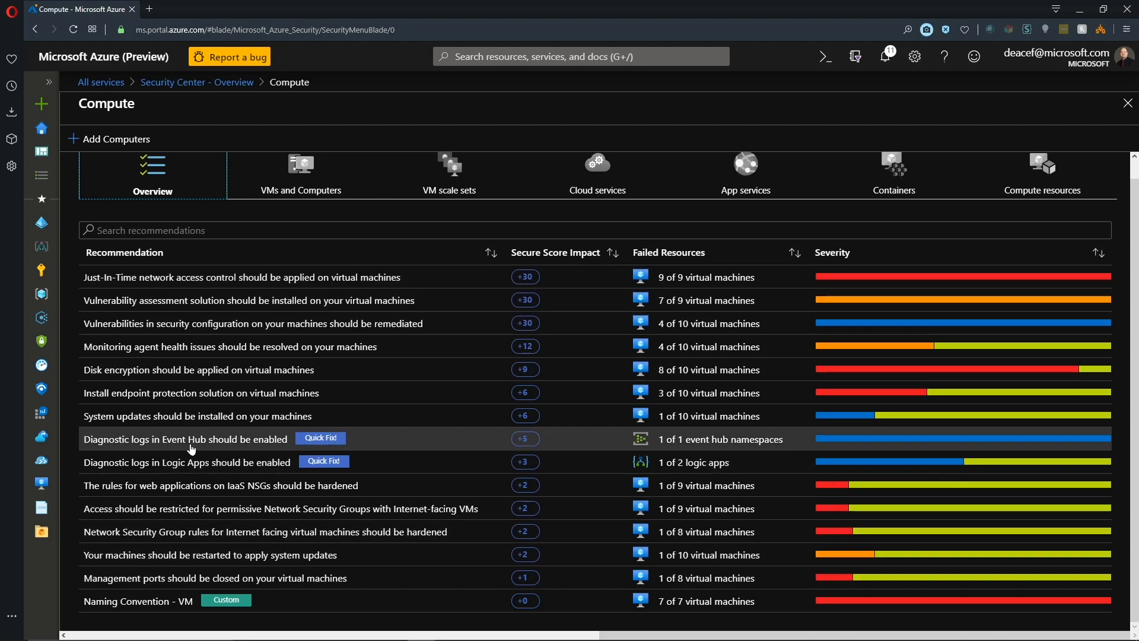
mouse_move(319, 438)
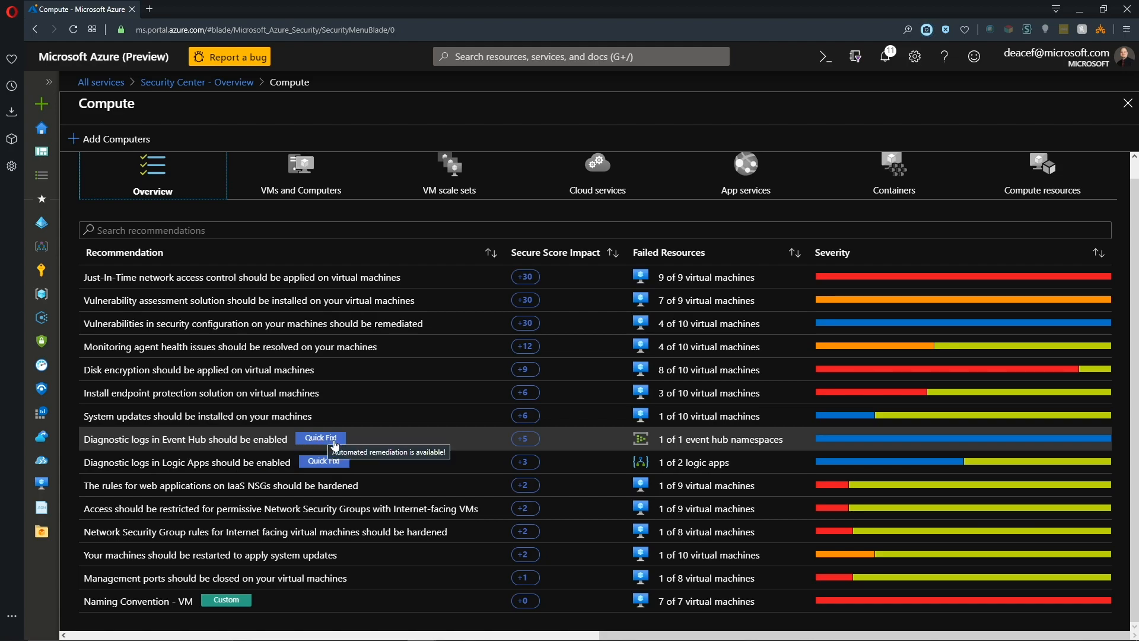
mouse_move(261, 444)
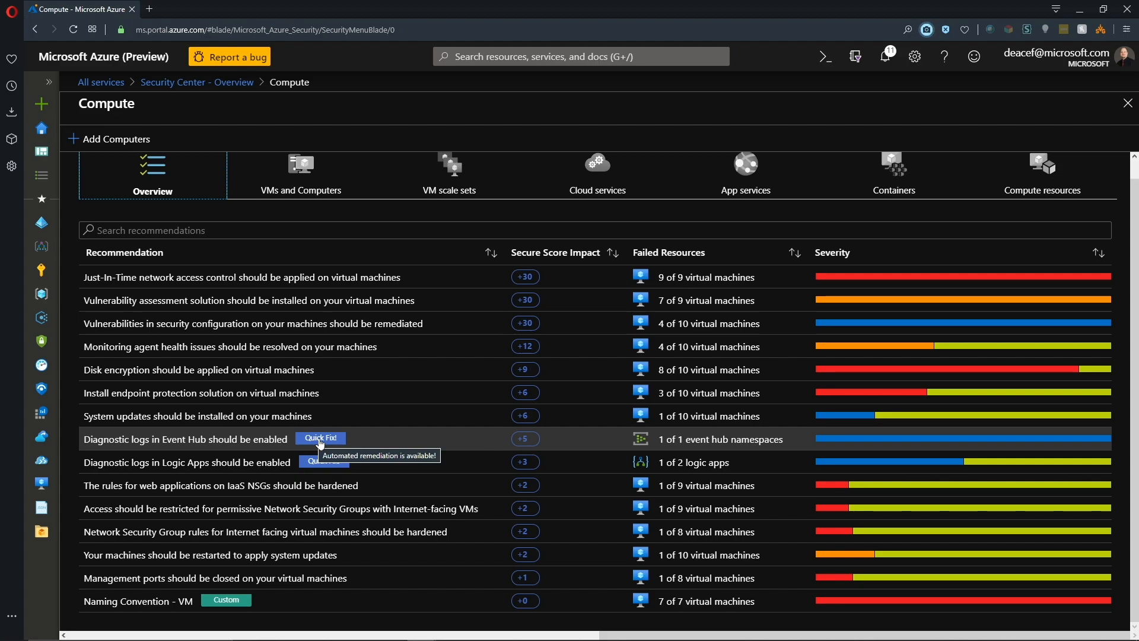
mouse_move(228, 454)
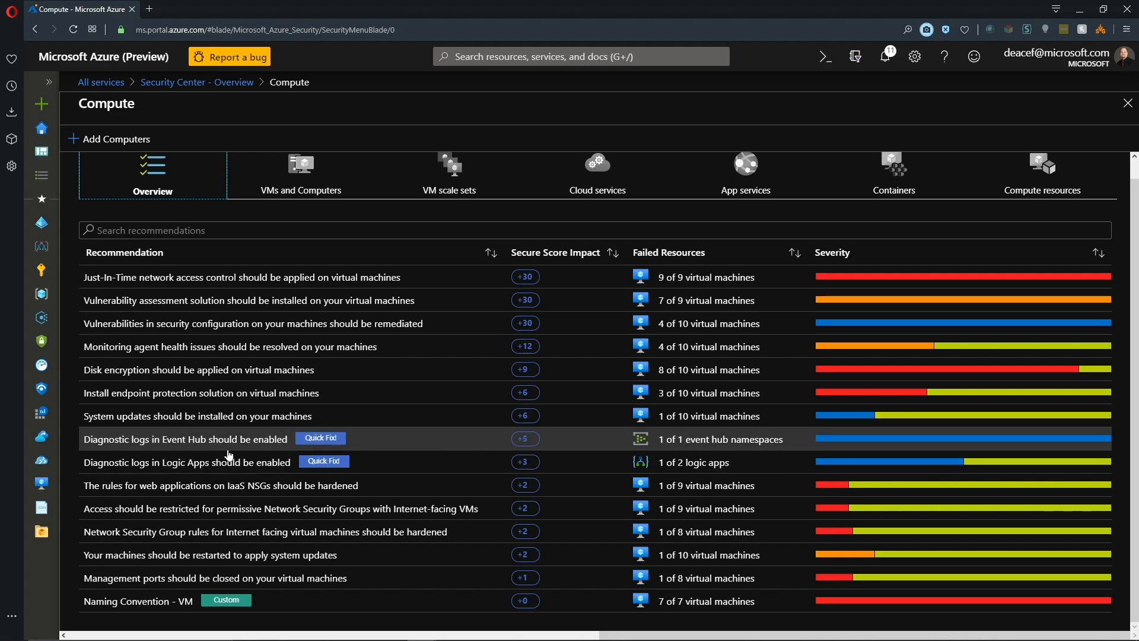
- View 'Diagnostic logs in Event Hub should be enabled' with its threats expanded and remediation steps shown
click(185, 439)
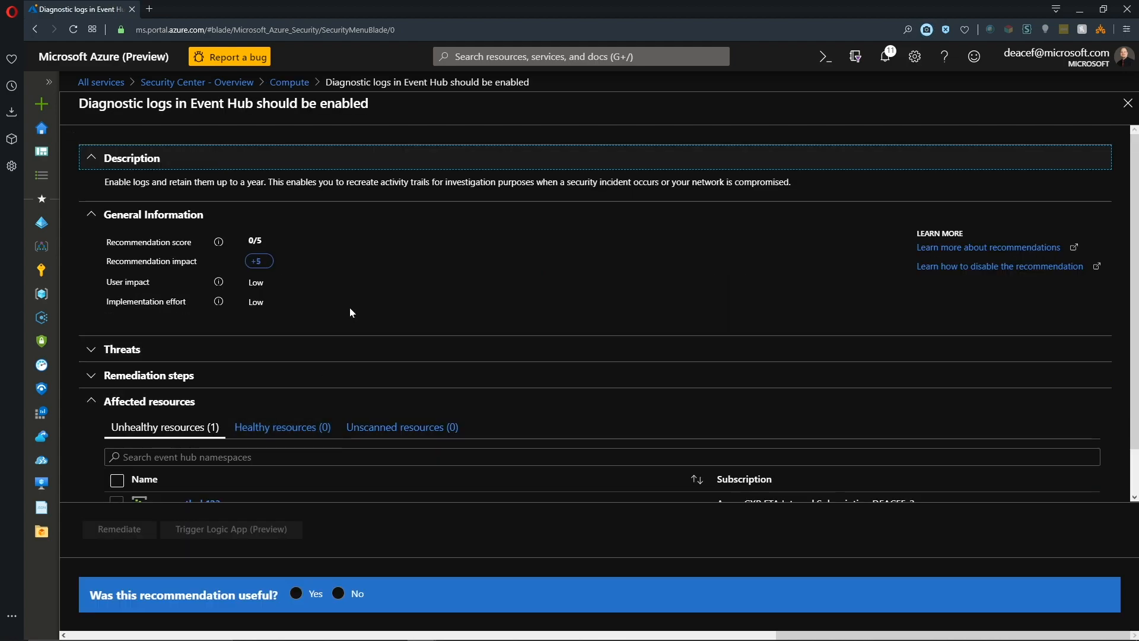
mouse_move(370, 298)
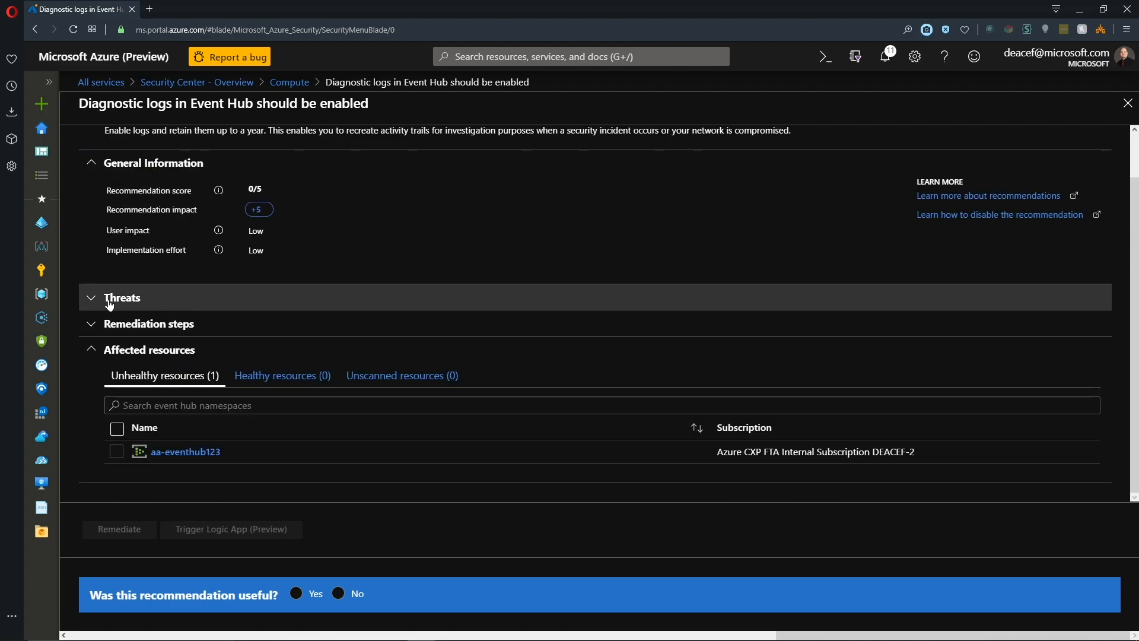
click(122, 297)
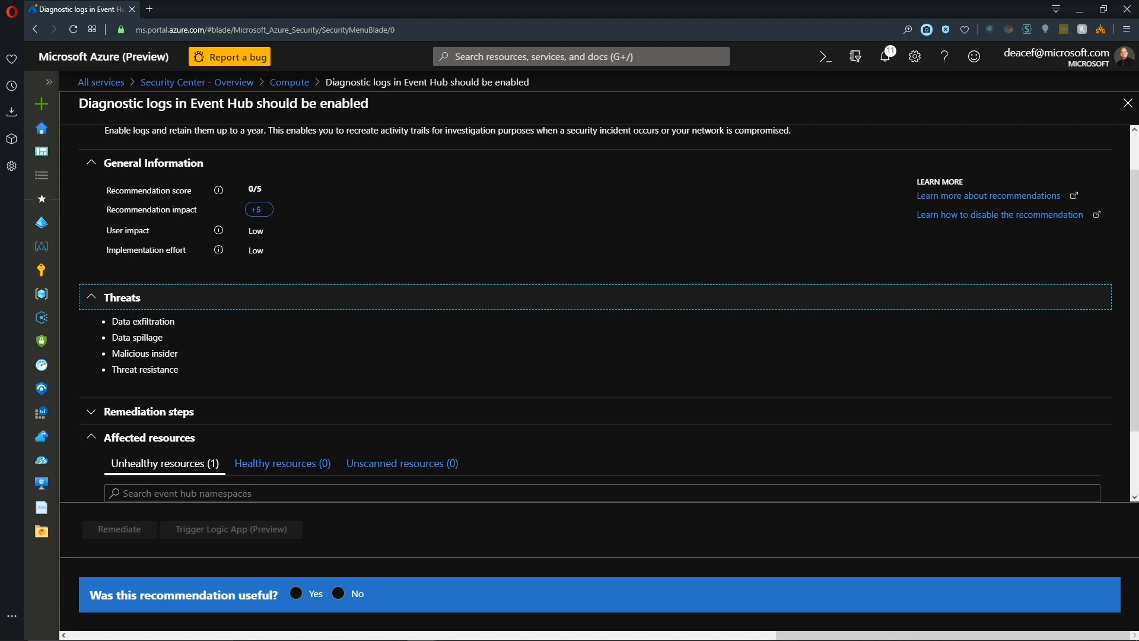
scroll(down, 3)
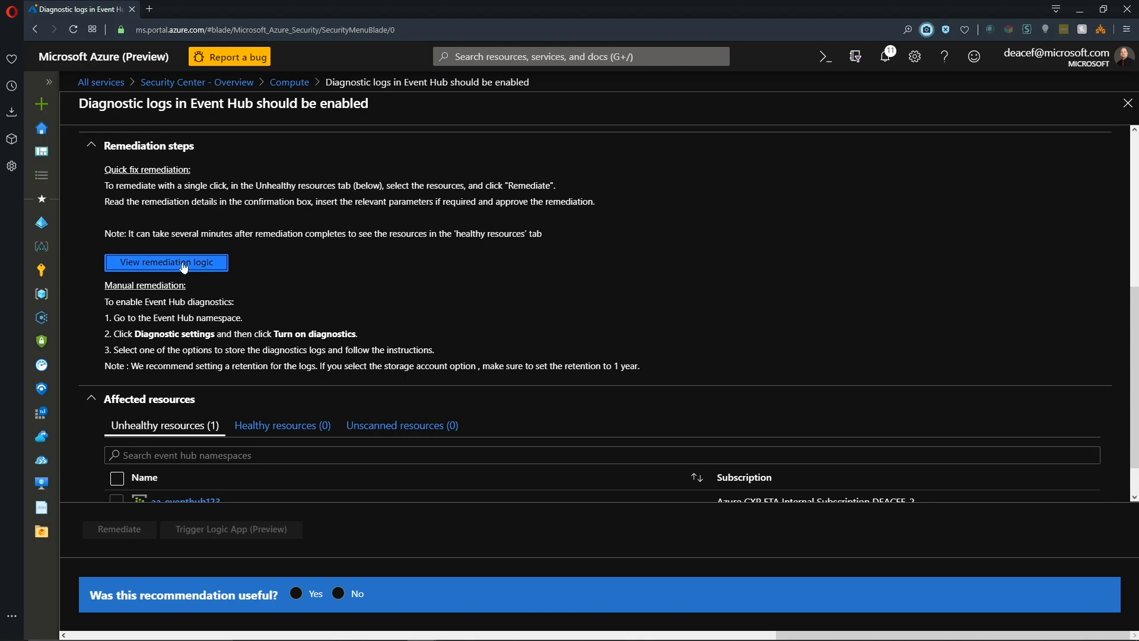
- Read the remediation deployment template enabling Event Hub diagnostic logs with retention parameters
click(166, 262)
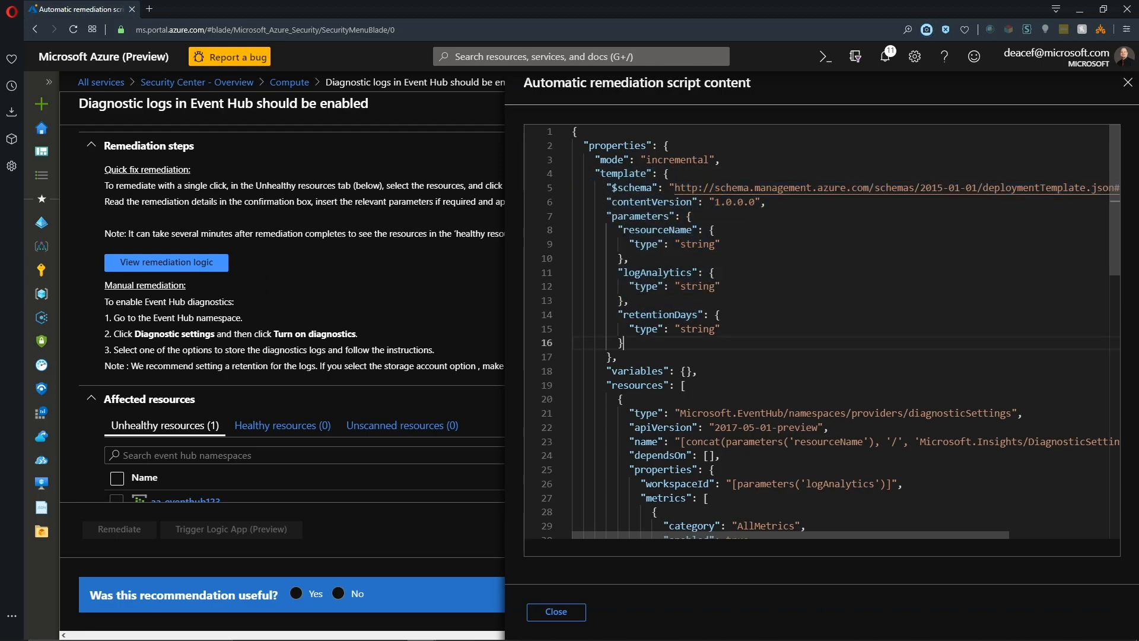
click(629, 301)
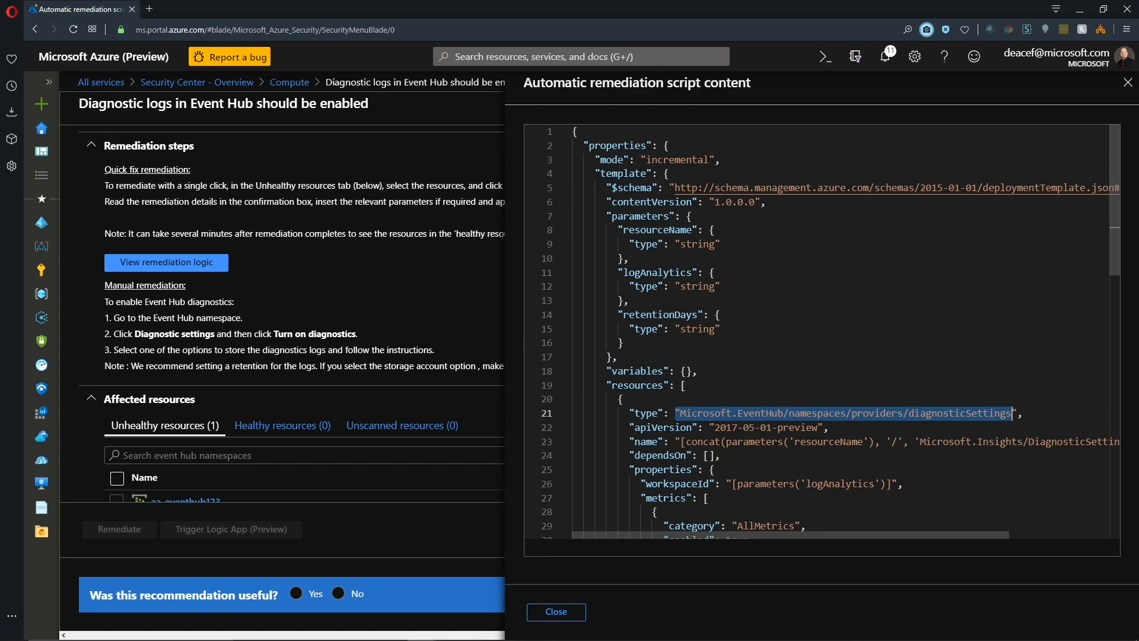
scroll(down, 3)
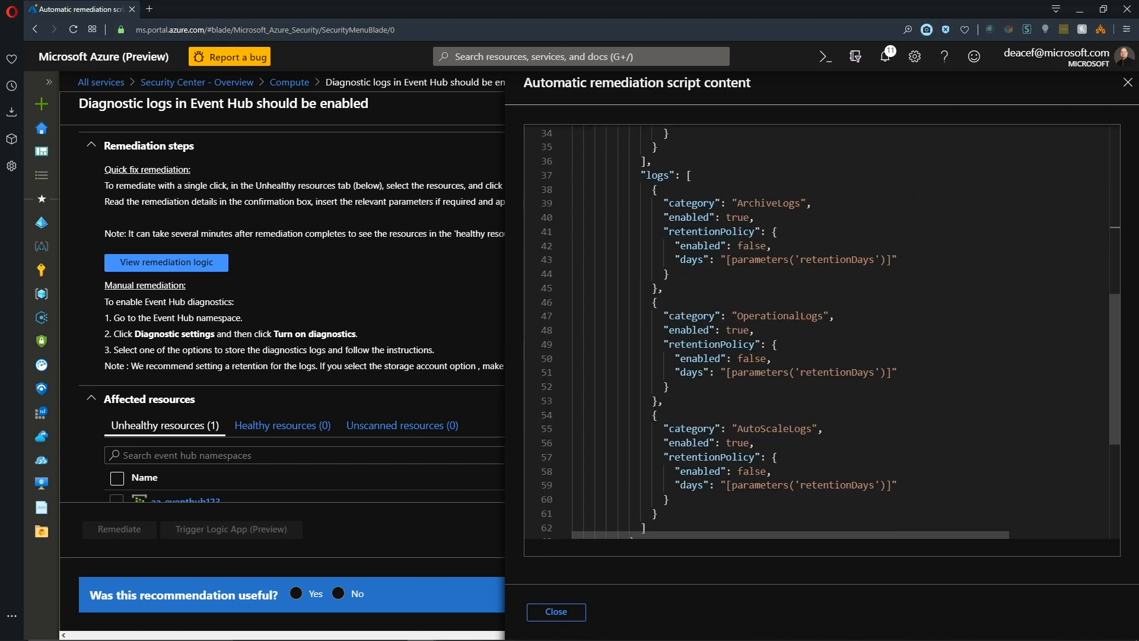
scroll(down, 3)
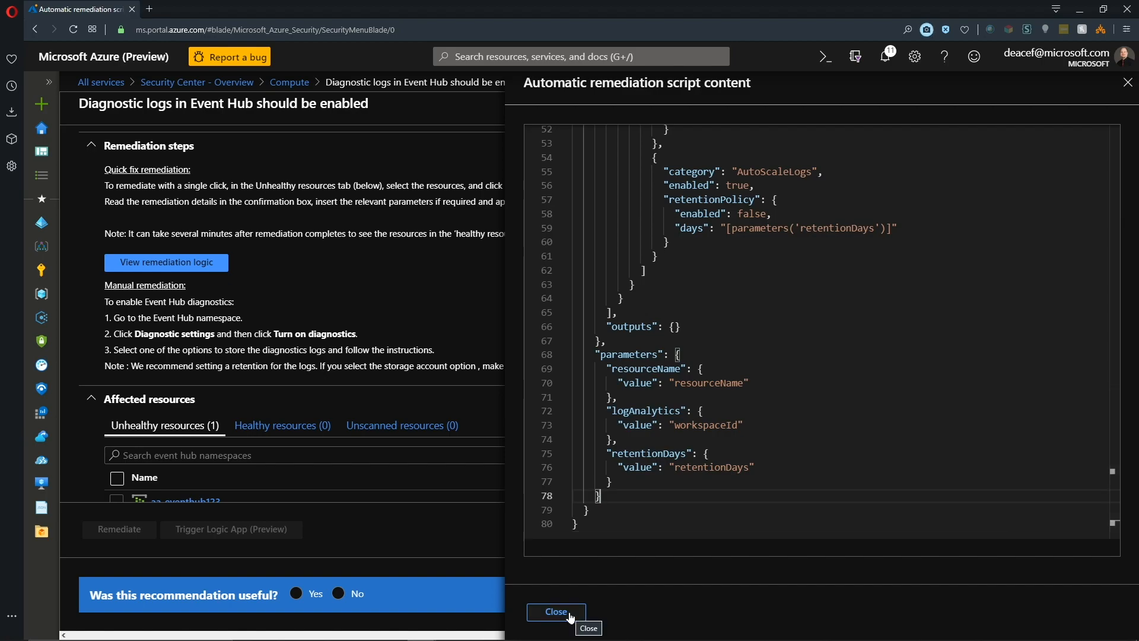
- Leave the script and start quick-fix remediation for the selected aa-eventhub123
click(555, 611)
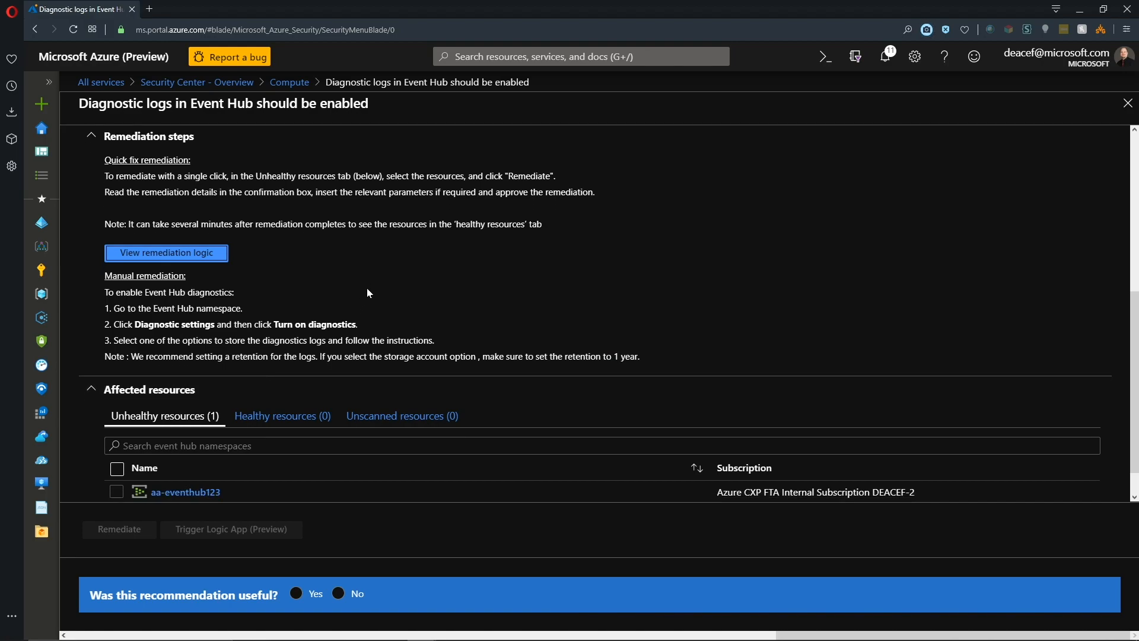
scroll(down, 3)
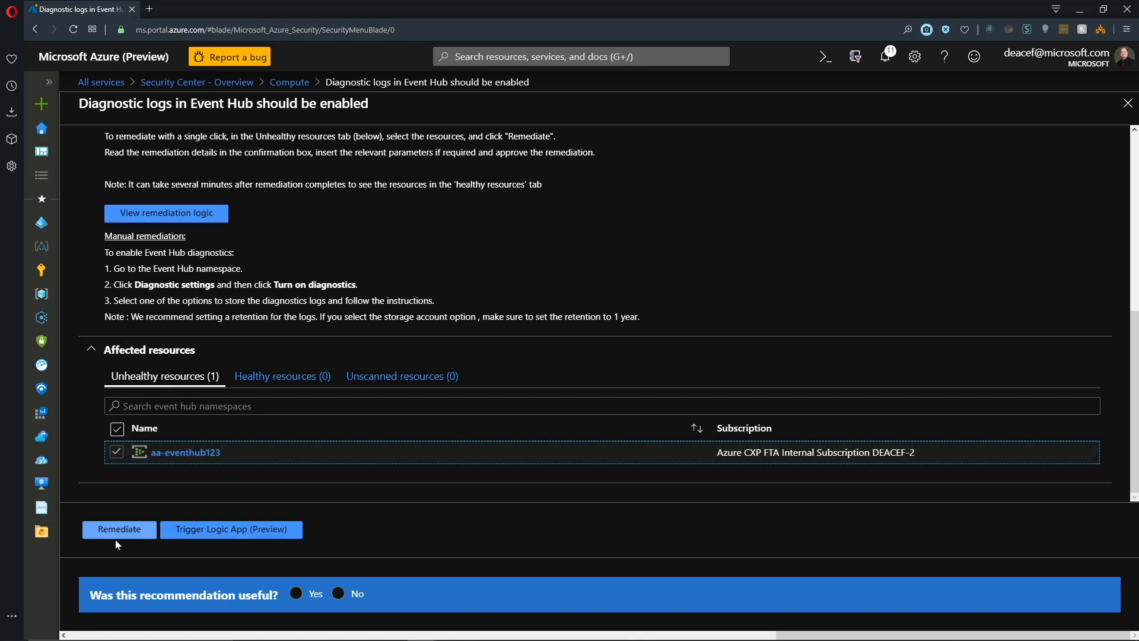
click(119, 529)
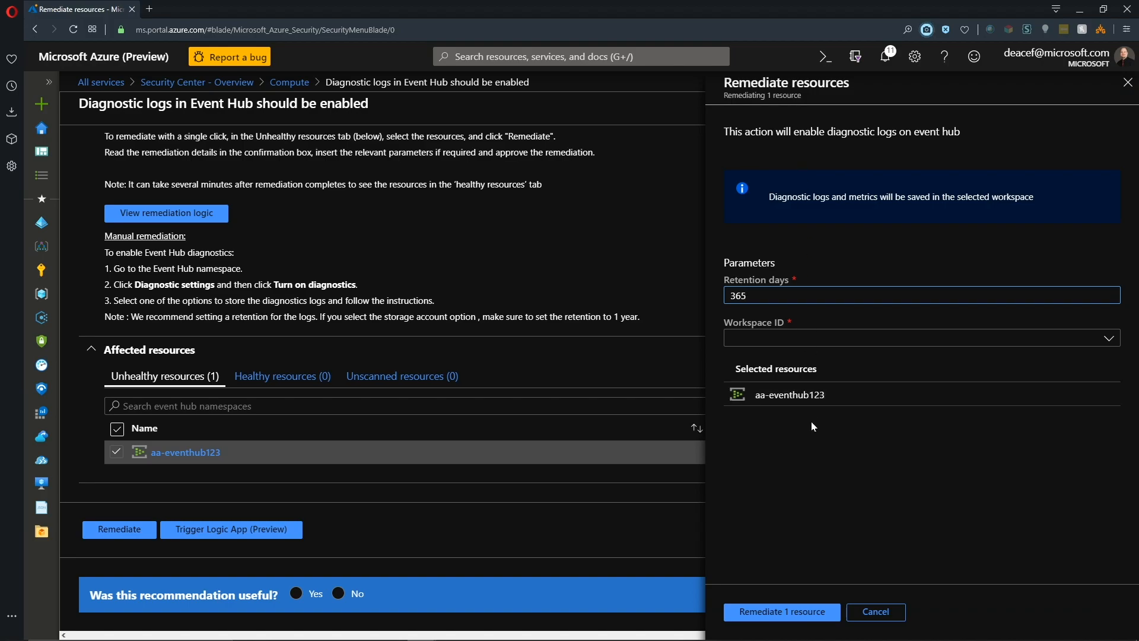
mouse_move(834, 426)
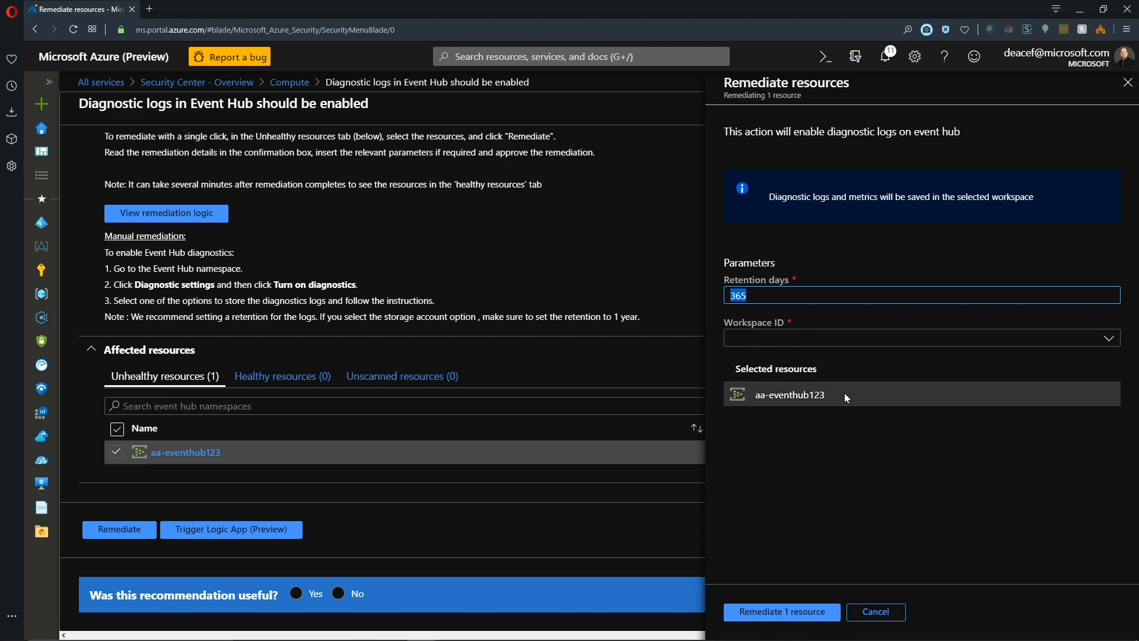
- Send its diagnostic logs to the AA-WVD-sharedsvcs-log workspace and remediate the one resource
click(920, 338)
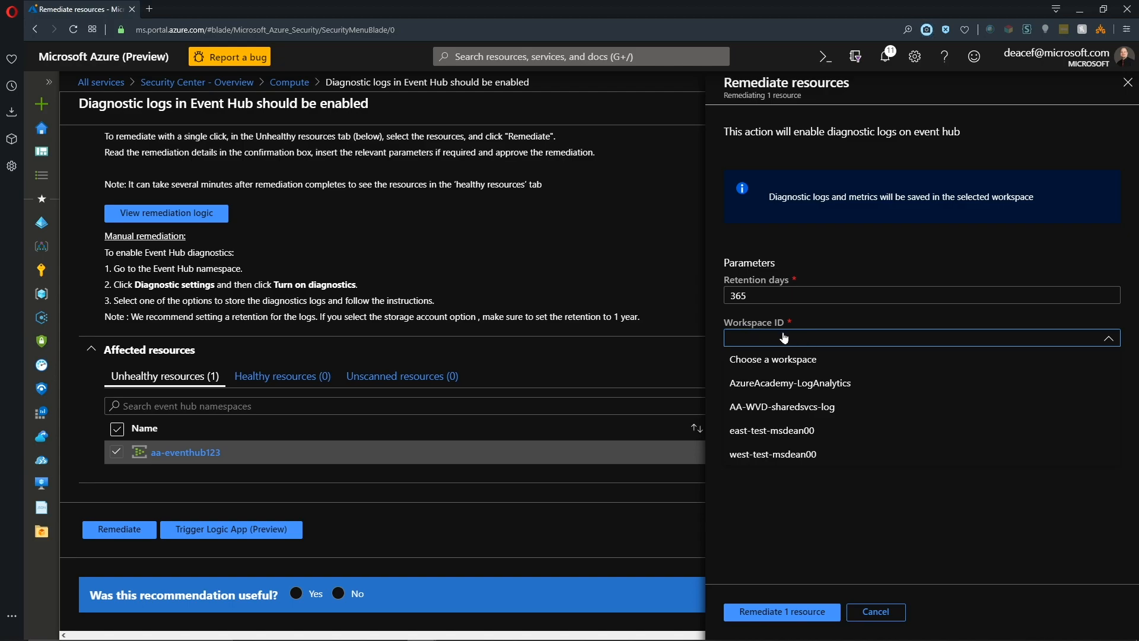
mouse_move(782, 406)
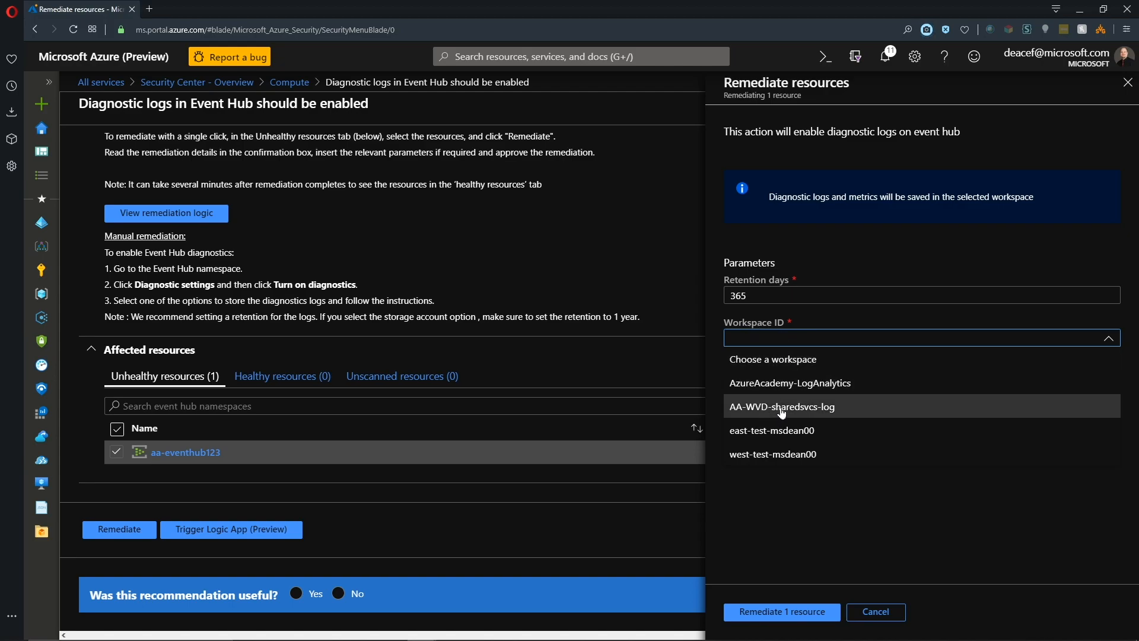
click(781, 406)
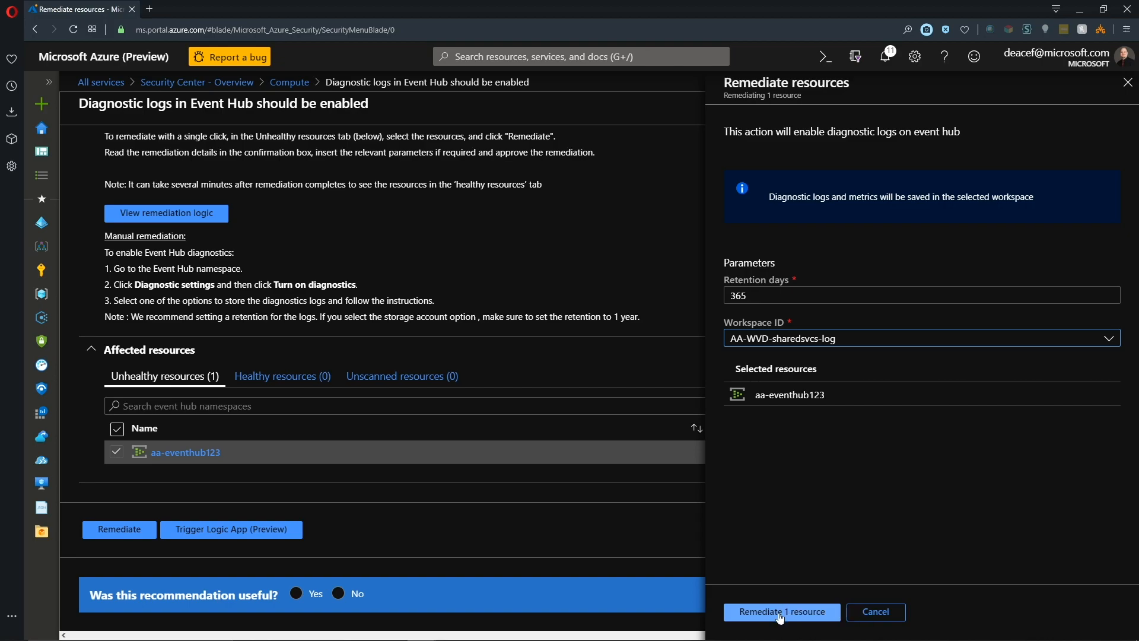
click(781, 611)
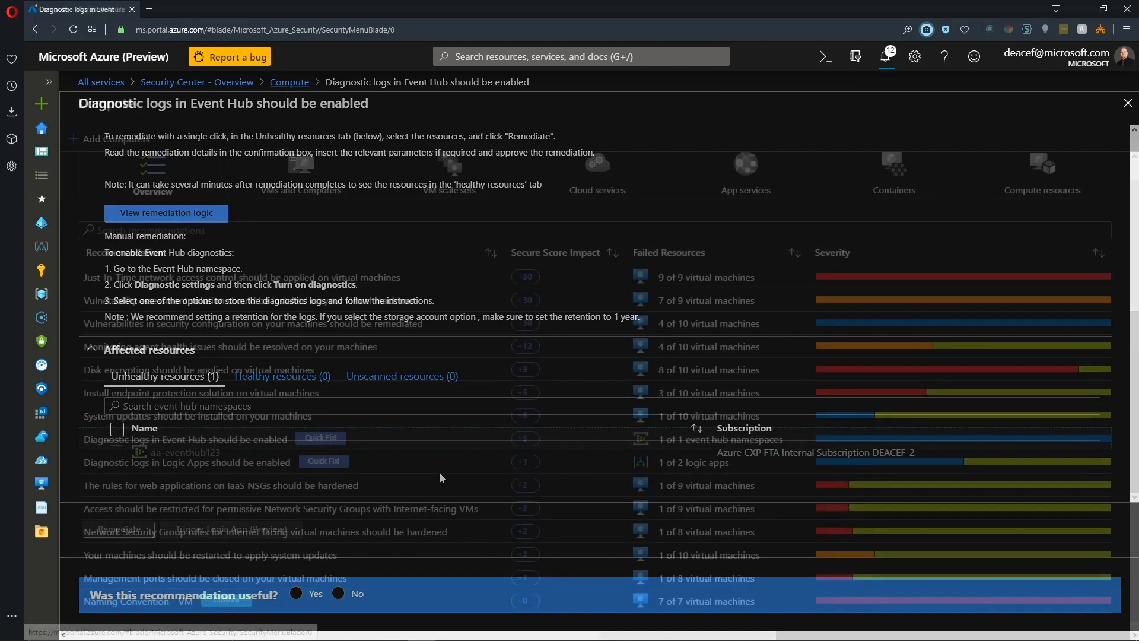
- View 'Disk encryption should be applied on virtual machines' and its affected resources list
click(1127, 103)
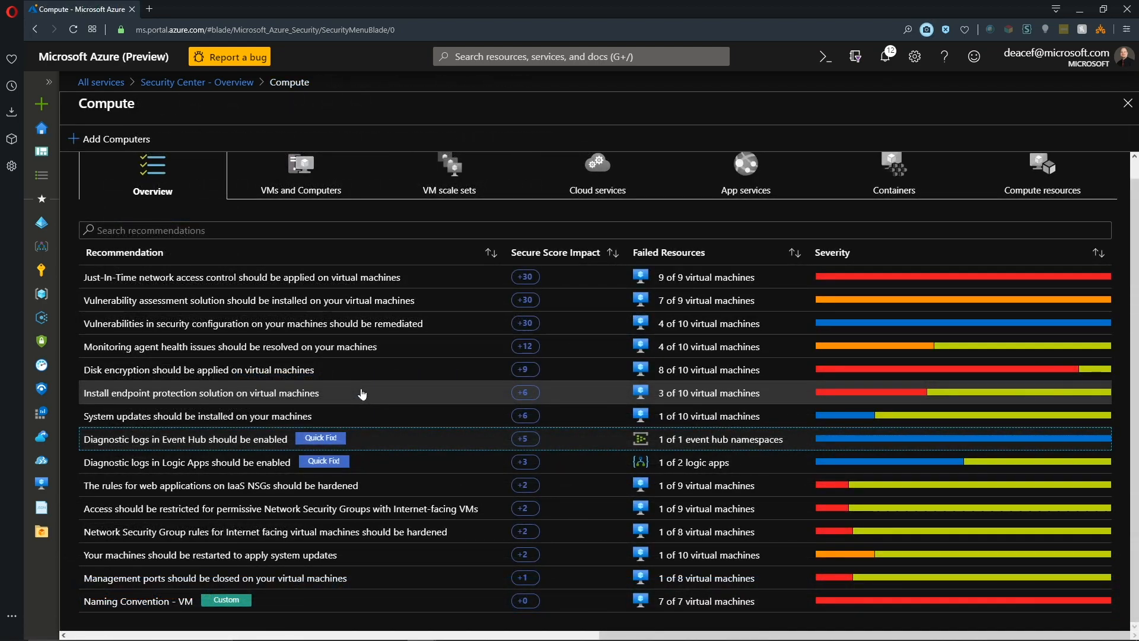
mouse_move(363, 383)
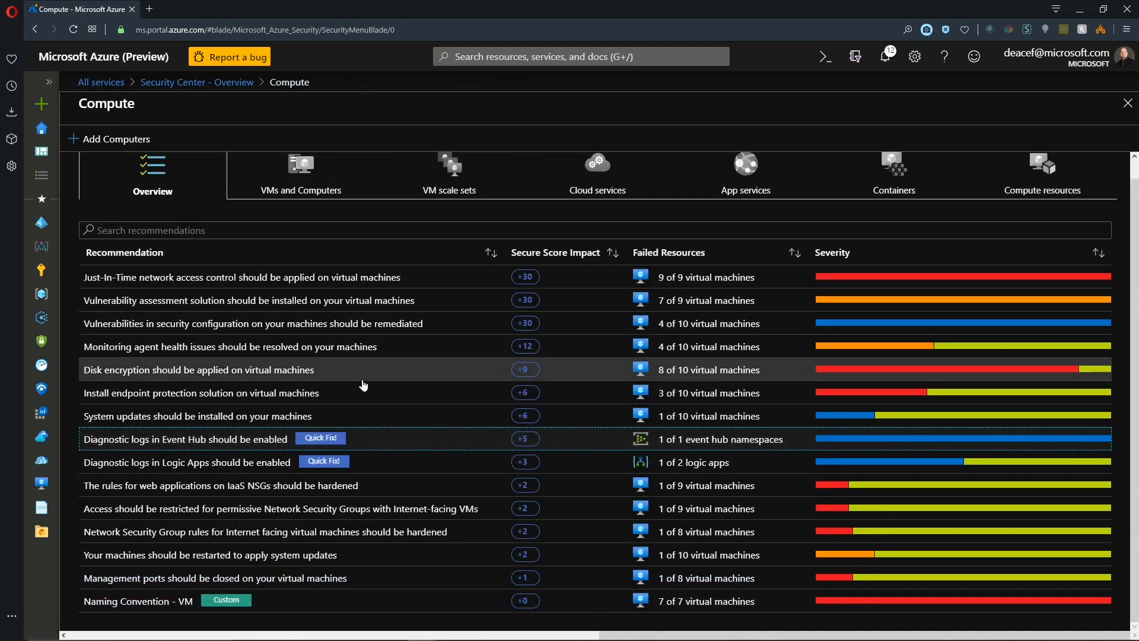
mouse_move(145, 381)
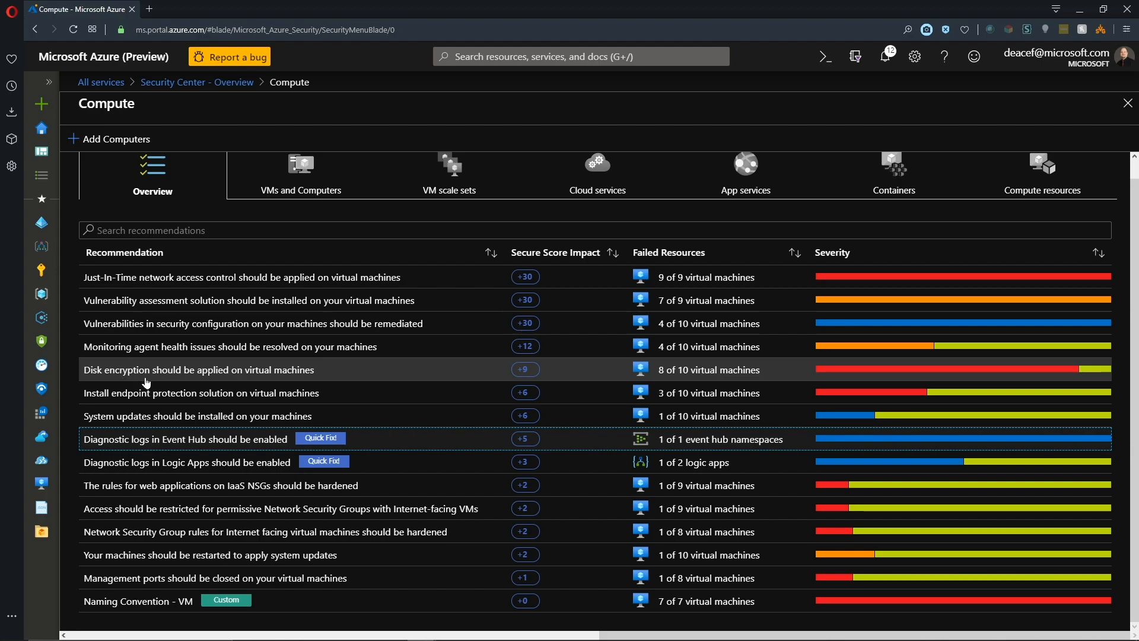
mouse_move(301, 376)
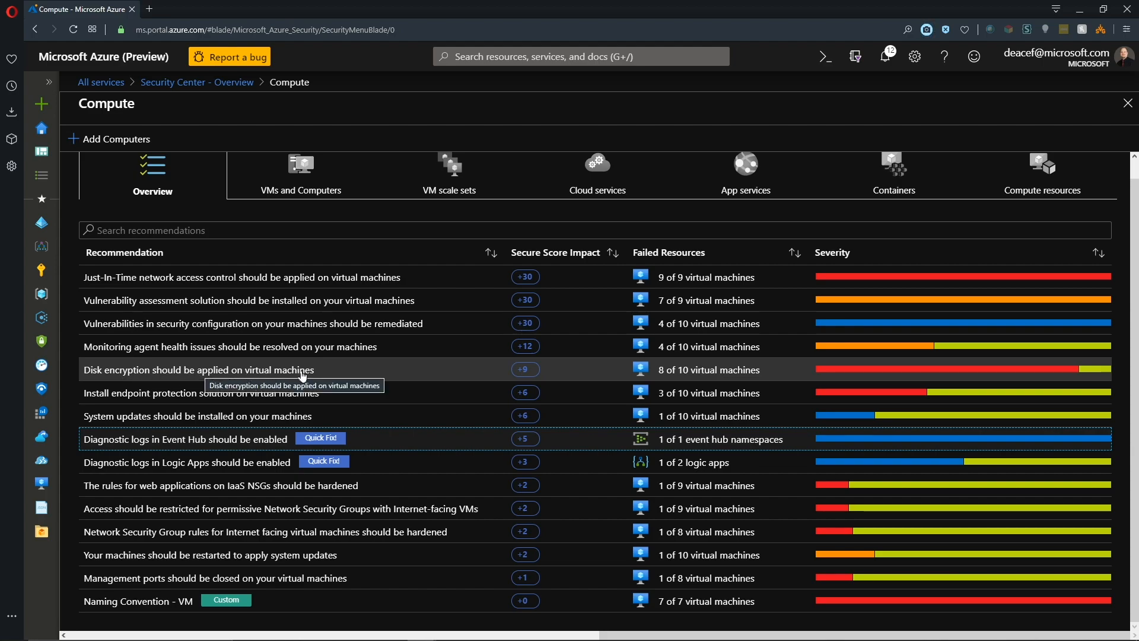
mouse_move(304, 376)
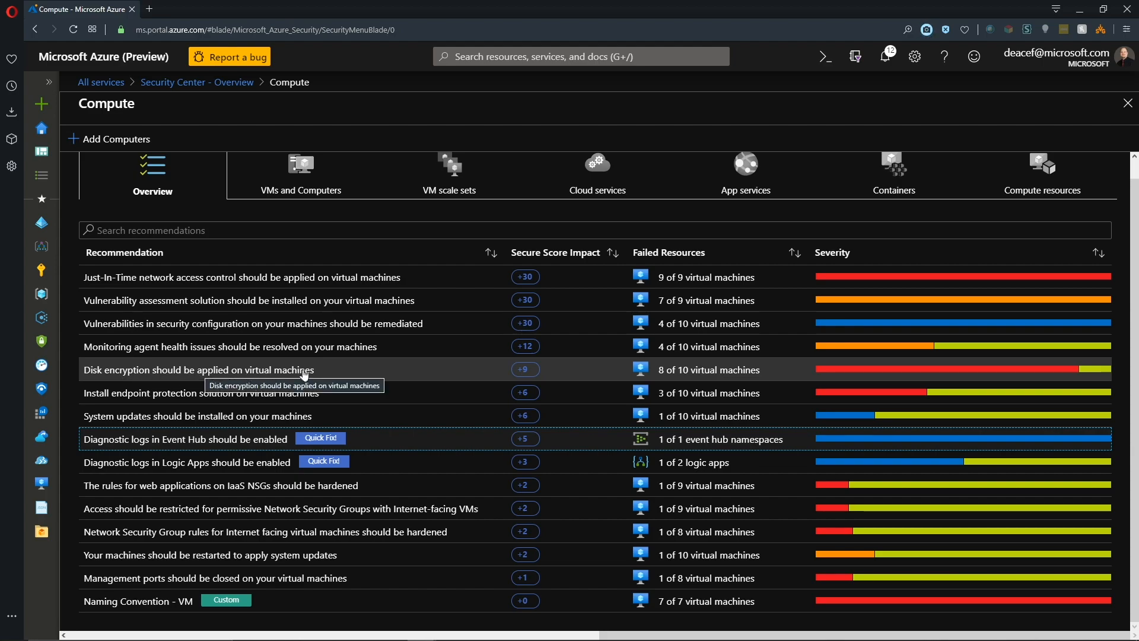
mouse_move(880, 276)
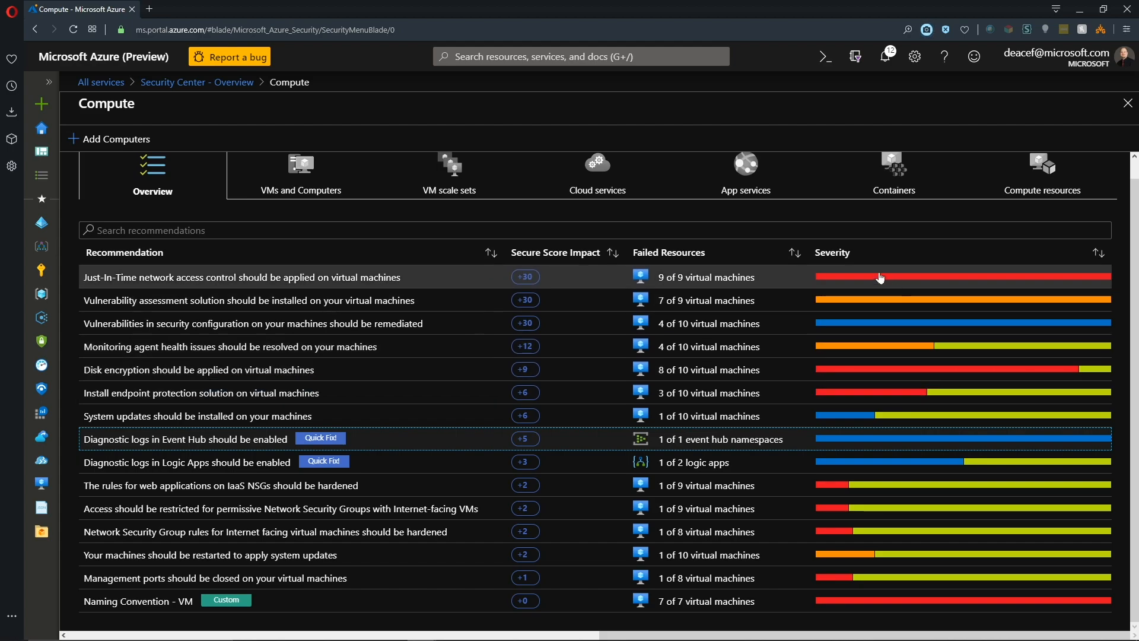
mouse_move(997, 100)
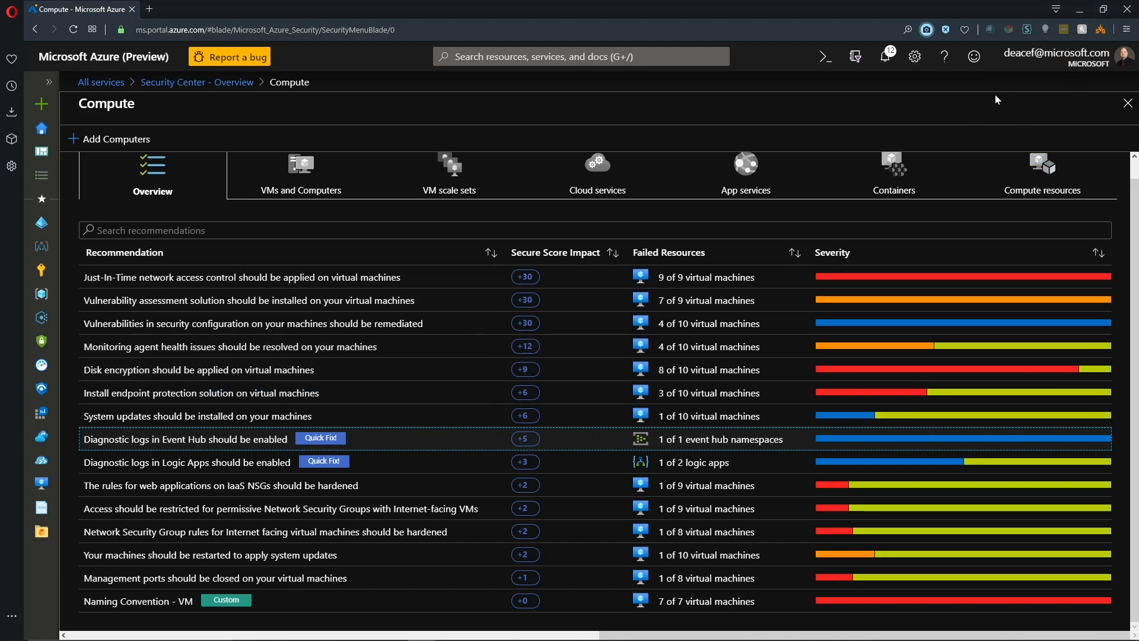
mouse_move(229, 380)
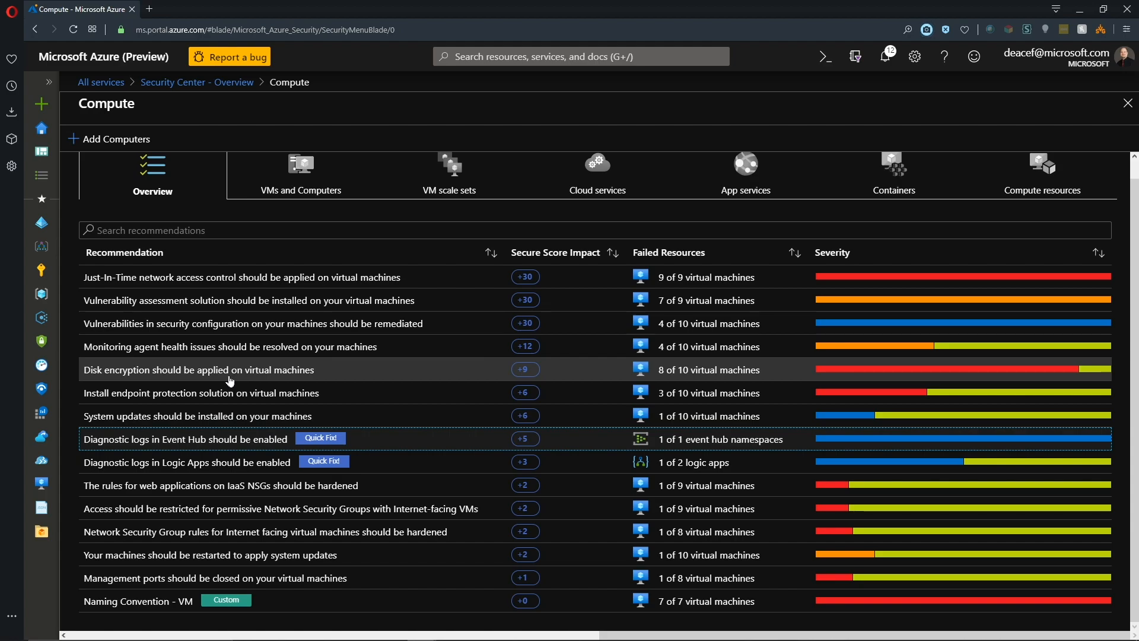
mouse_move(229, 374)
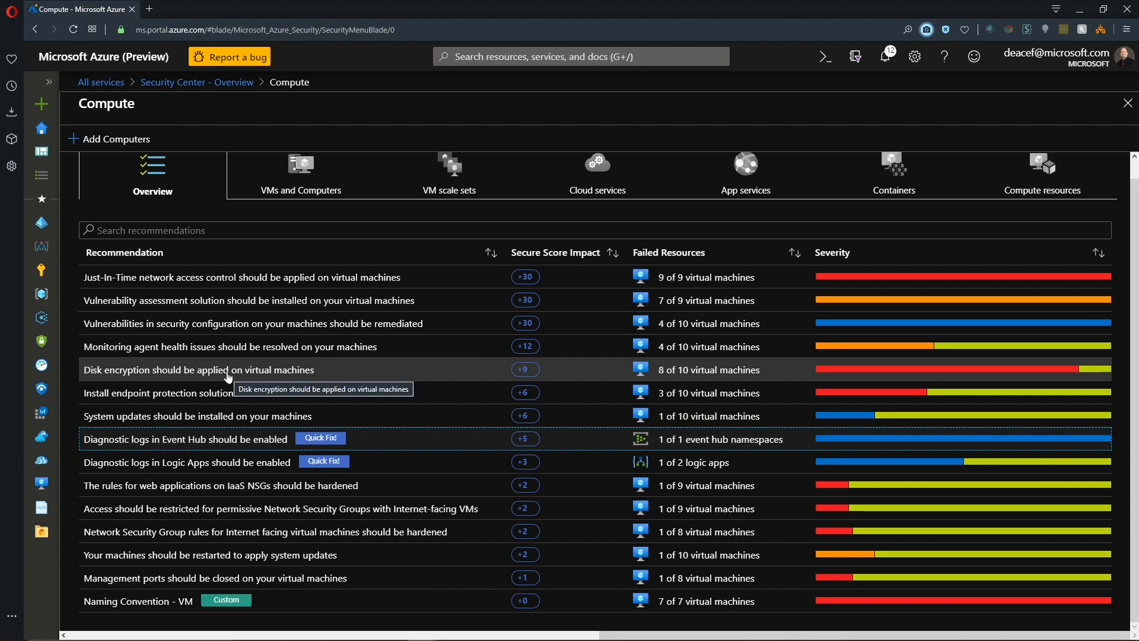
click(199, 370)
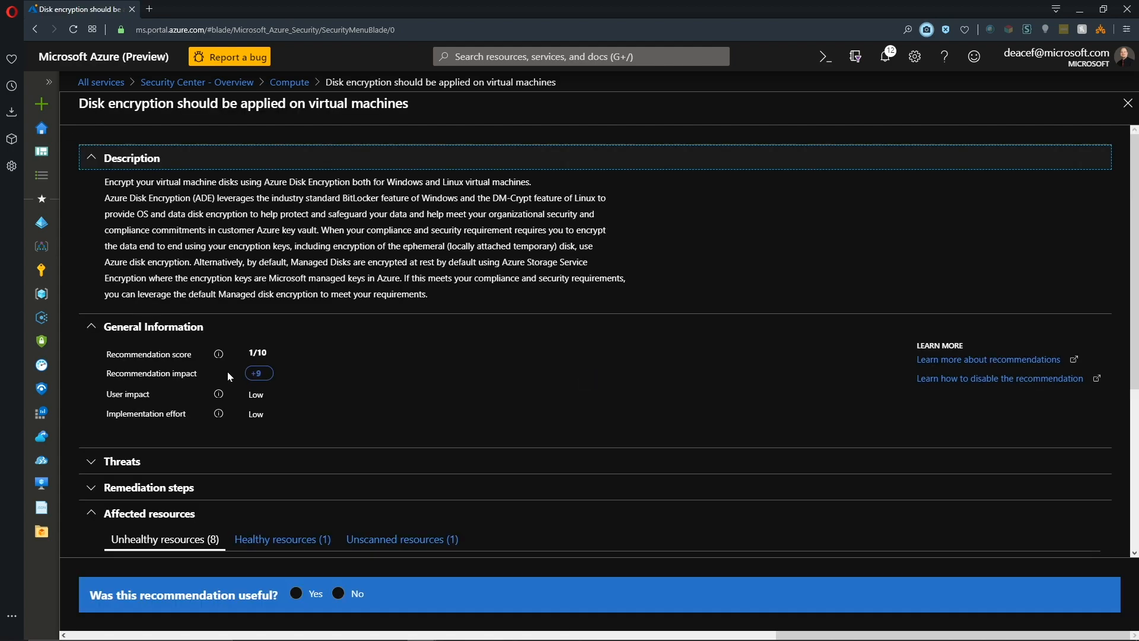
scroll(down, 3)
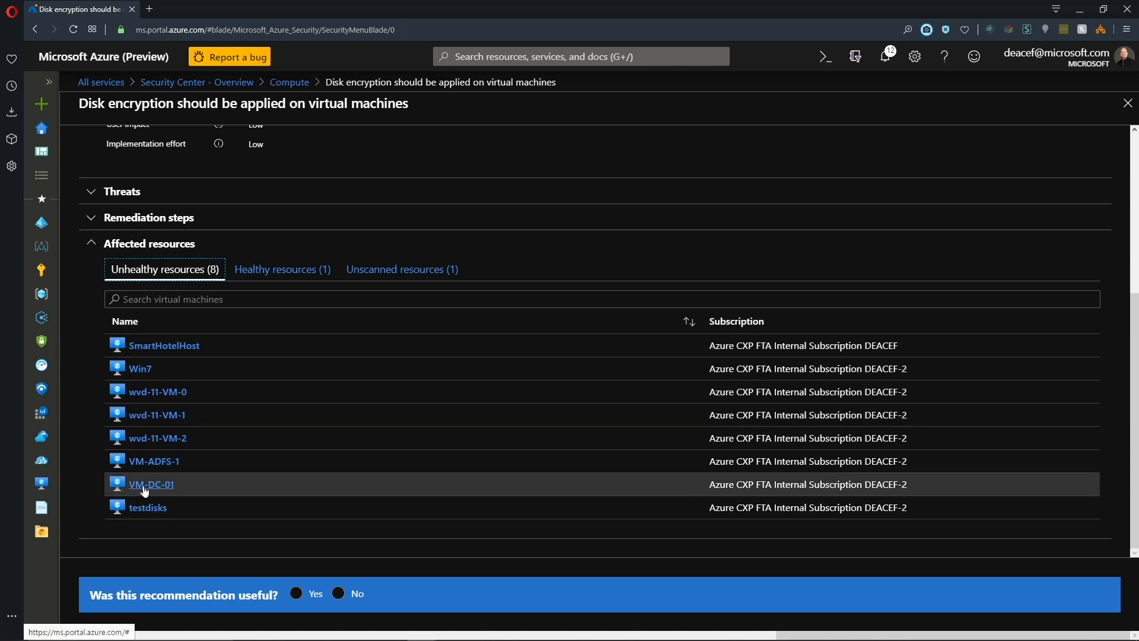
- Show VM-DC-01's Disks blade with its unencrypted 30 GiB OS and 256 GiB data disks
click(151, 484)
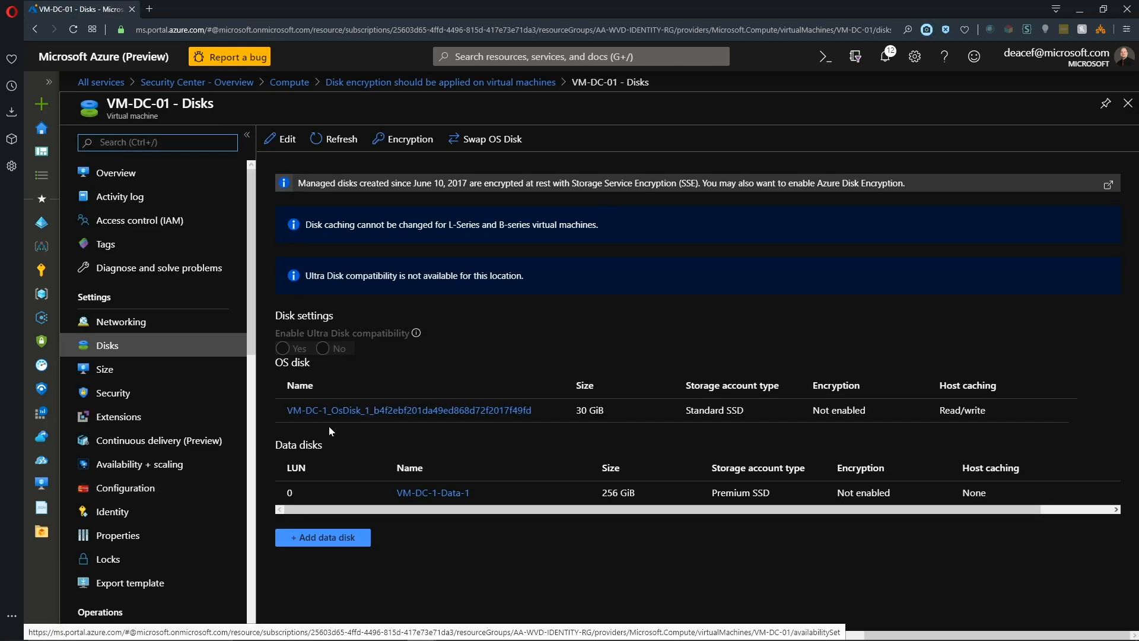
mouse_move(520, 459)
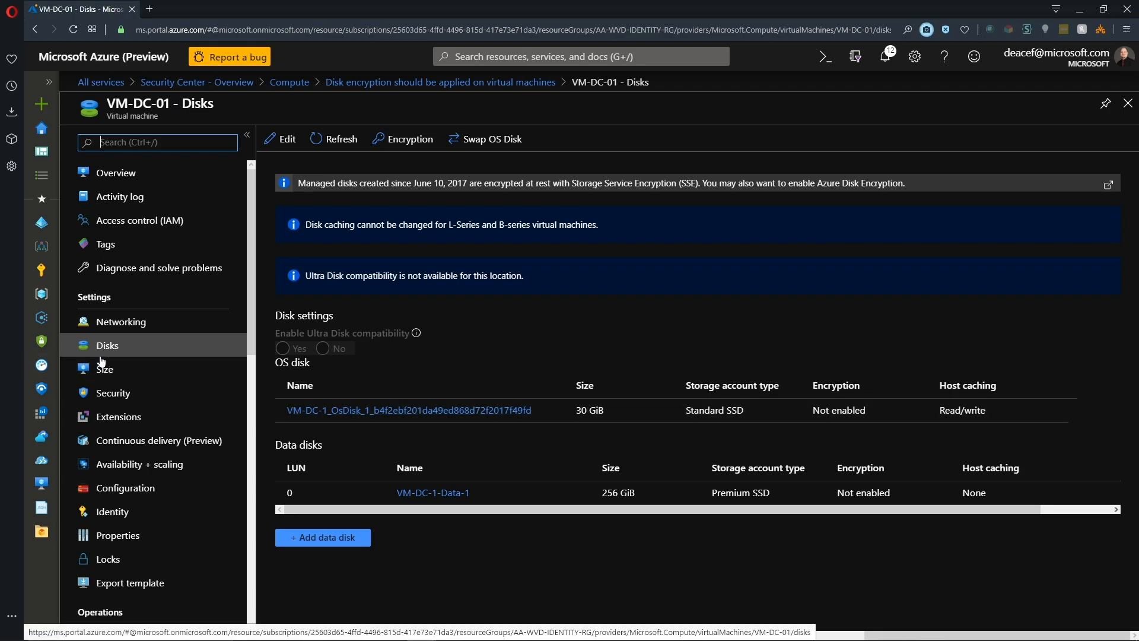
mouse_move(372, 348)
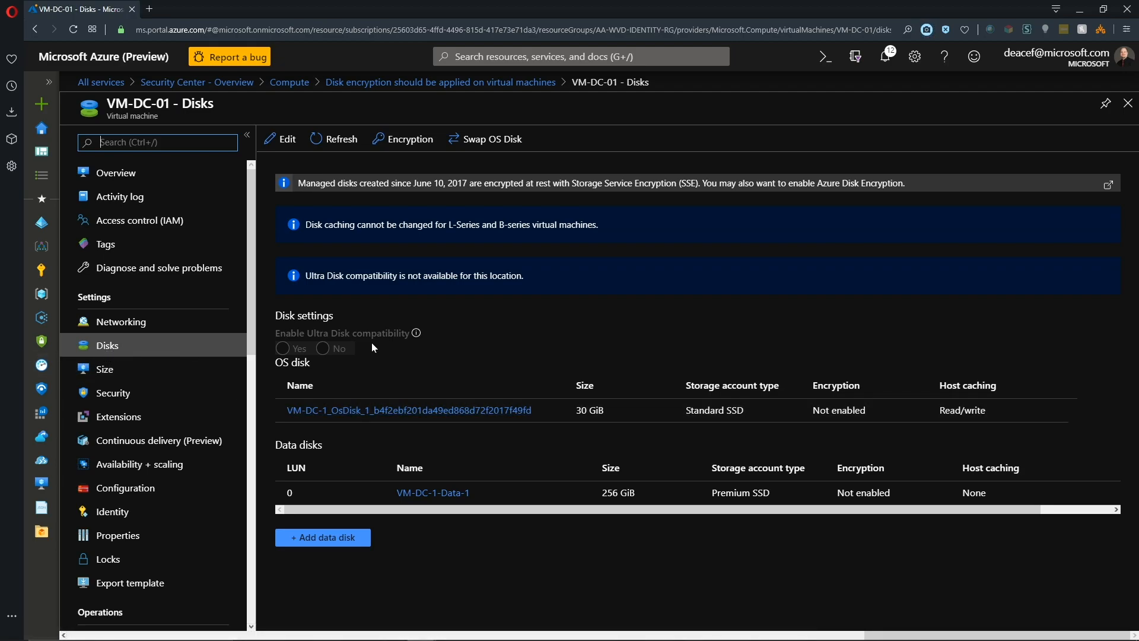
mouse_move(409, 139)
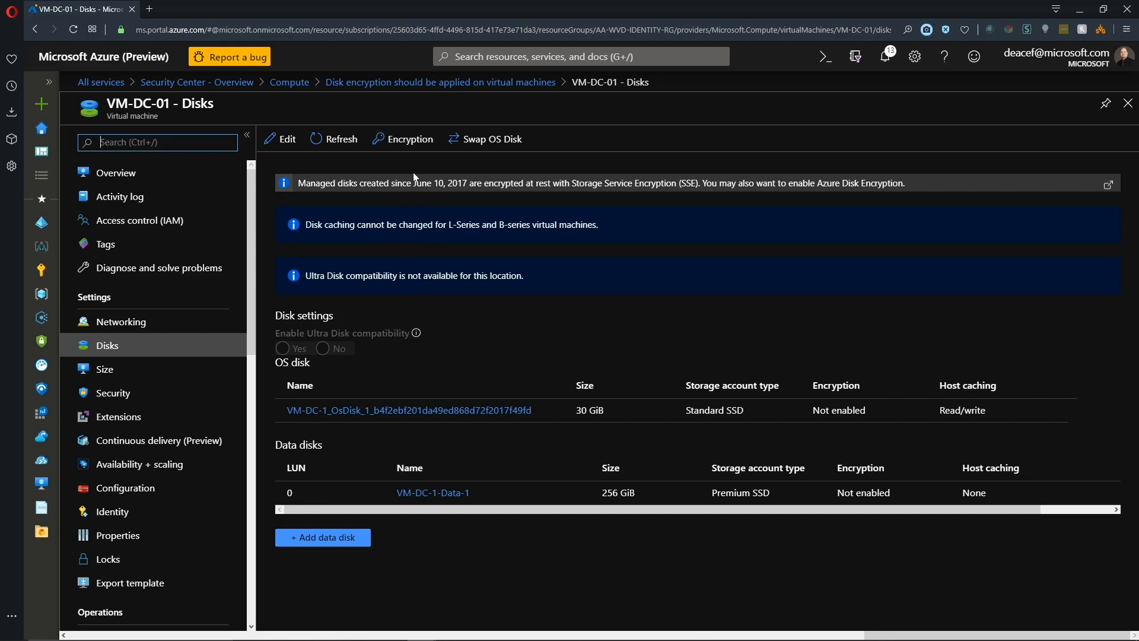
- Choose to encrypt both the OS and data disks of VM-DC-01
click(403, 139)
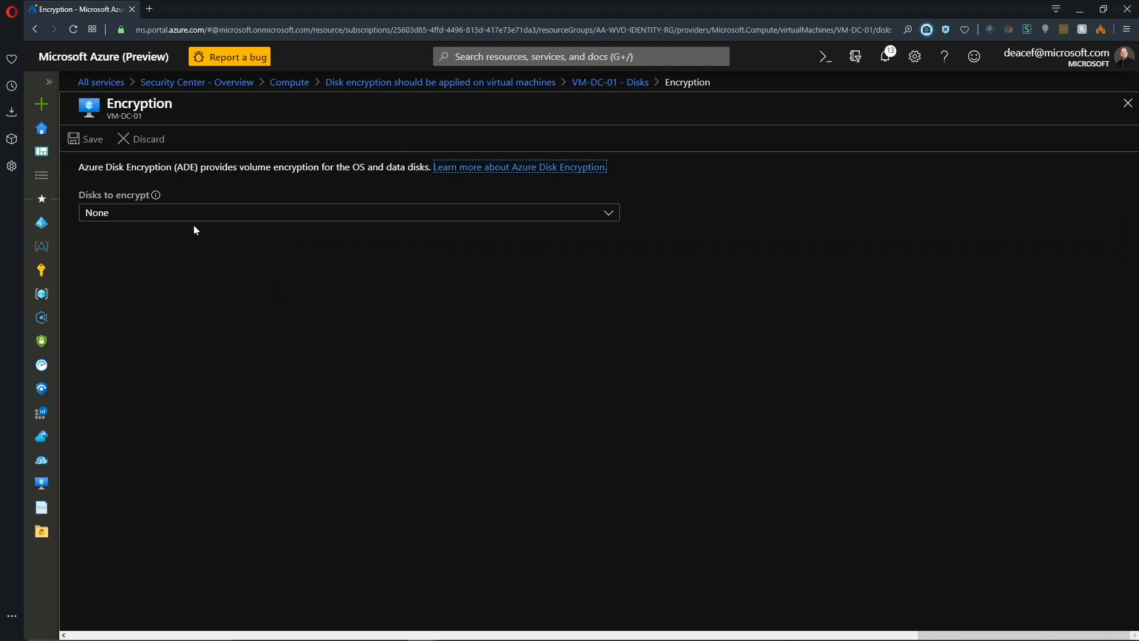
mouse_move(333, 225)
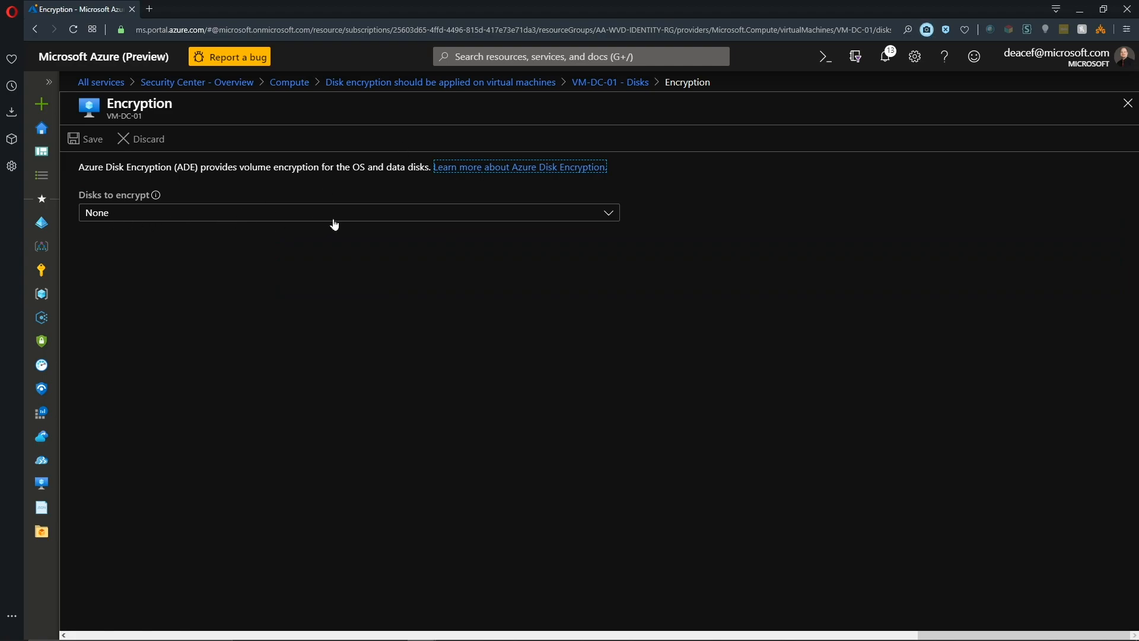
mouse_move(166, 187)
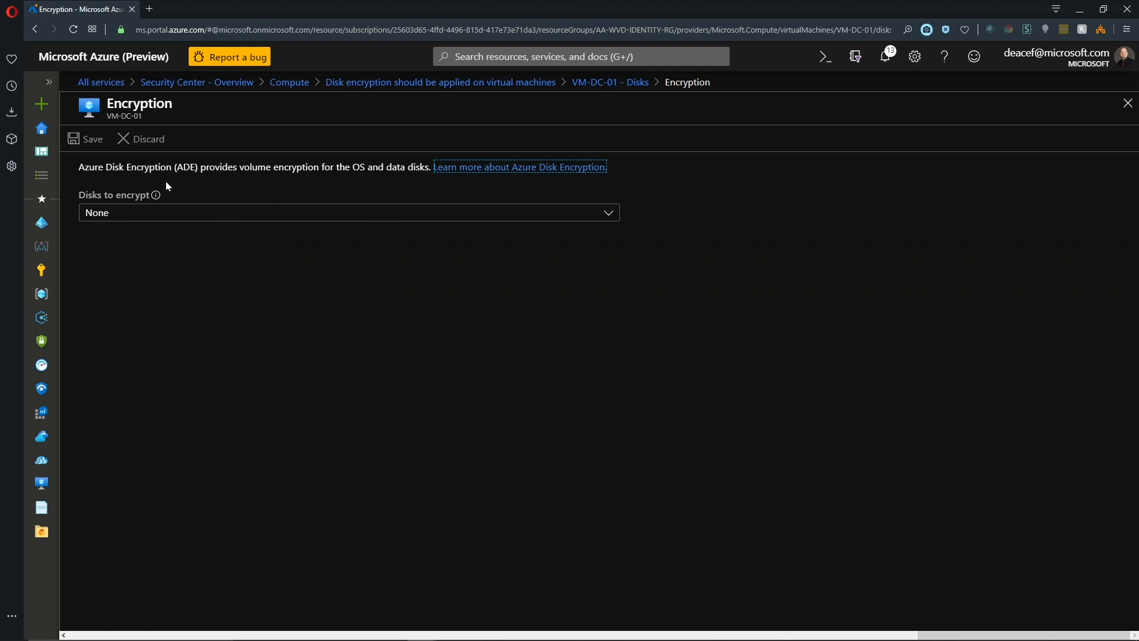
mouse_move(325, 202)
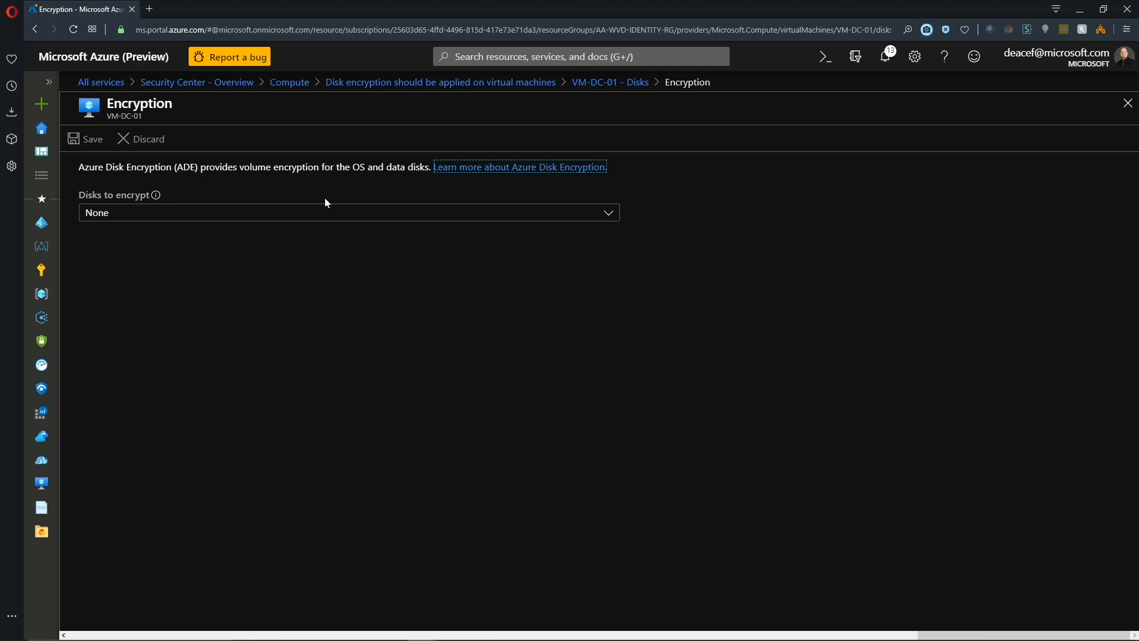
click(348, 212)
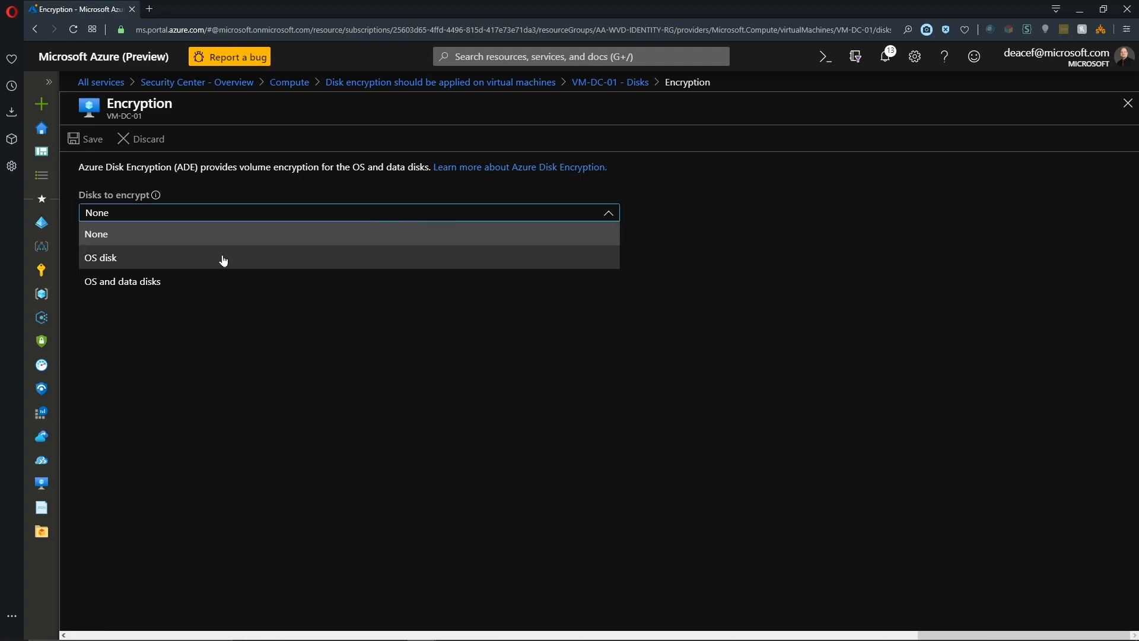
click(123, 281)
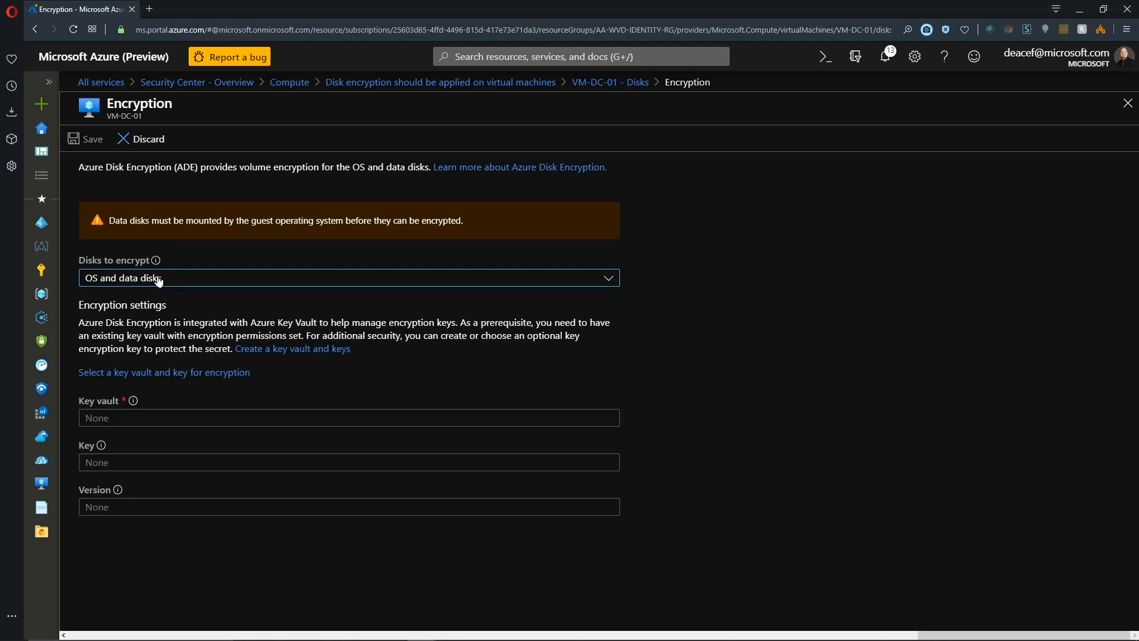
mouse_move(249, 384)
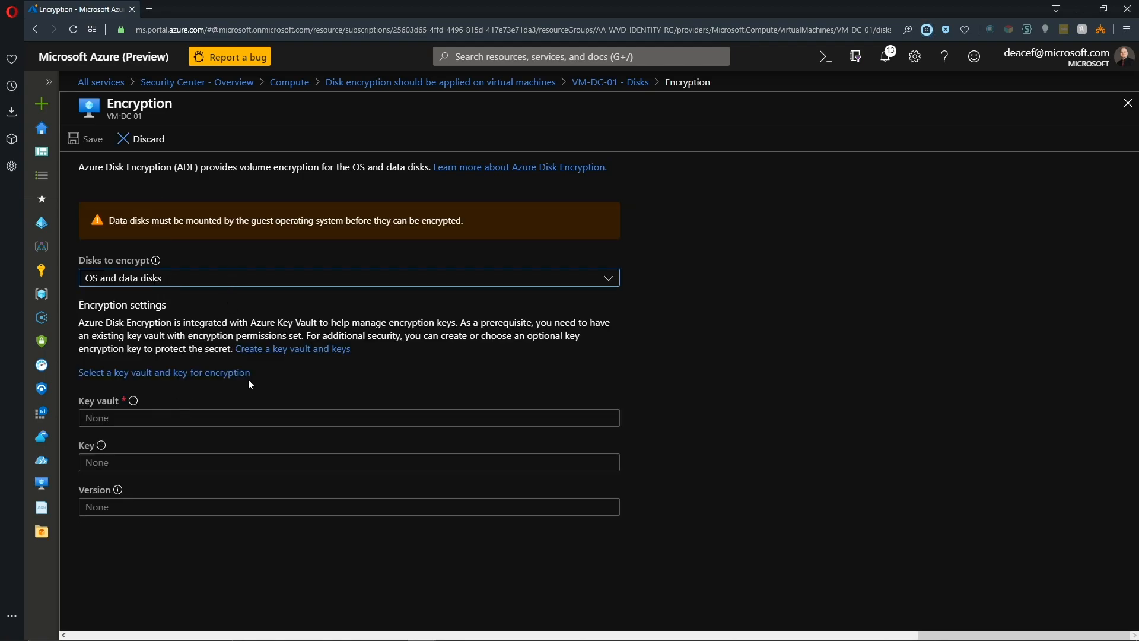
mouse_move(235, 393)
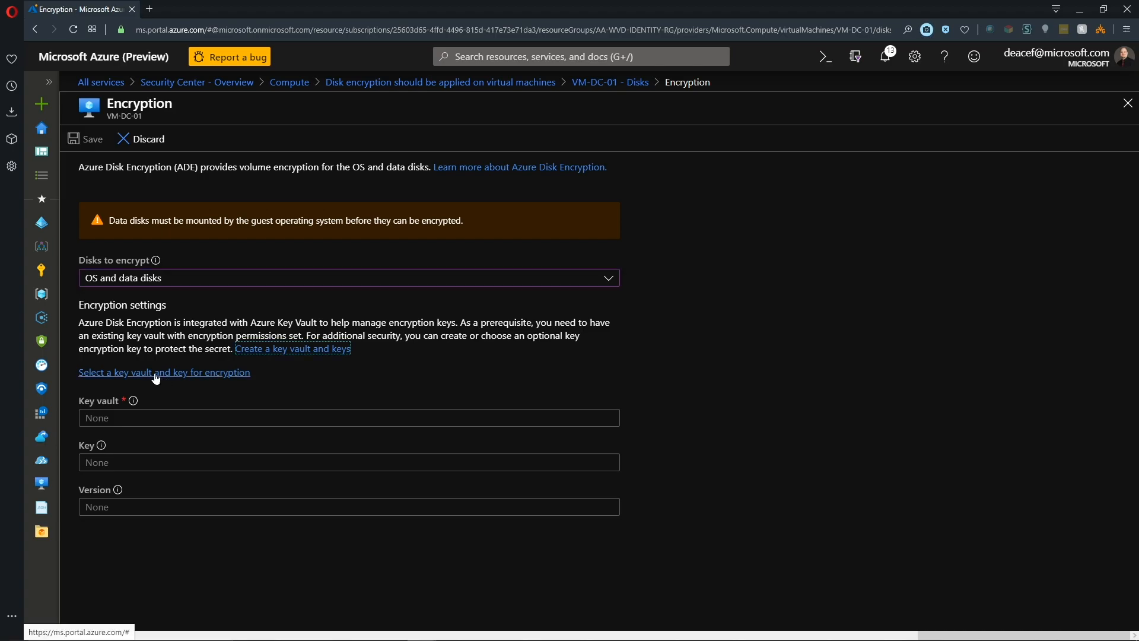
- Select the AA-WVD-sharedsvcs-kv key vault, the testkey key and its version
click(164, 371)
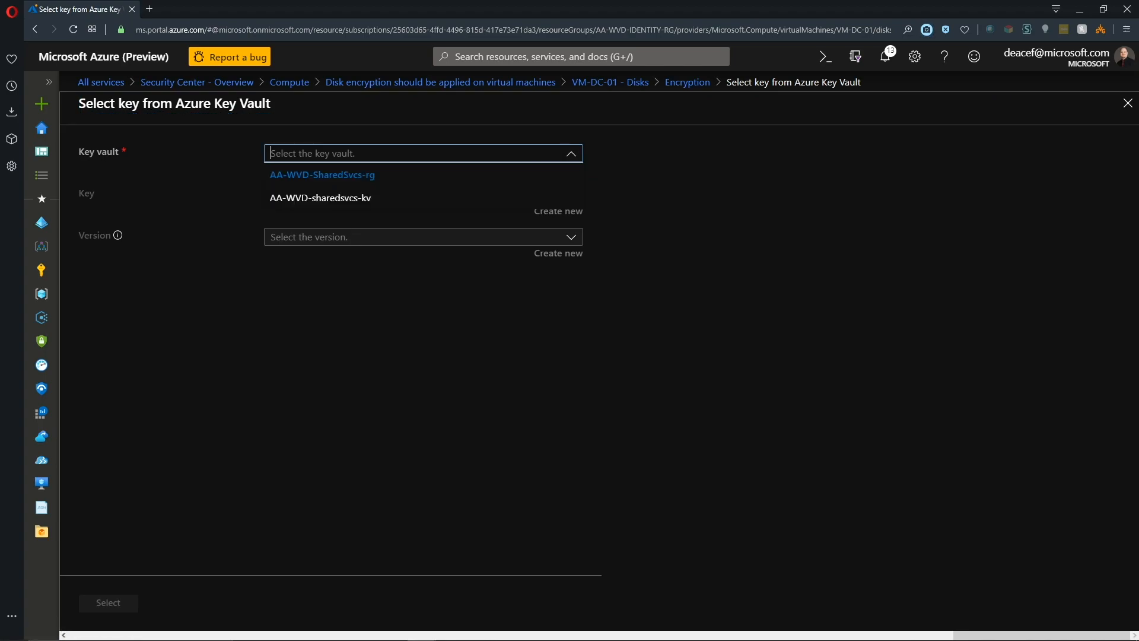
click(319, 198)
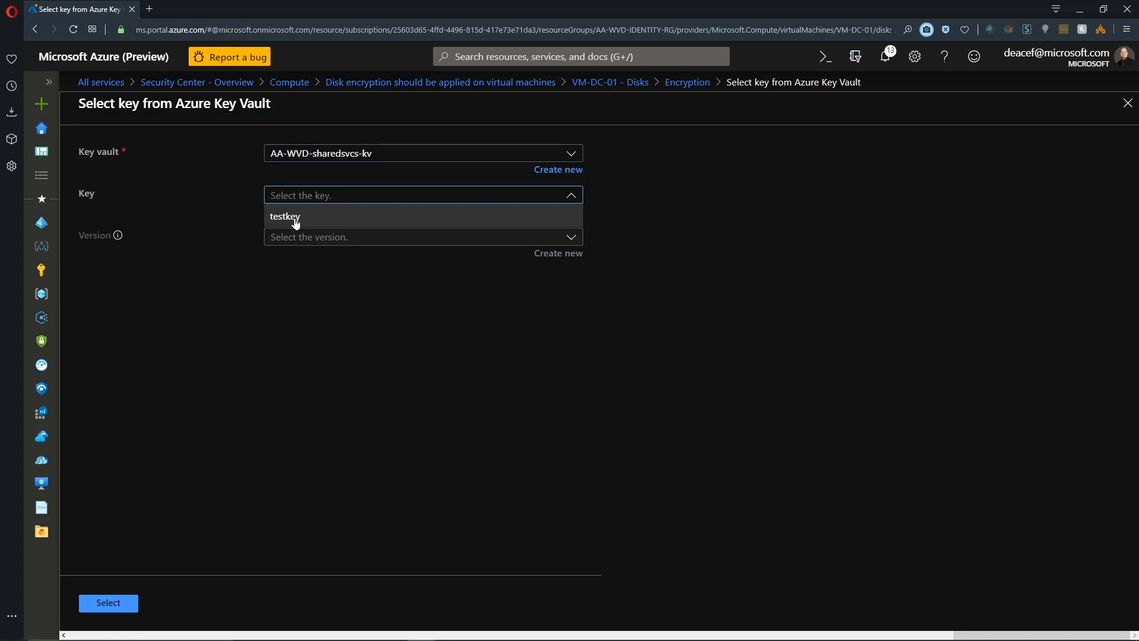
click(285, 216)
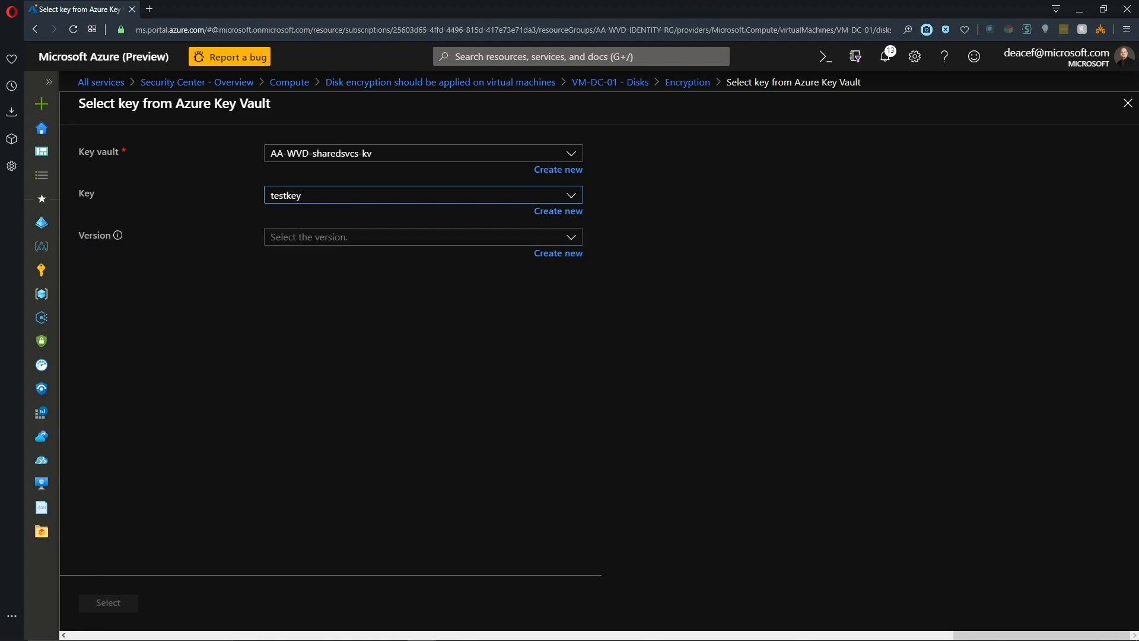
click(423, 236)
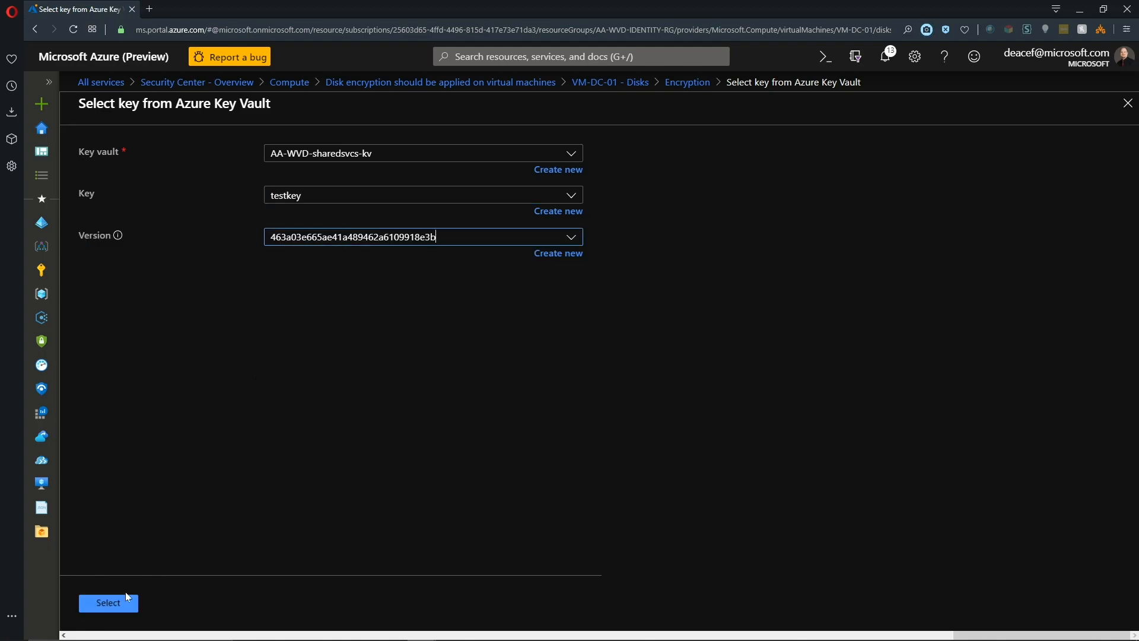
click(108, 603)
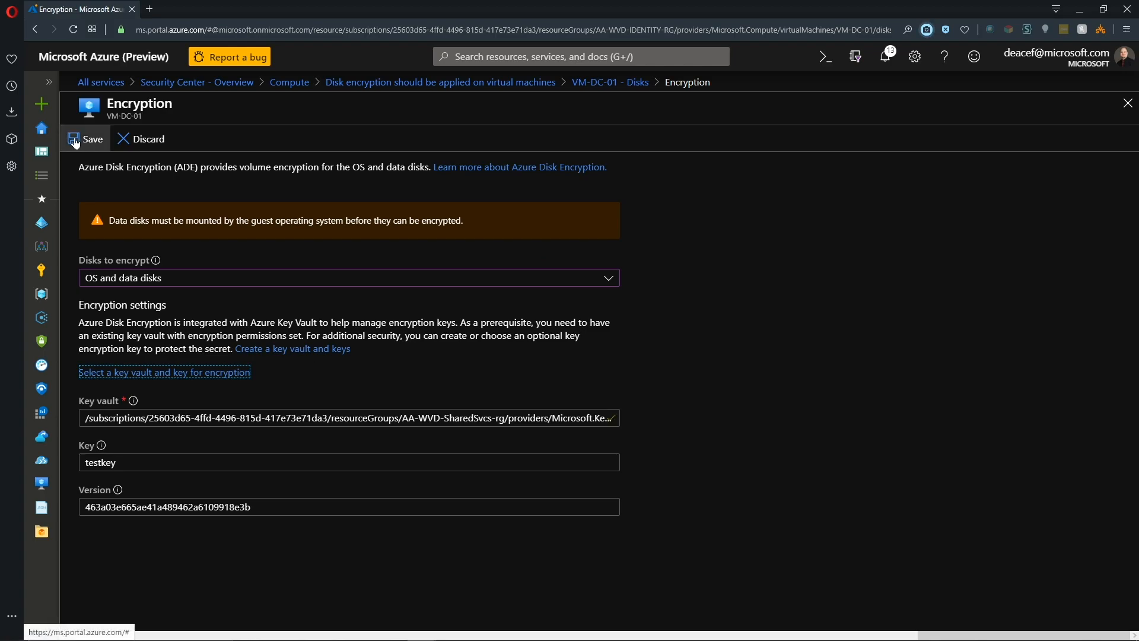
- Save the encryption settings and confirm encrypting and restarting VM-DC-01
click(84, 139)
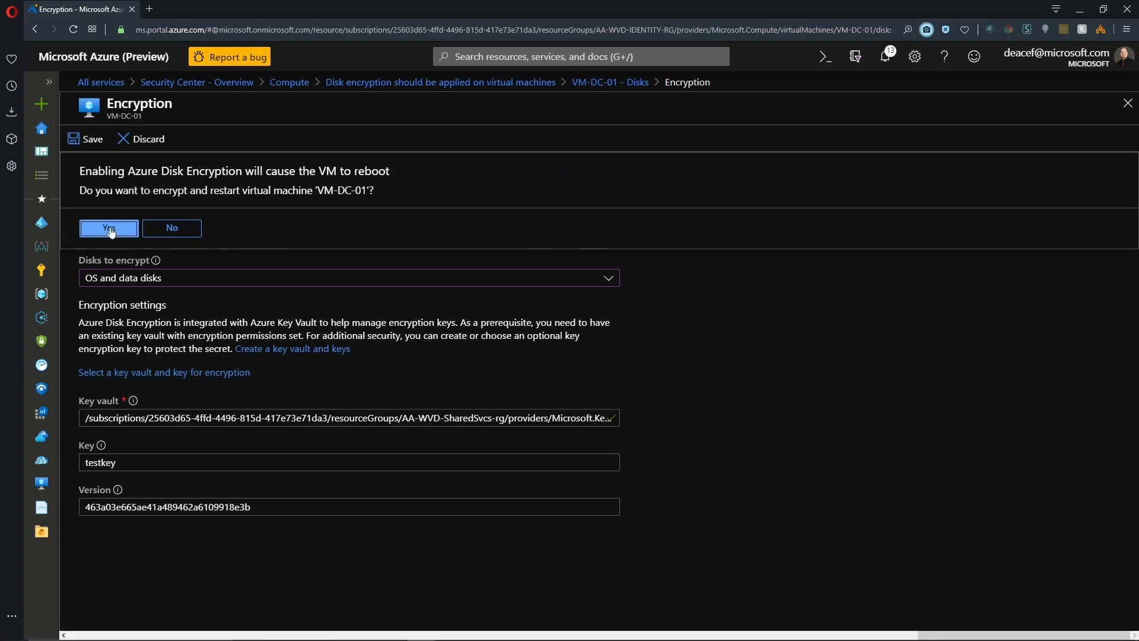
click(108, 228)
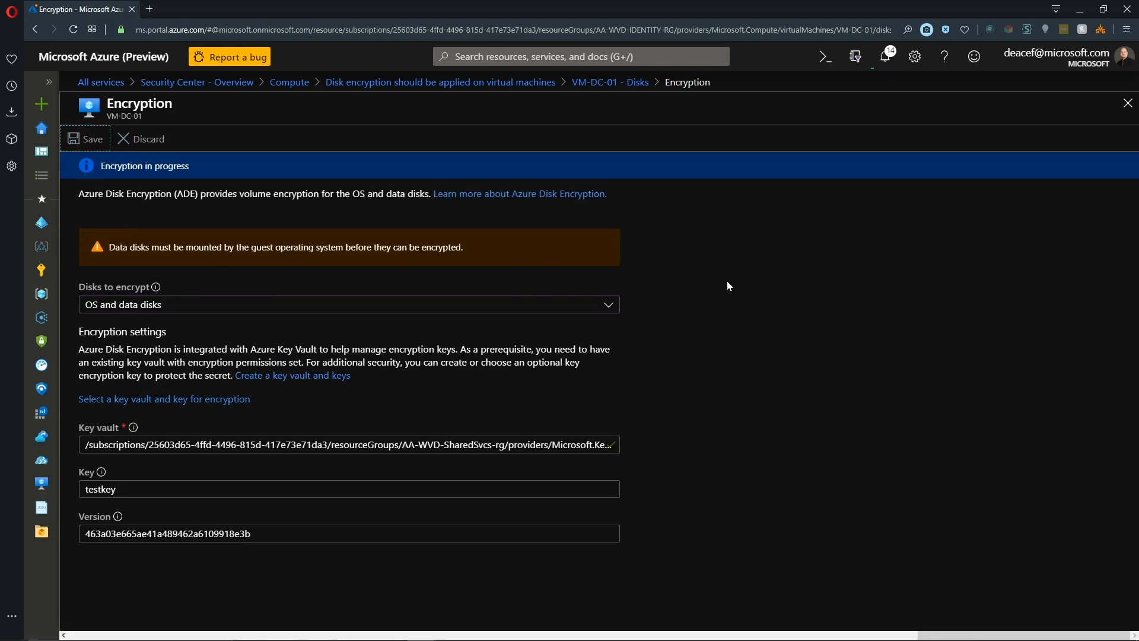
mouse_move(289, 82)
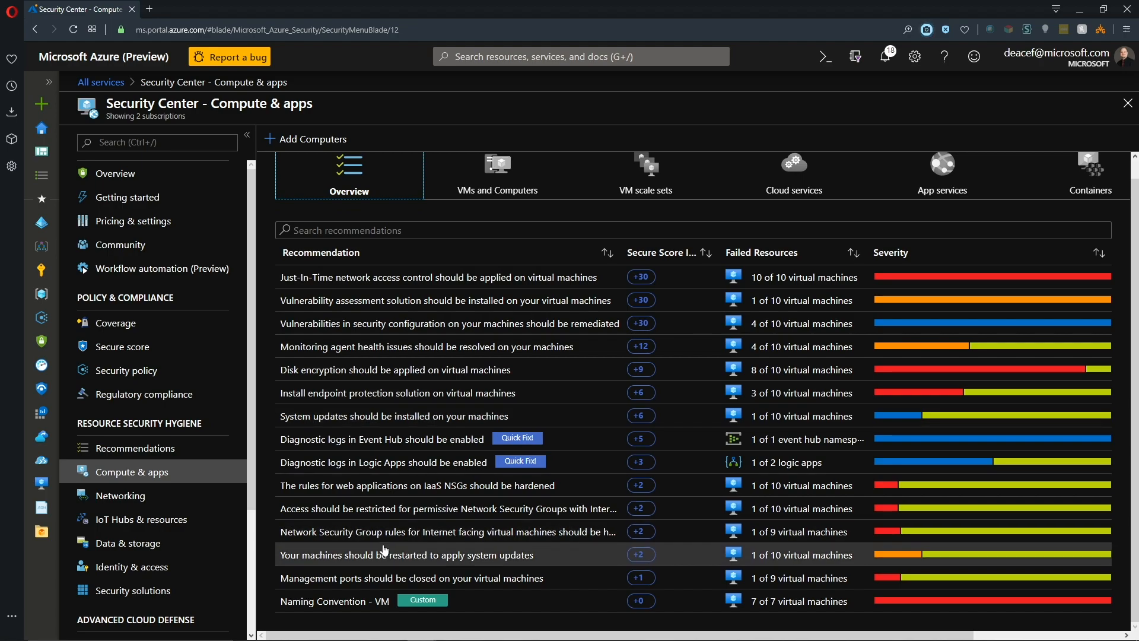
mouse_move(346, 323)
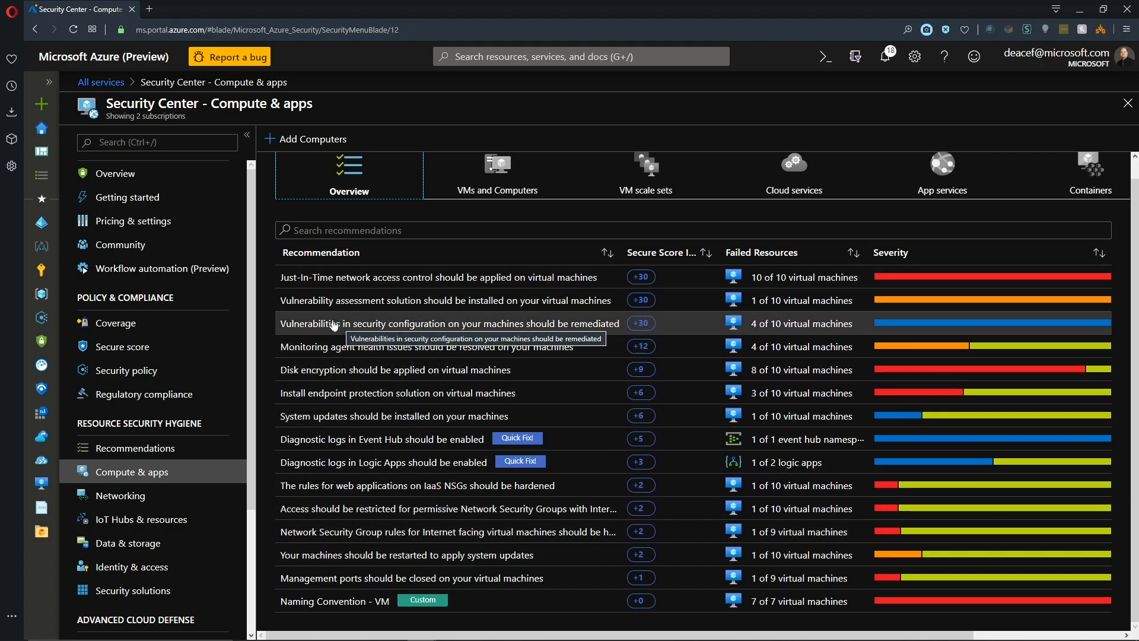
- Show Azure Advisor's overview with recommendations across all five categories
click(41, 128)
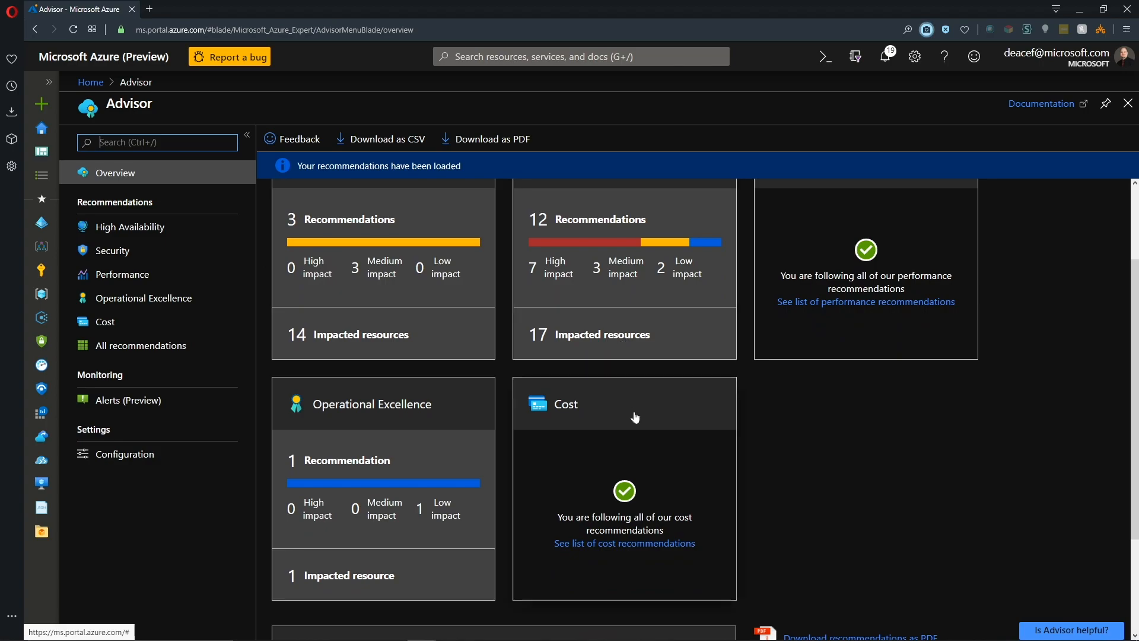
mouse_move(595, 454)
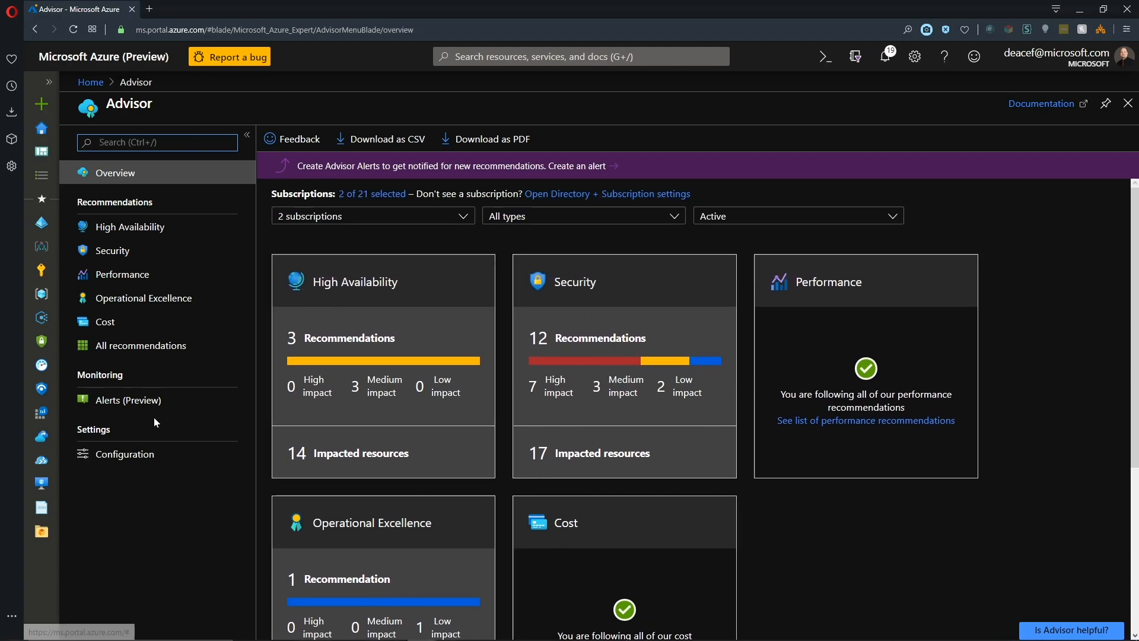
- Go from Advisor alerts to VM-DC-01's Backup page showing vault403, CorpPolicy and pending initial backup
click(127, 400)
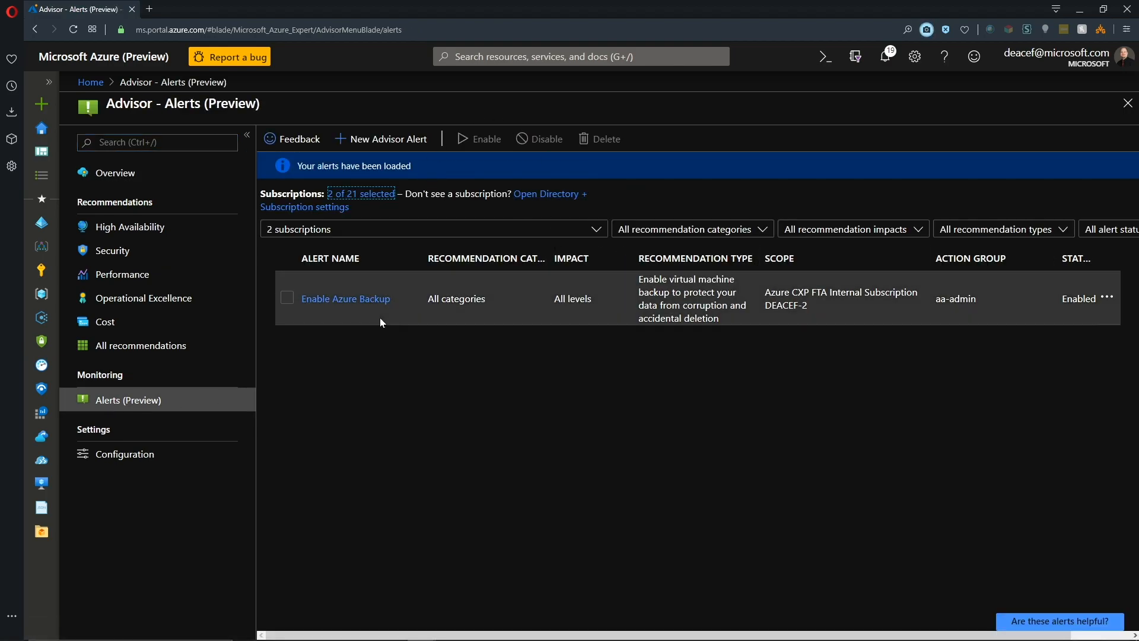
mouse_move(345, 299)
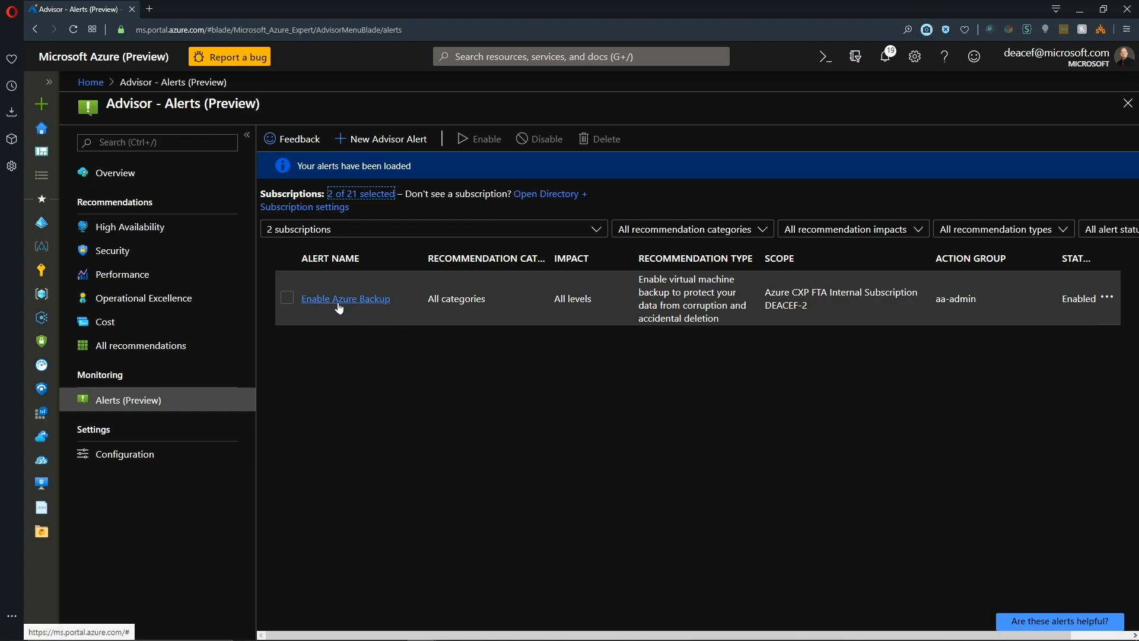
click(42, 482)
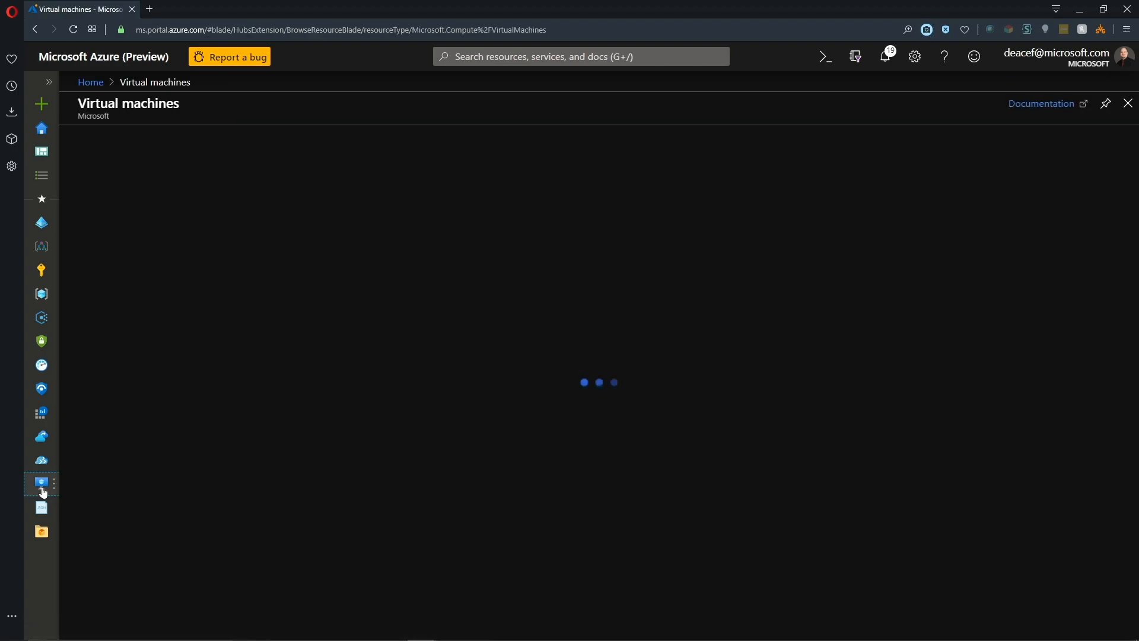
click(42, 483)
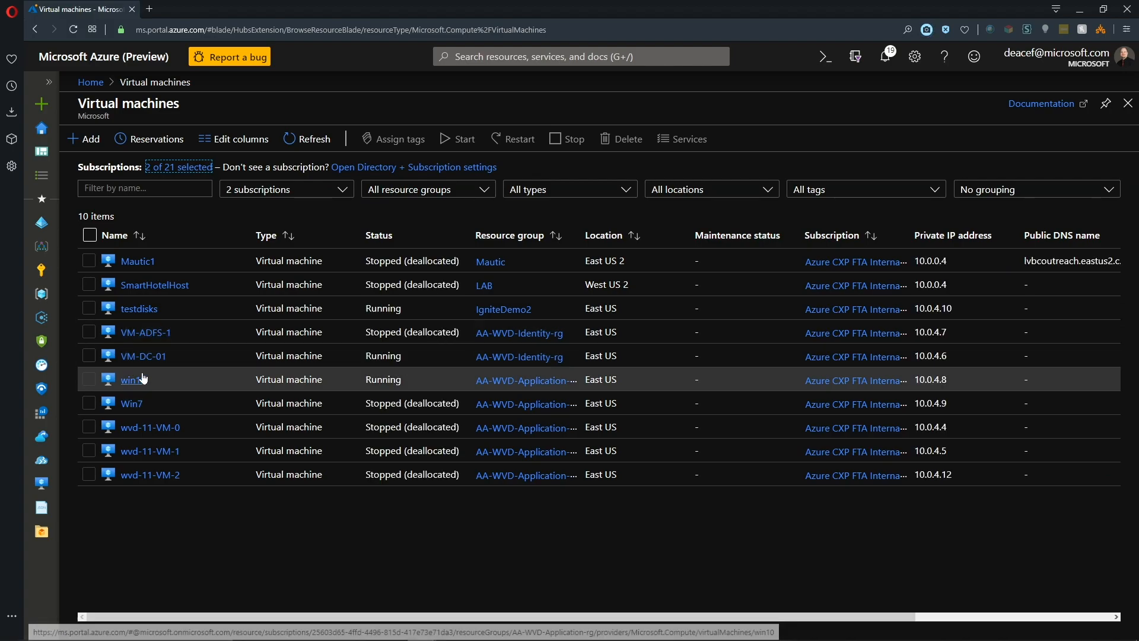
click(144, 355)
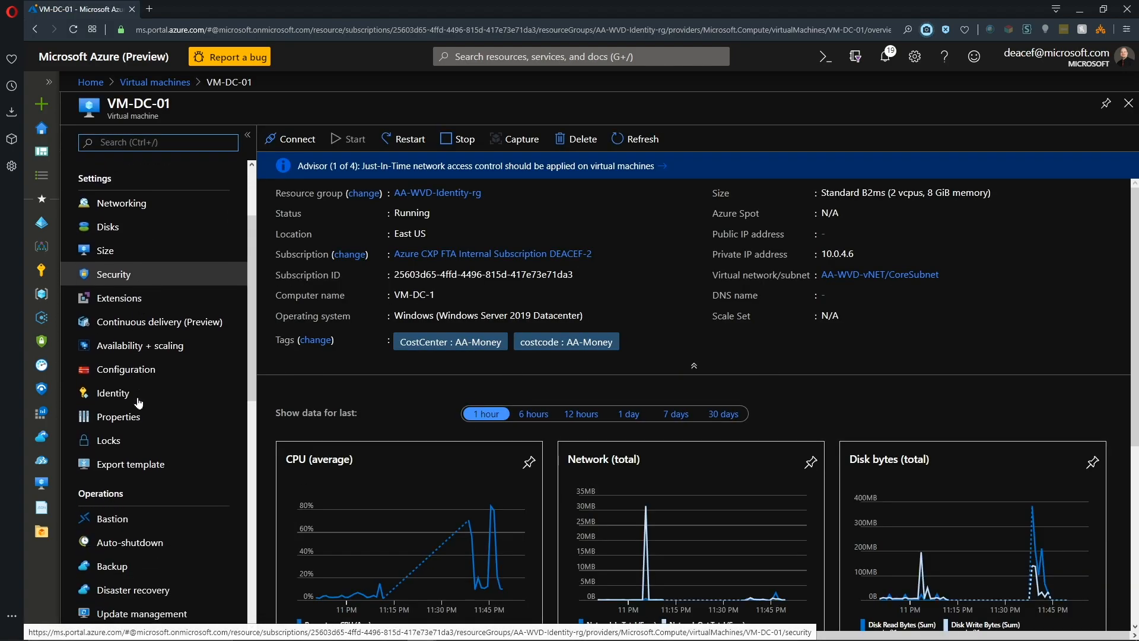
click(112, 448)
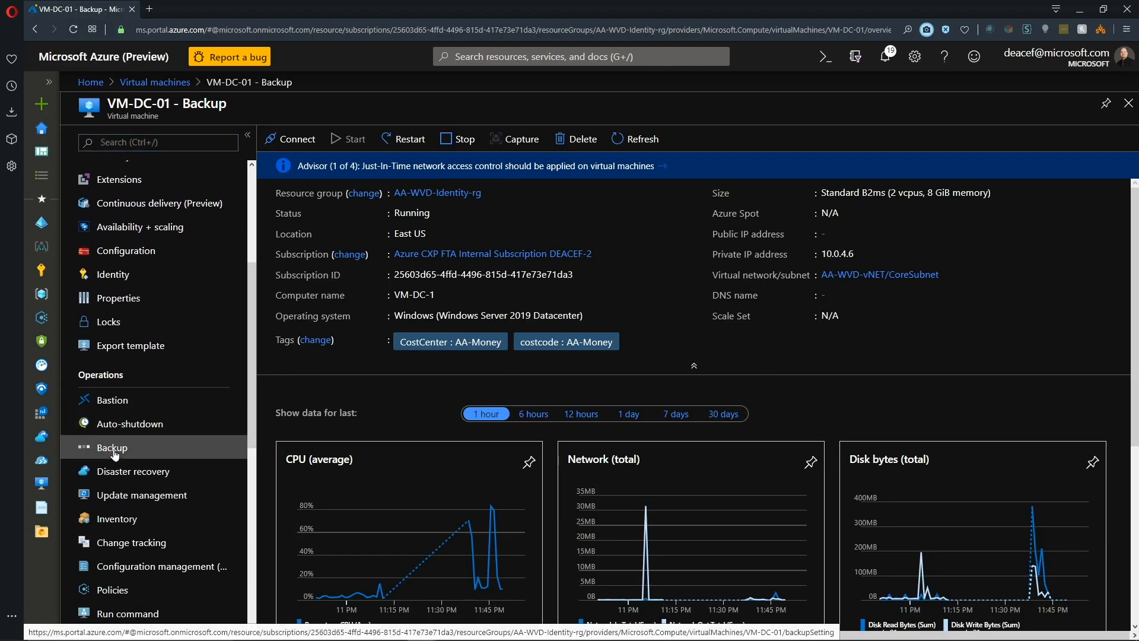
click(112, 448)
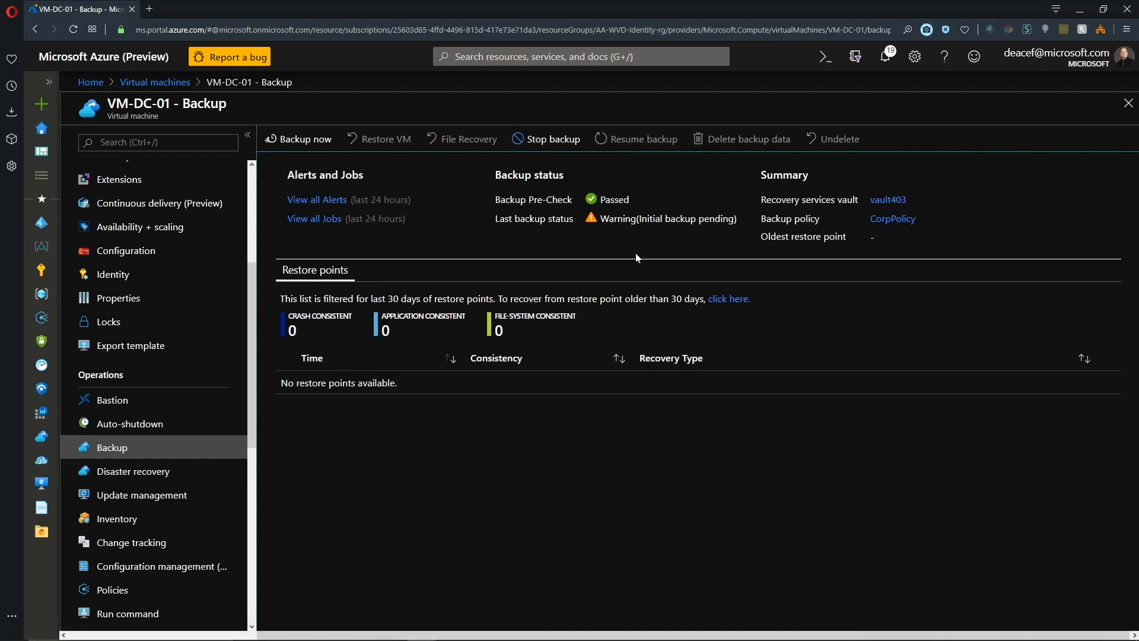
mouse_move(888, 199)
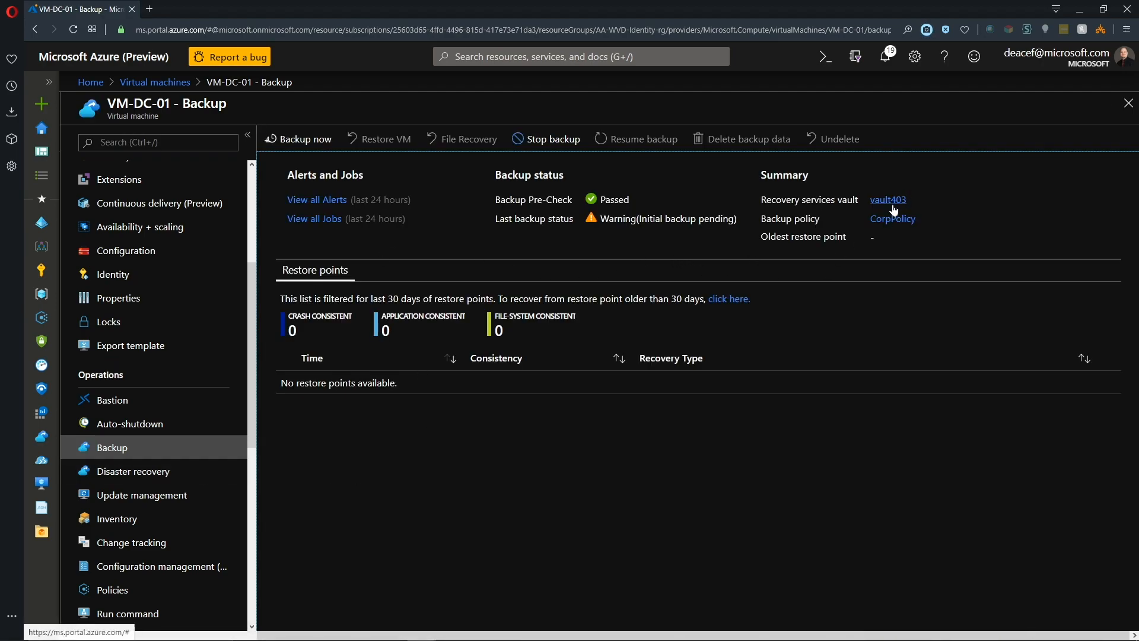
mouse_move(933, 225)
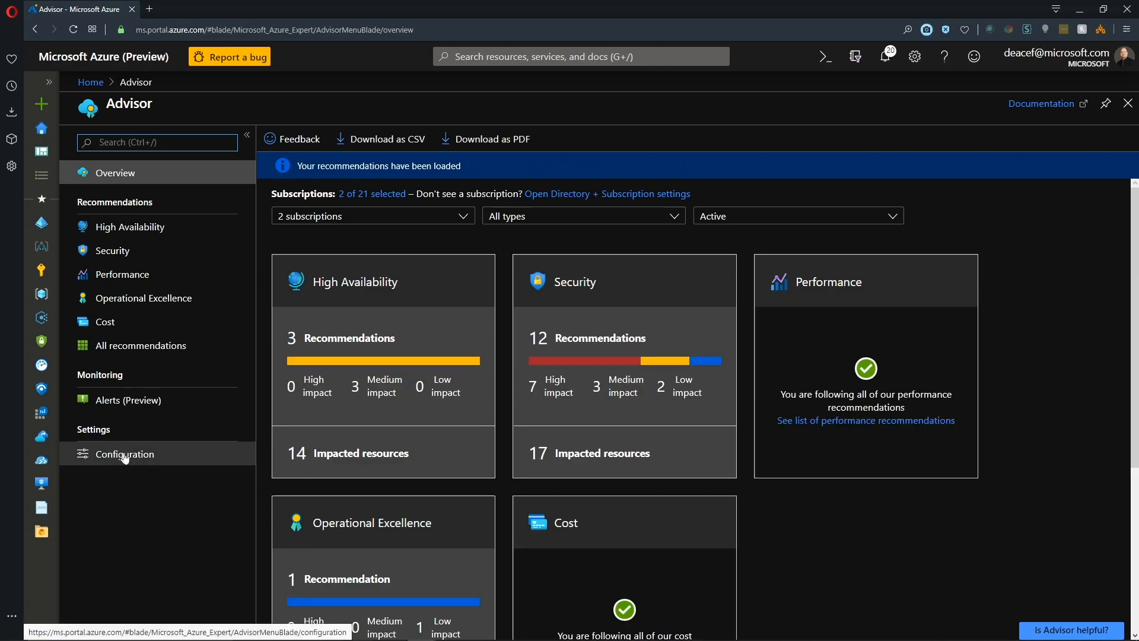
- Show Advisor's Configuration Resources with both subscriptions' resource groups expanded
click(125, 453)
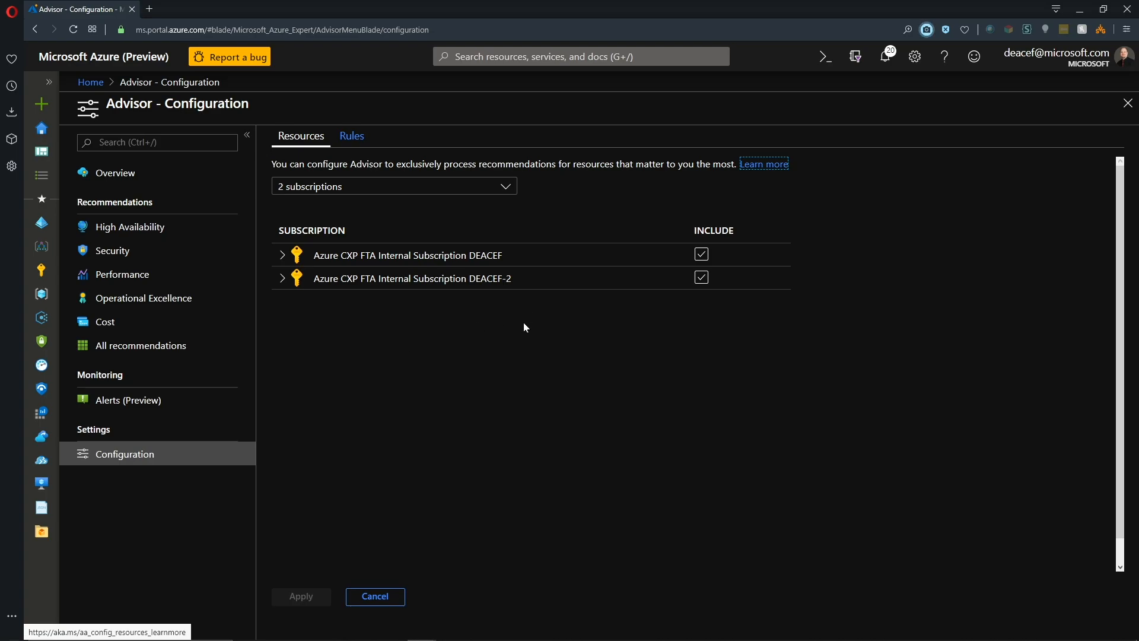
click(282, 278)
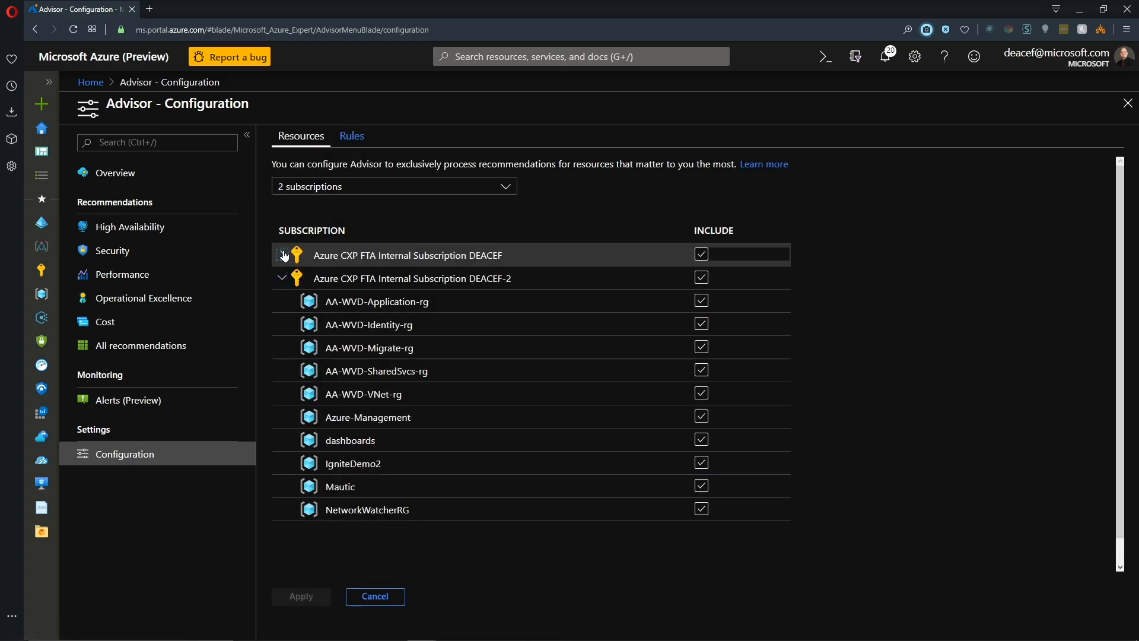
click(282, 251)
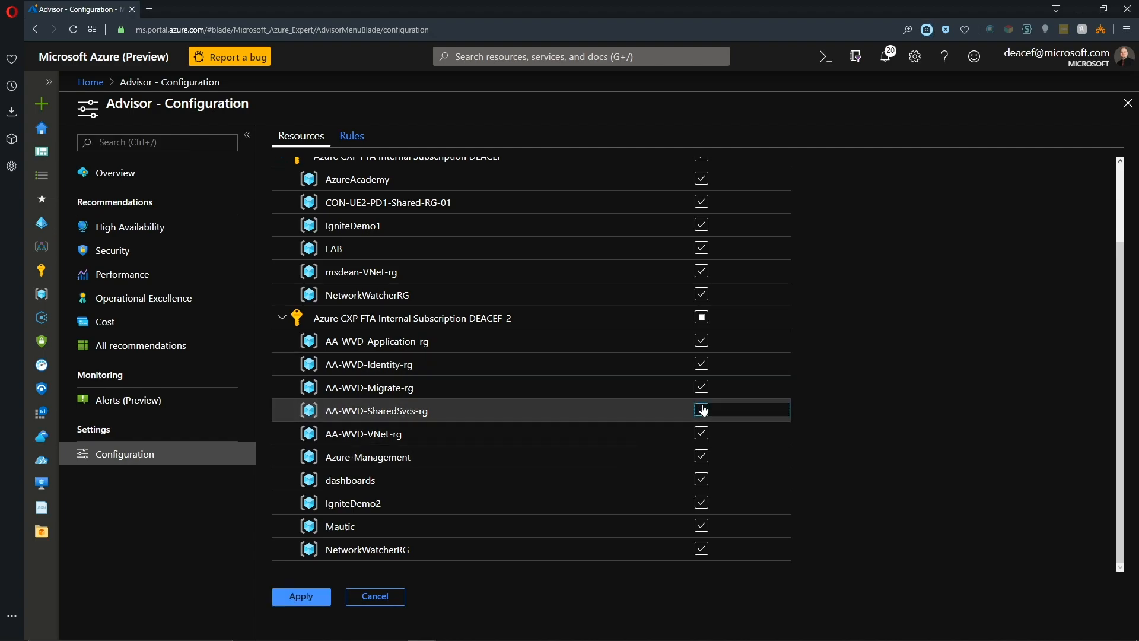
- Uncheck AA-WVD-SharedSvcs-rg, IgniteDemo2 and the other unwanted groups and apply the exclusions
click(702, 409)
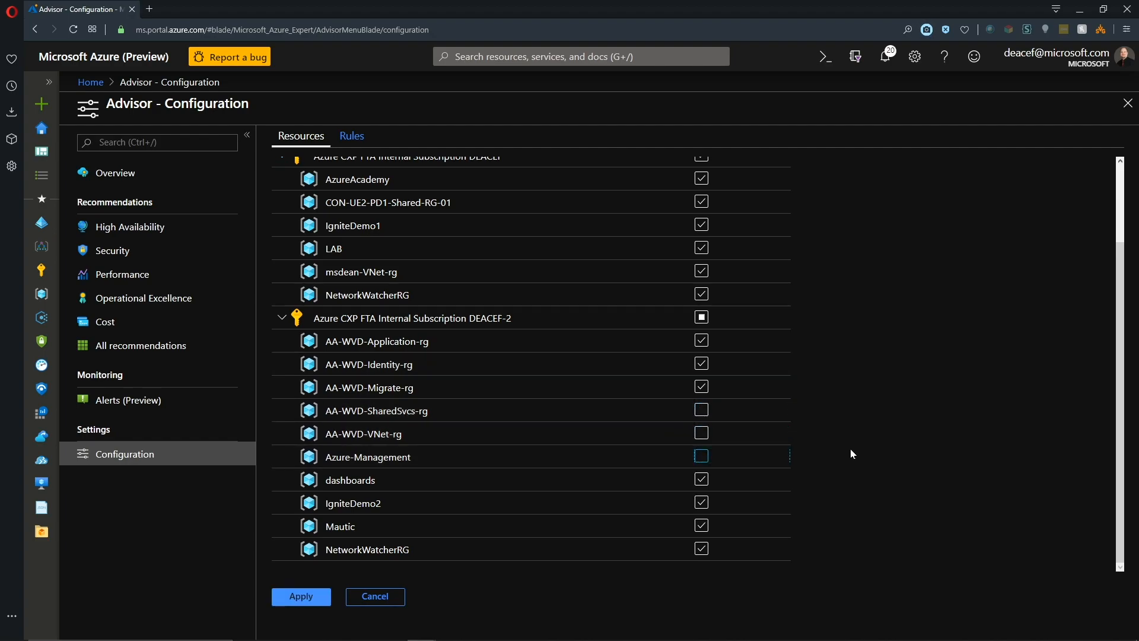
mouse_move(820, 465)
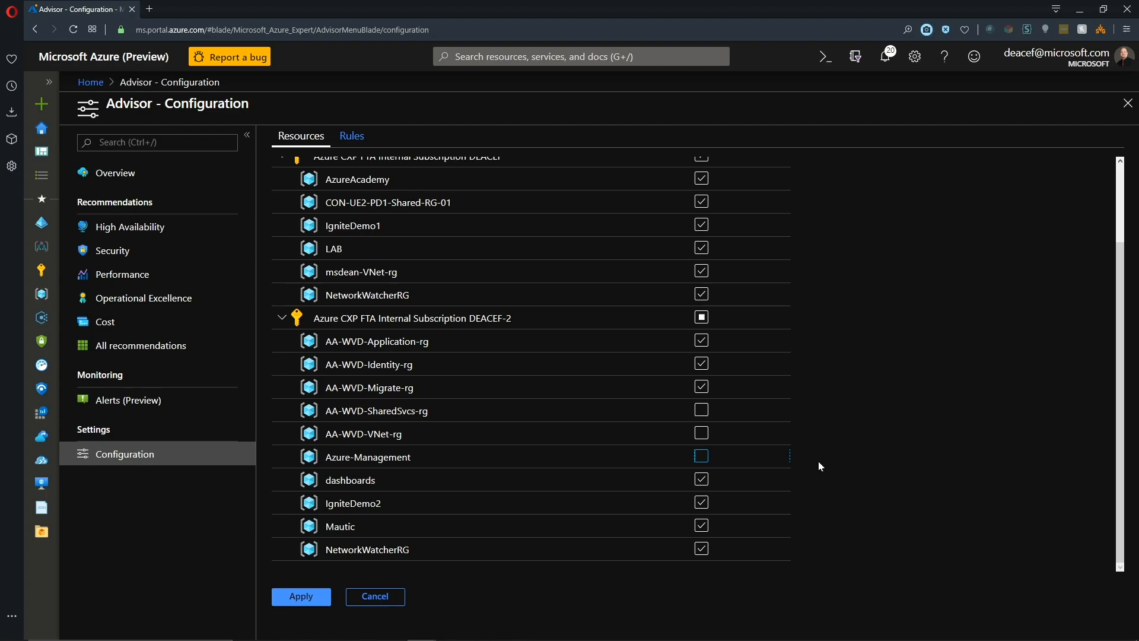
mouse_move(620, 421)
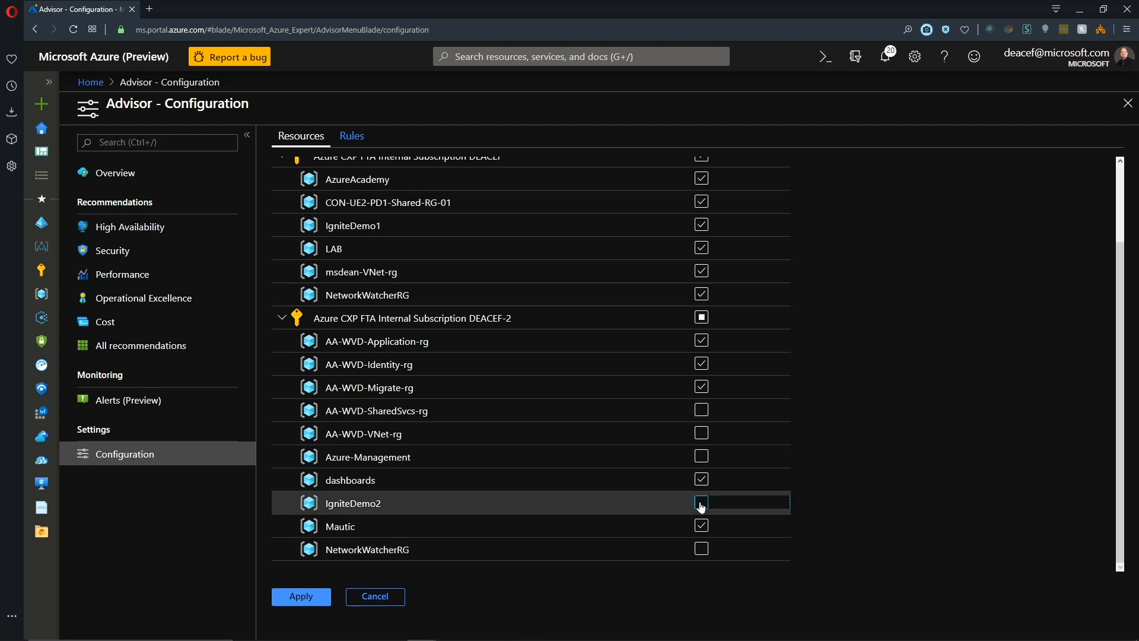
click(700, 502)
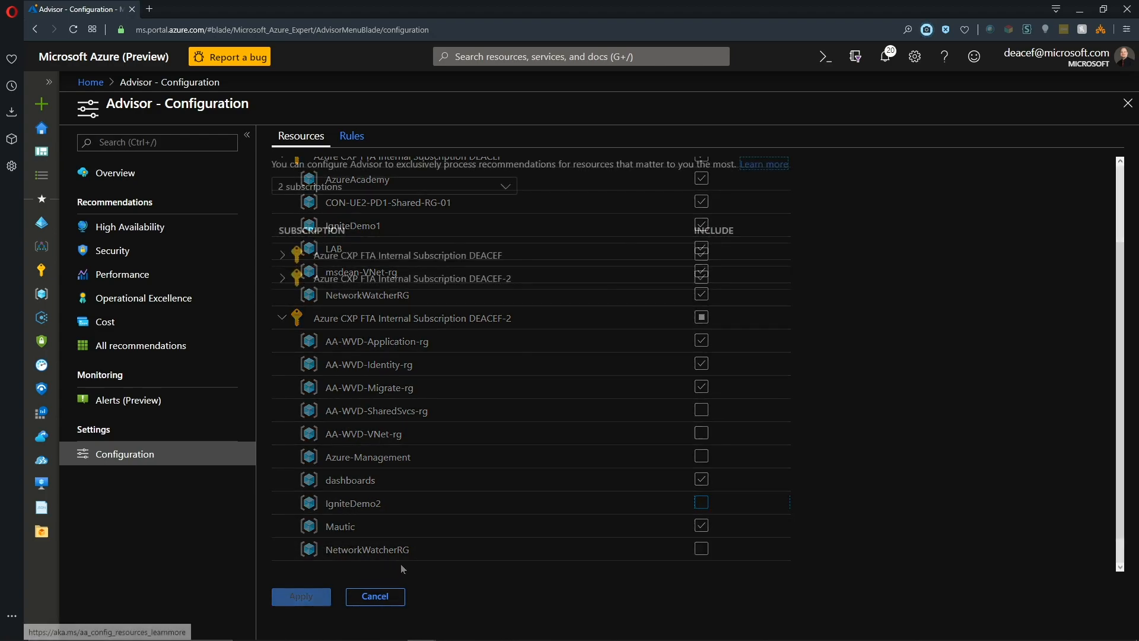
click(351, 136)
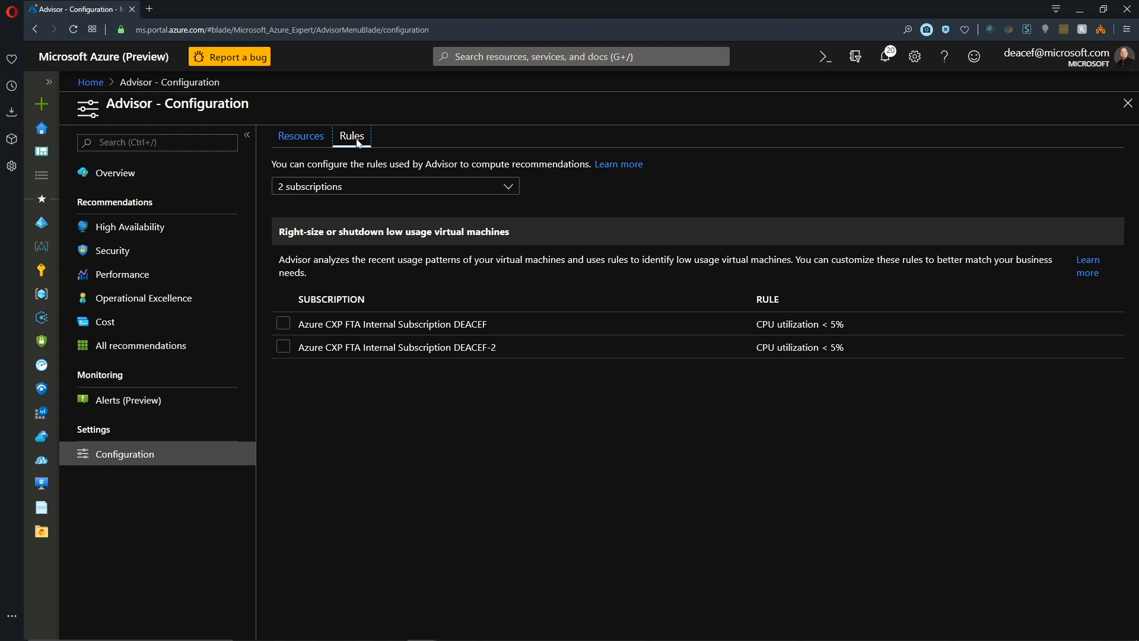
mouse_move(424, 304)
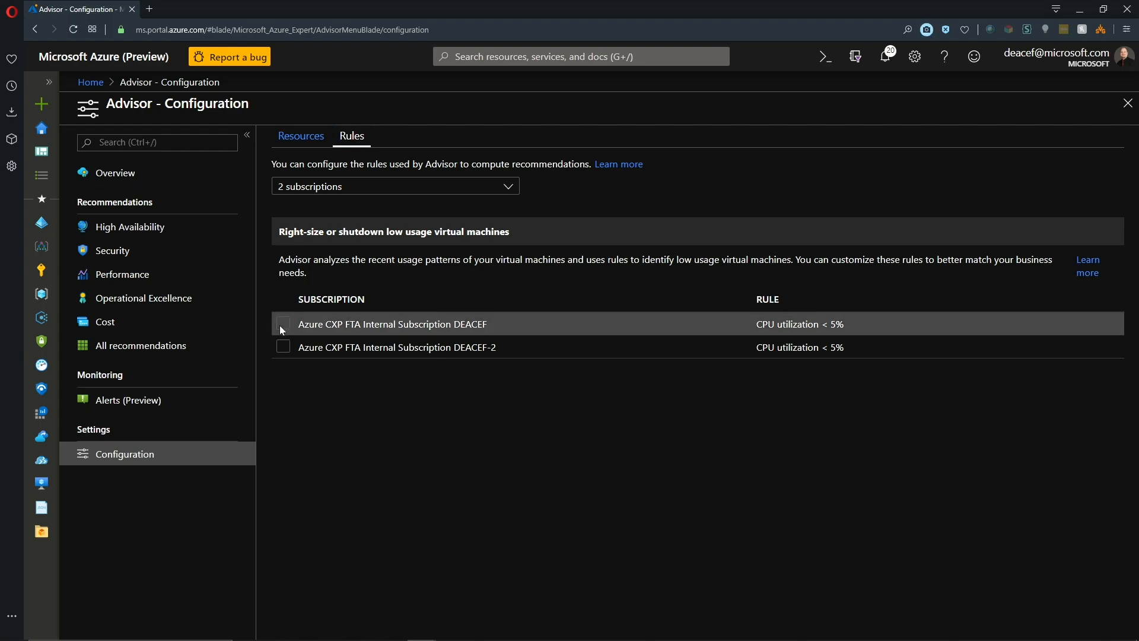
- Edit the DEACEF low-usage VM rule and set its CPU utilization threshold to 10
click(282, 324)
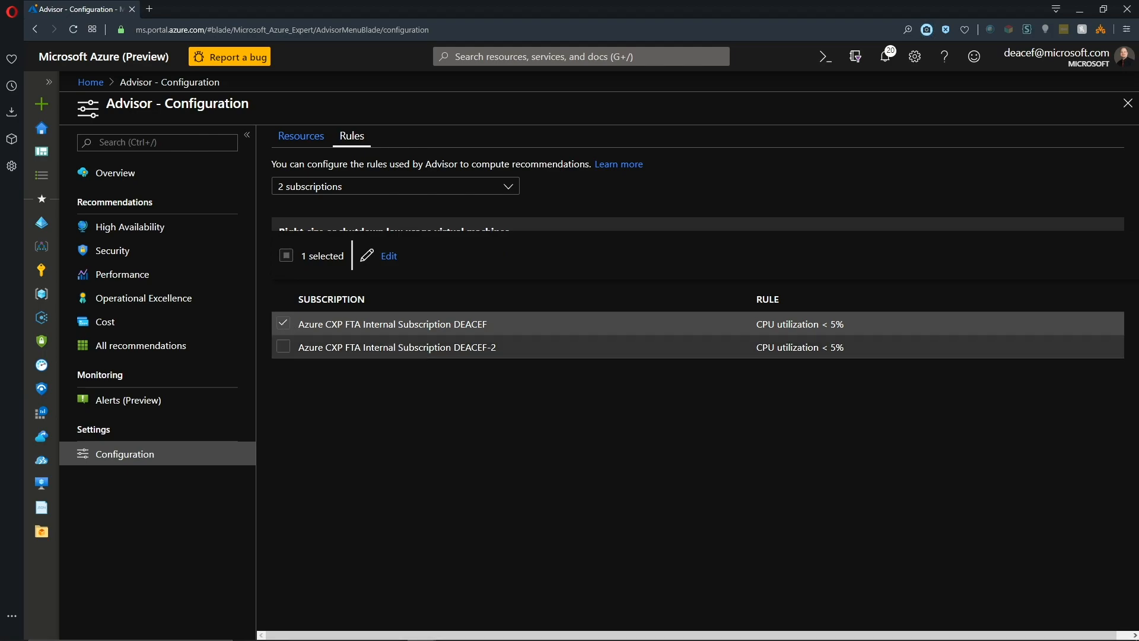
click(388, 255)
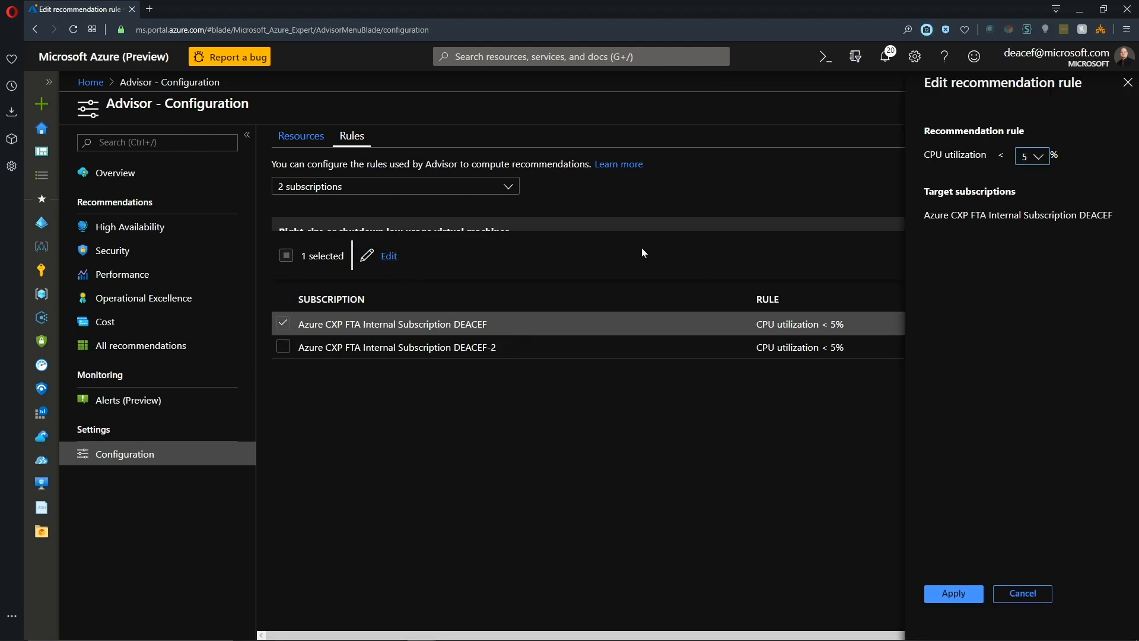
click(1031, 154)
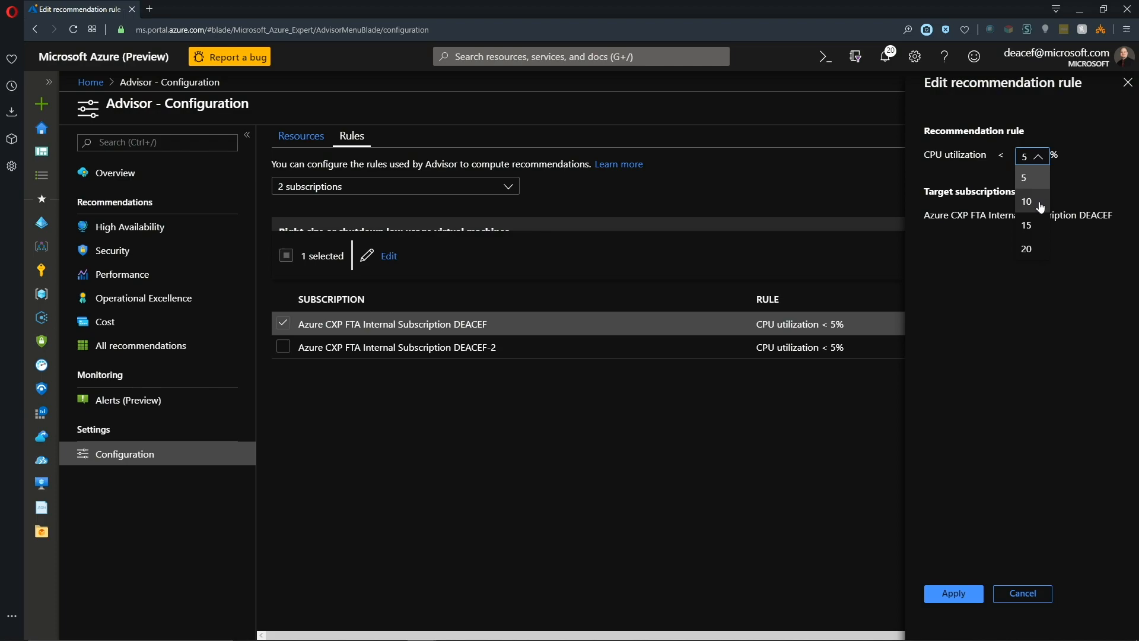
click(1027, 248)
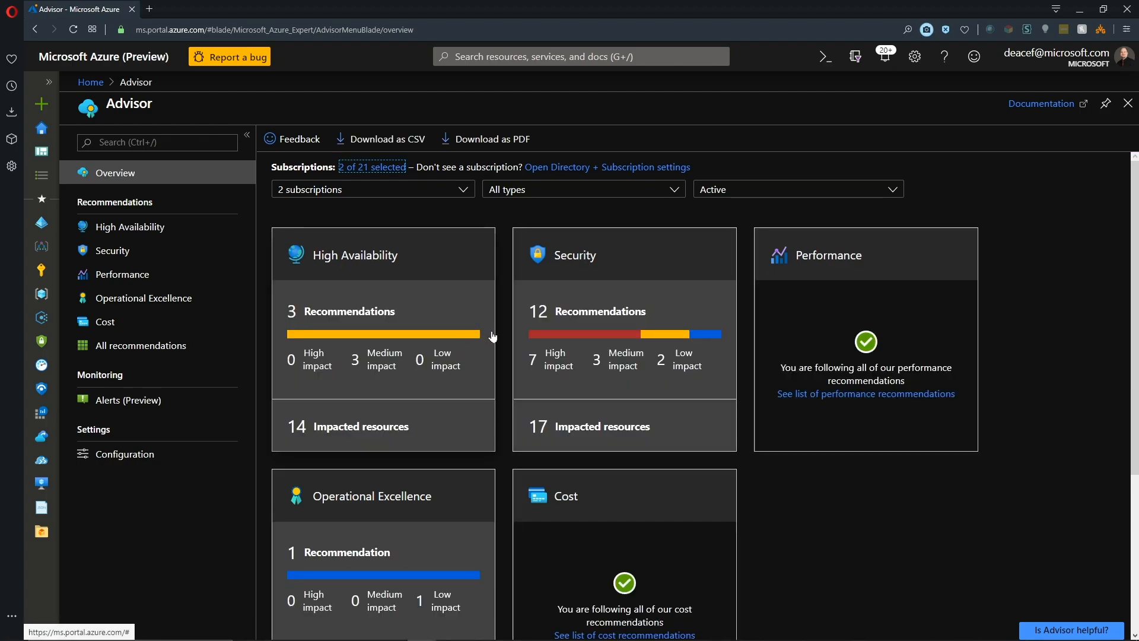
mouse_move(754, 474)
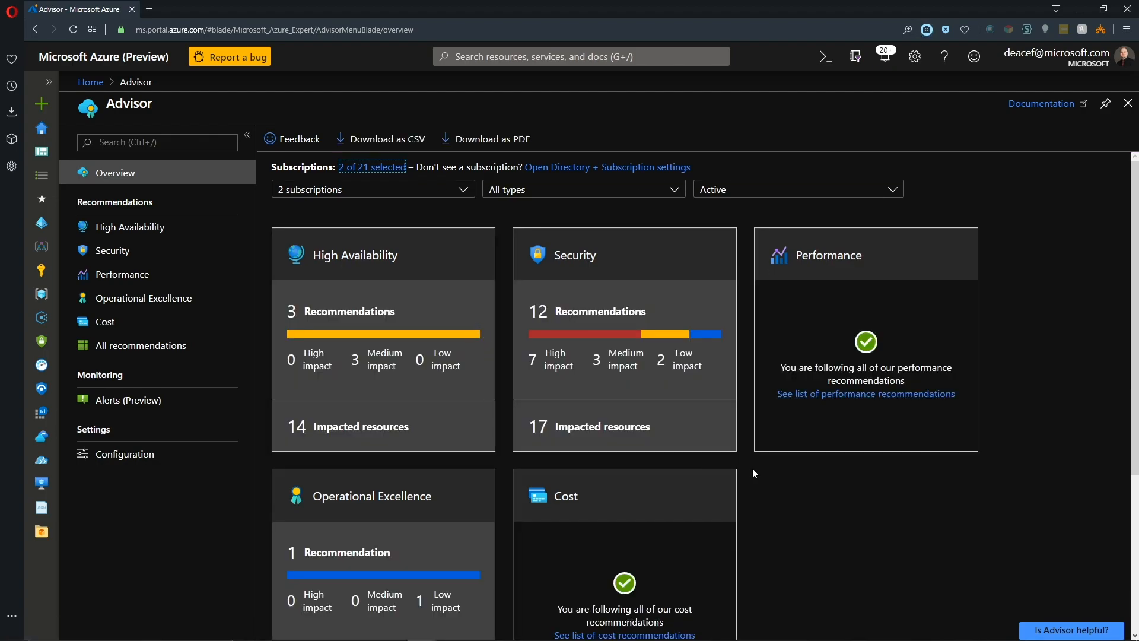
mouse_move(322, 394)
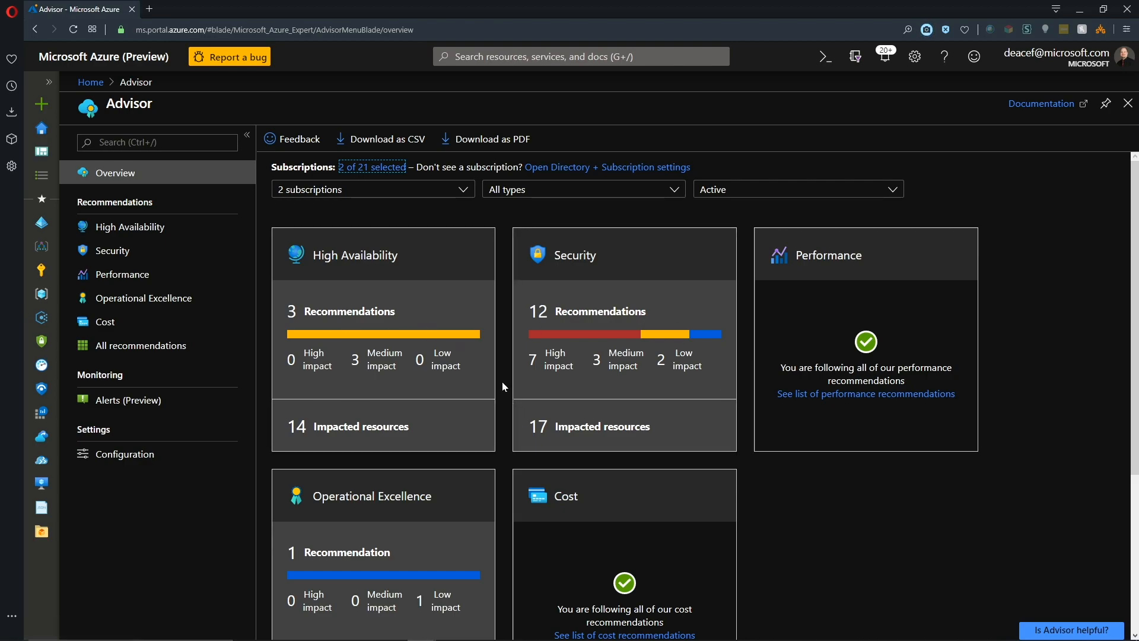
mouse_move(388, 139)
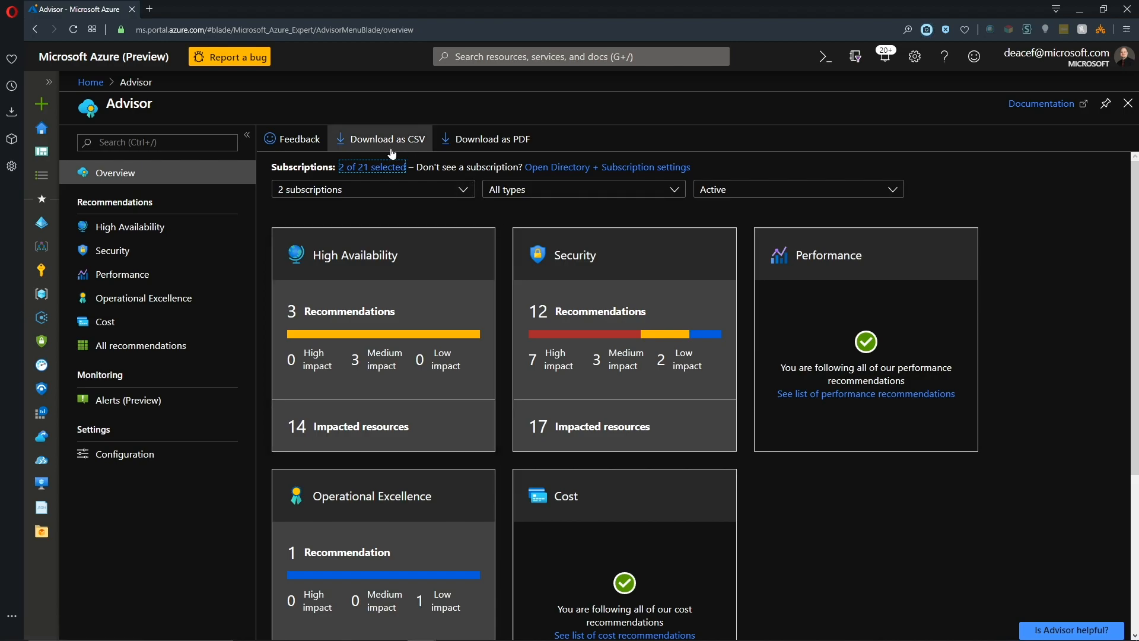
mouse_move(491, 139)
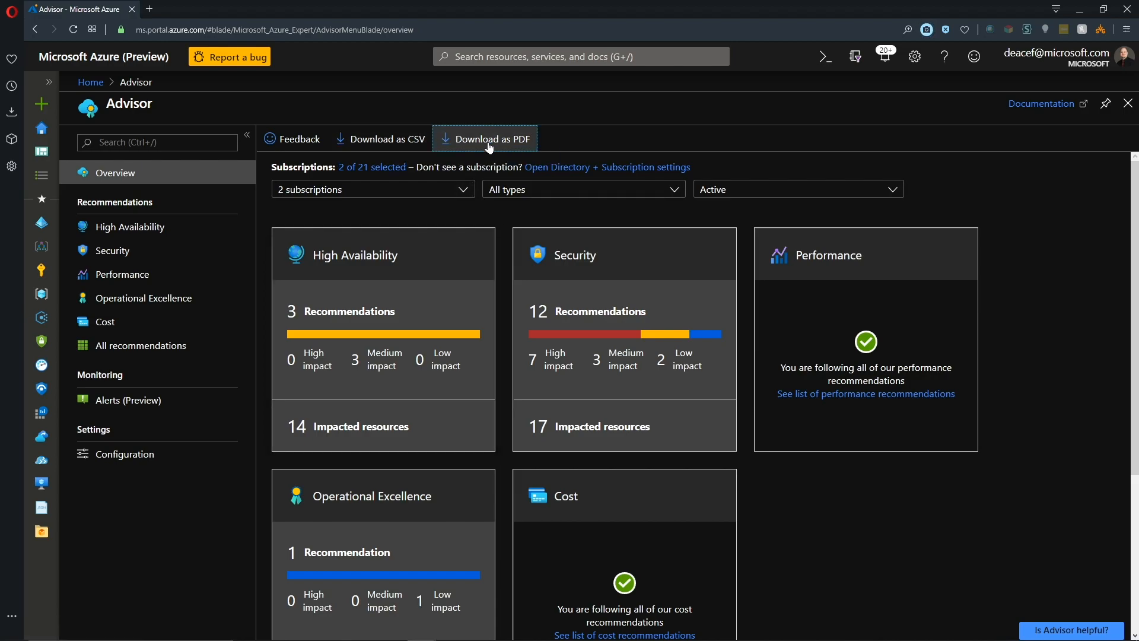
- Download the Advisor recommendations report as a PDF and open it from the download bar
click(485, 139)
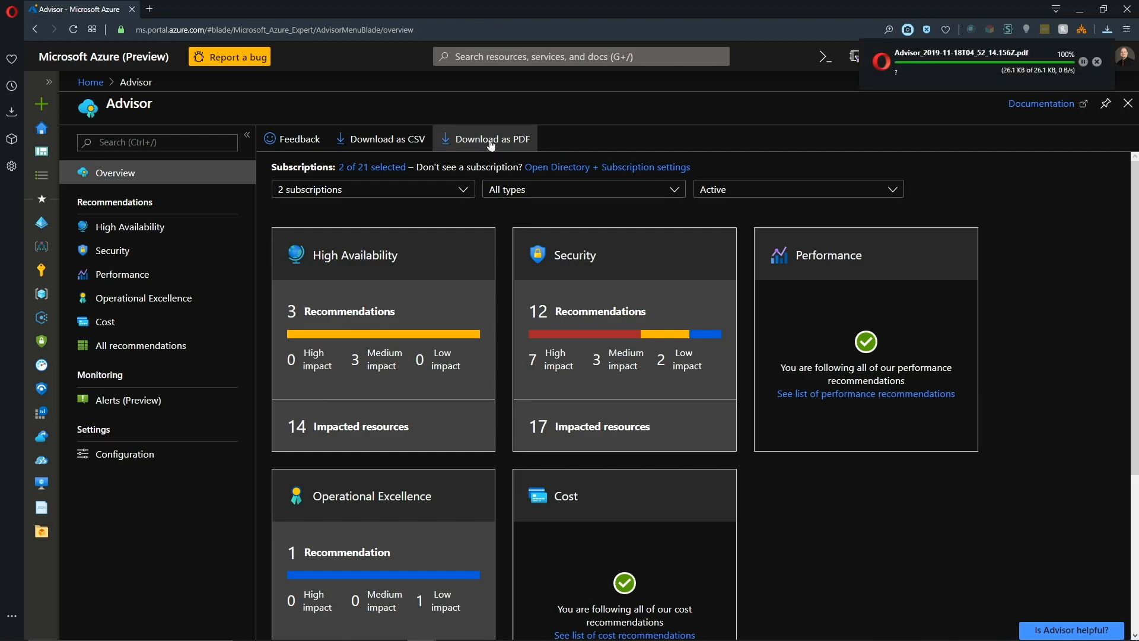
click(494, 139)
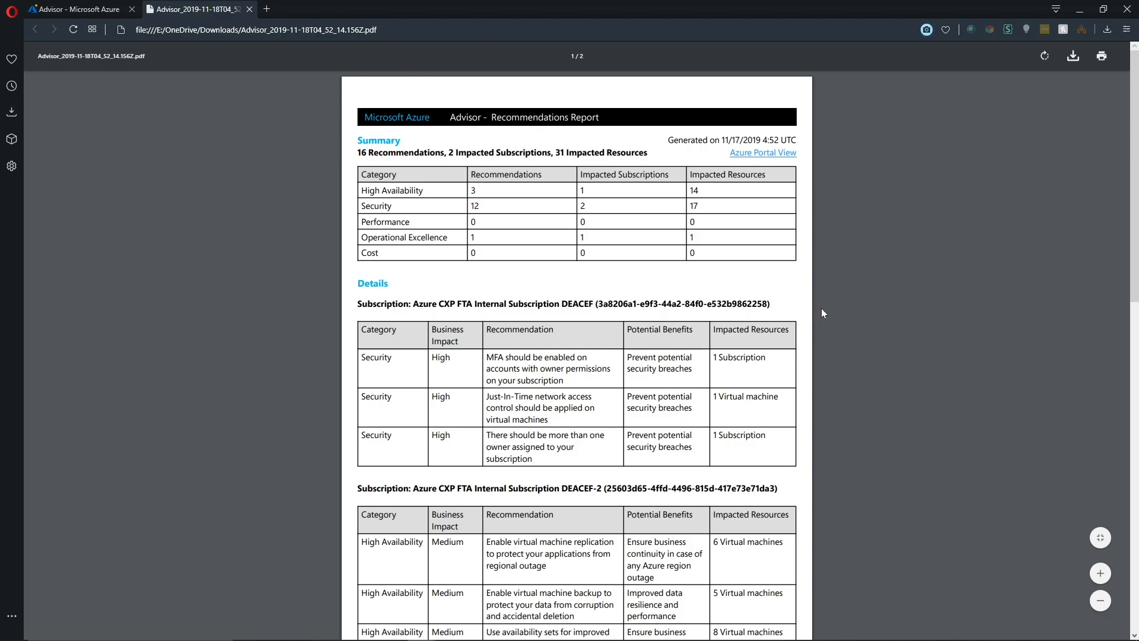
mouse_move(724, 224)
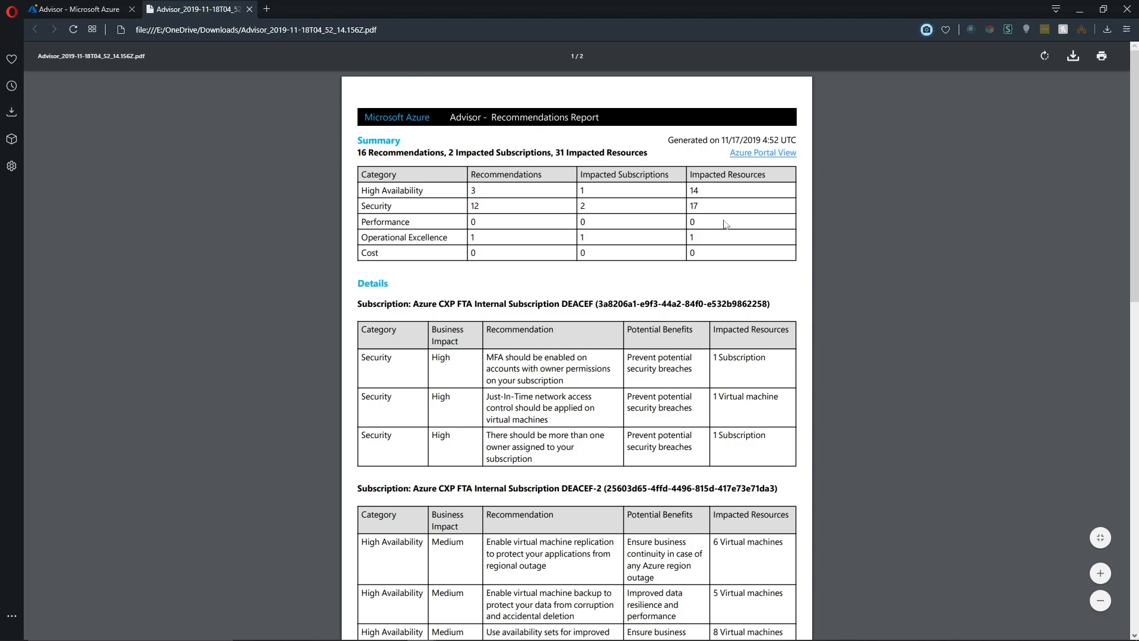